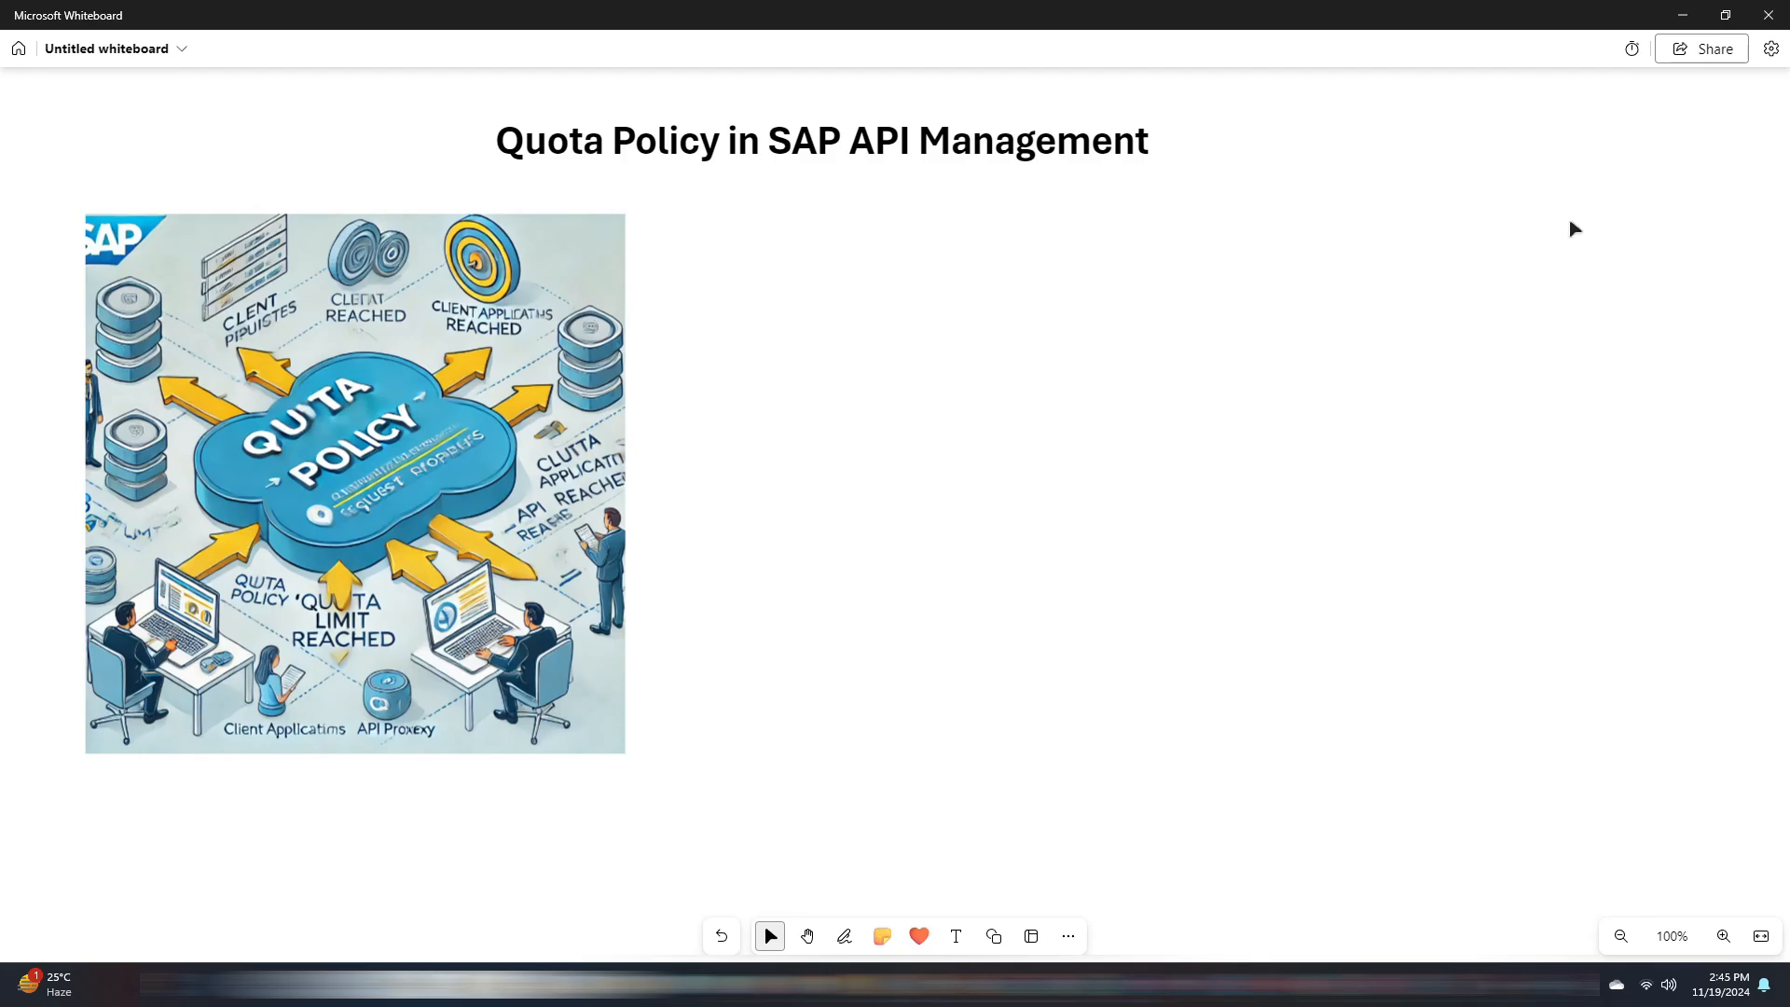
{"action": "mouse_move", "coordinate": [1350, 248]}
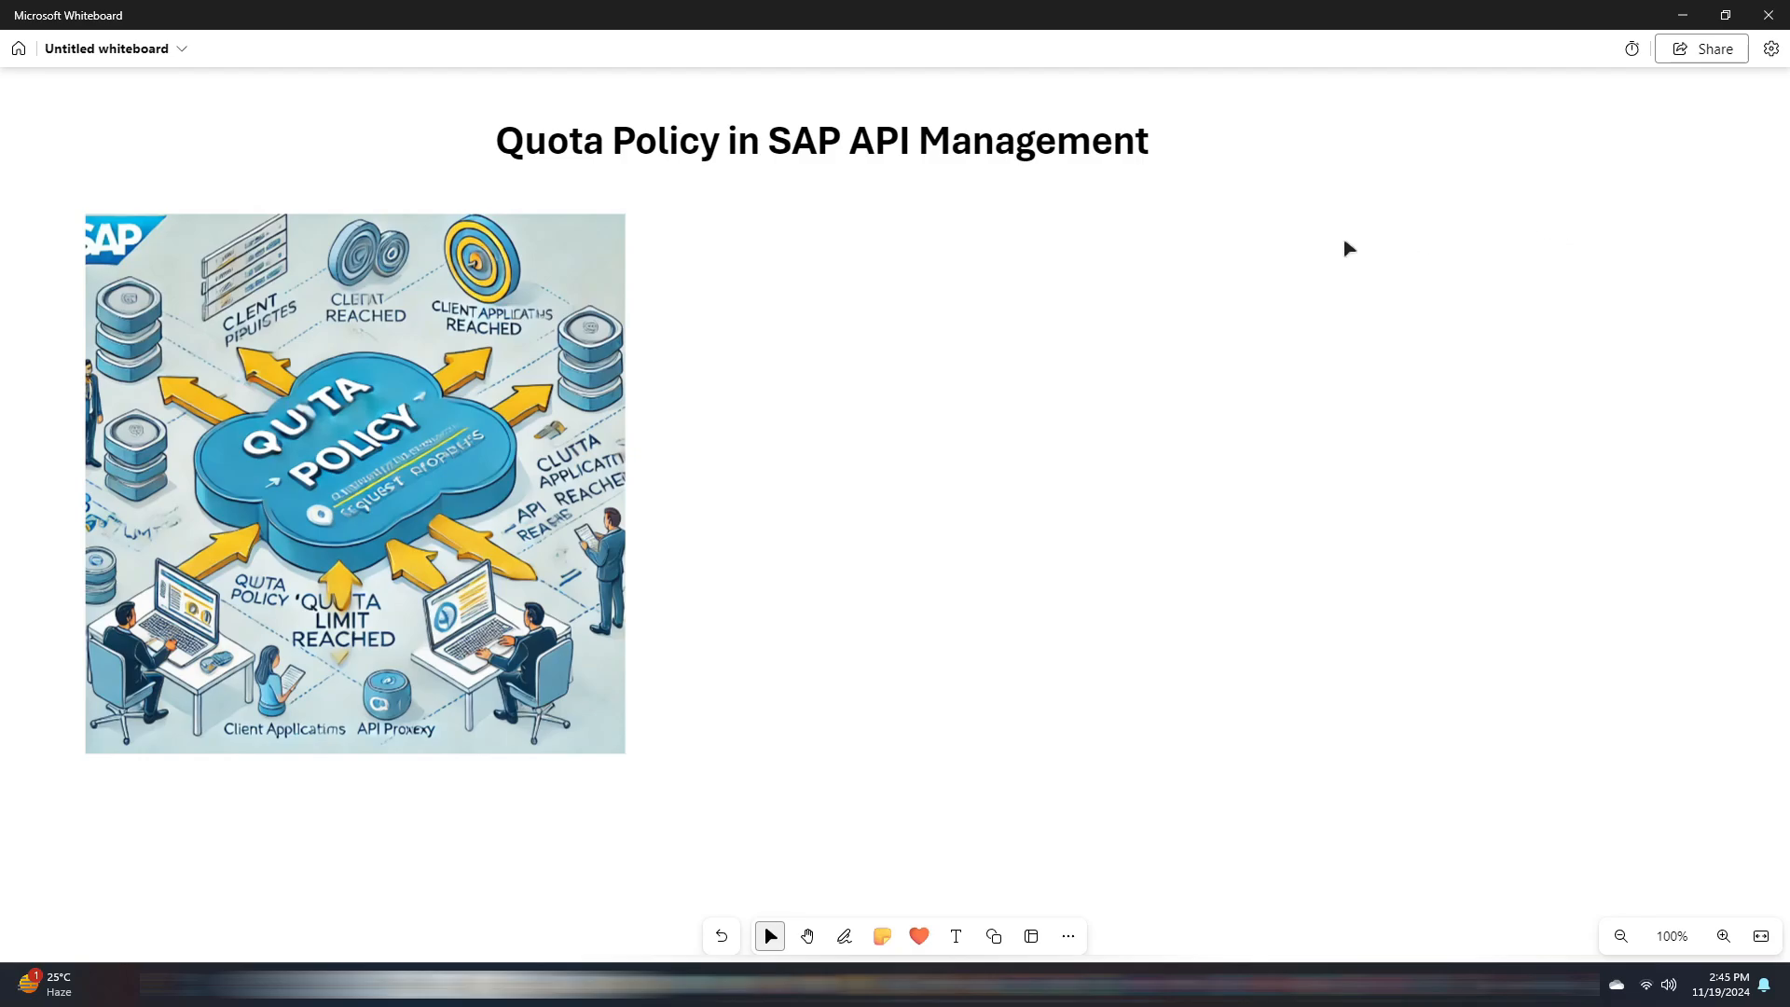
- Add a 'What is a Quota Policy?' text note to the canvas
{"action": "right_click", "coordinate": [996, 429]}
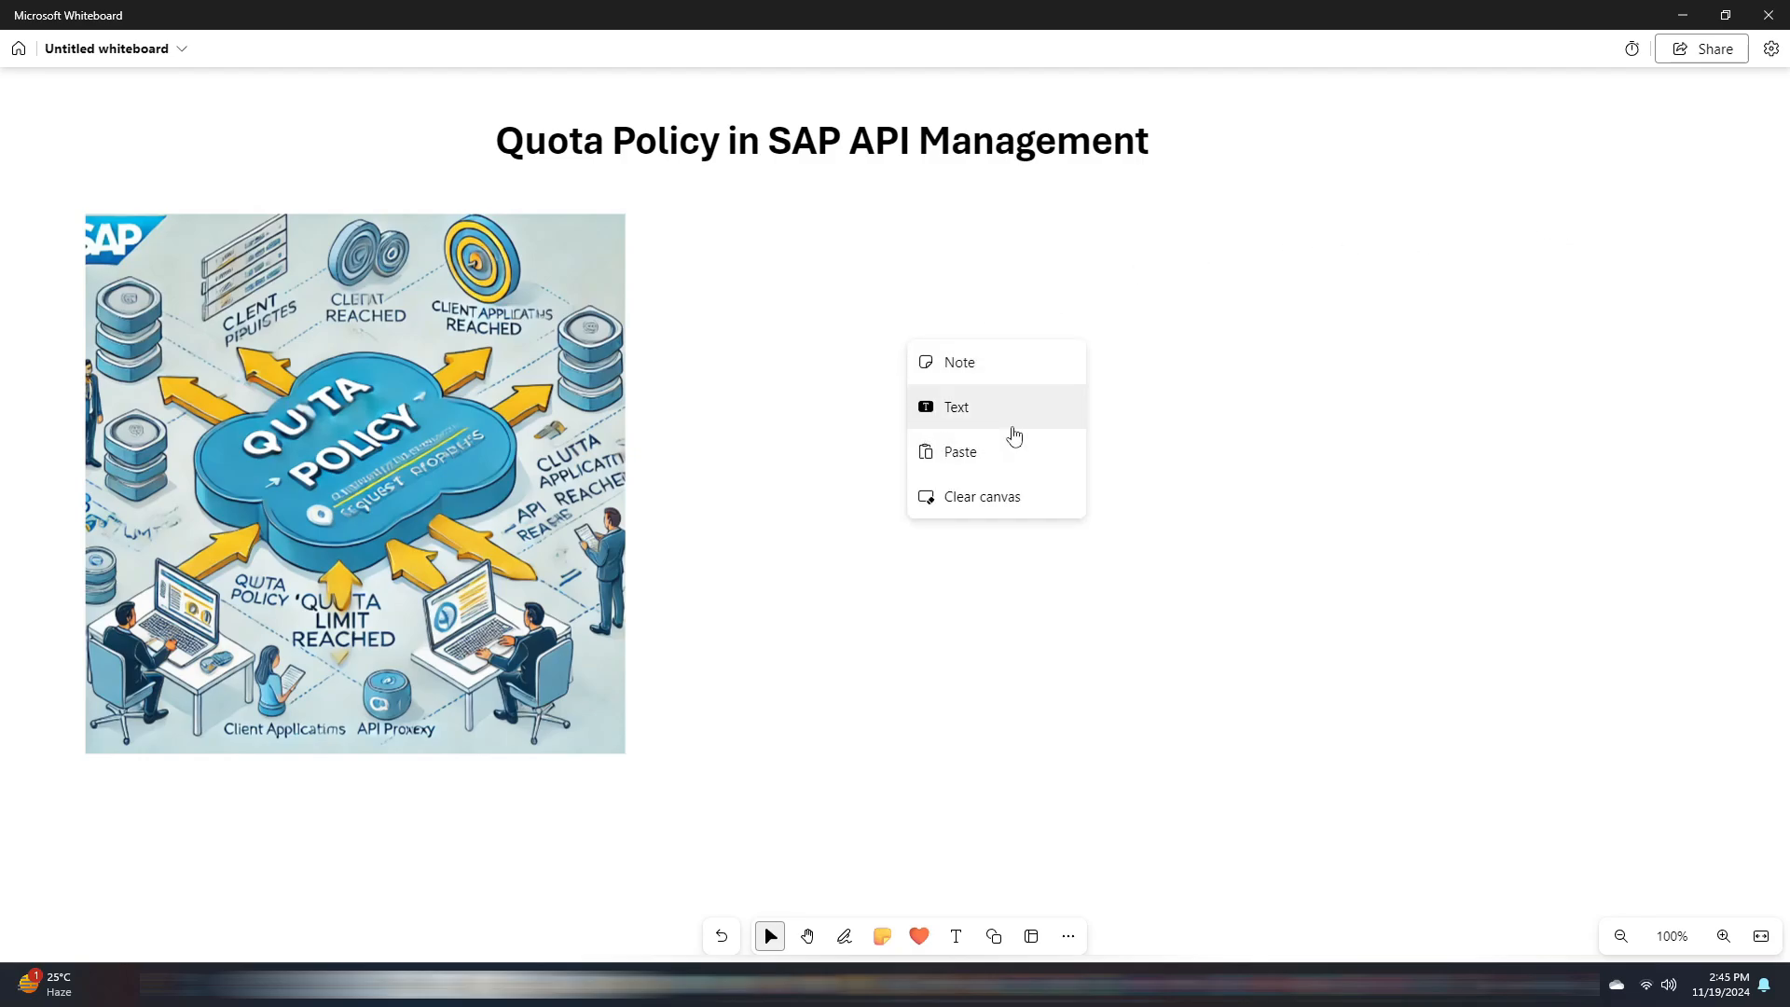
{"action": "left_click", "coordinate": [955, 407]}
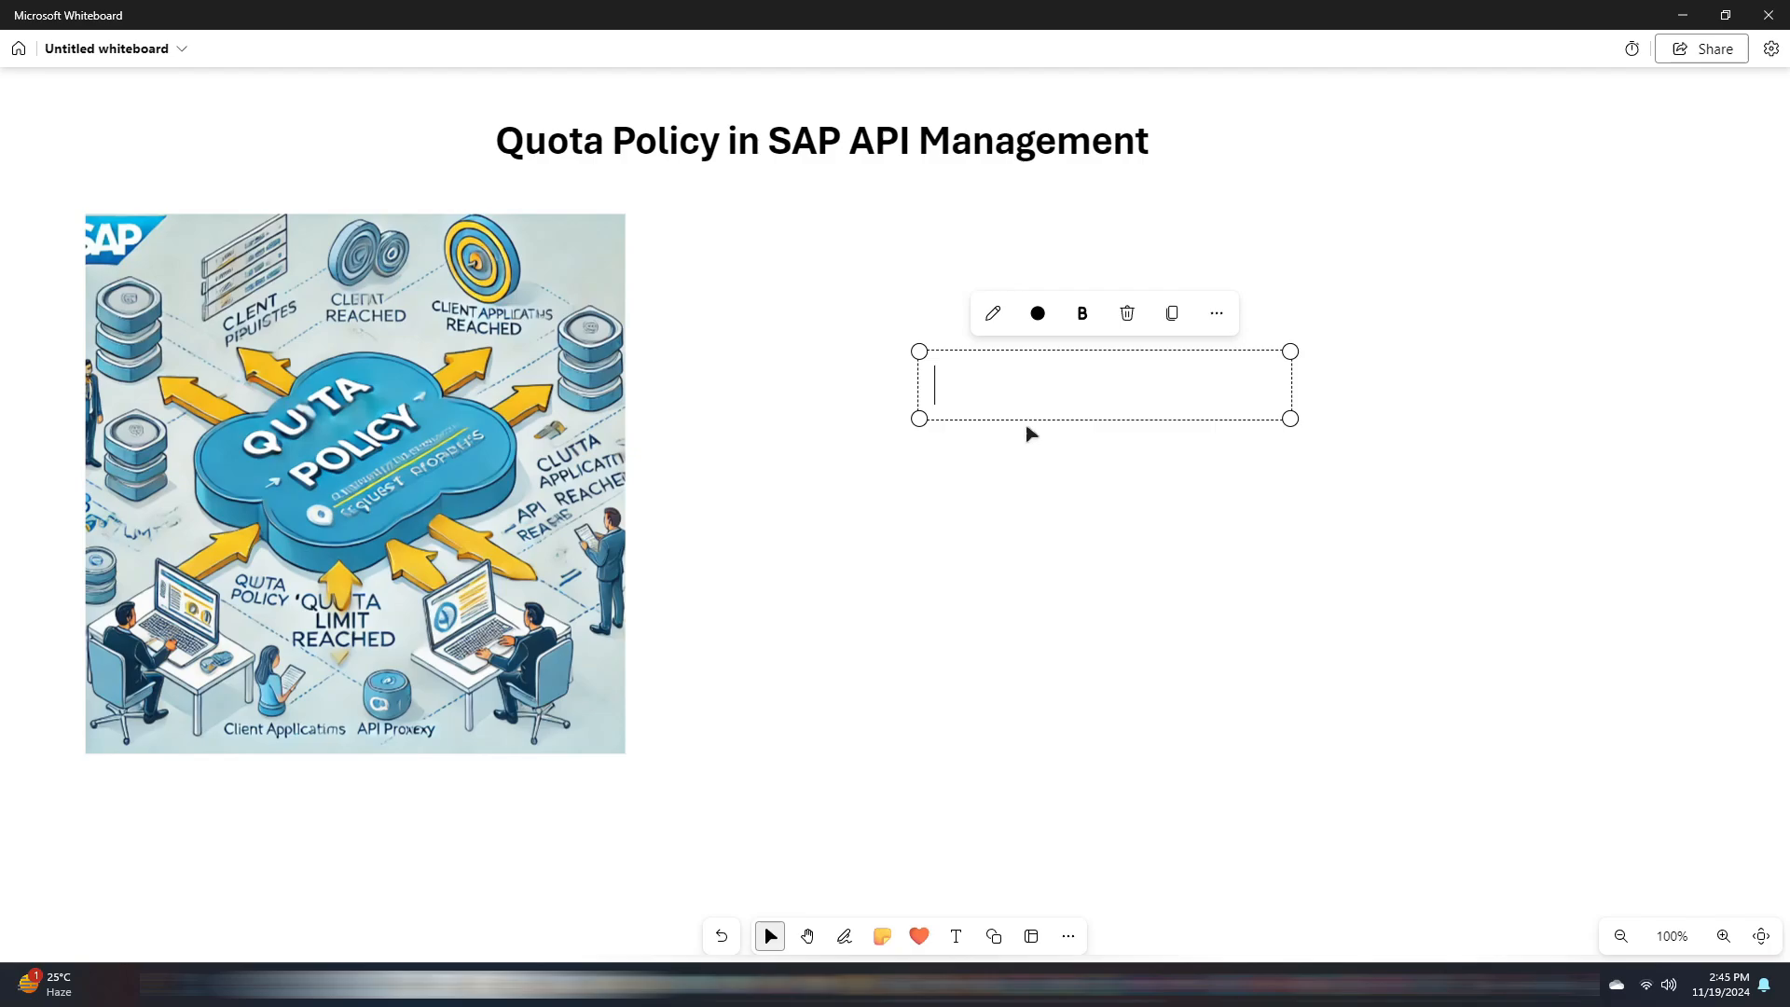
{"action": "type", "text": "What is a Quota Policy?"}
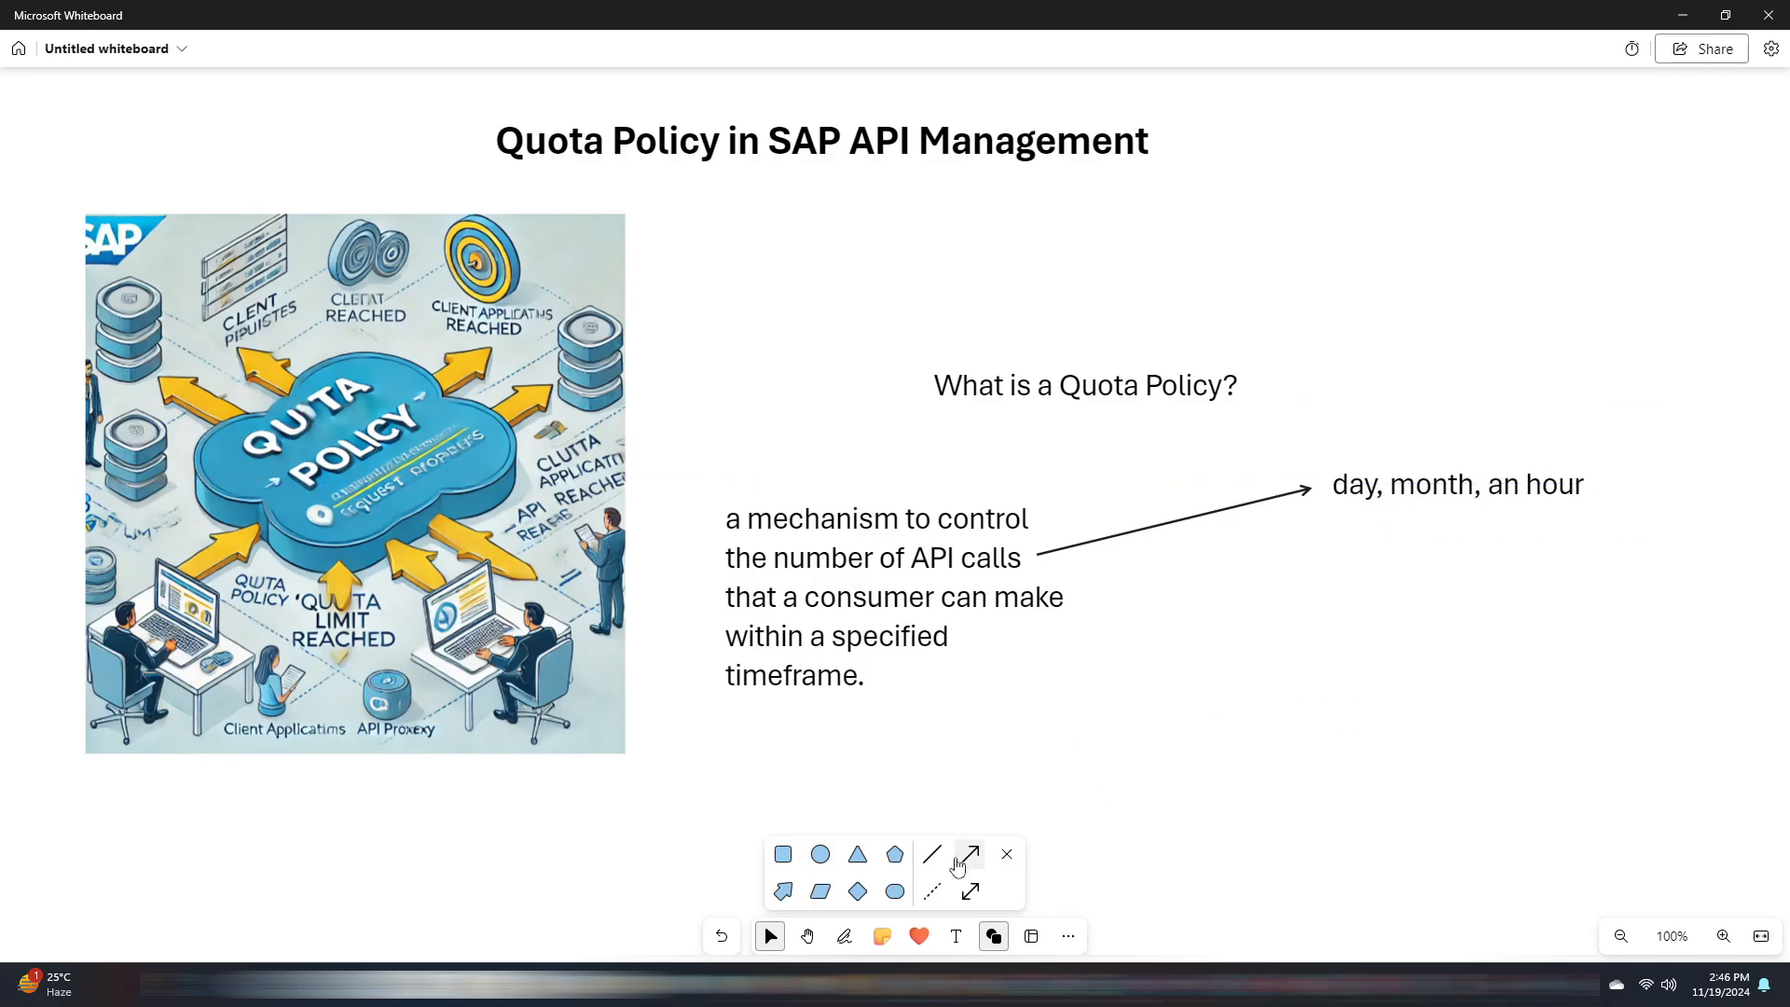
- Note that it prevents system overloading and optimizes infrastructure usage
{"action": "type", "text": "prevents"}
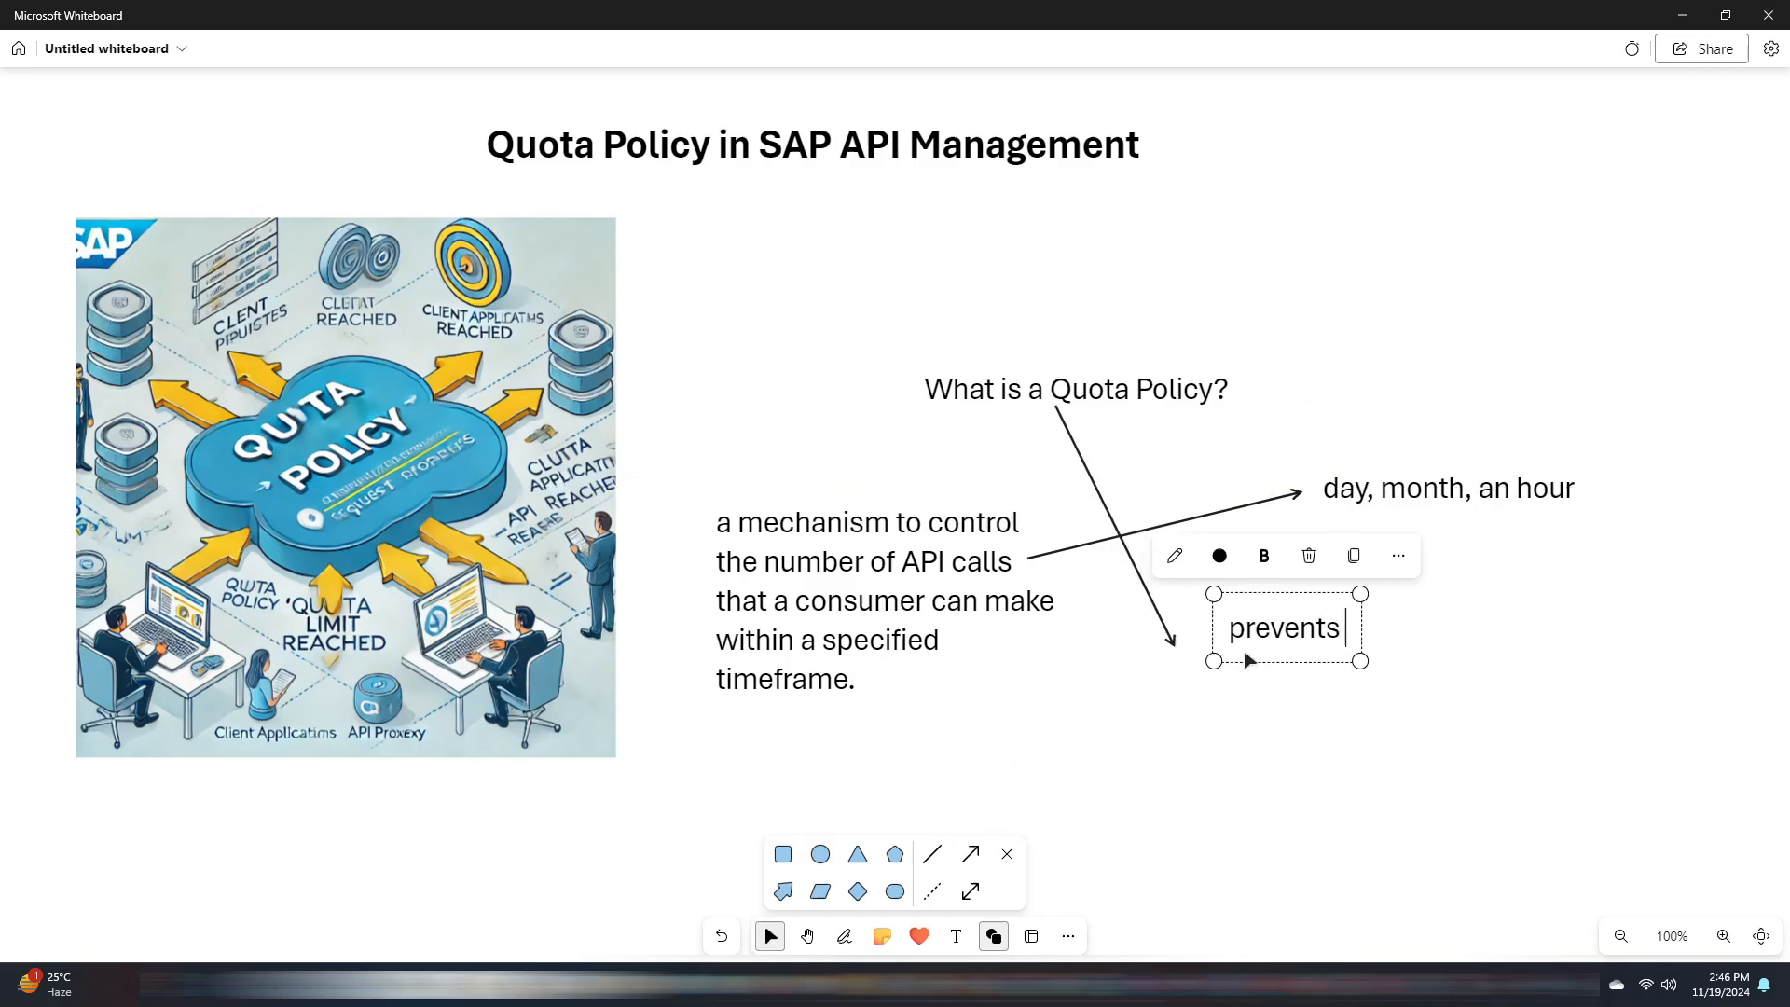
{"action": "type", "text": "system overloading,"}
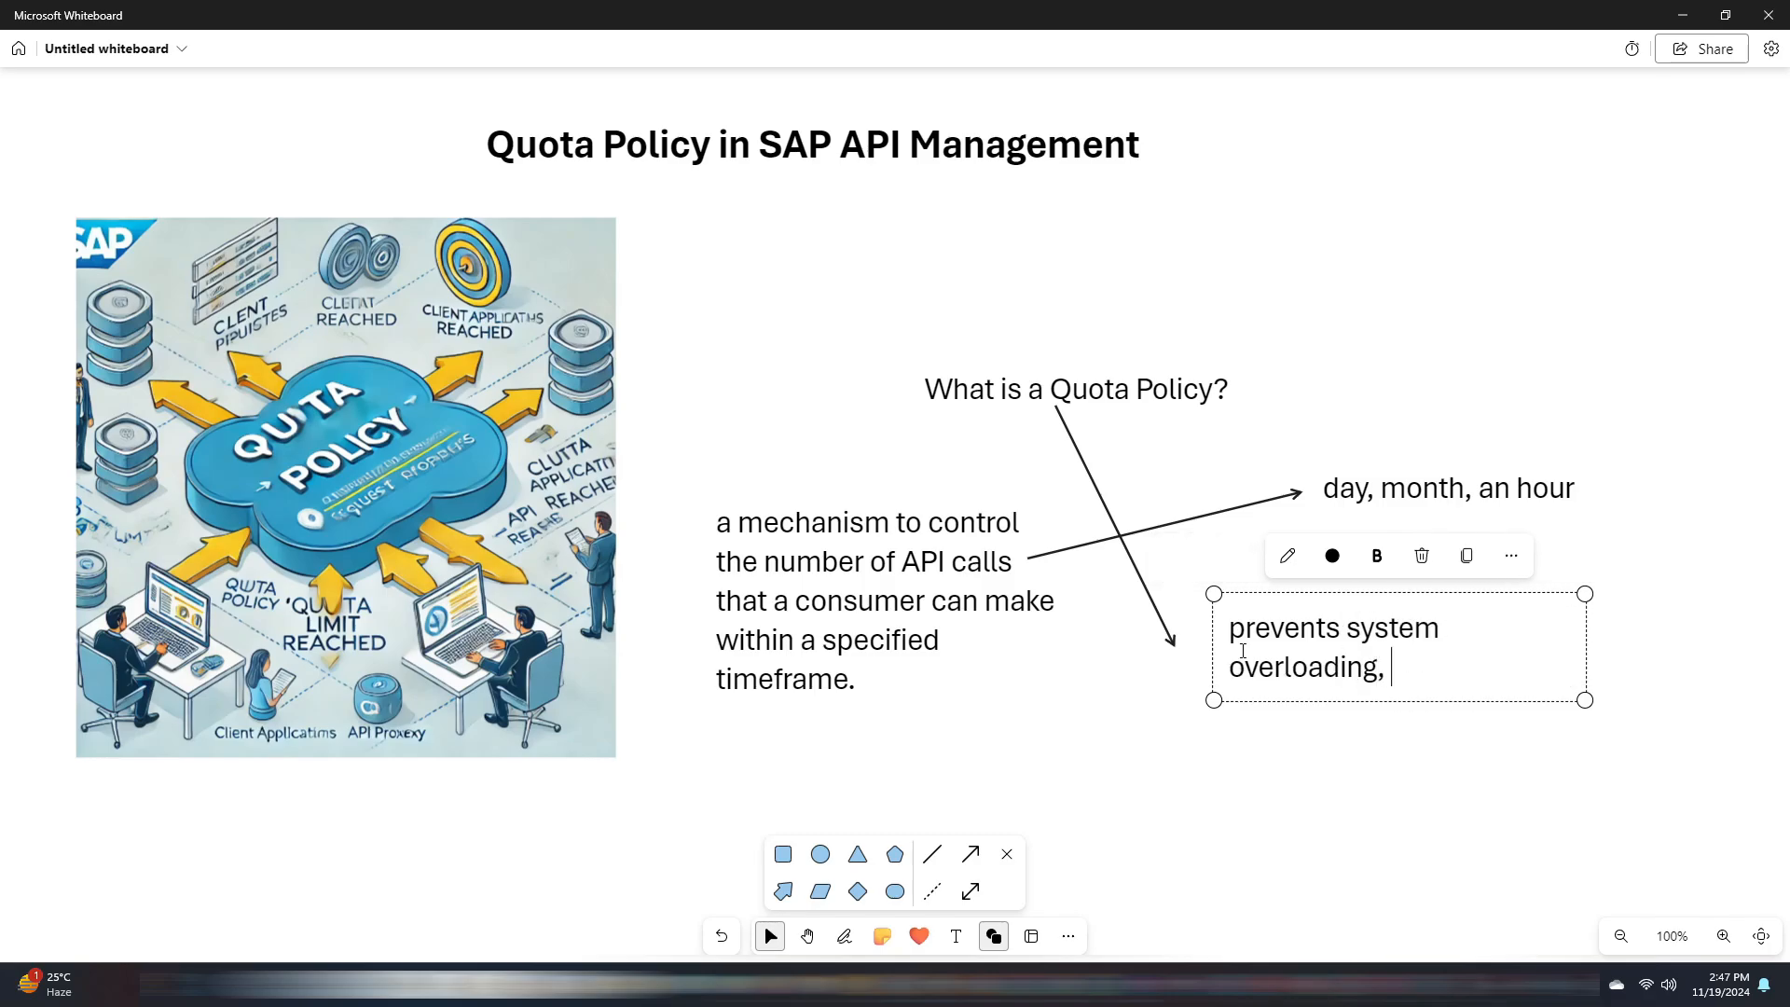
{"action": "type", "text": "and optimizing infras"}
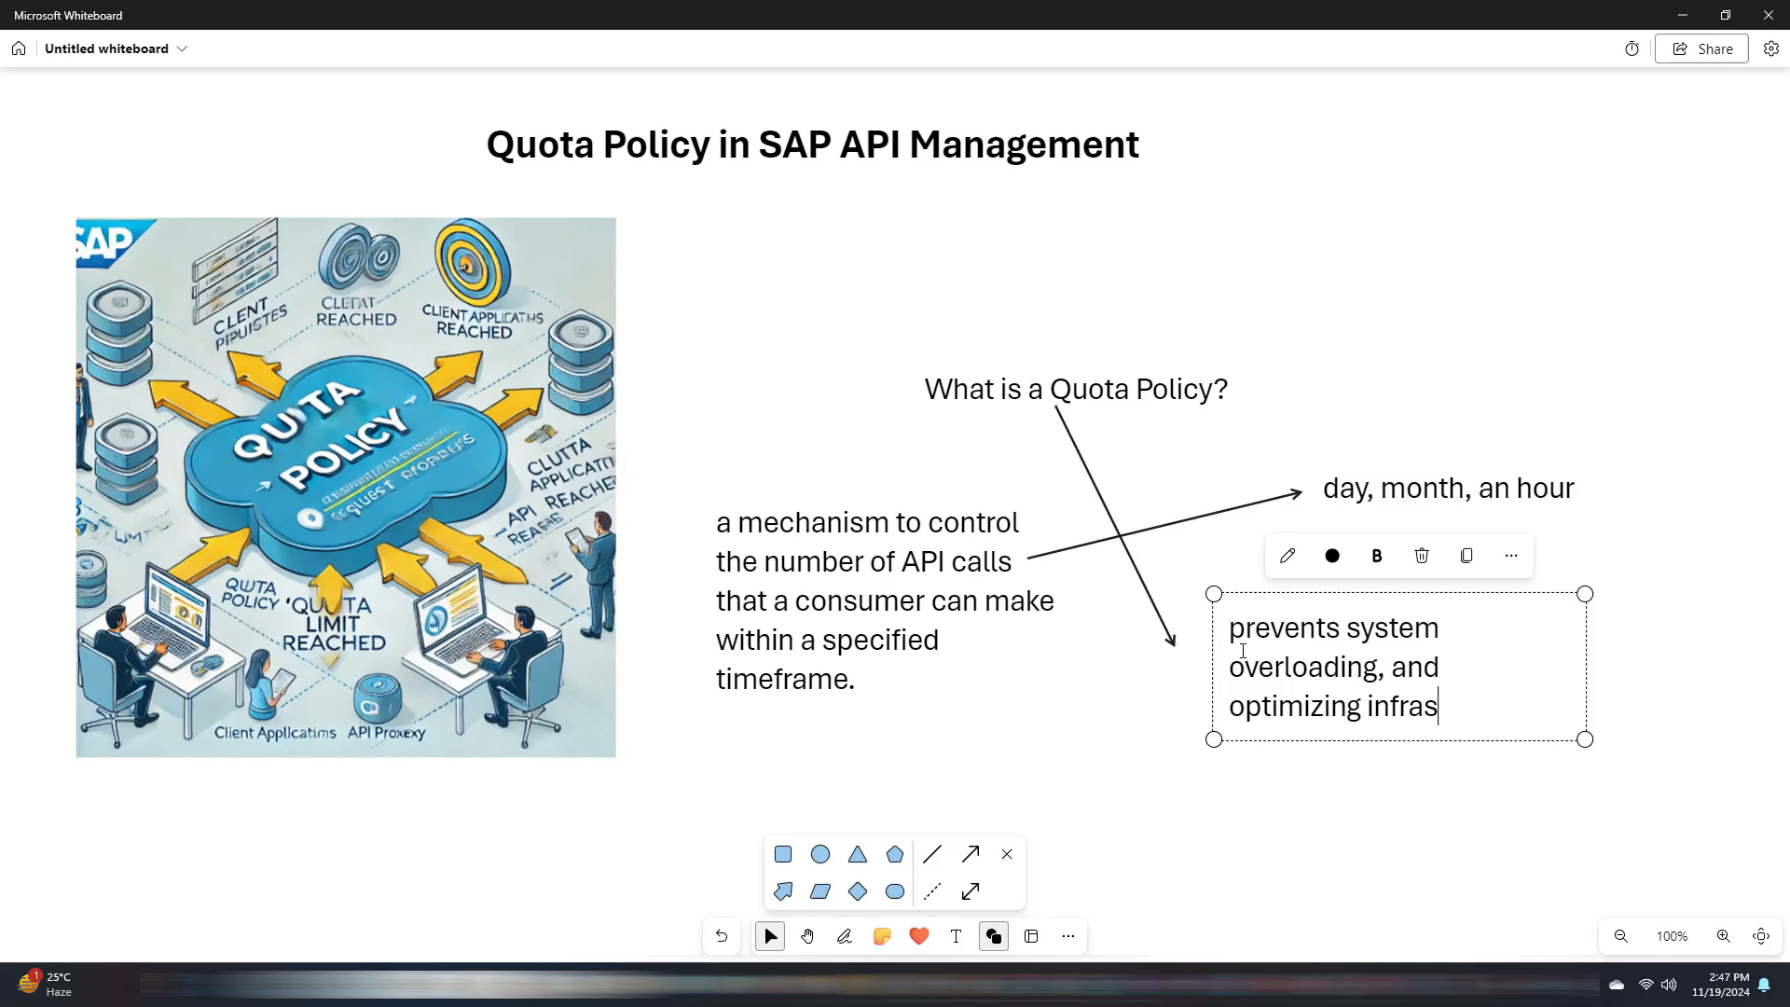
{"action": "type", "text": "tructure usage"}
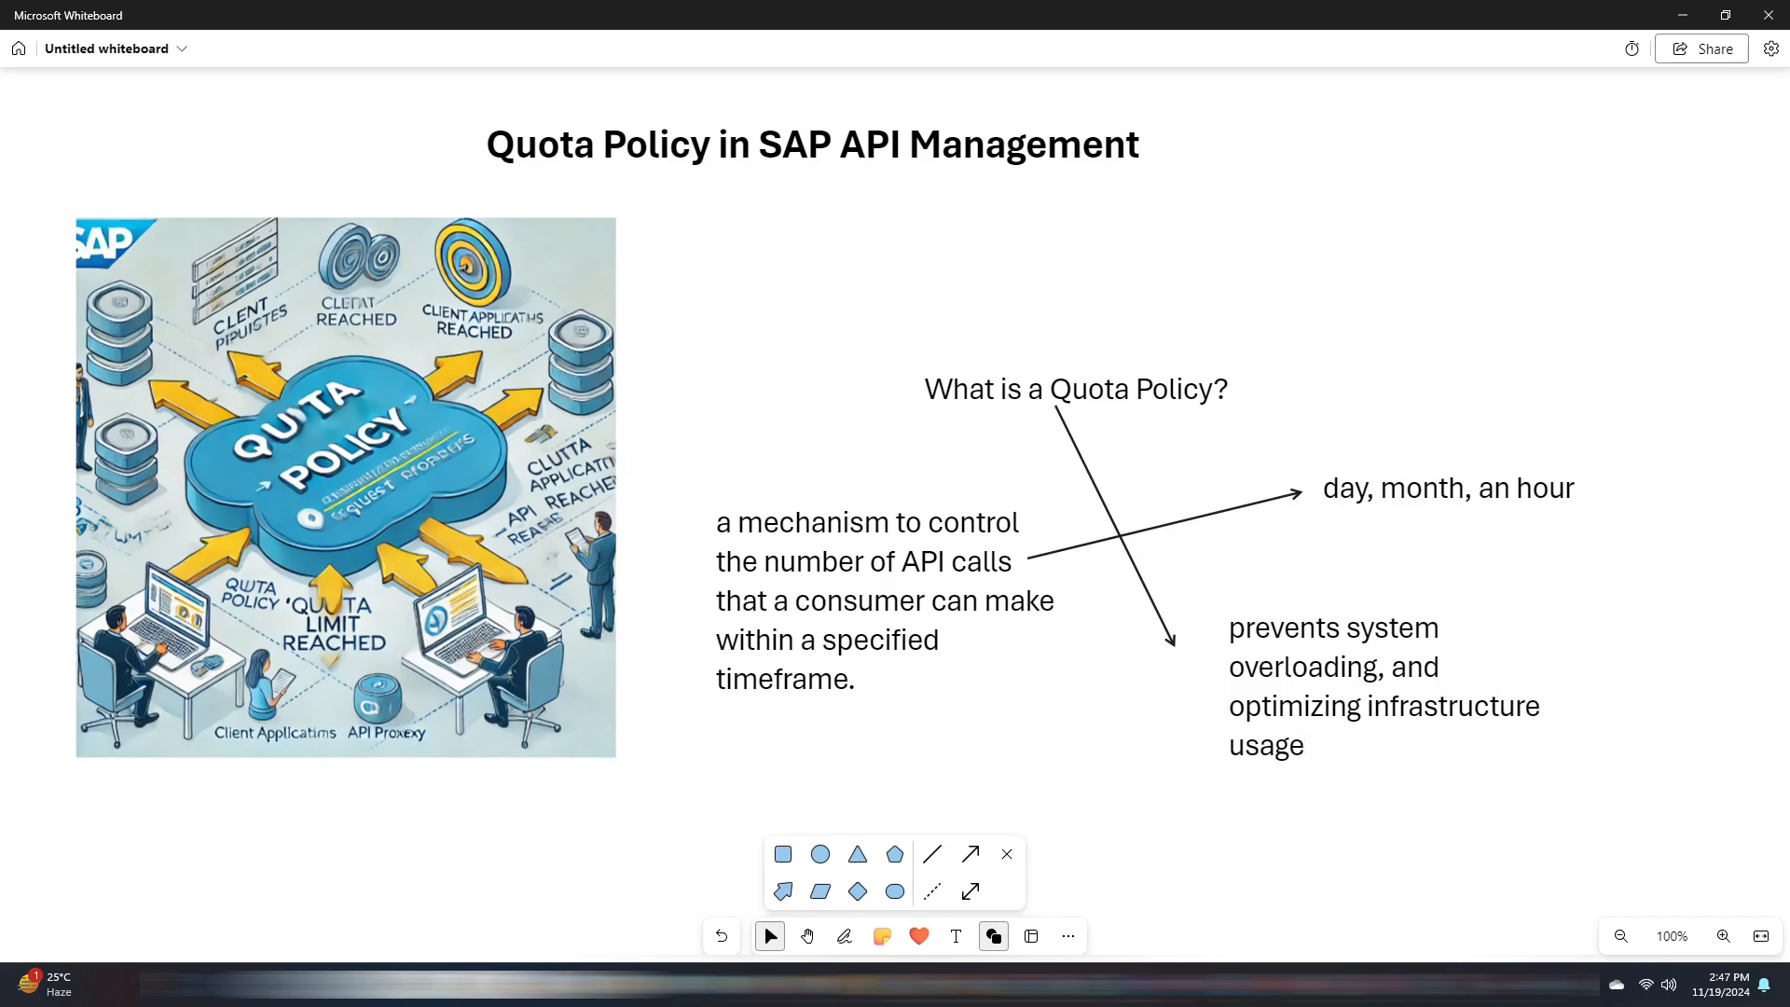
{"action": "mouse_move", "coordinate": [464, 798]}
{"action": "type", "text": "Steps to add the q"}
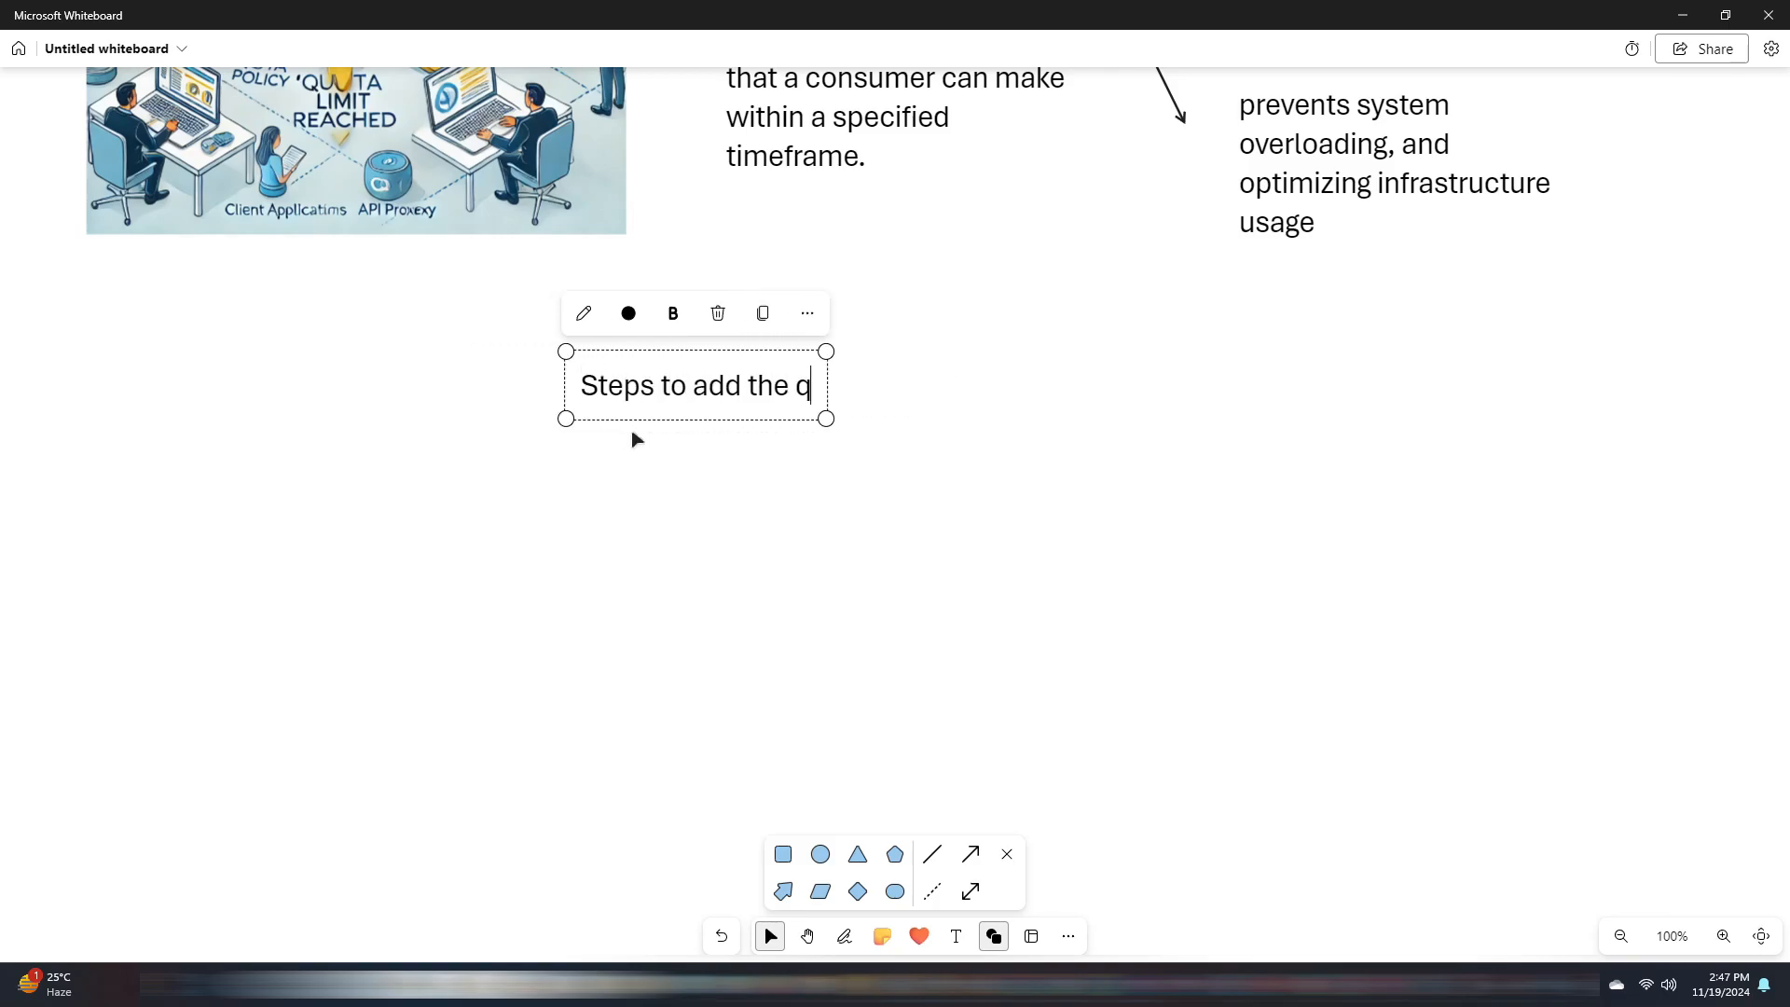
- Write the heading 'Steps to add the quota policy in api' below the image
{"action": "type", "text": "uota policy in api"}
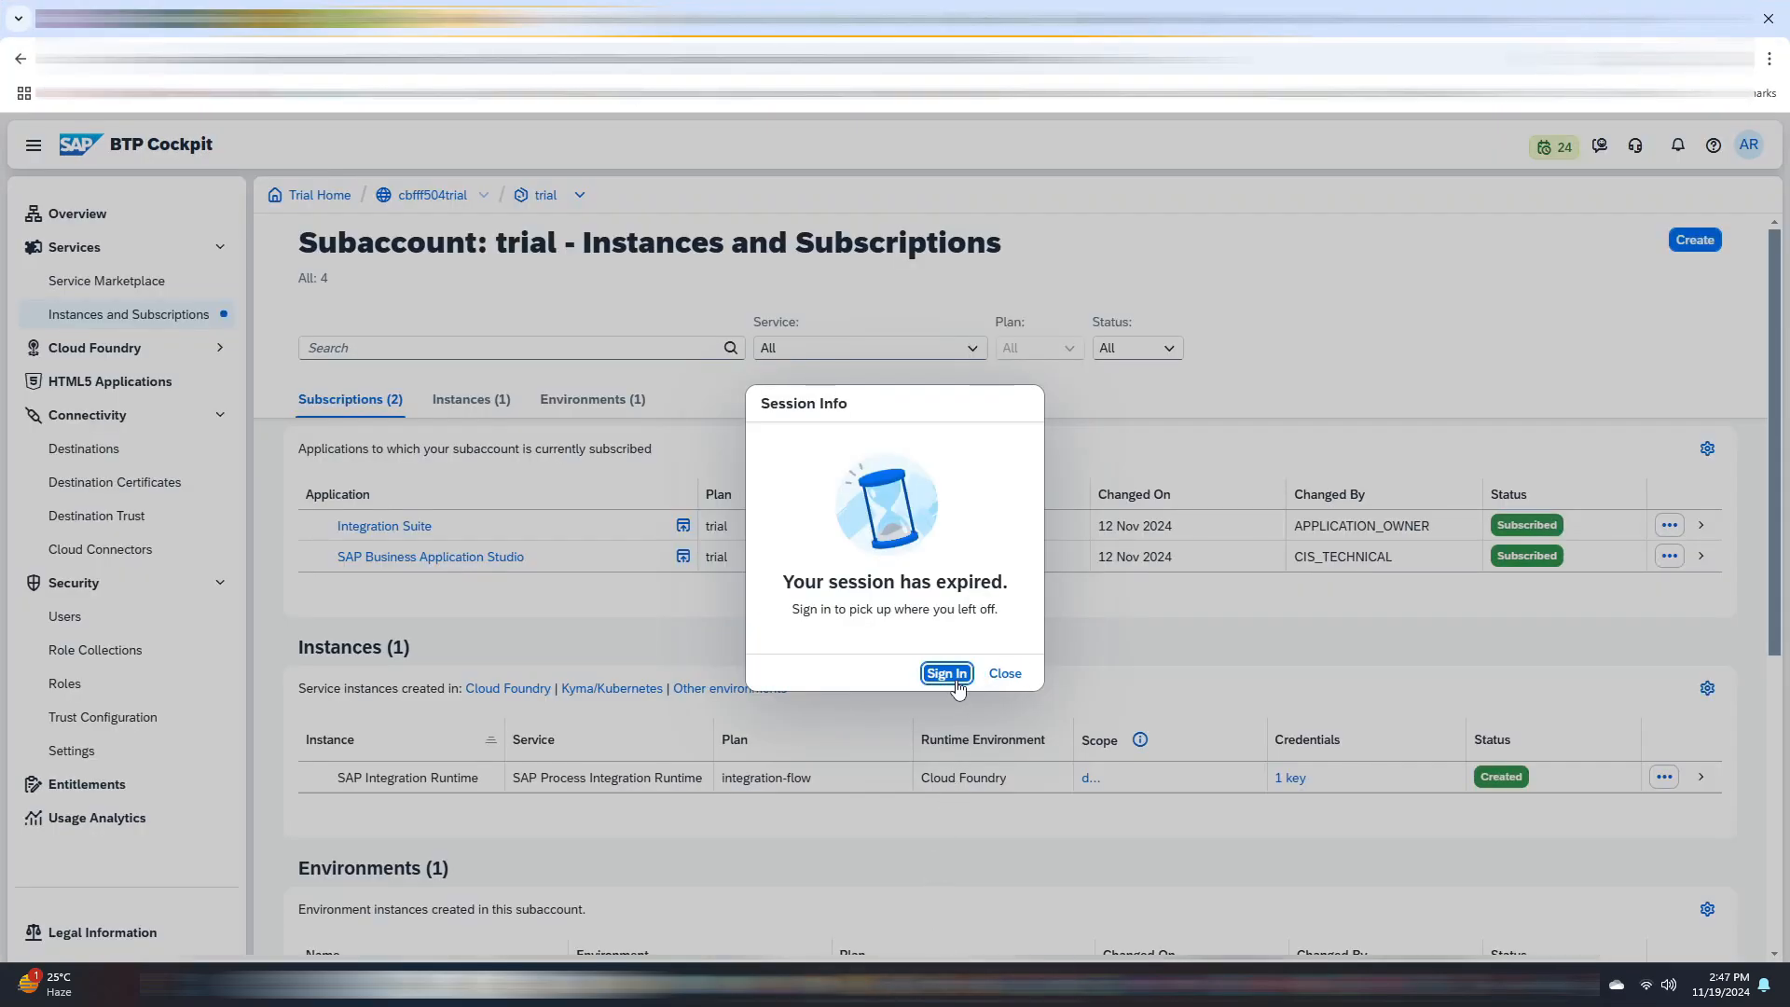
- Sign back in after the expired session and launch the Integration Suite subscription
{"action": "left_click", "coordinate": [946, 673]}
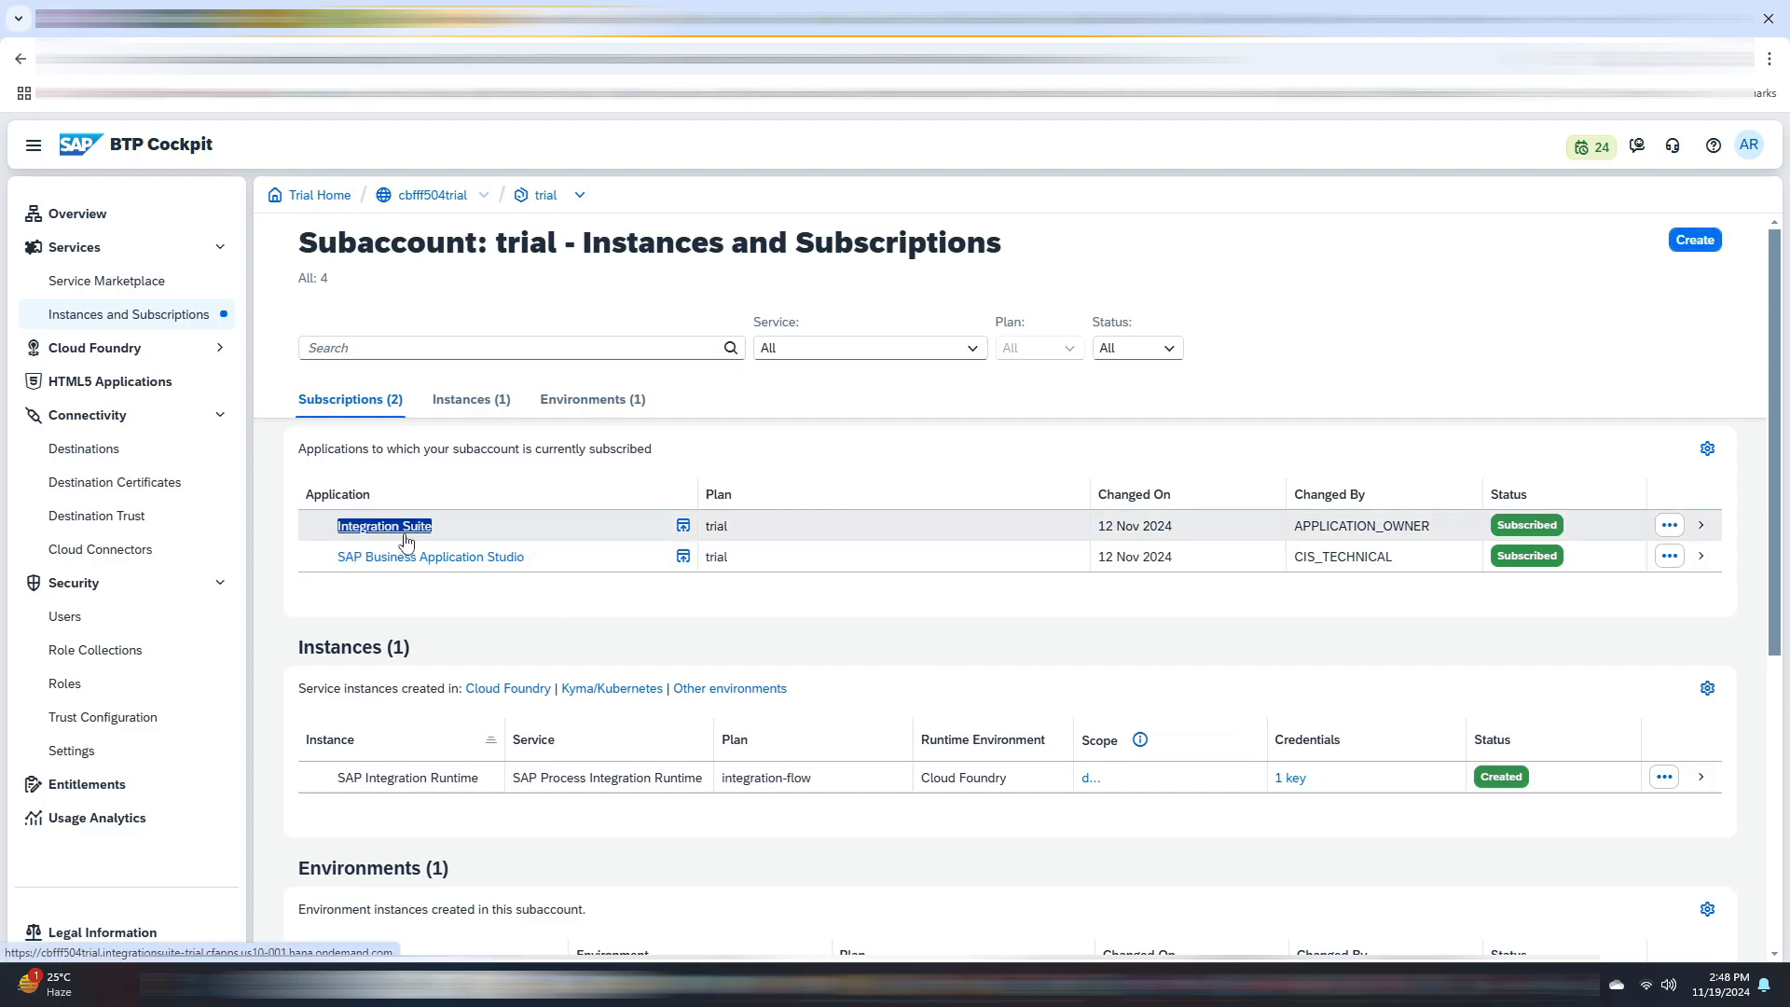
{"action": "left_click", "coordinate": [384, 526]}
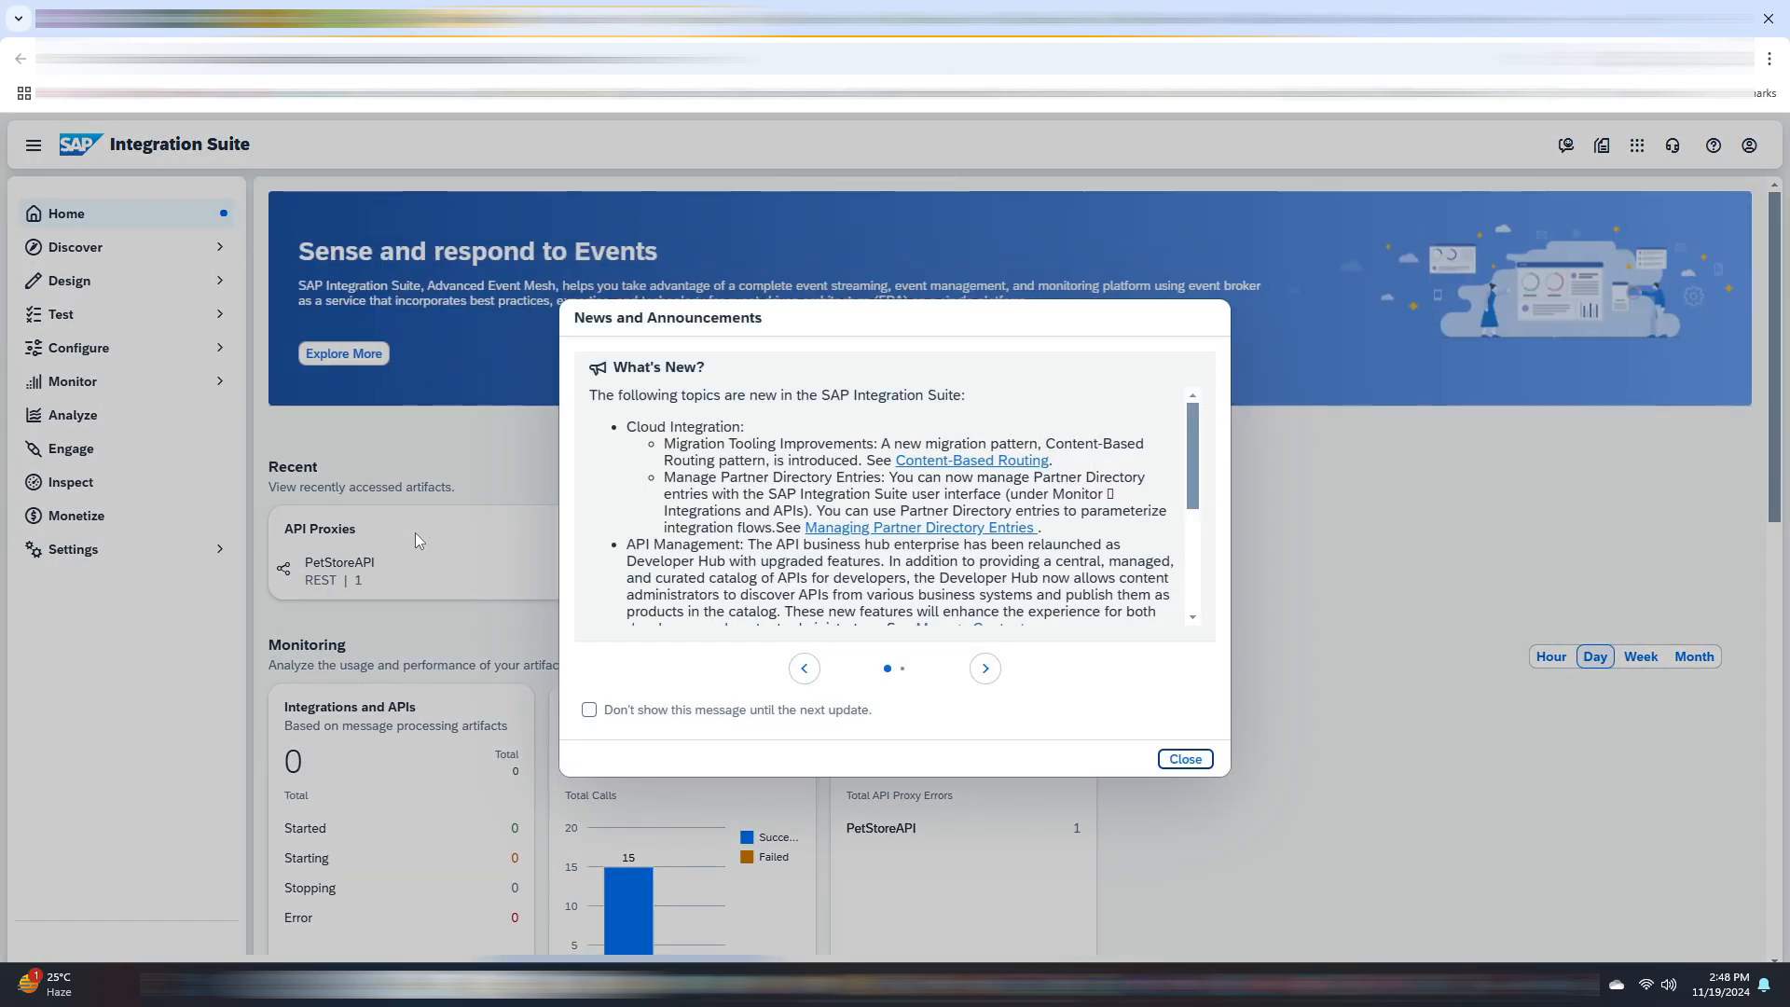
- Dismiss the announcements and select PETSTORE_API from the Configure > API Providers list
{"action": "left_click", "coordinate": [1184, 759]}
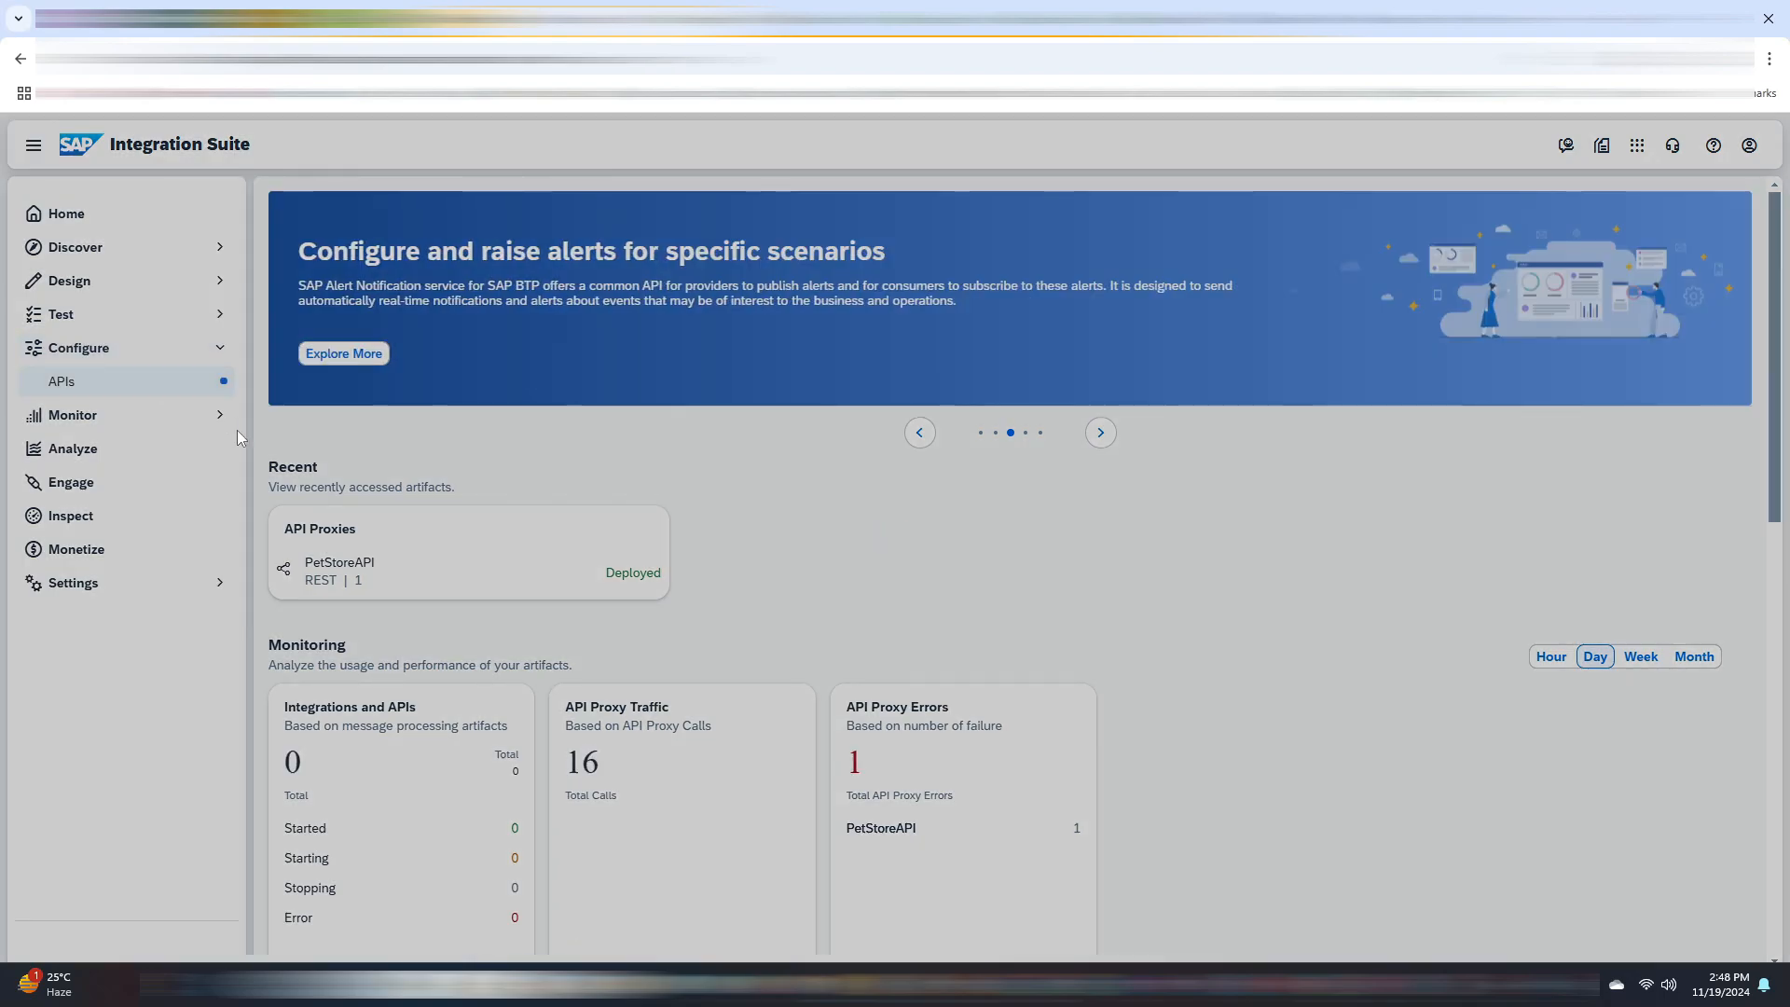
{"action": "left_click", "coordinate": [62, 380]}
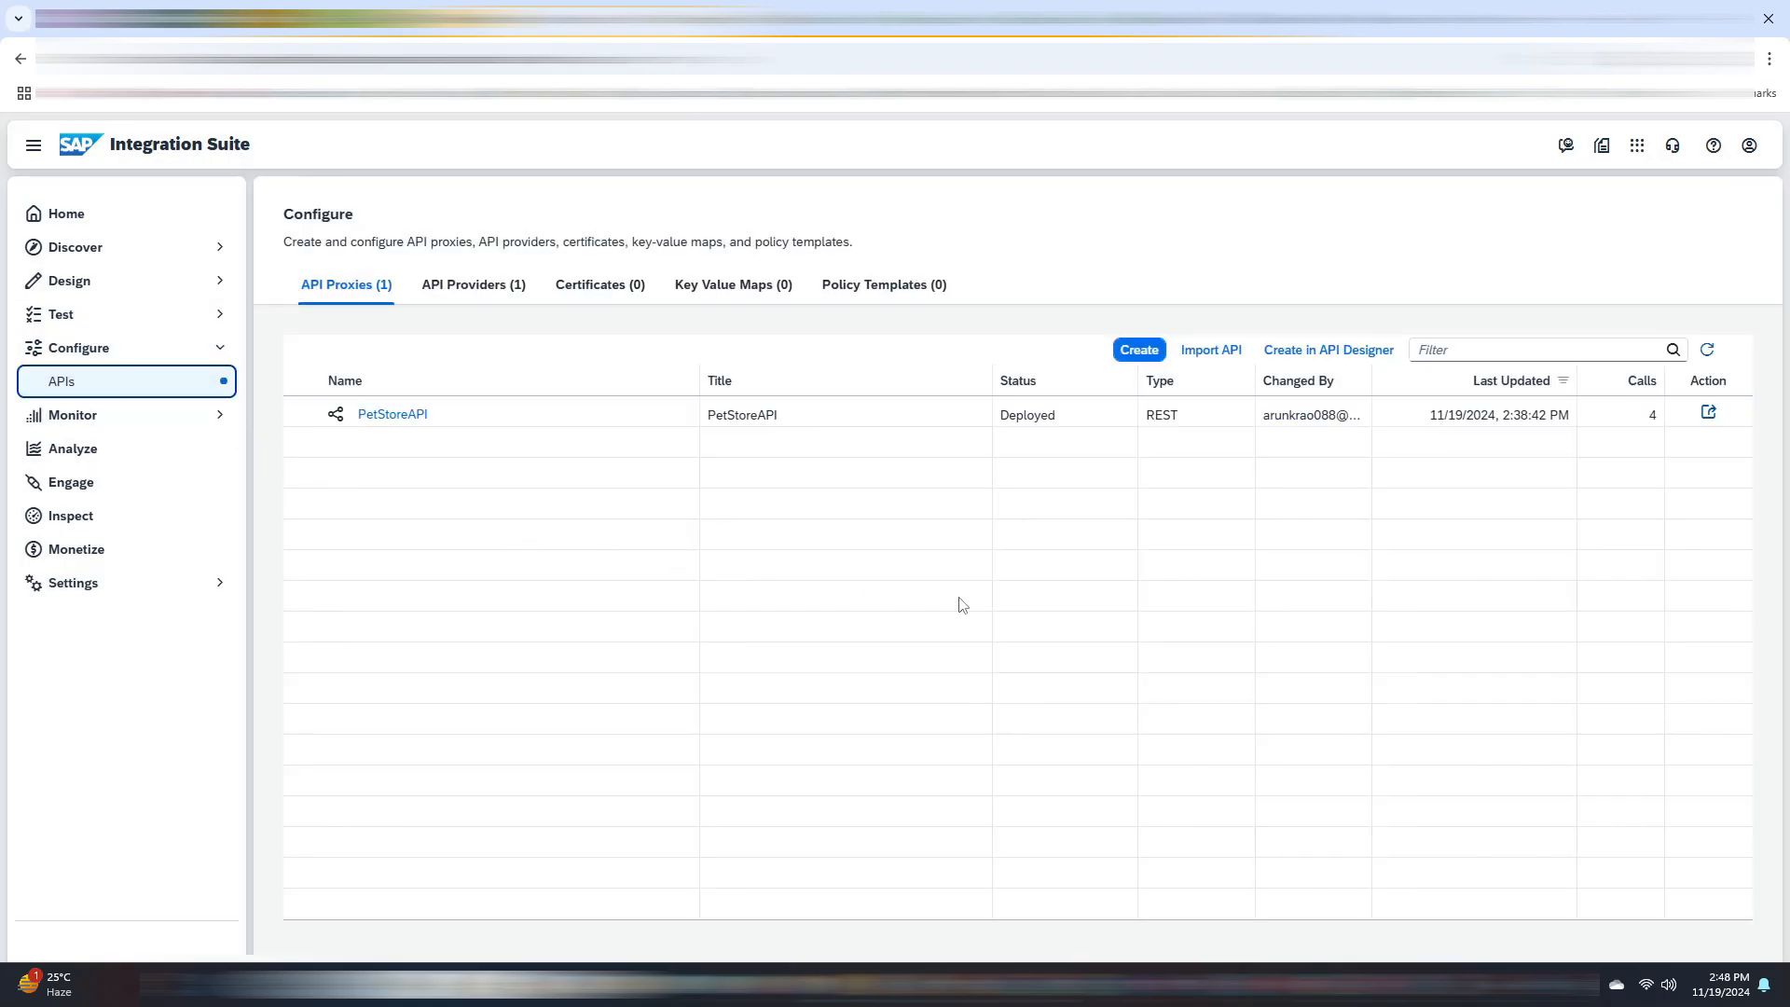
{"action": "mouse_move", "coordinate": [720, 340]}
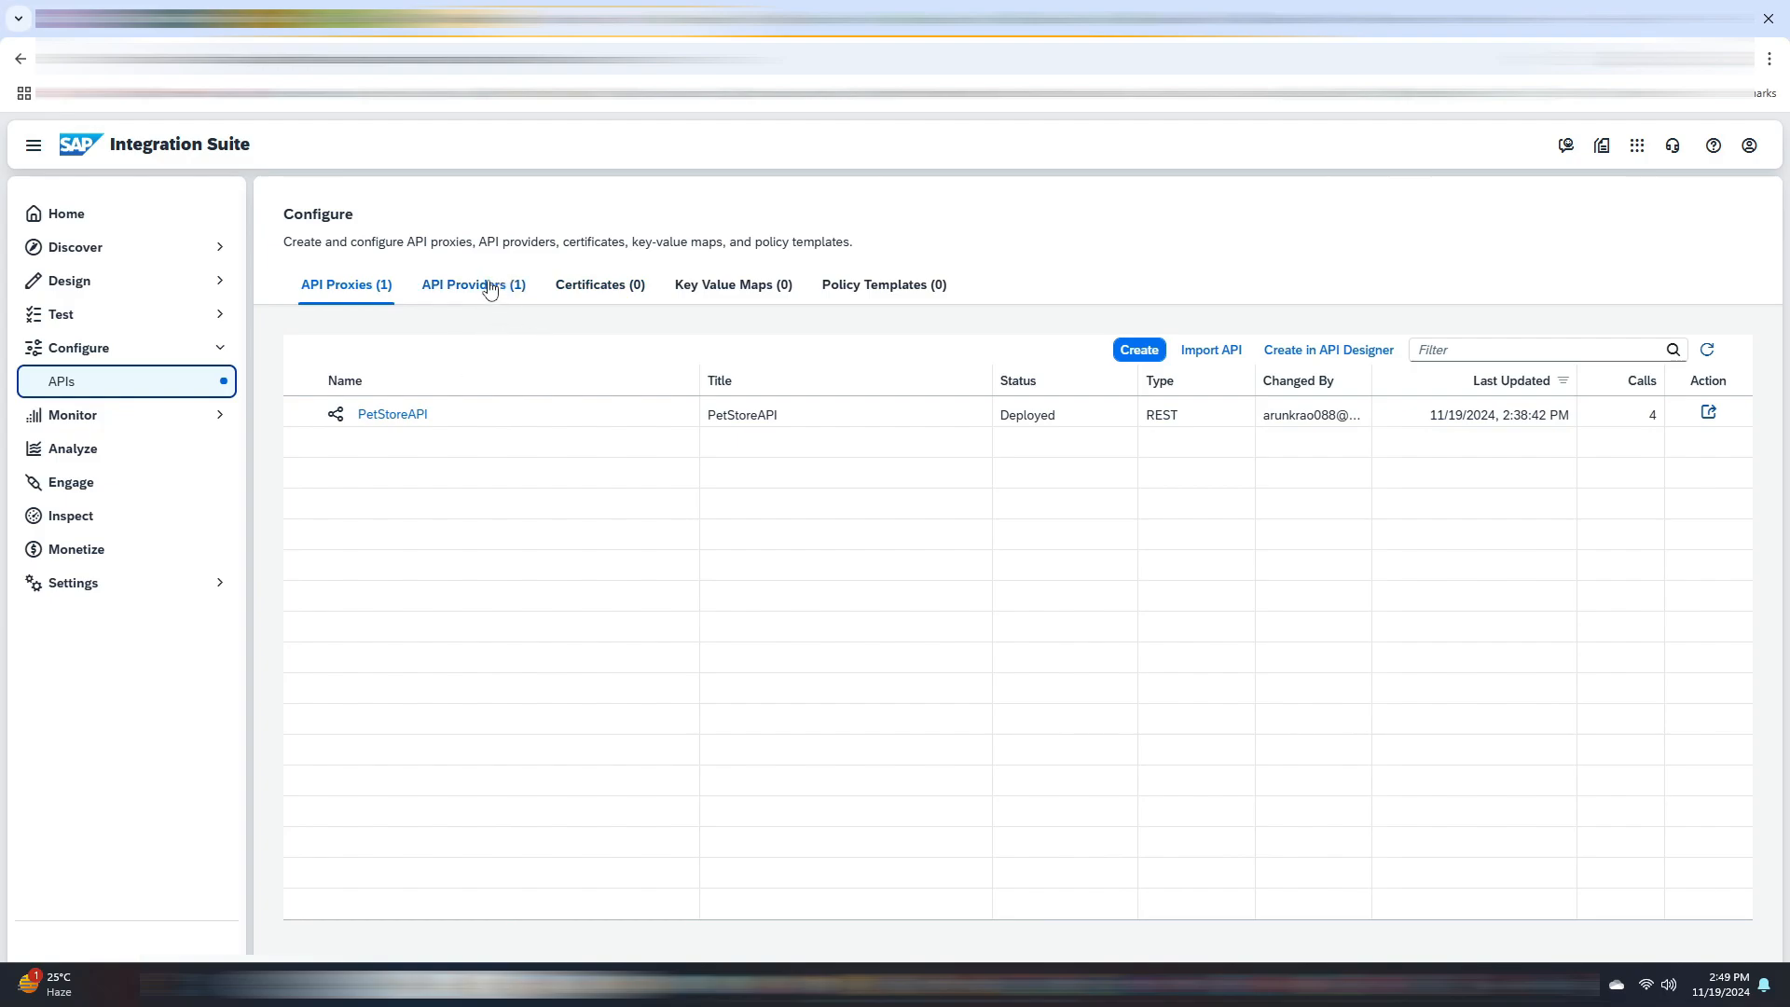
{"action": "left_click", "coordinate": [471, 283]}
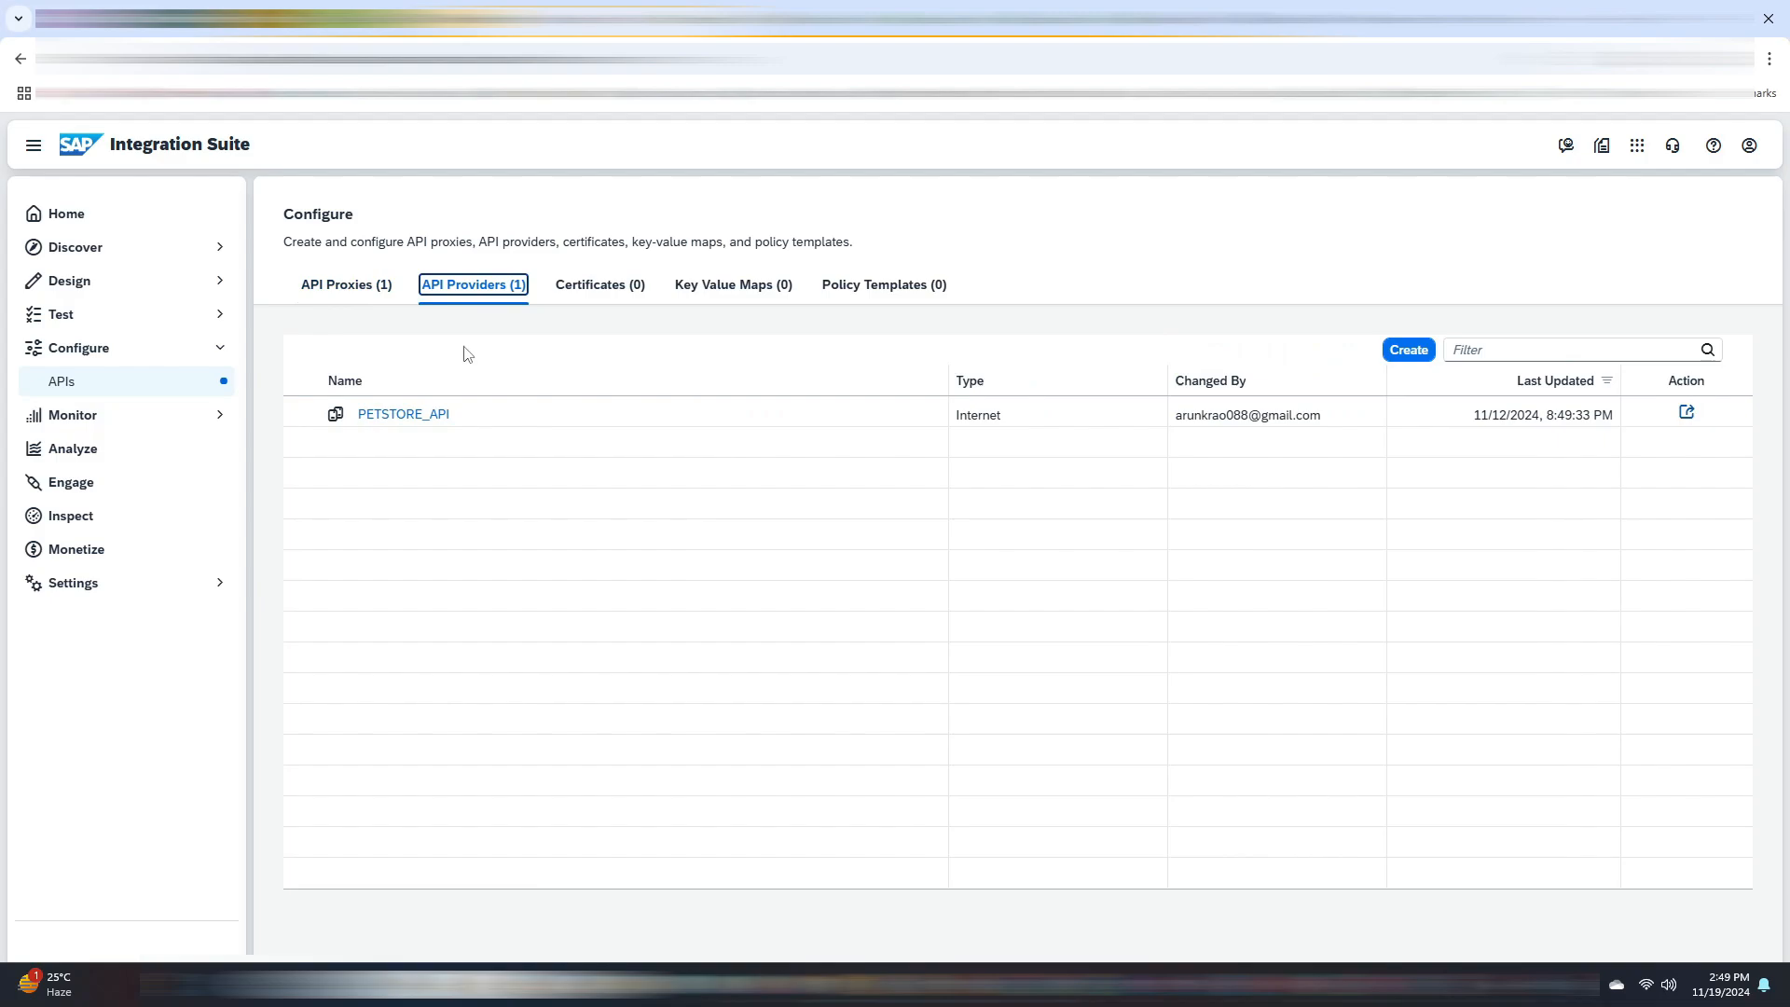
{"action": "mouse_move", "coordinate": [423, 367]}
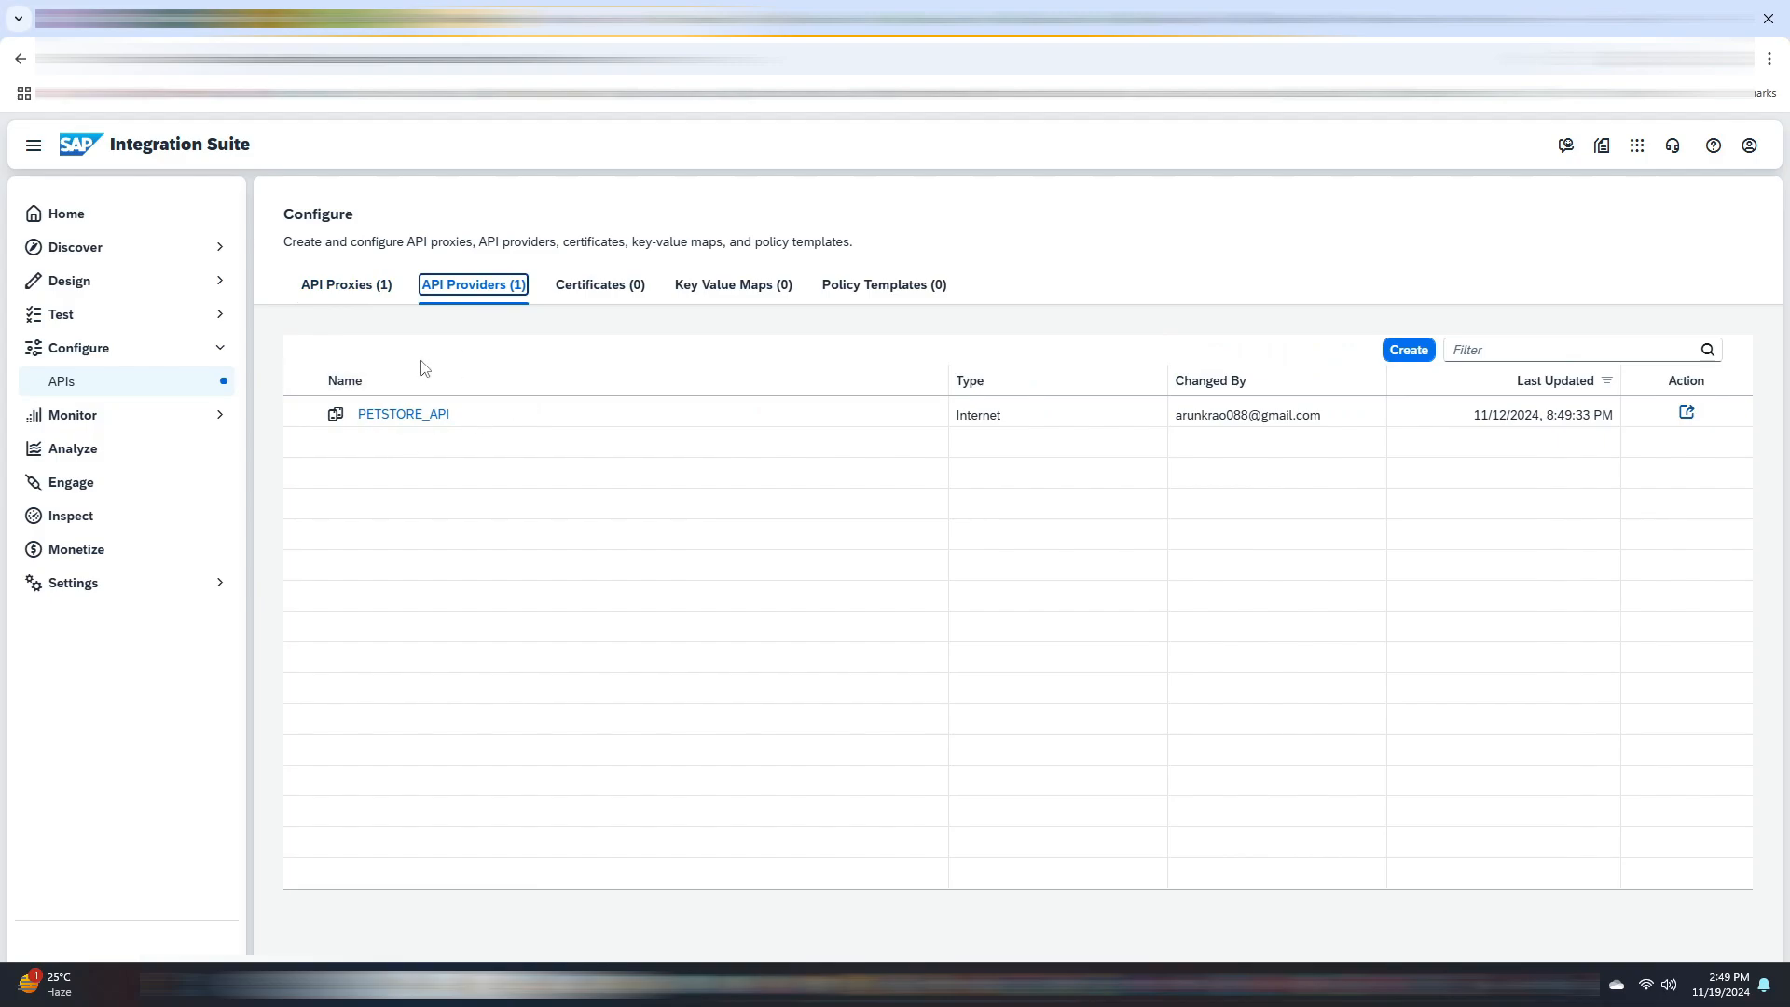
{"action": "left_click", "coordinate": [403, 414]}
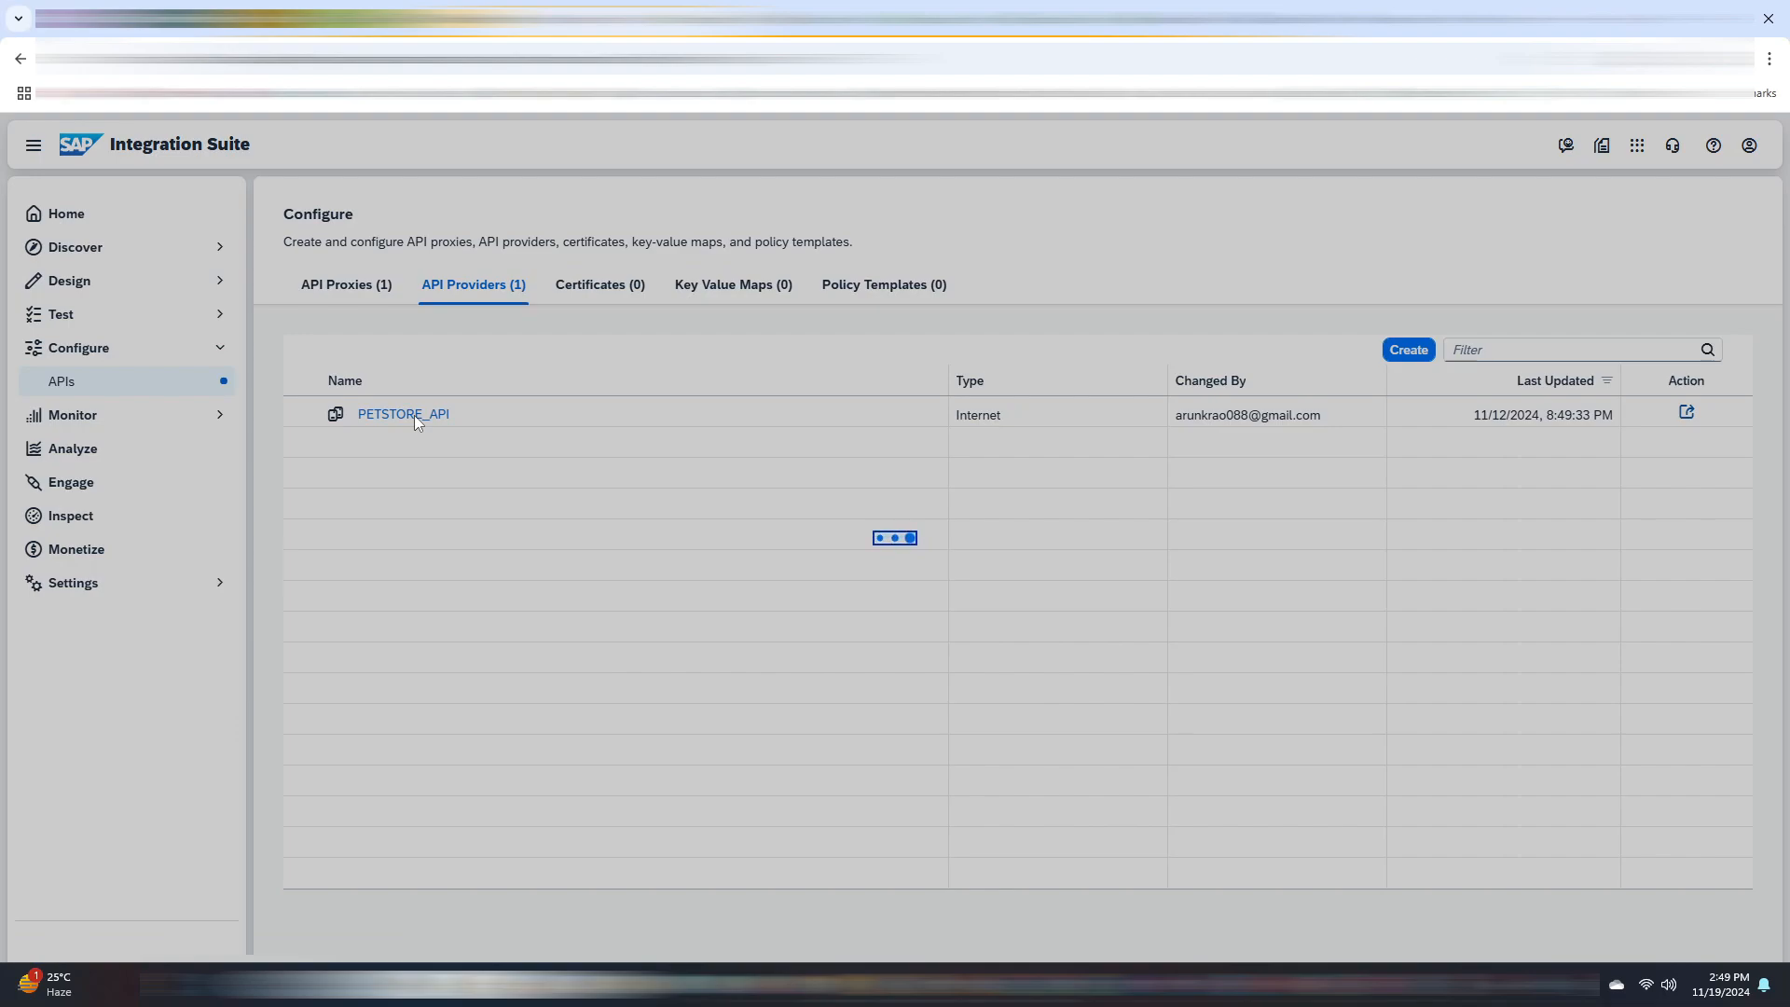
- View PETSTORE_API's connection settings: host petstore.swagger.io, port 443, SSL enabled
{"action": "left_click", "coordinate": [403, 414]}
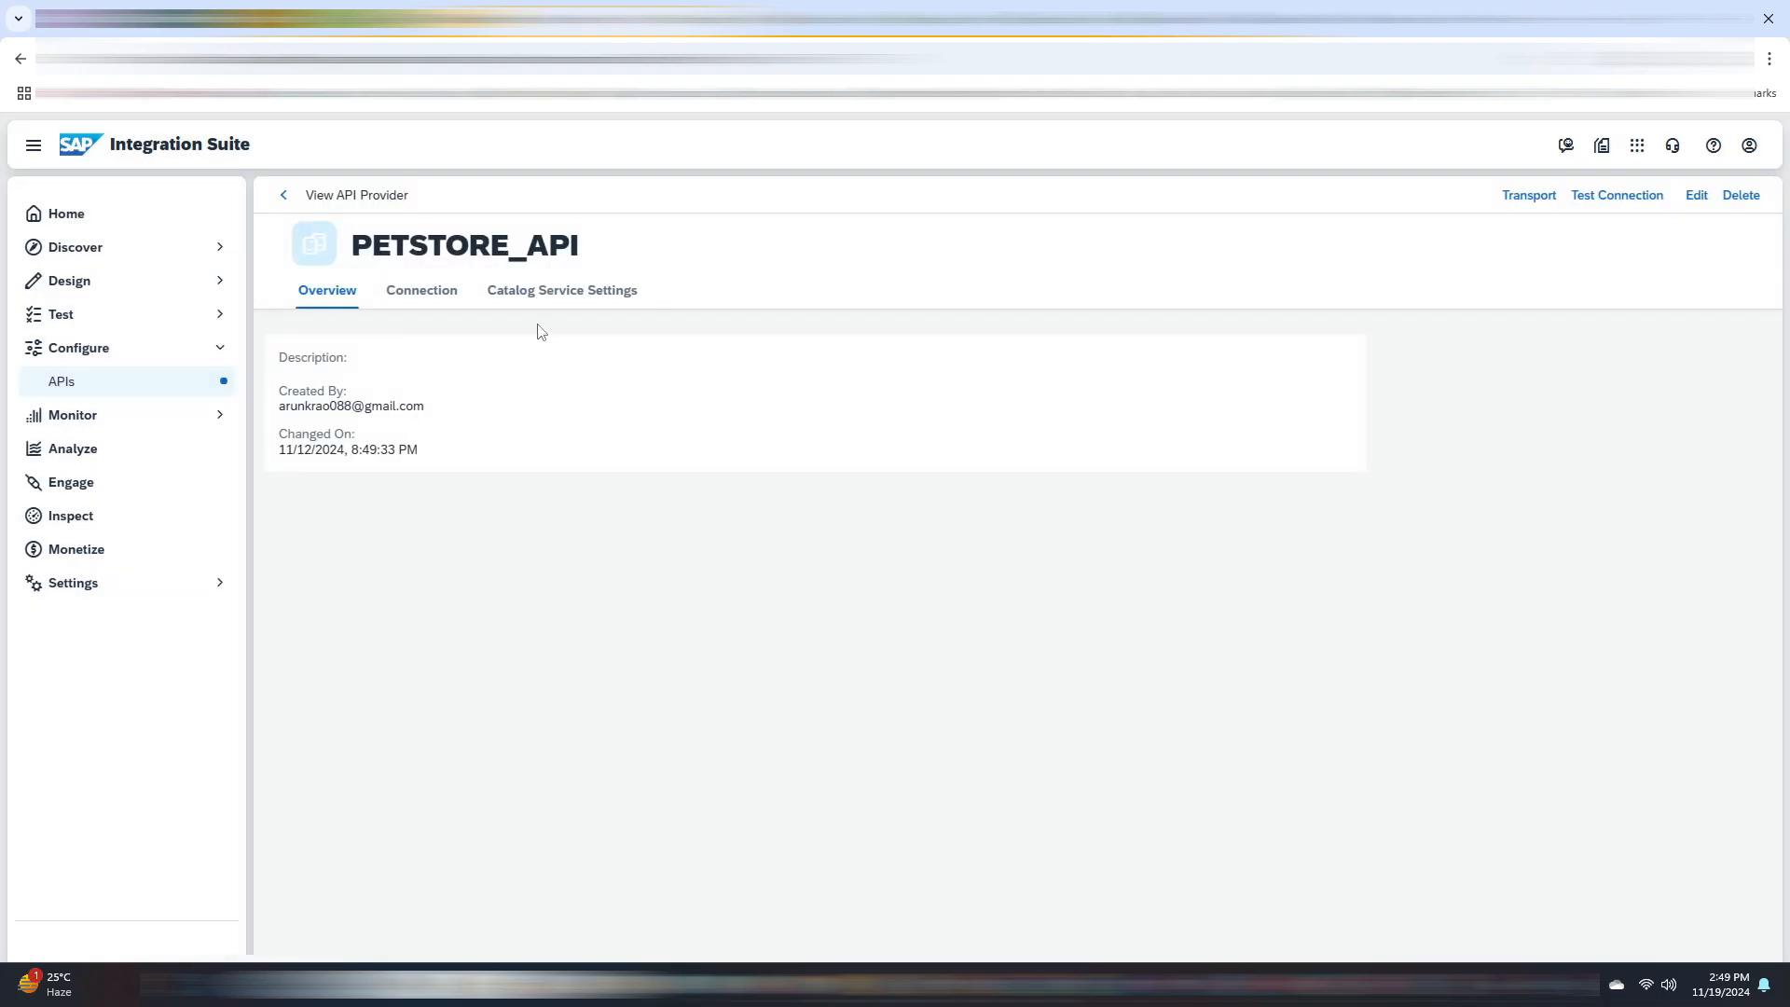
{"action": "left_click", "coordinate": [419, 289]}
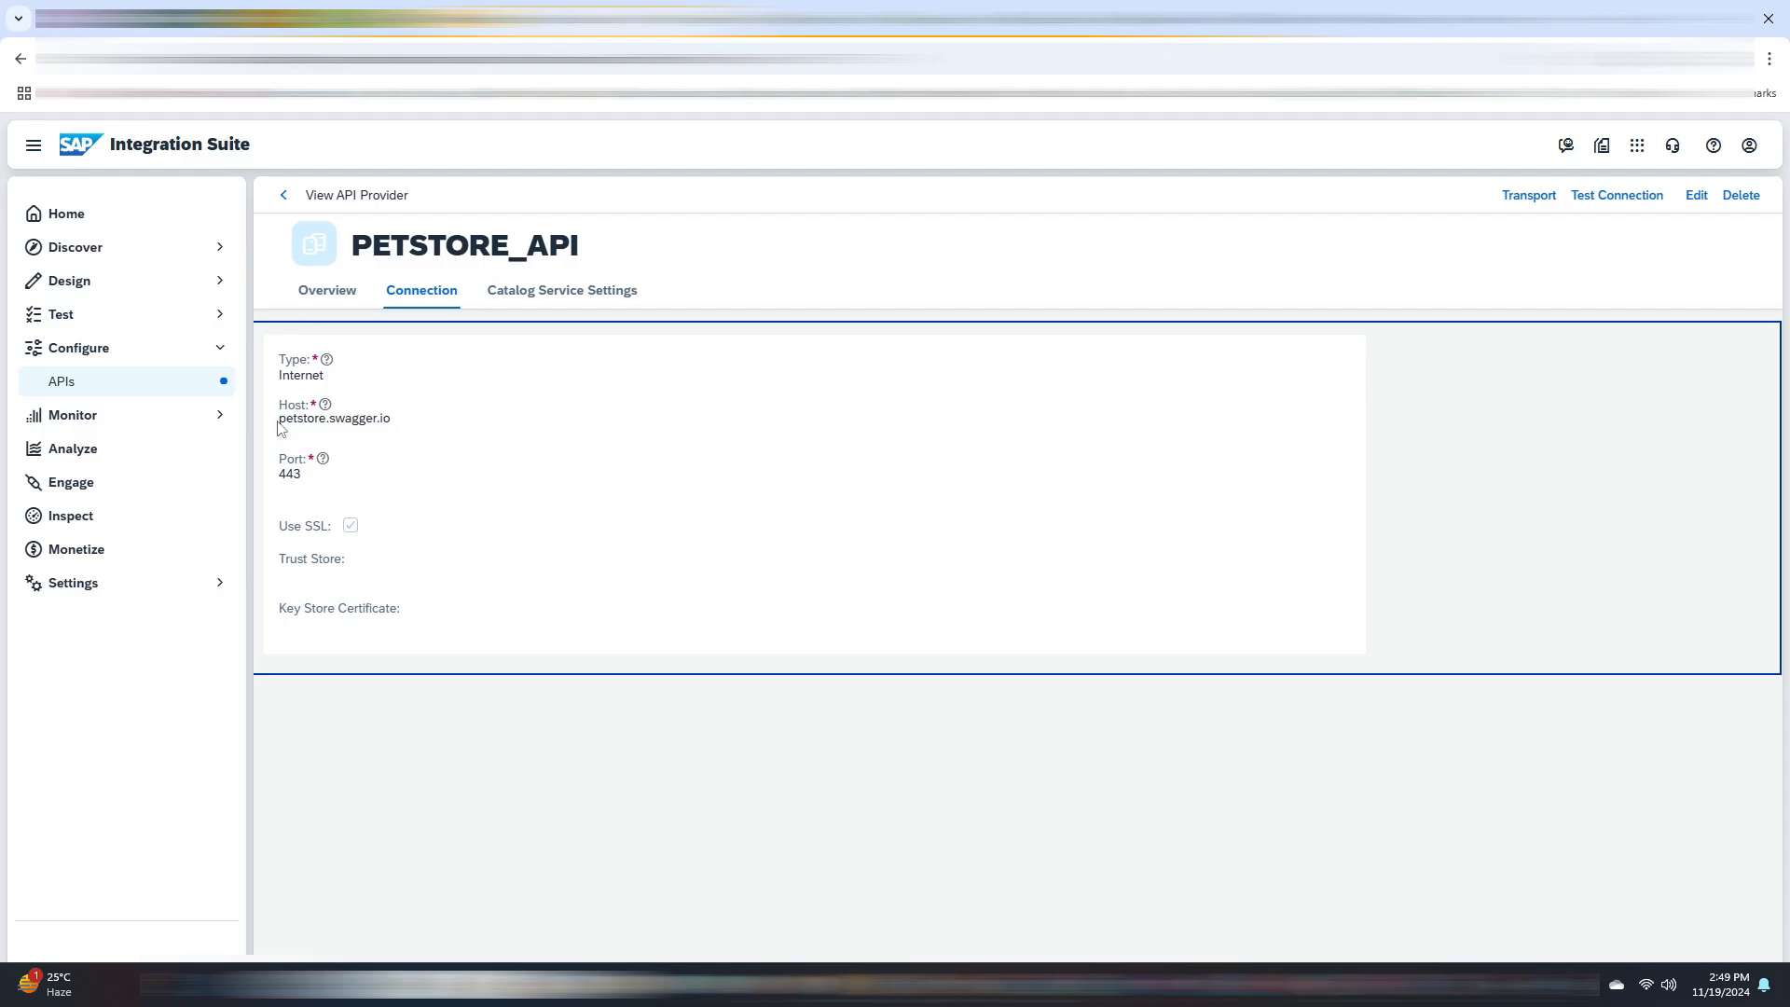
{"action": "mouse_move", "coordinate": [761, 272]}
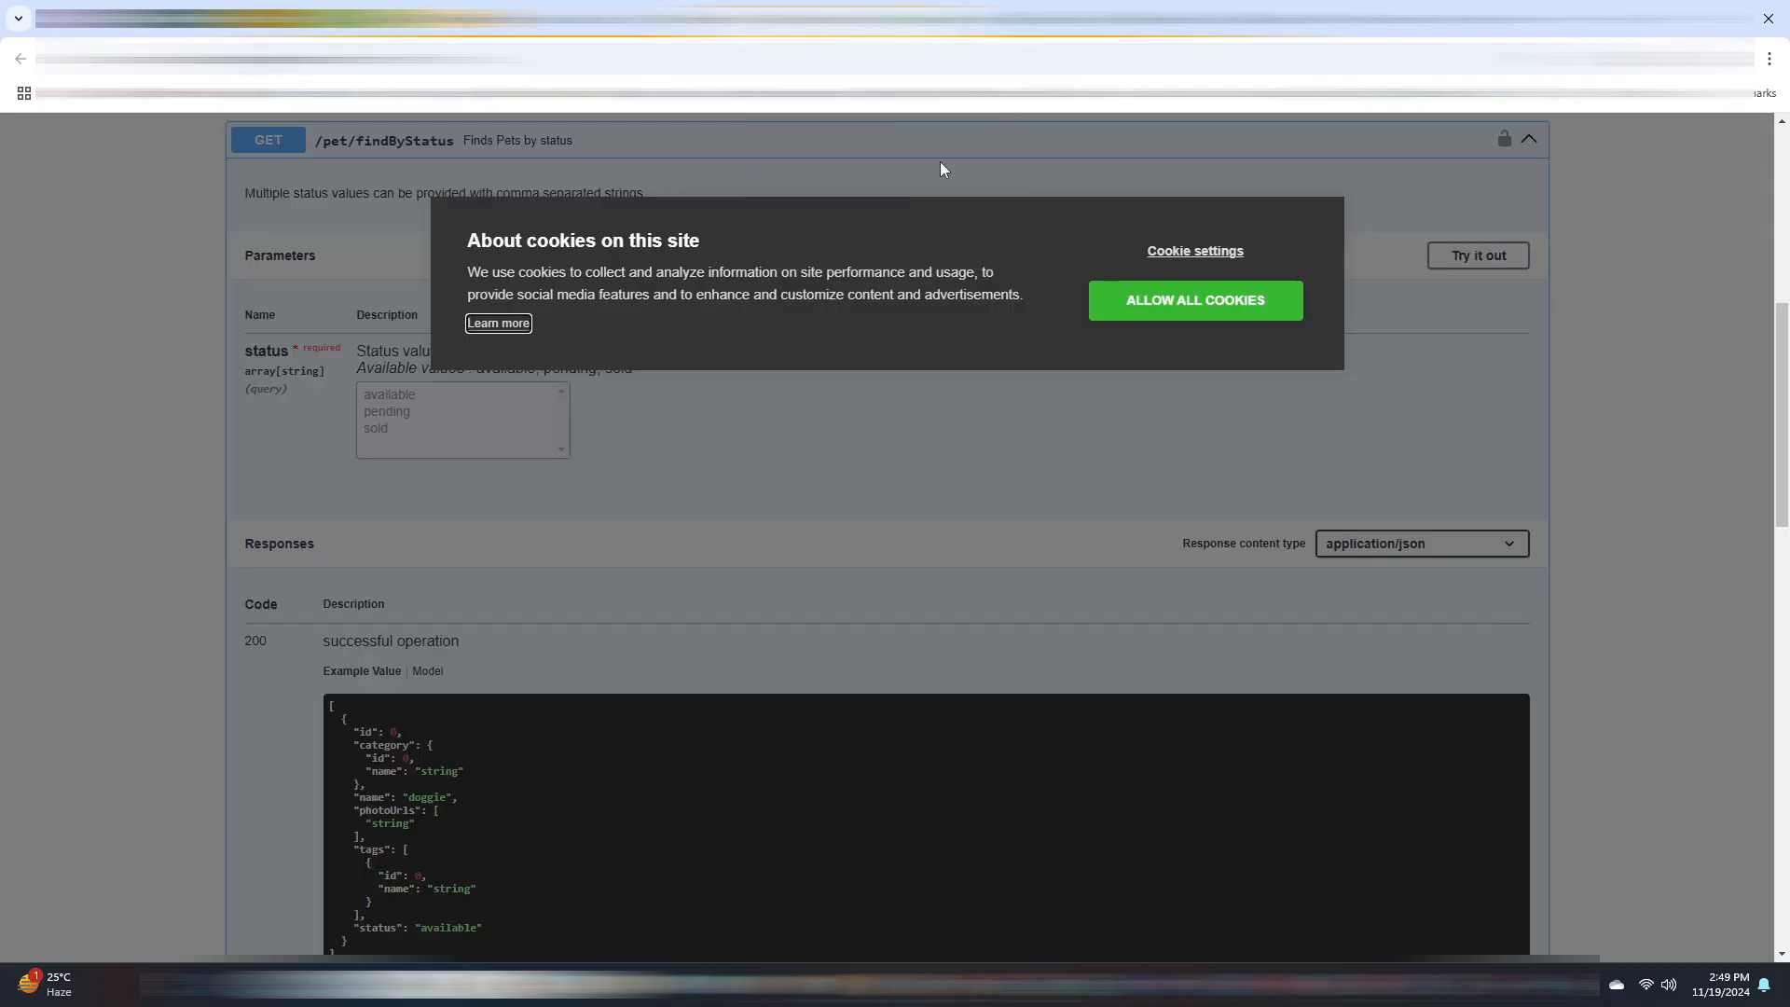
- Dismiss the cookie notice and enable Try it out on GET /pet/findByStatus
{"action": "left_click", "coordinate": [1193, 301]}
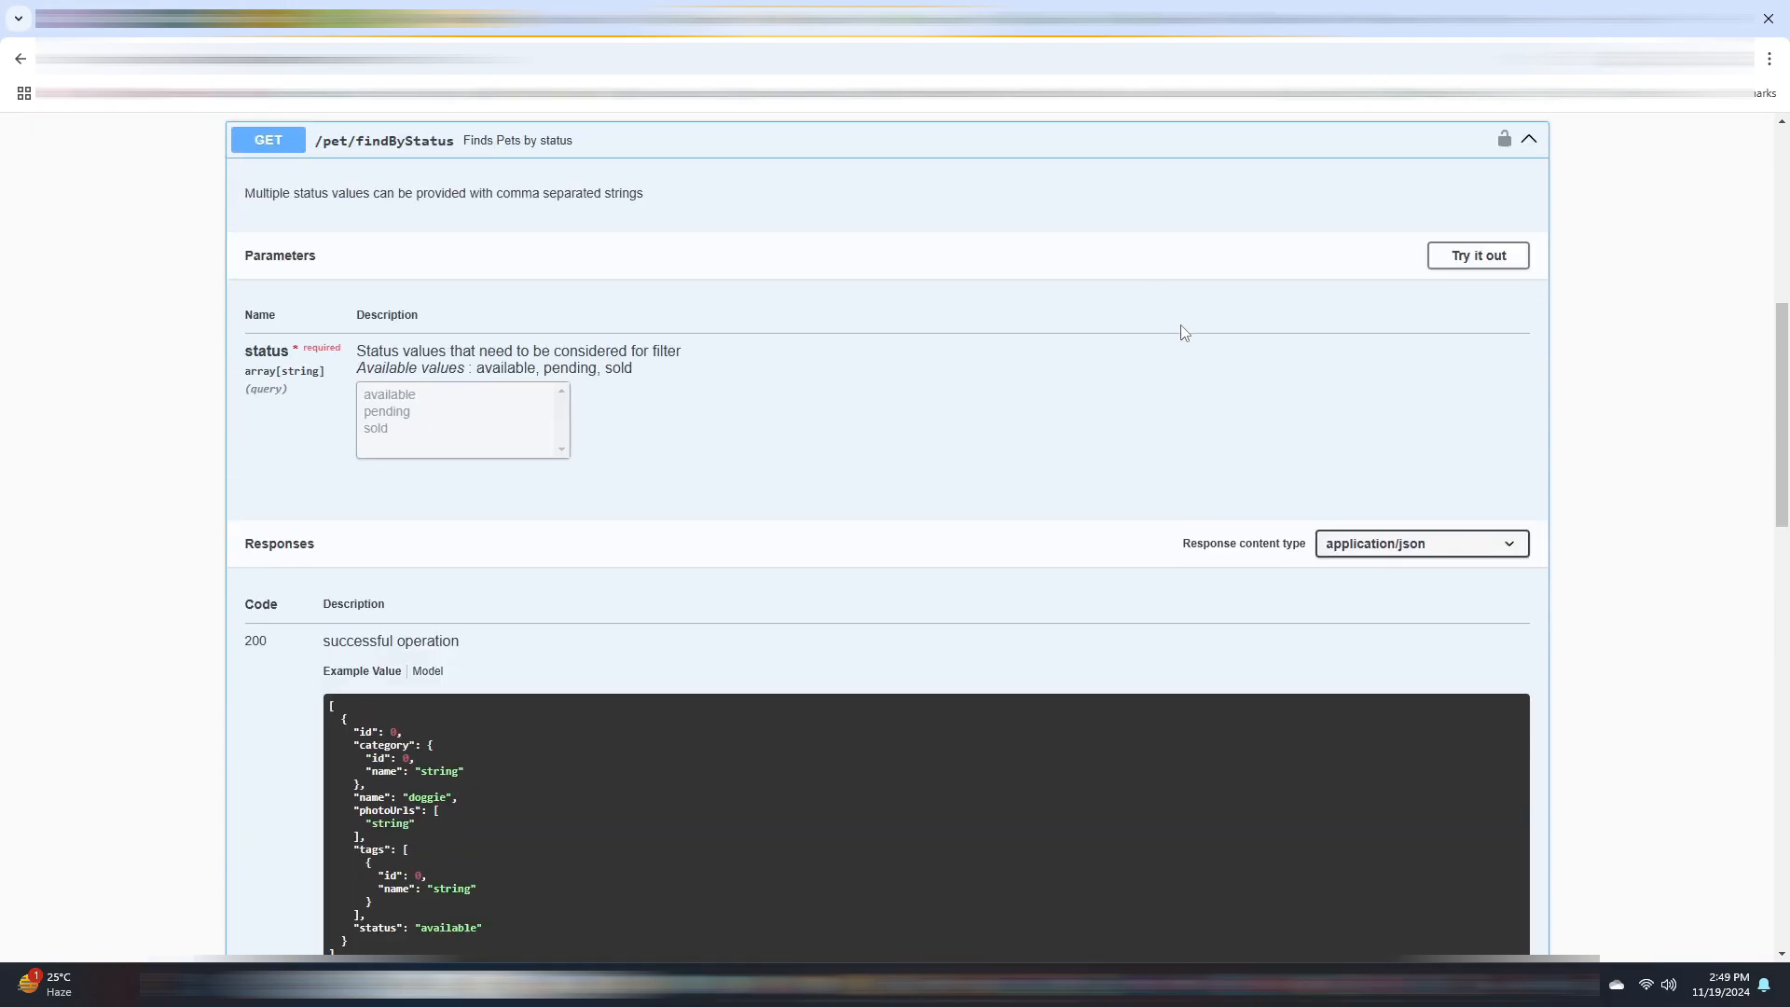
{"action": "left_click", "coordinate": [1477, 255]}
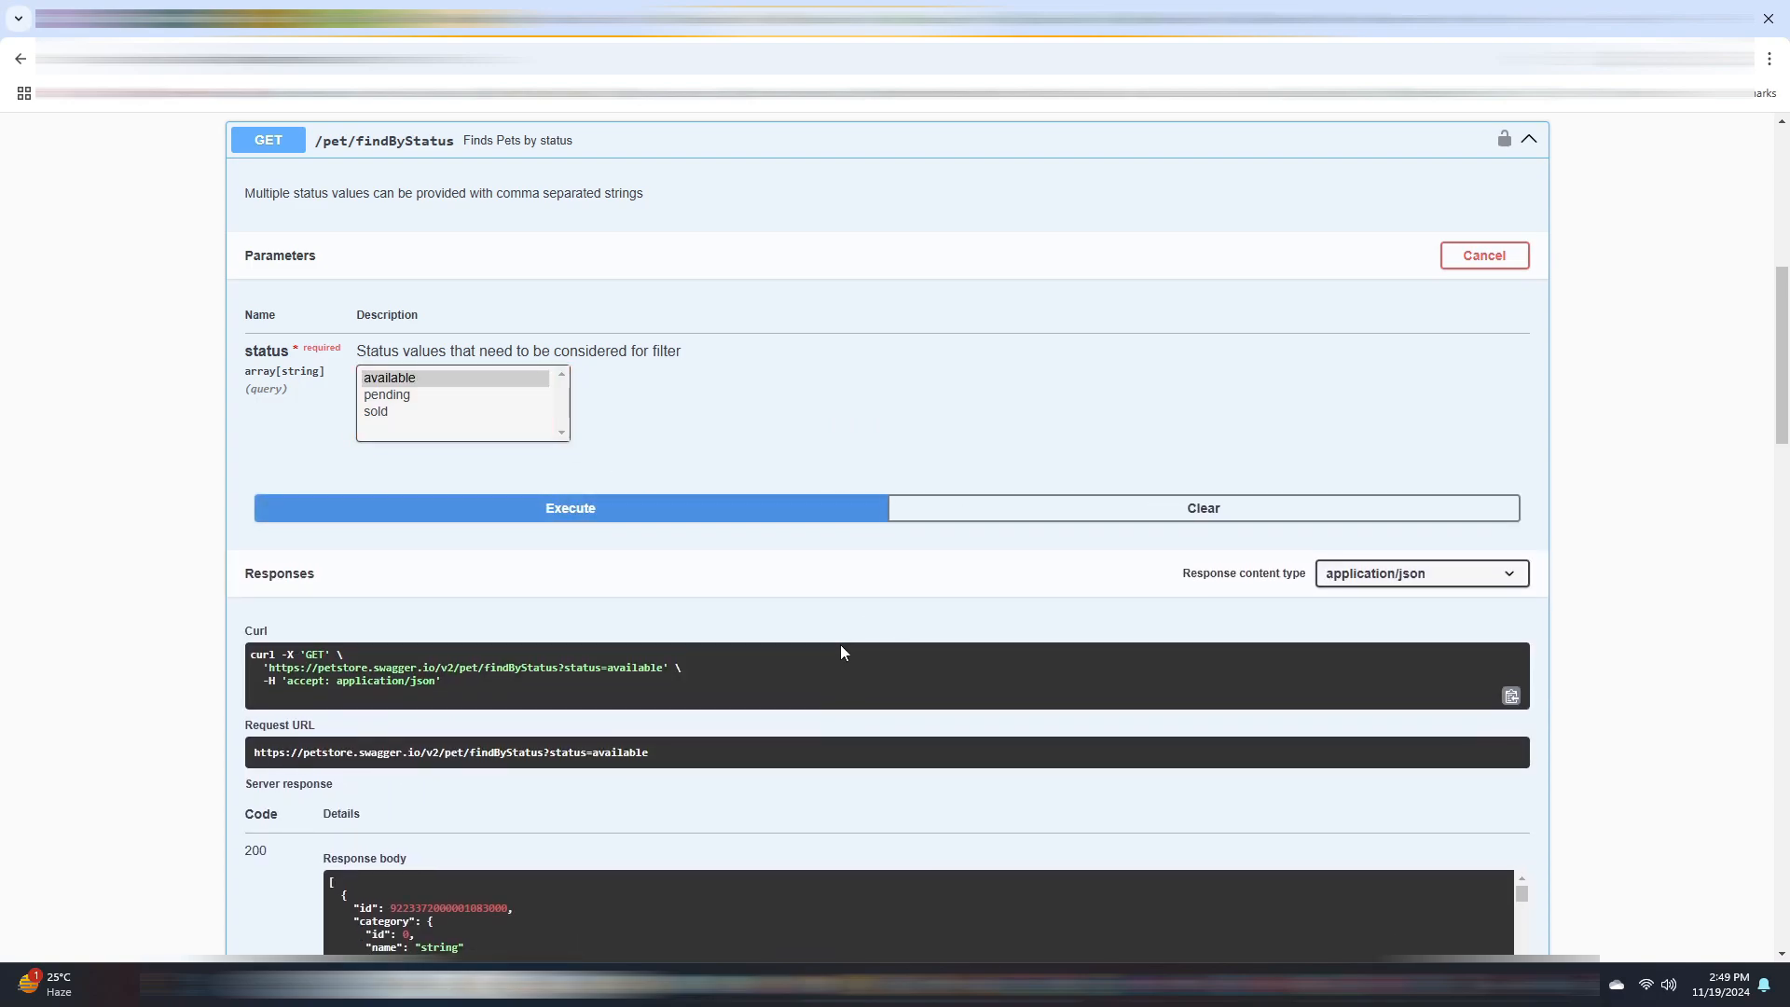
{"action": "mouse_move", "coordinate": [408, 744]}
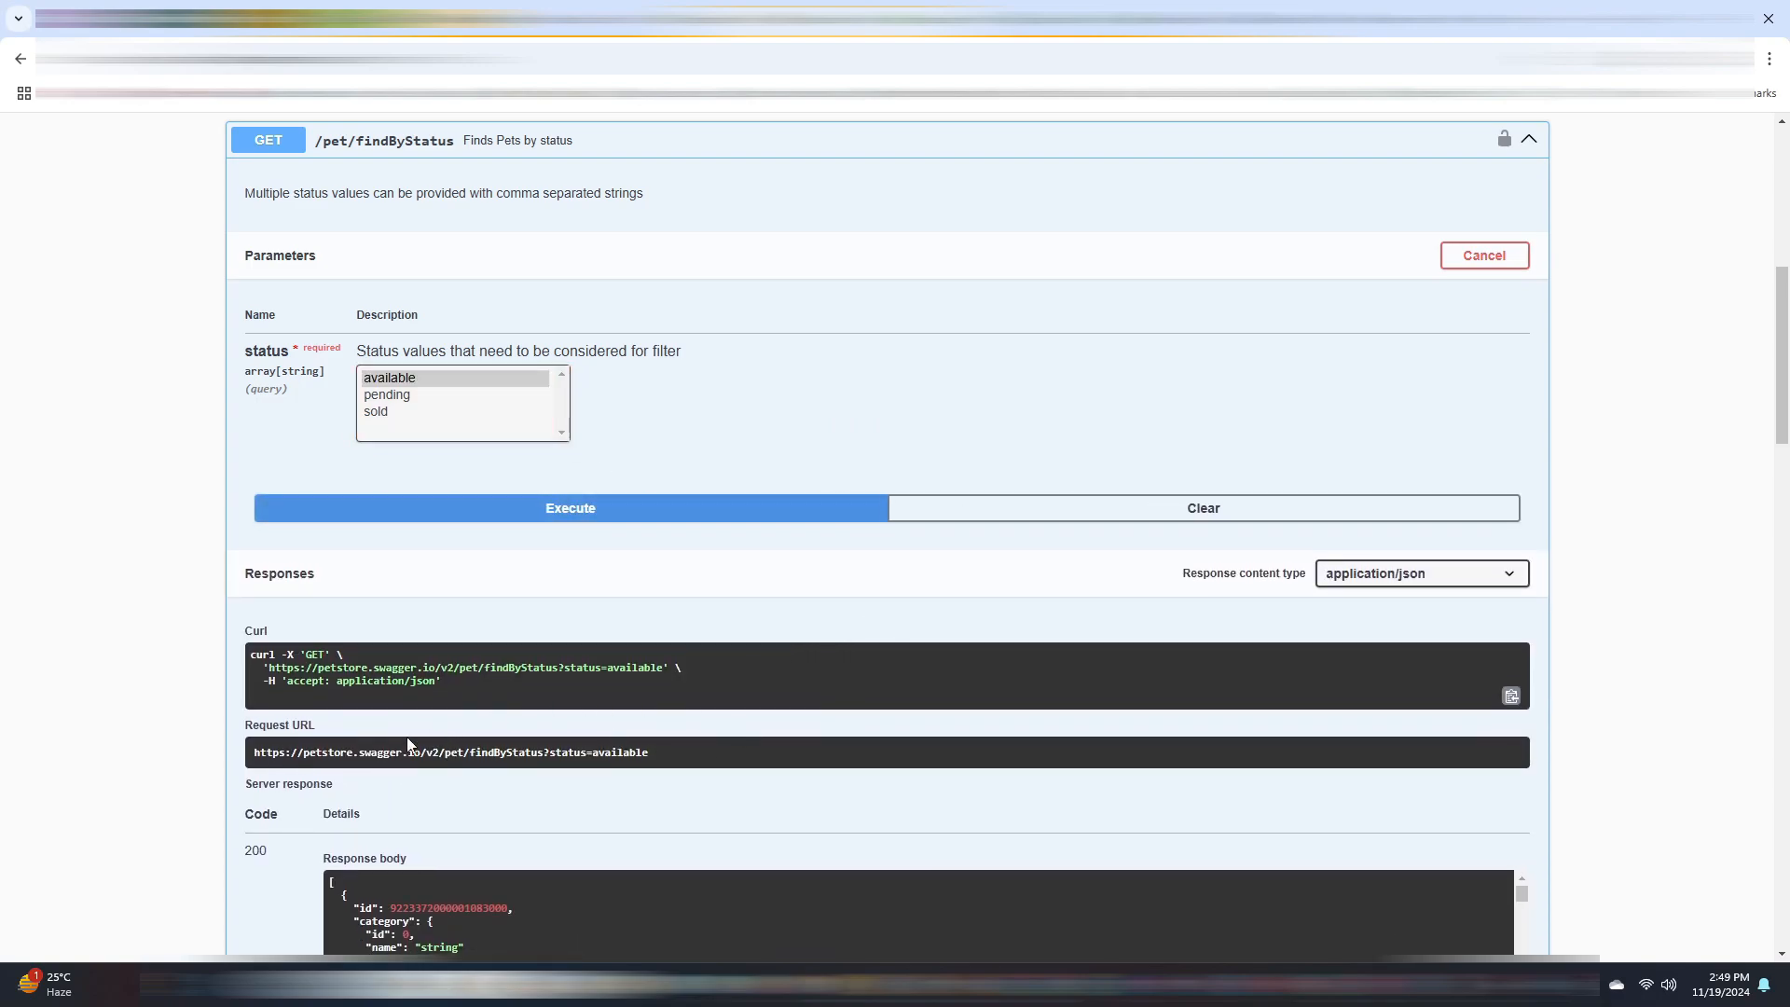
{"action": "mouse_move", "coordinate": [546, 779]}
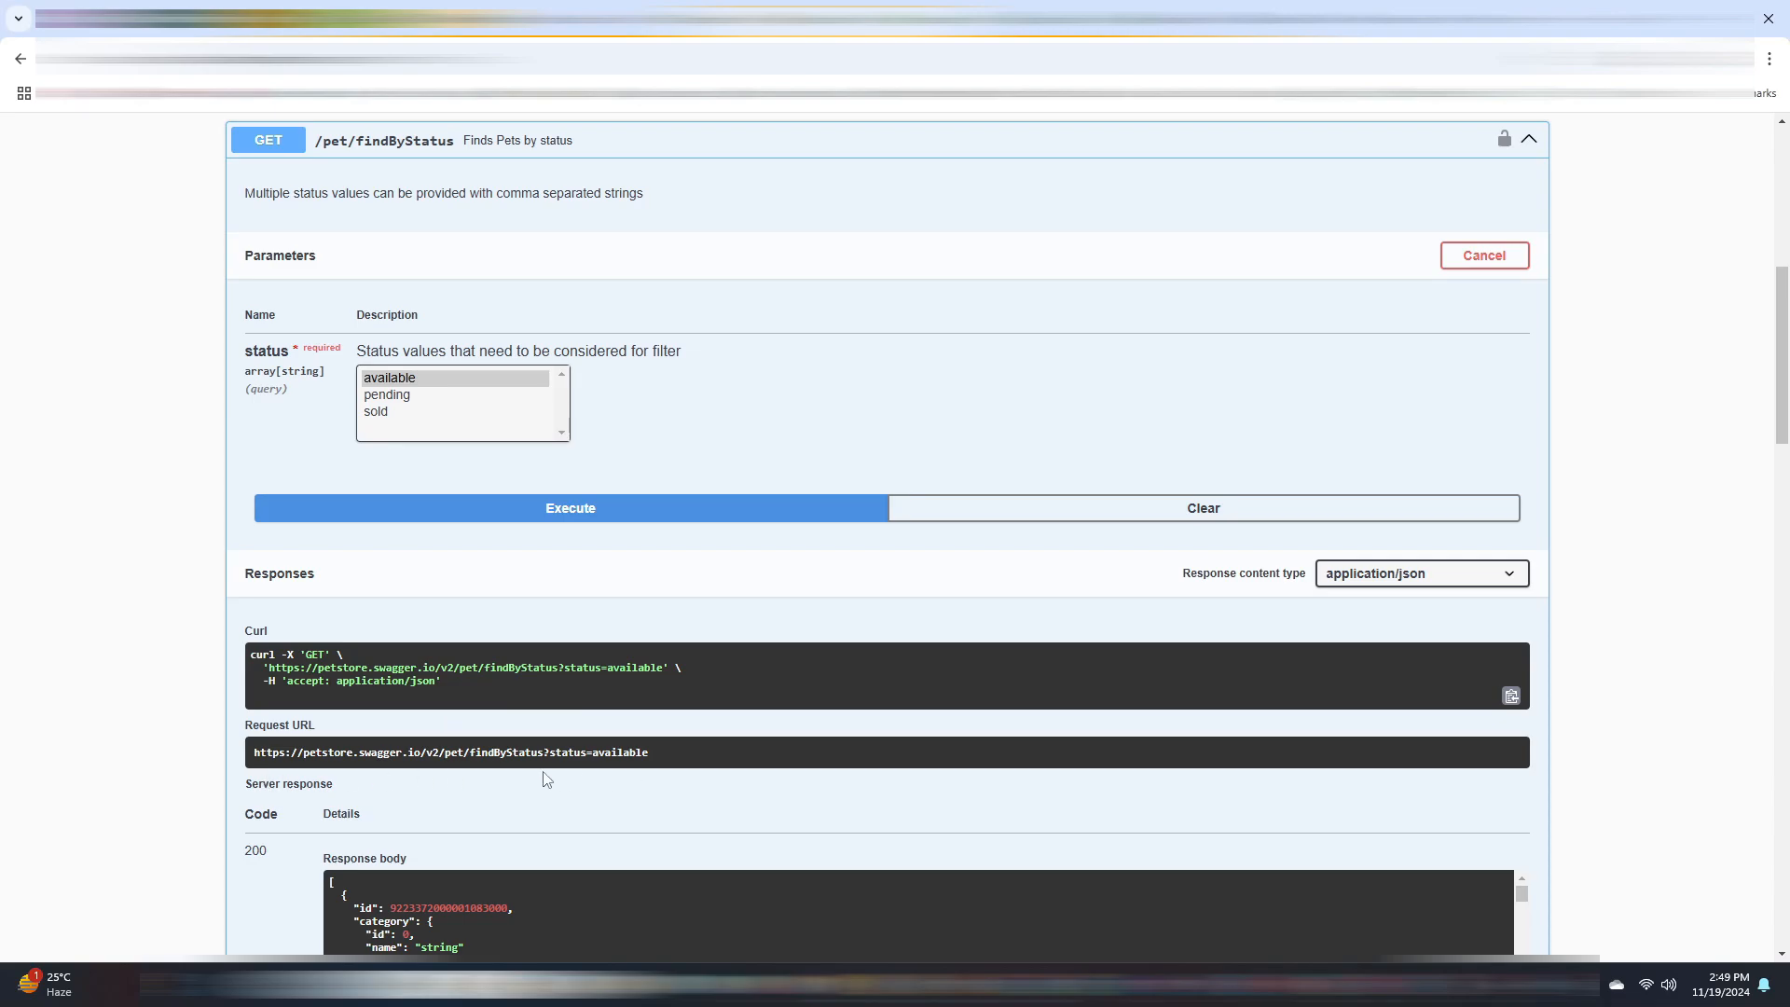
{"action": "mouse_move", "coordinate": [606, 772]}
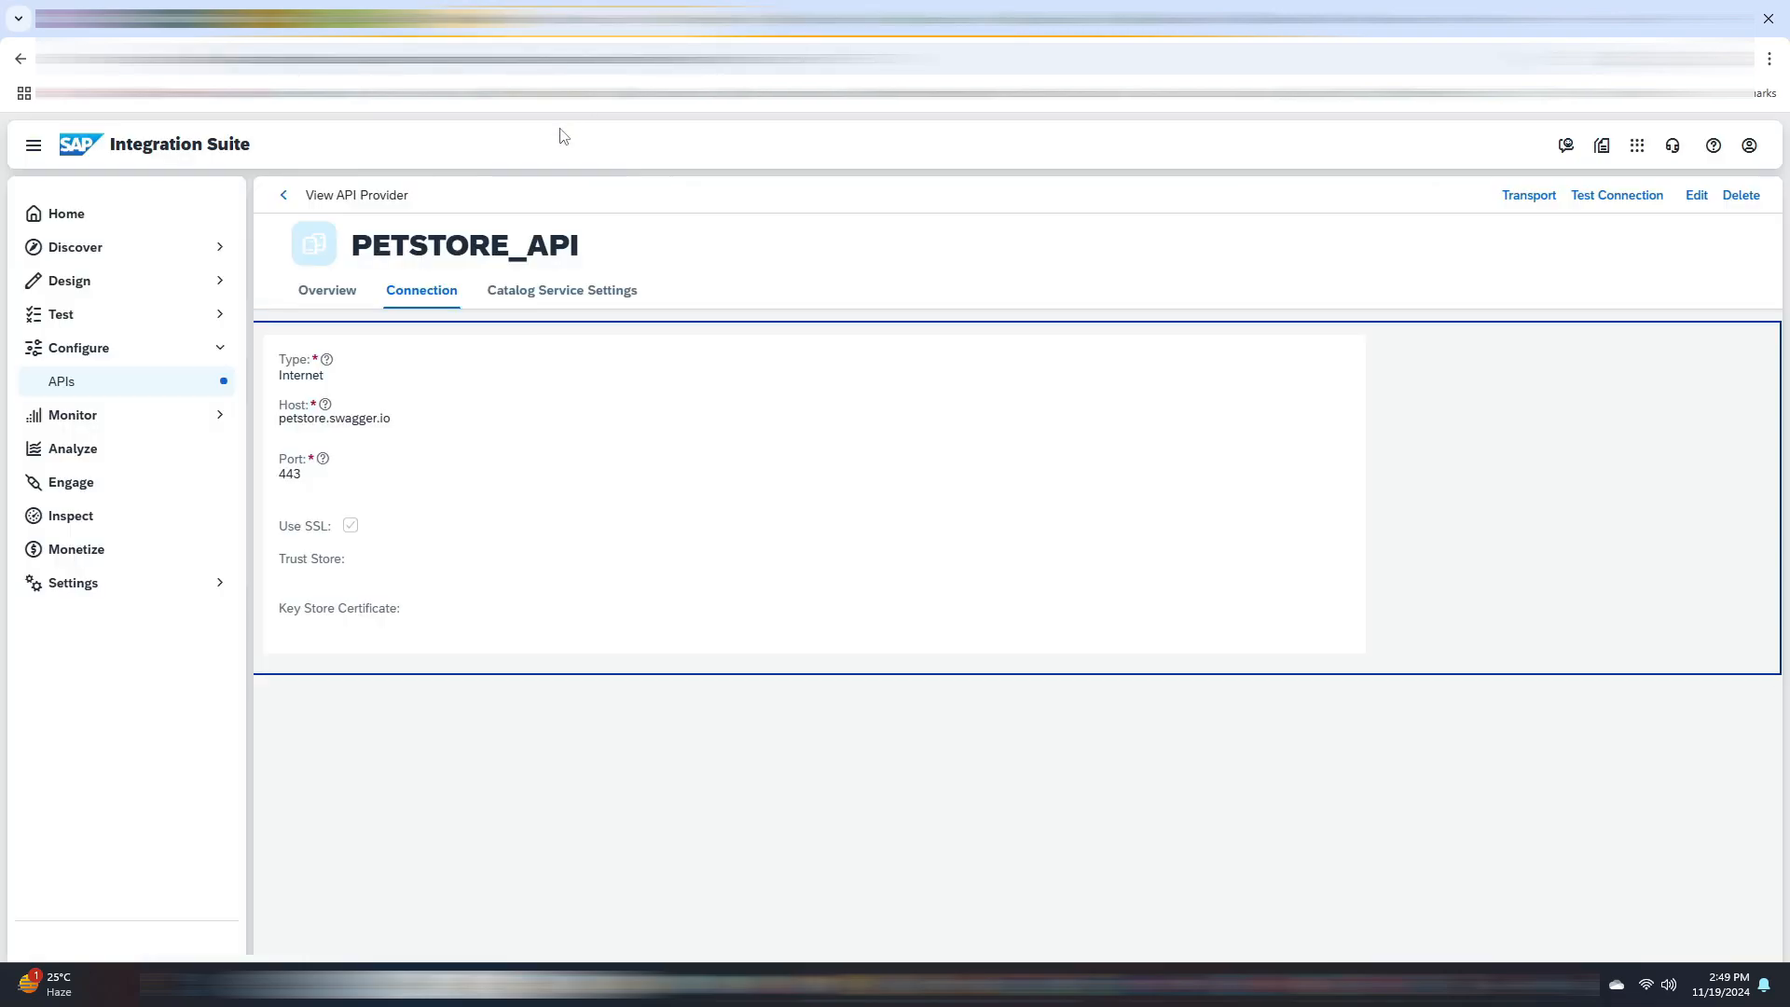
- Go back to Configure and select the PetStoreAPI proxy from the API Proxies list
{"action": "left_click", "coordinate": [283, 194]}
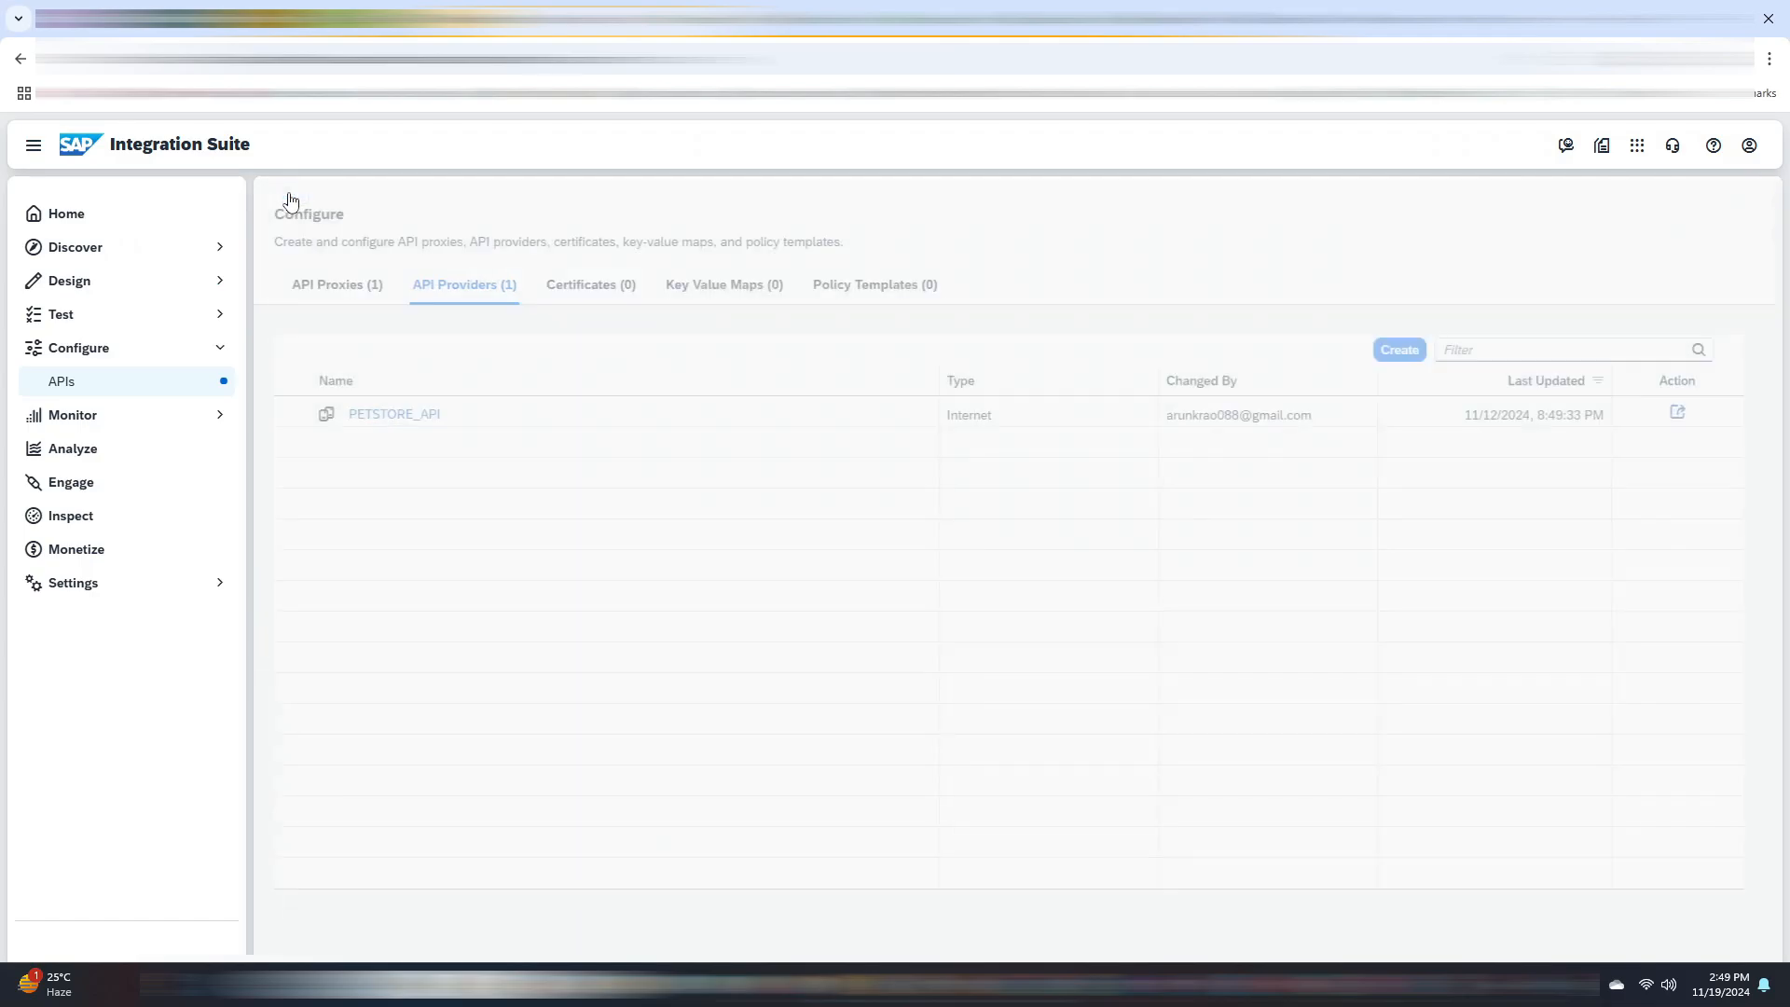
{"action": "left_click", "coordinate": [338, 284]}
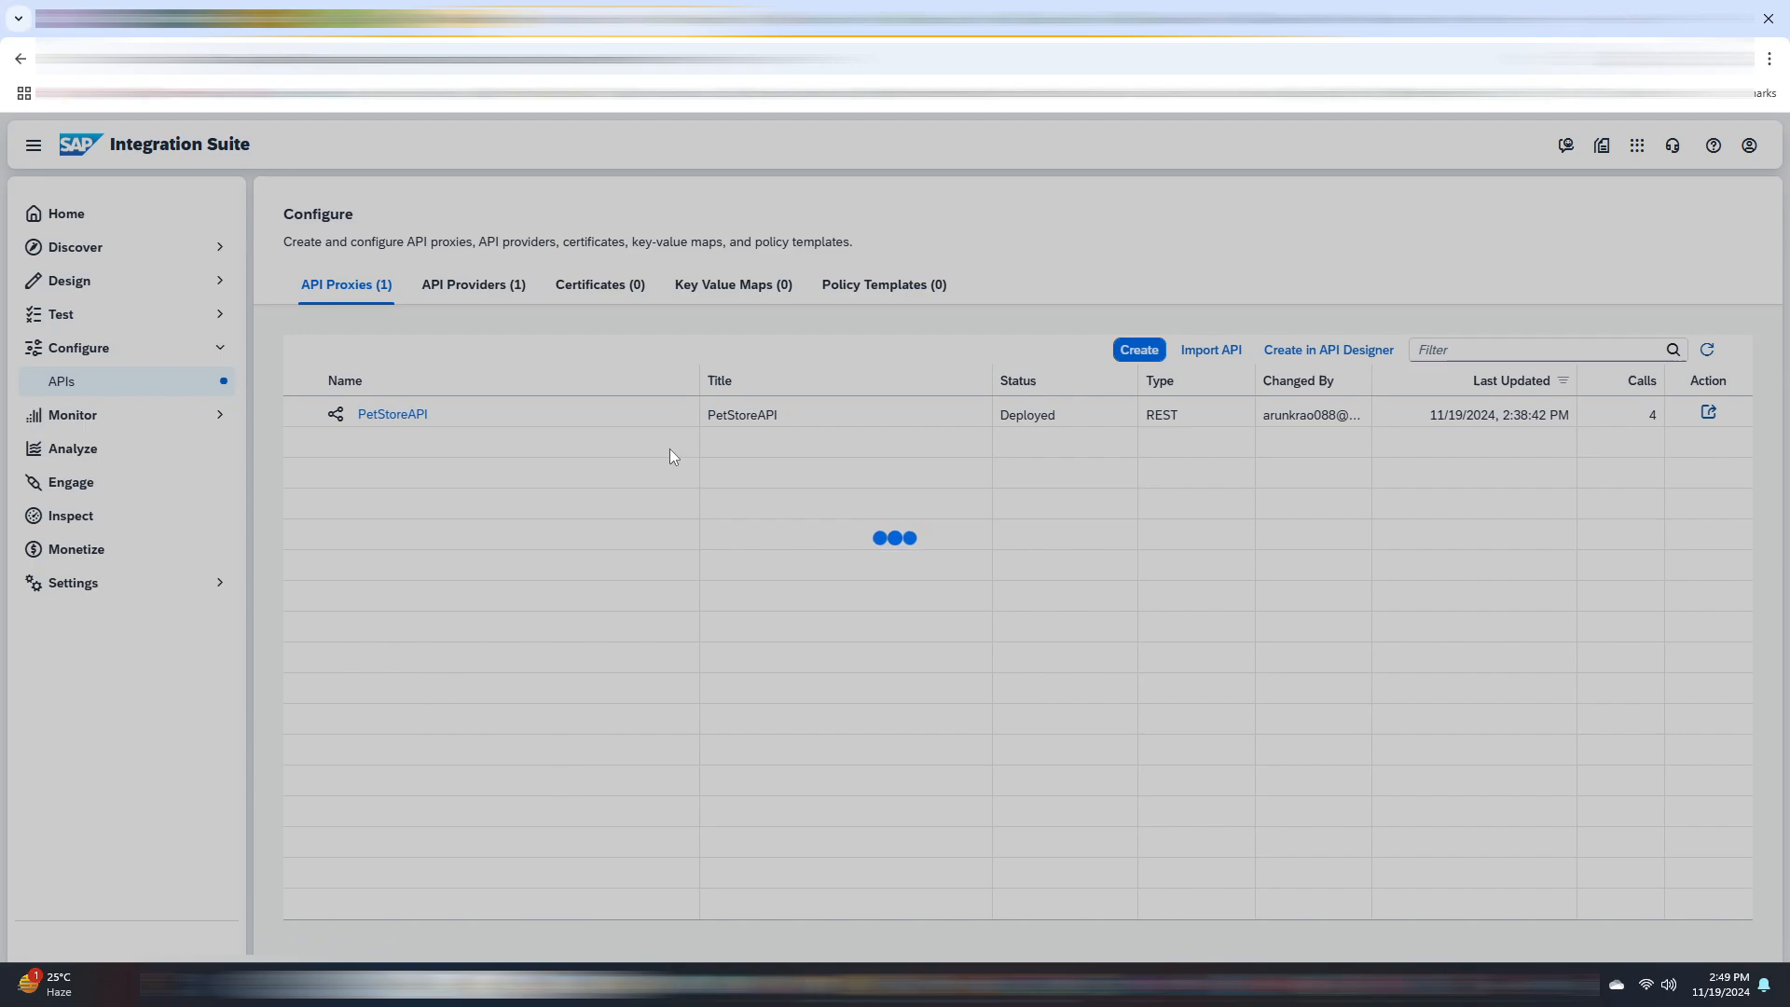
{"action": "left_click", "coordinate": [394, 414]}
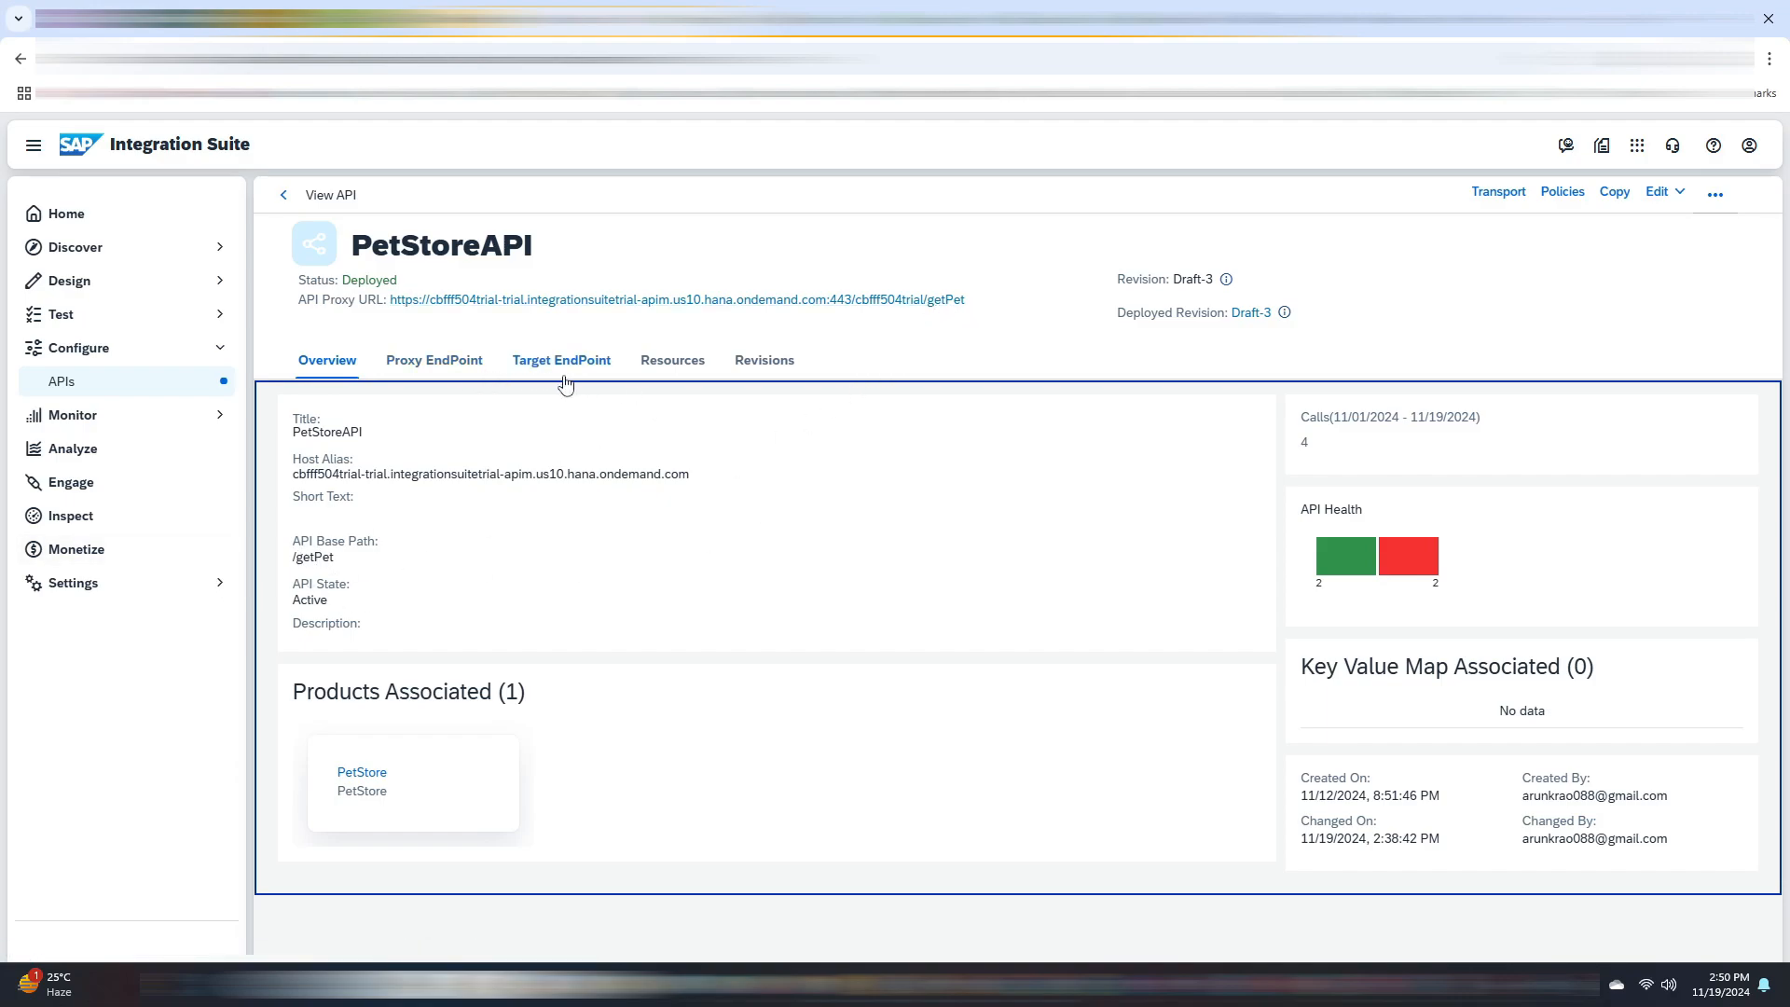
- Review the proxy's target endpoint and resources, then launch its policy editor
{"action": "left_click", "coordinate": [561, 359]}
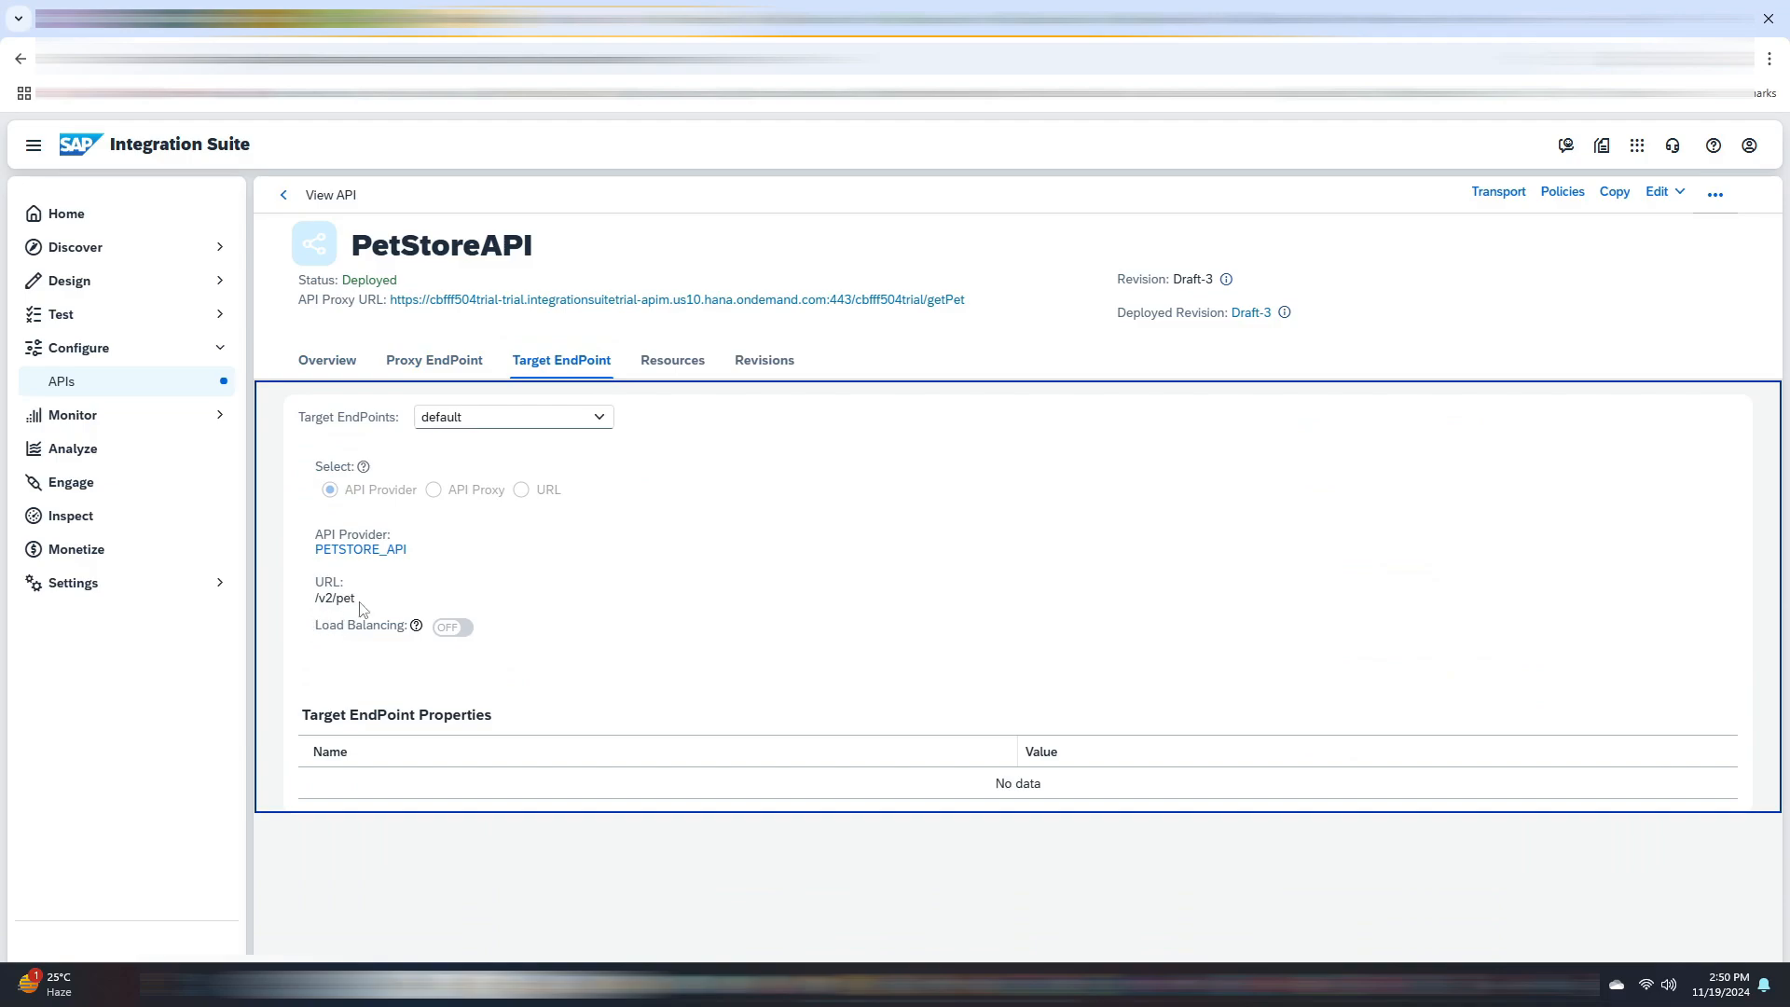
{"action": "left_click", "coordinate": [674, 360]}
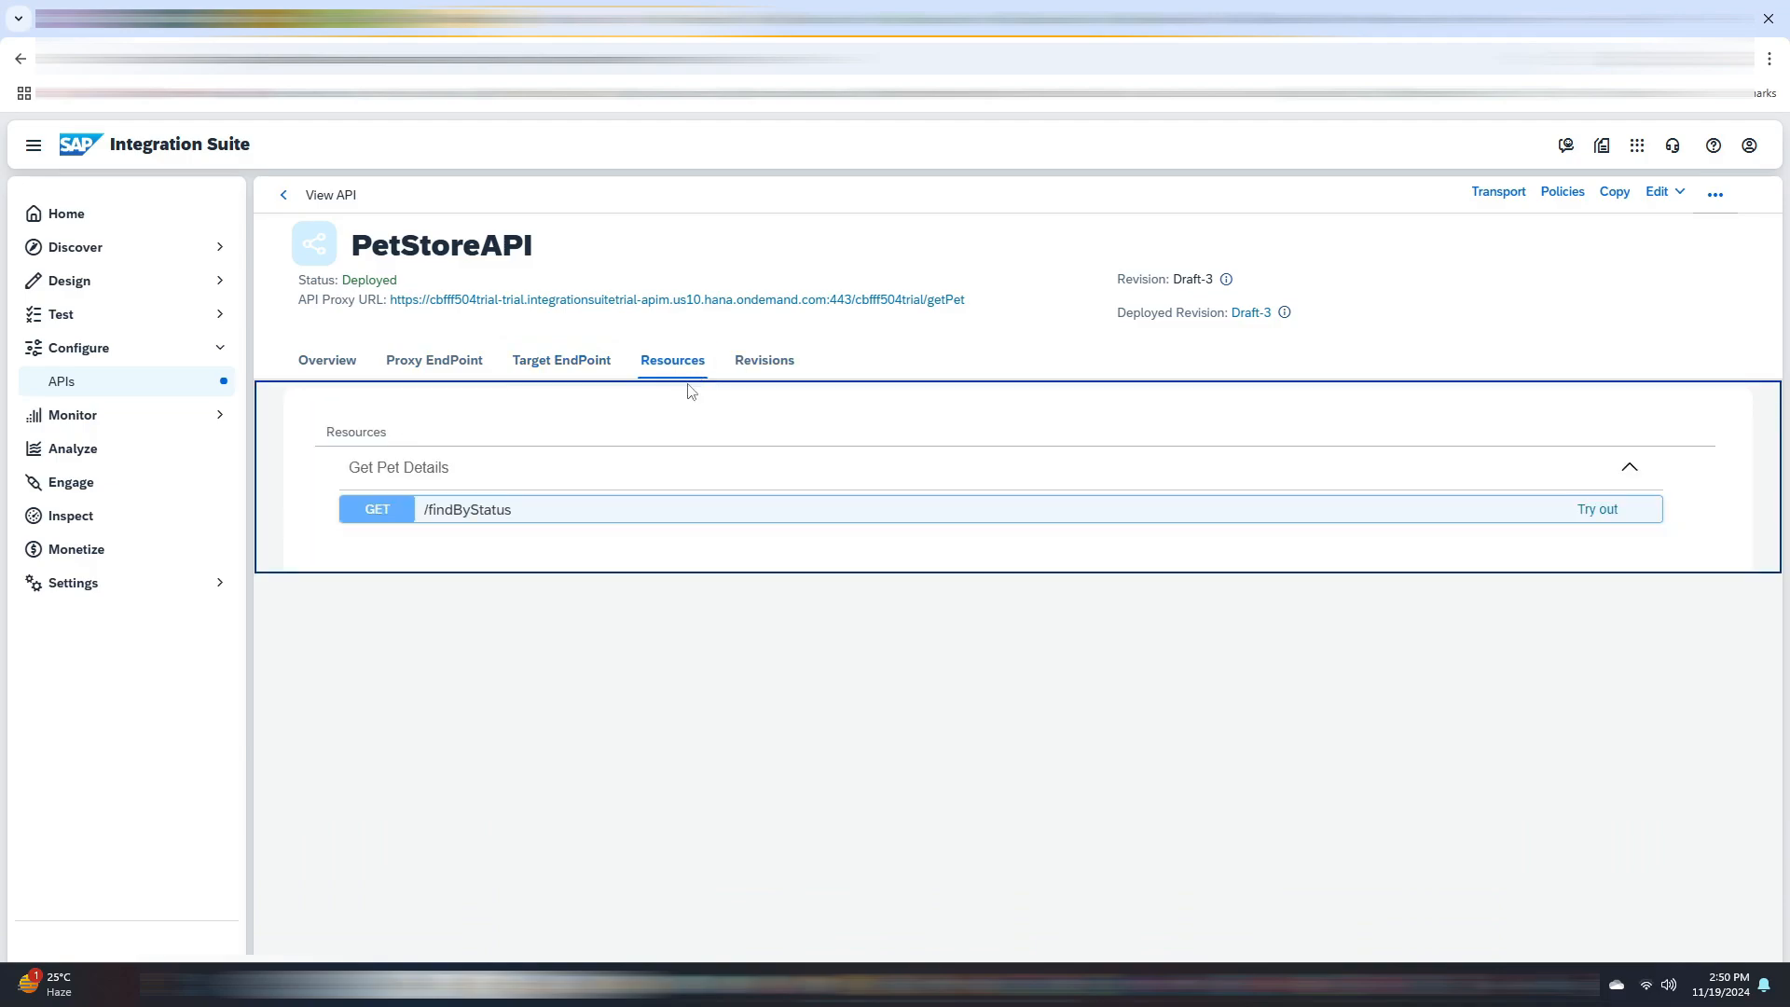
{"action": "mouse_move", "coordinate": [556, 534]}
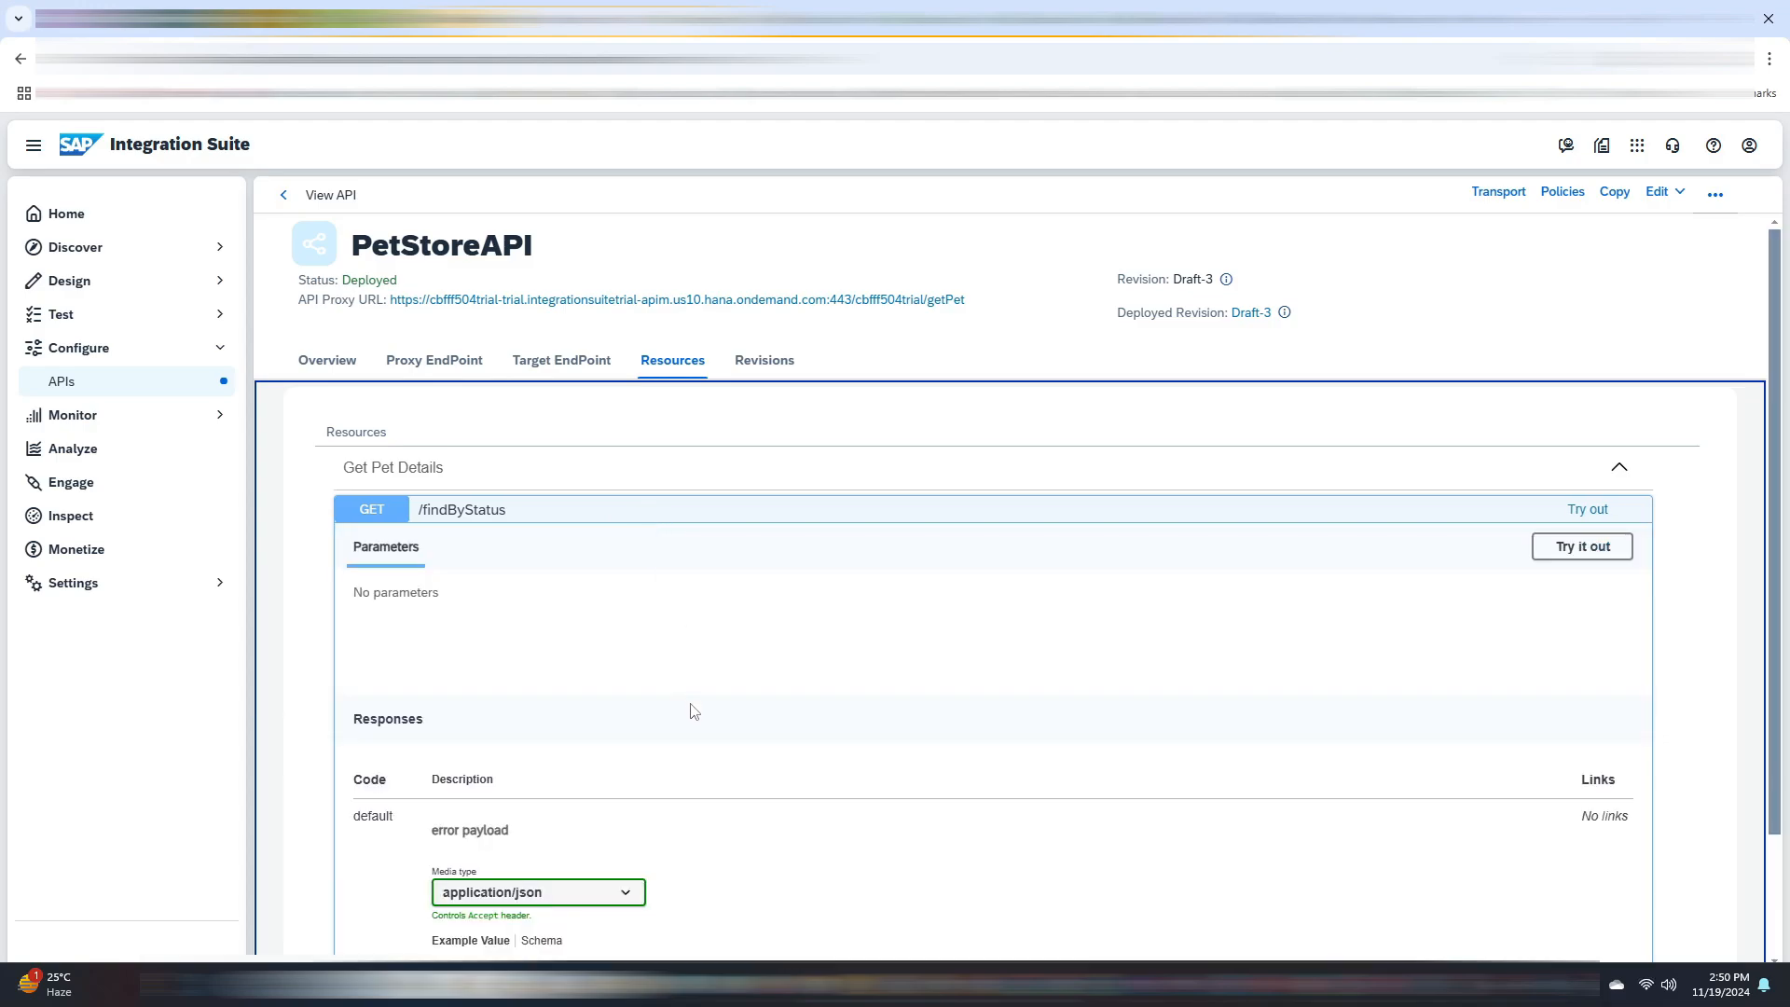
{"action": "mouse_move", "coordinate": [823, 649]}
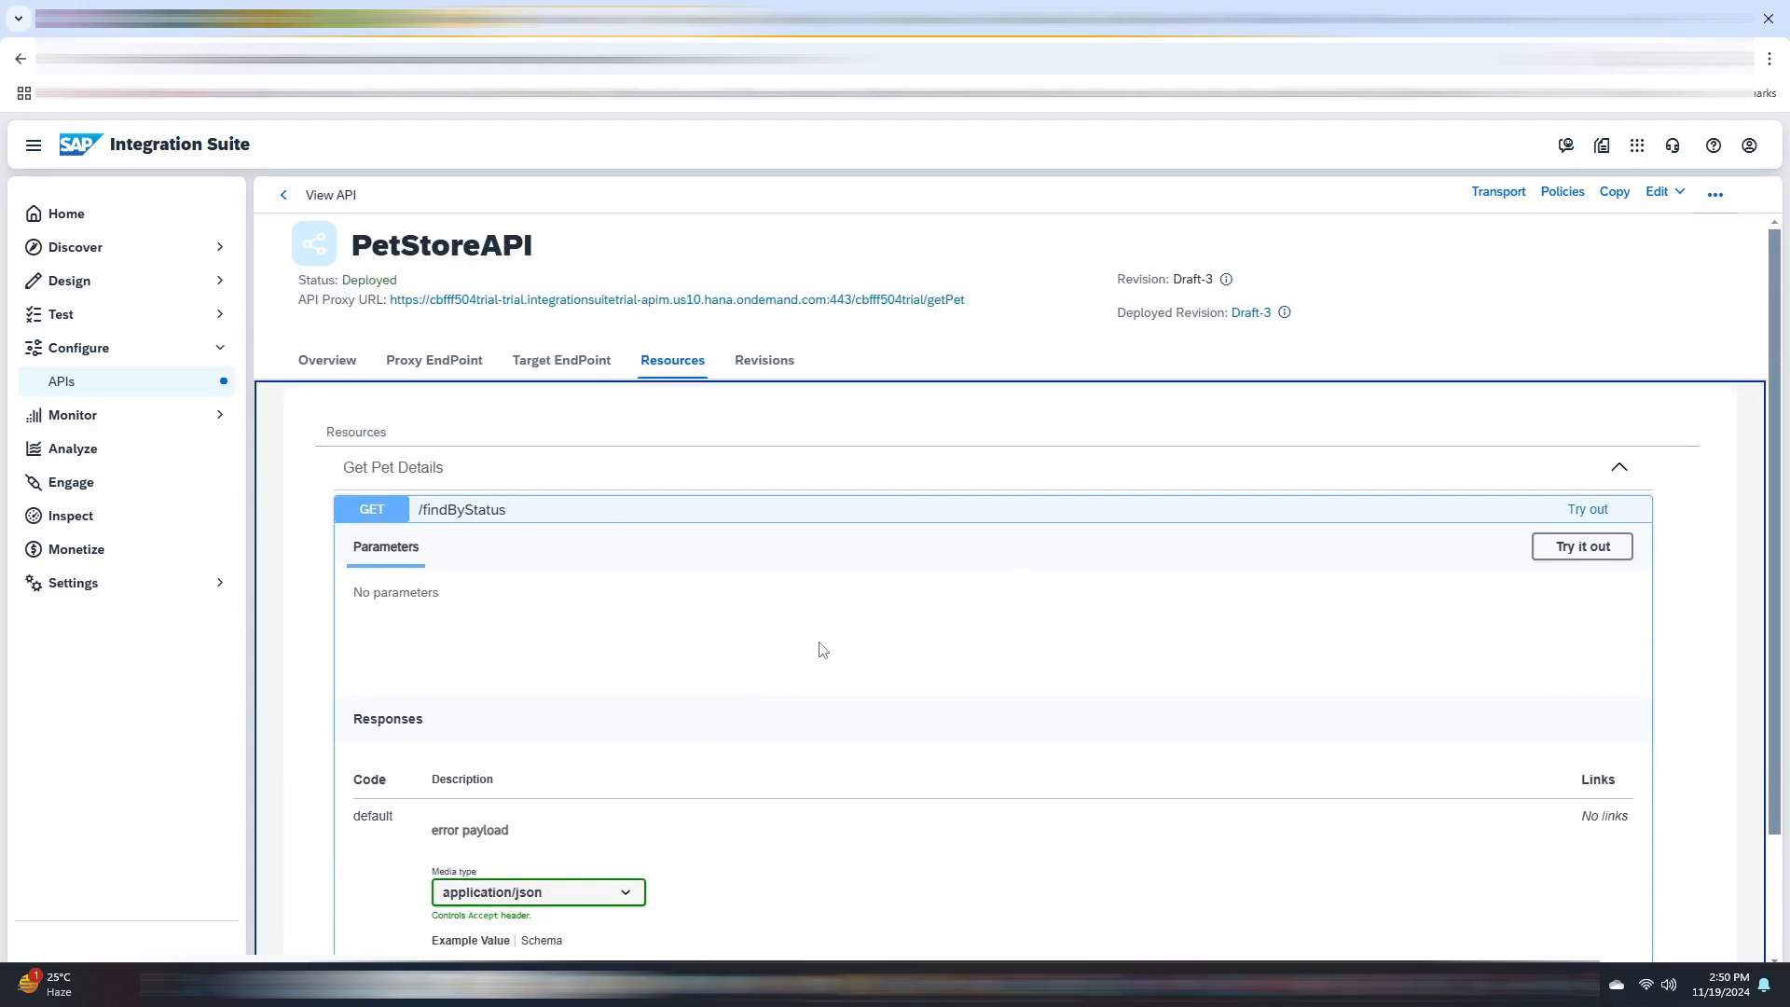
{"action": "mouse_move", "coordinate": [1009, 410]}
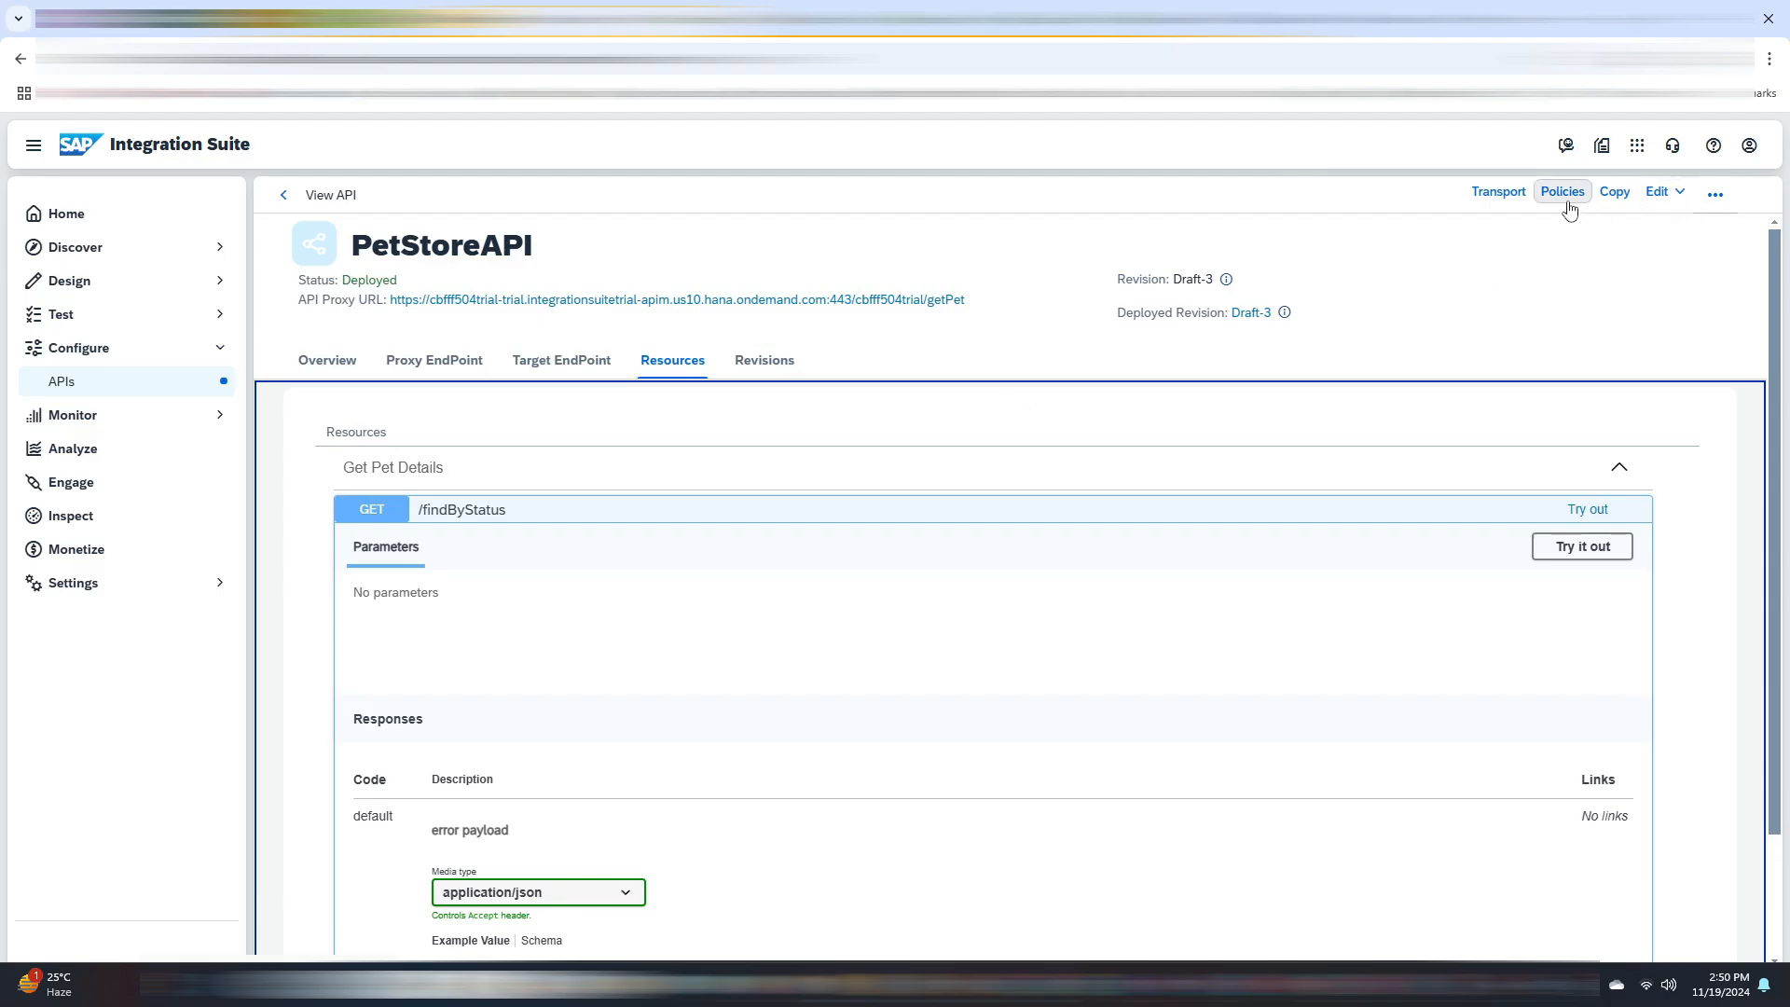
{"action": "left_click", "coordinate": [1563, 190]}
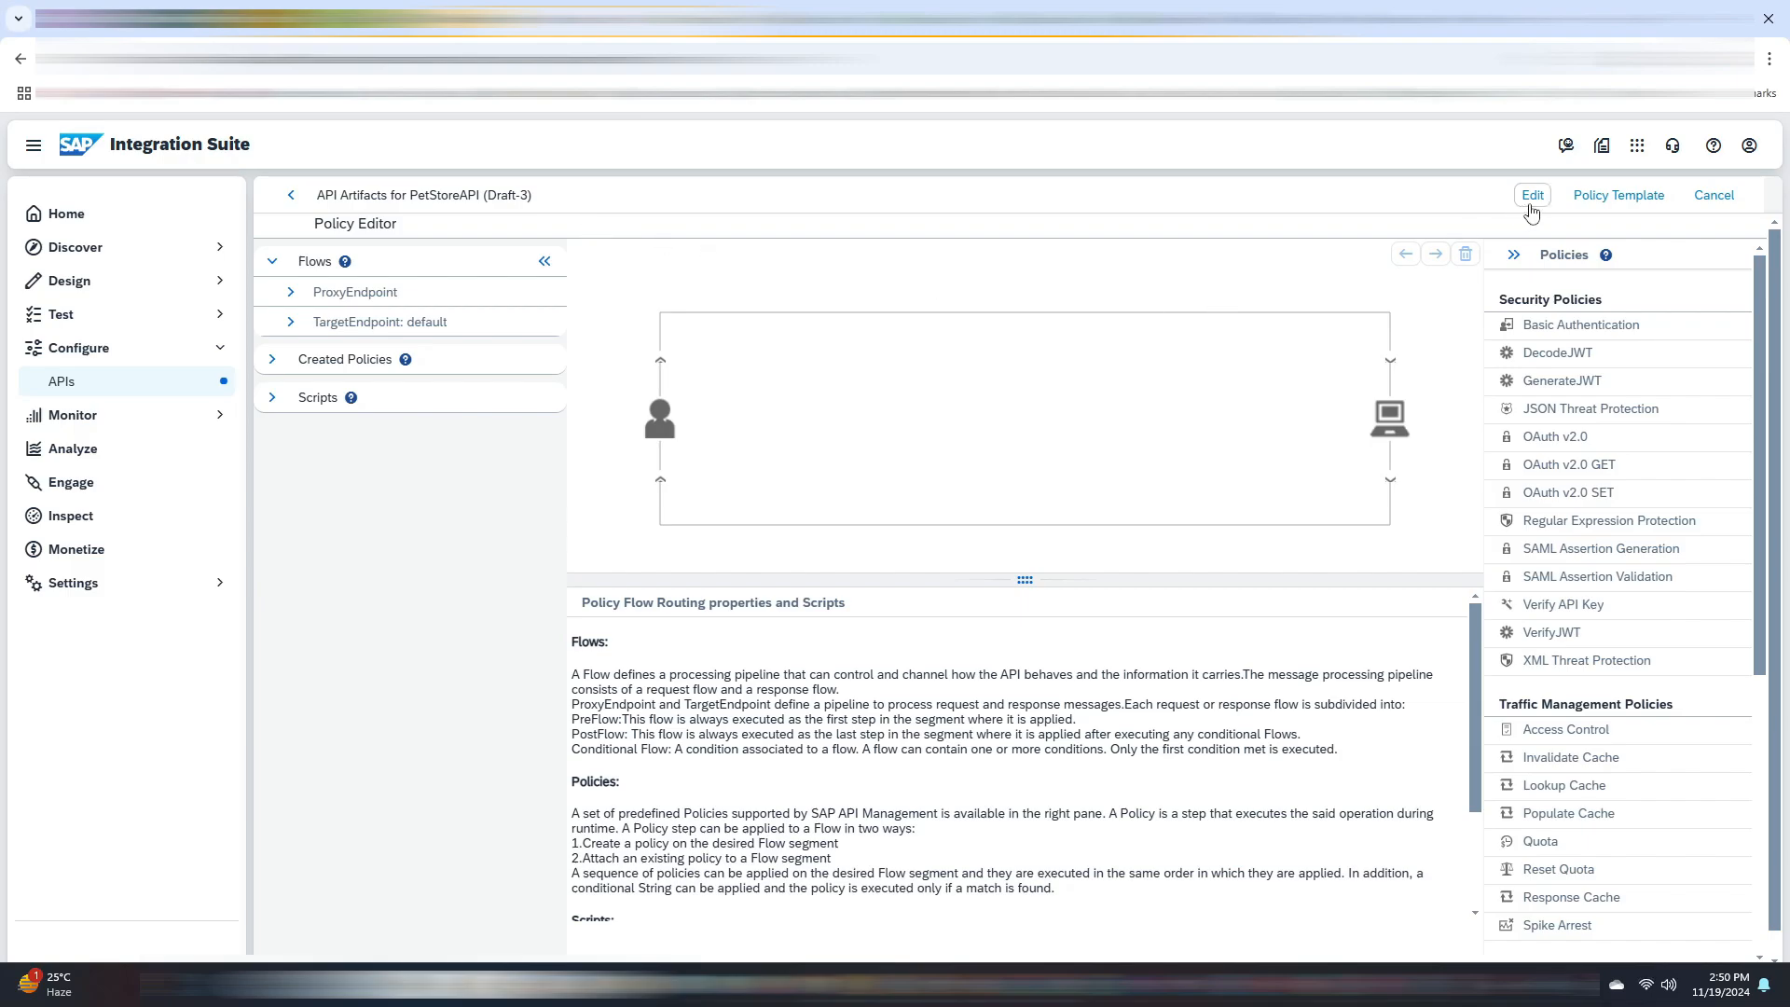
- Make policies editable, select ProxyEndpoint PreFlow and add a Quota traffic-management policy
{"action": "left_click", "coordinate": [1531, 194]}
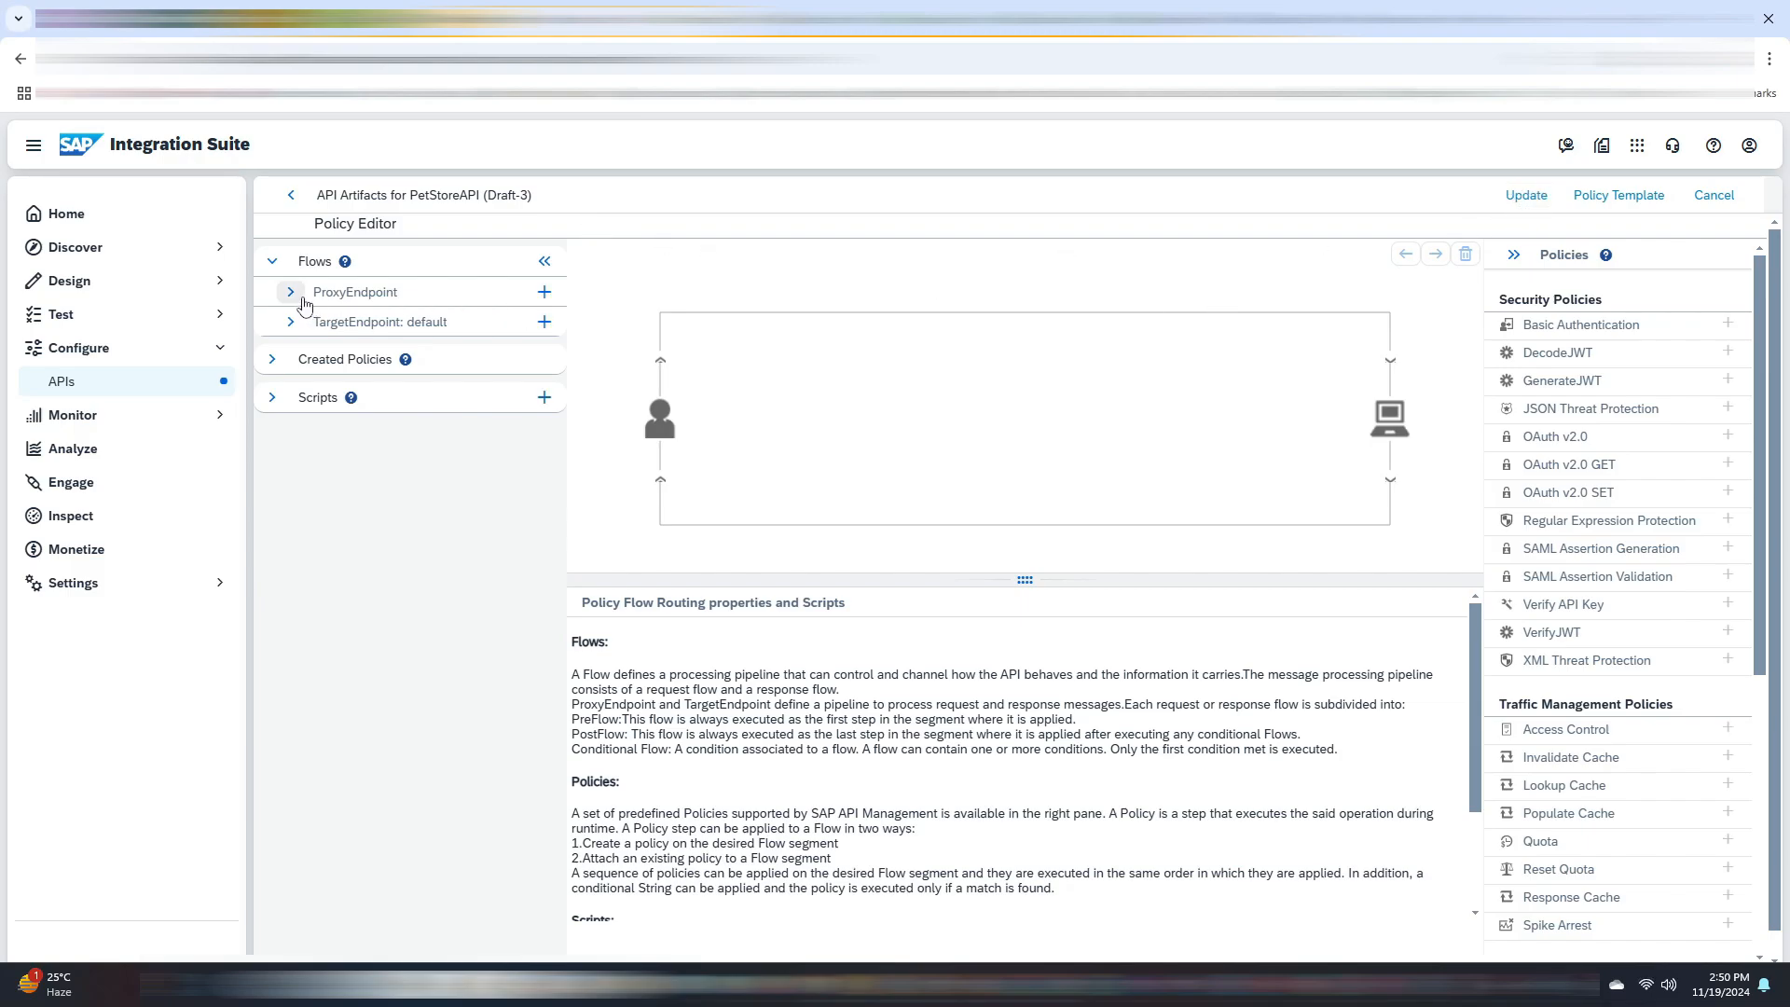
{"action": "left_click", "coordinate": [291, 293]}
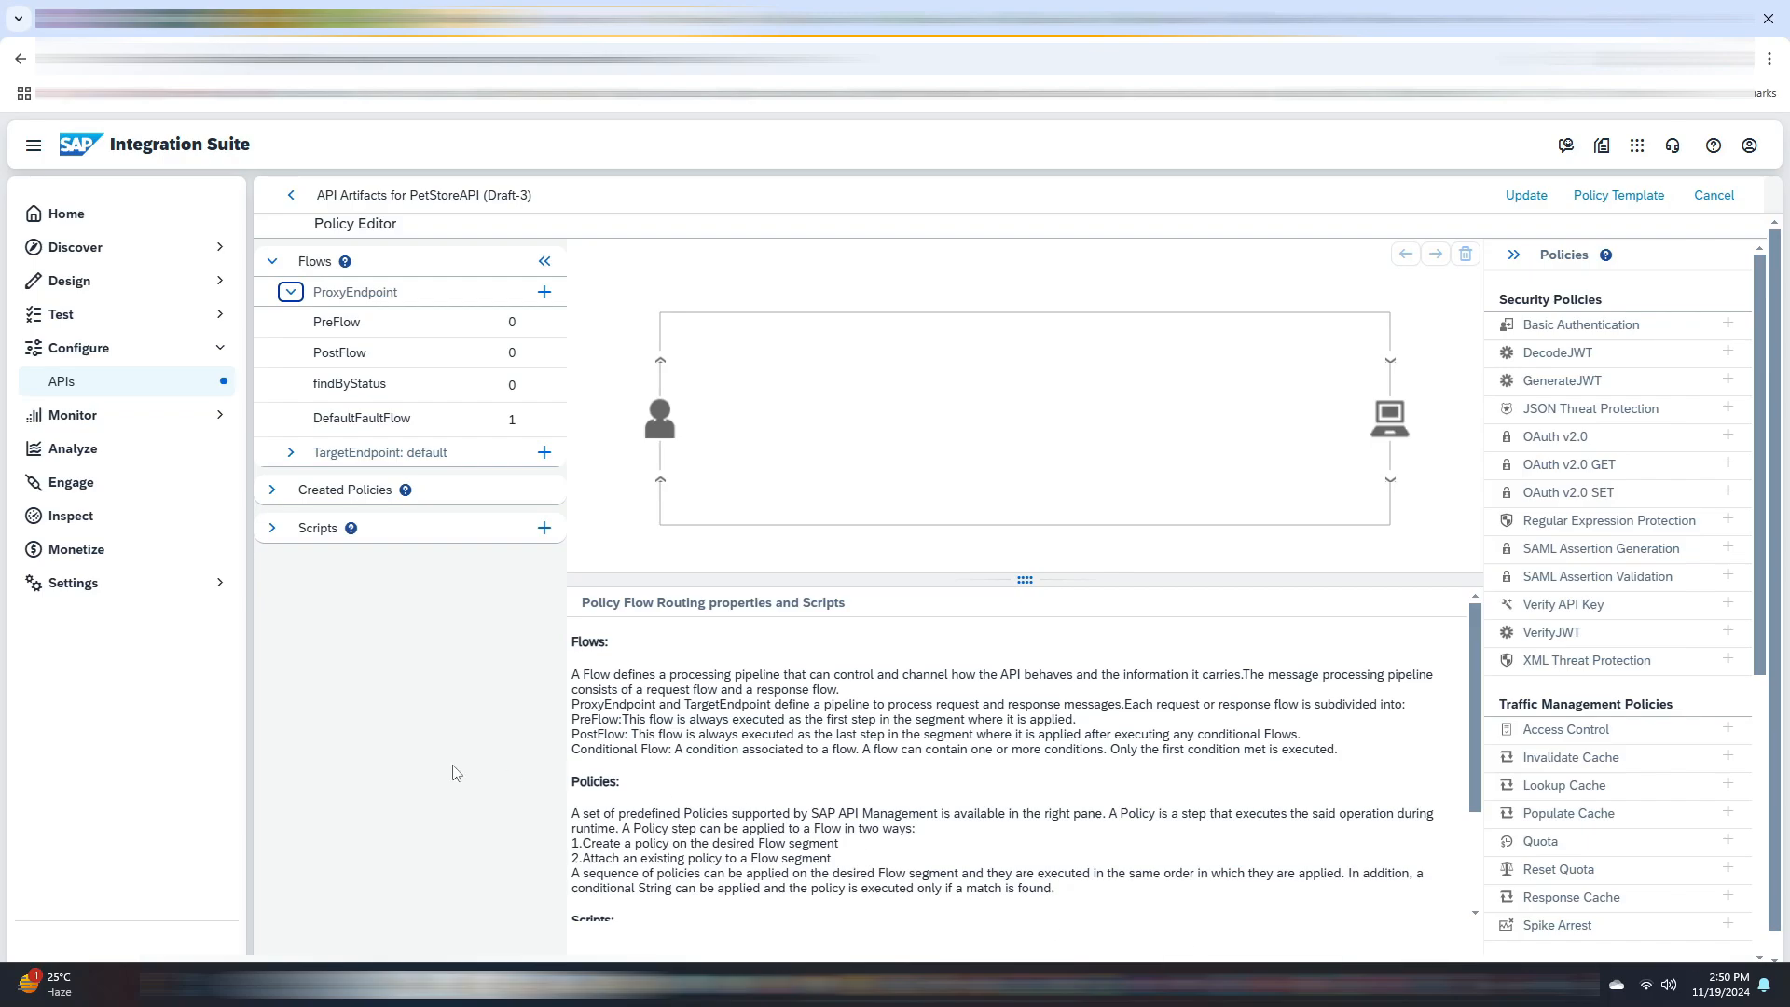
{"action": "mouse_move", "coordinate": [401, 352]}
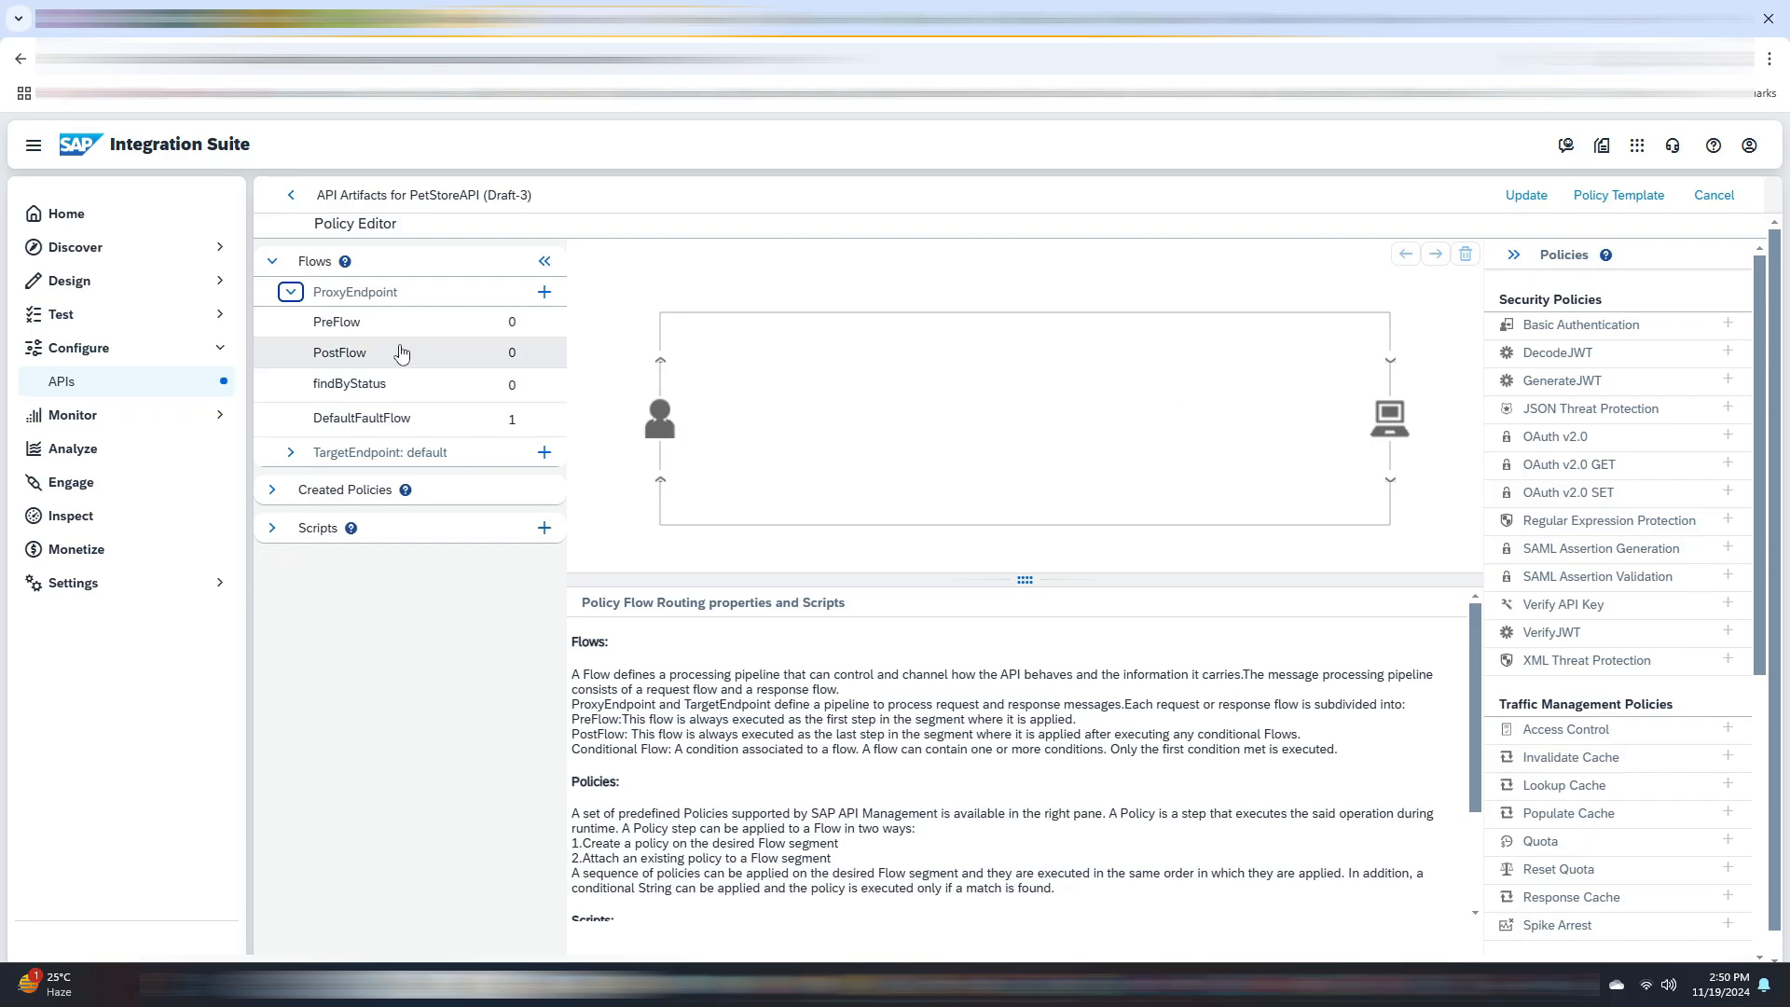
{"action": "left_click", "coordinate": [338, 322]}
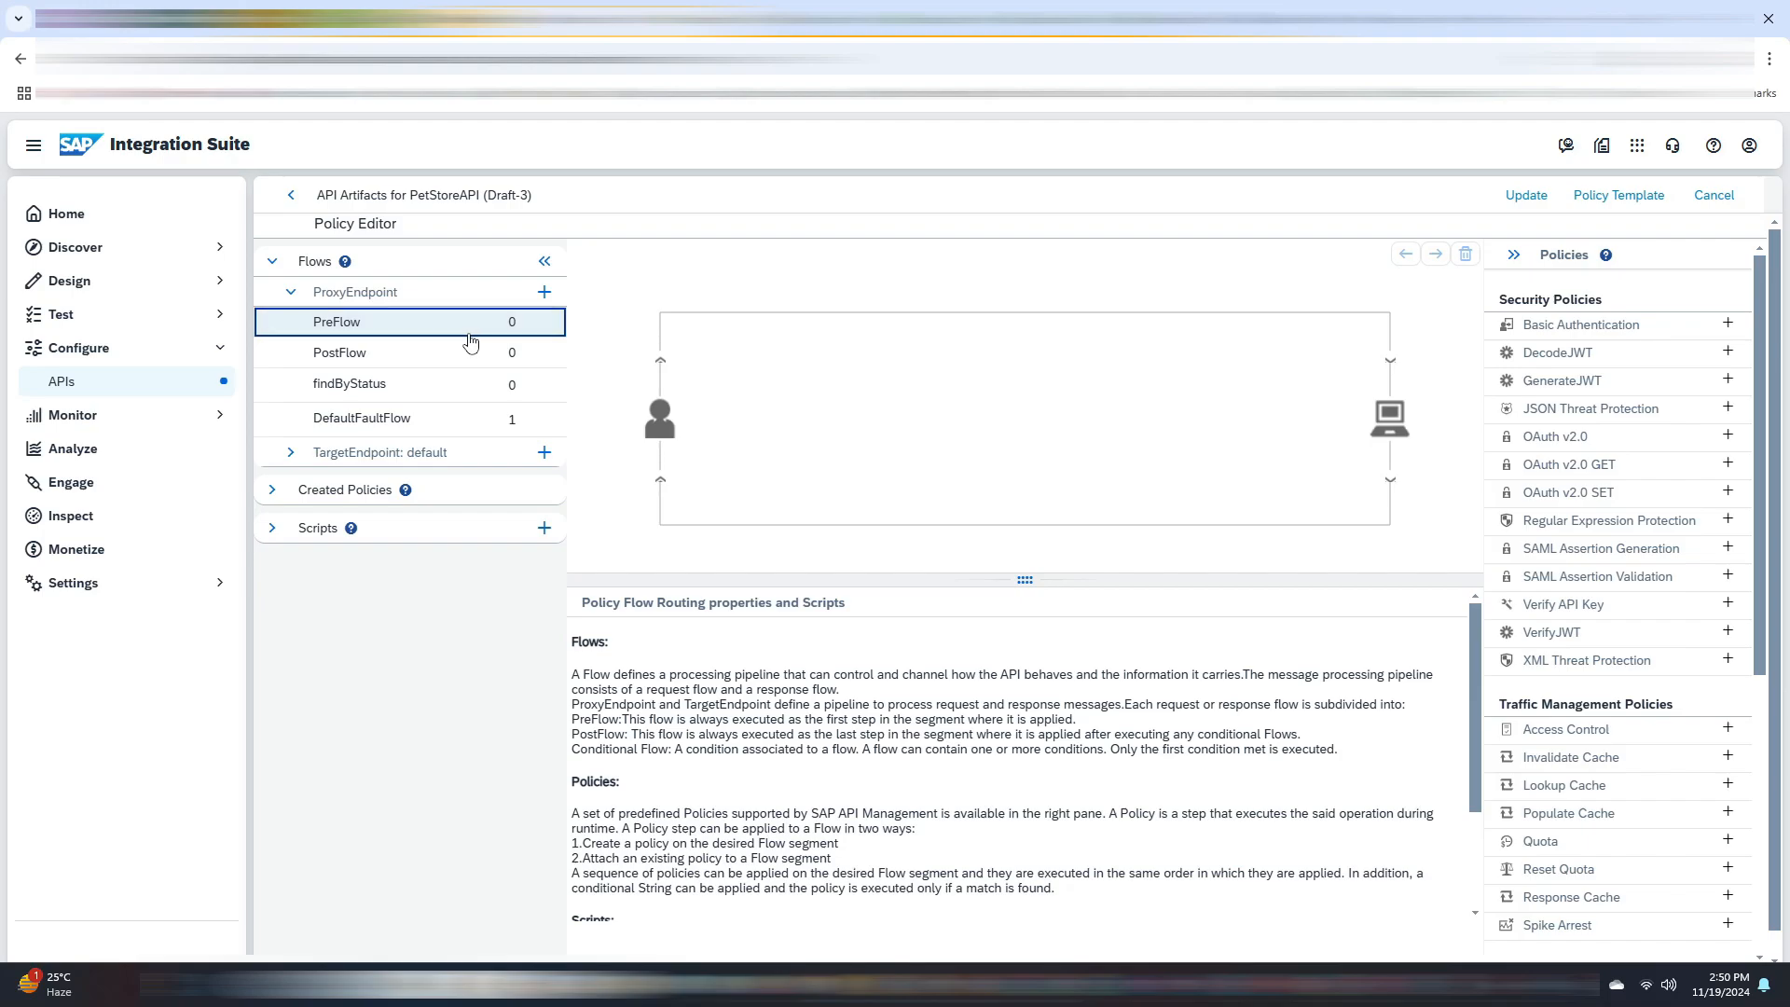
{"action": "mouse_move", "coordinate": [592, 380]}
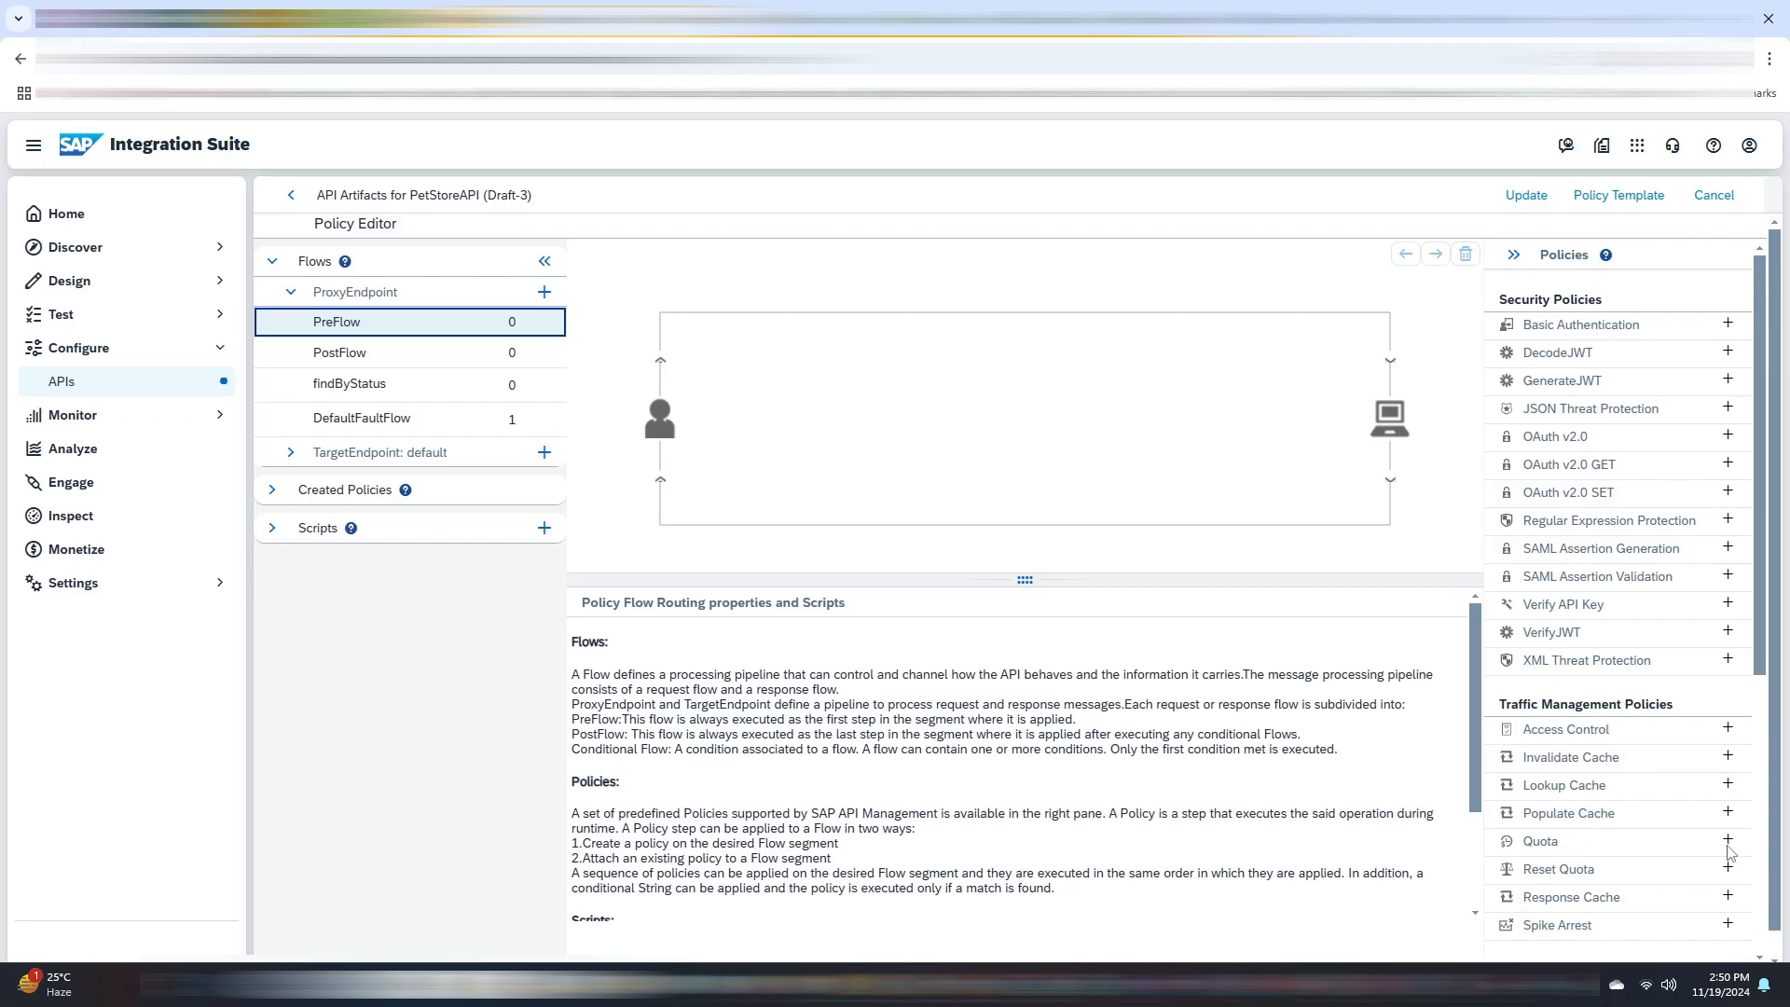
{"action": "left_click", "coordinate": [1727, 841]}
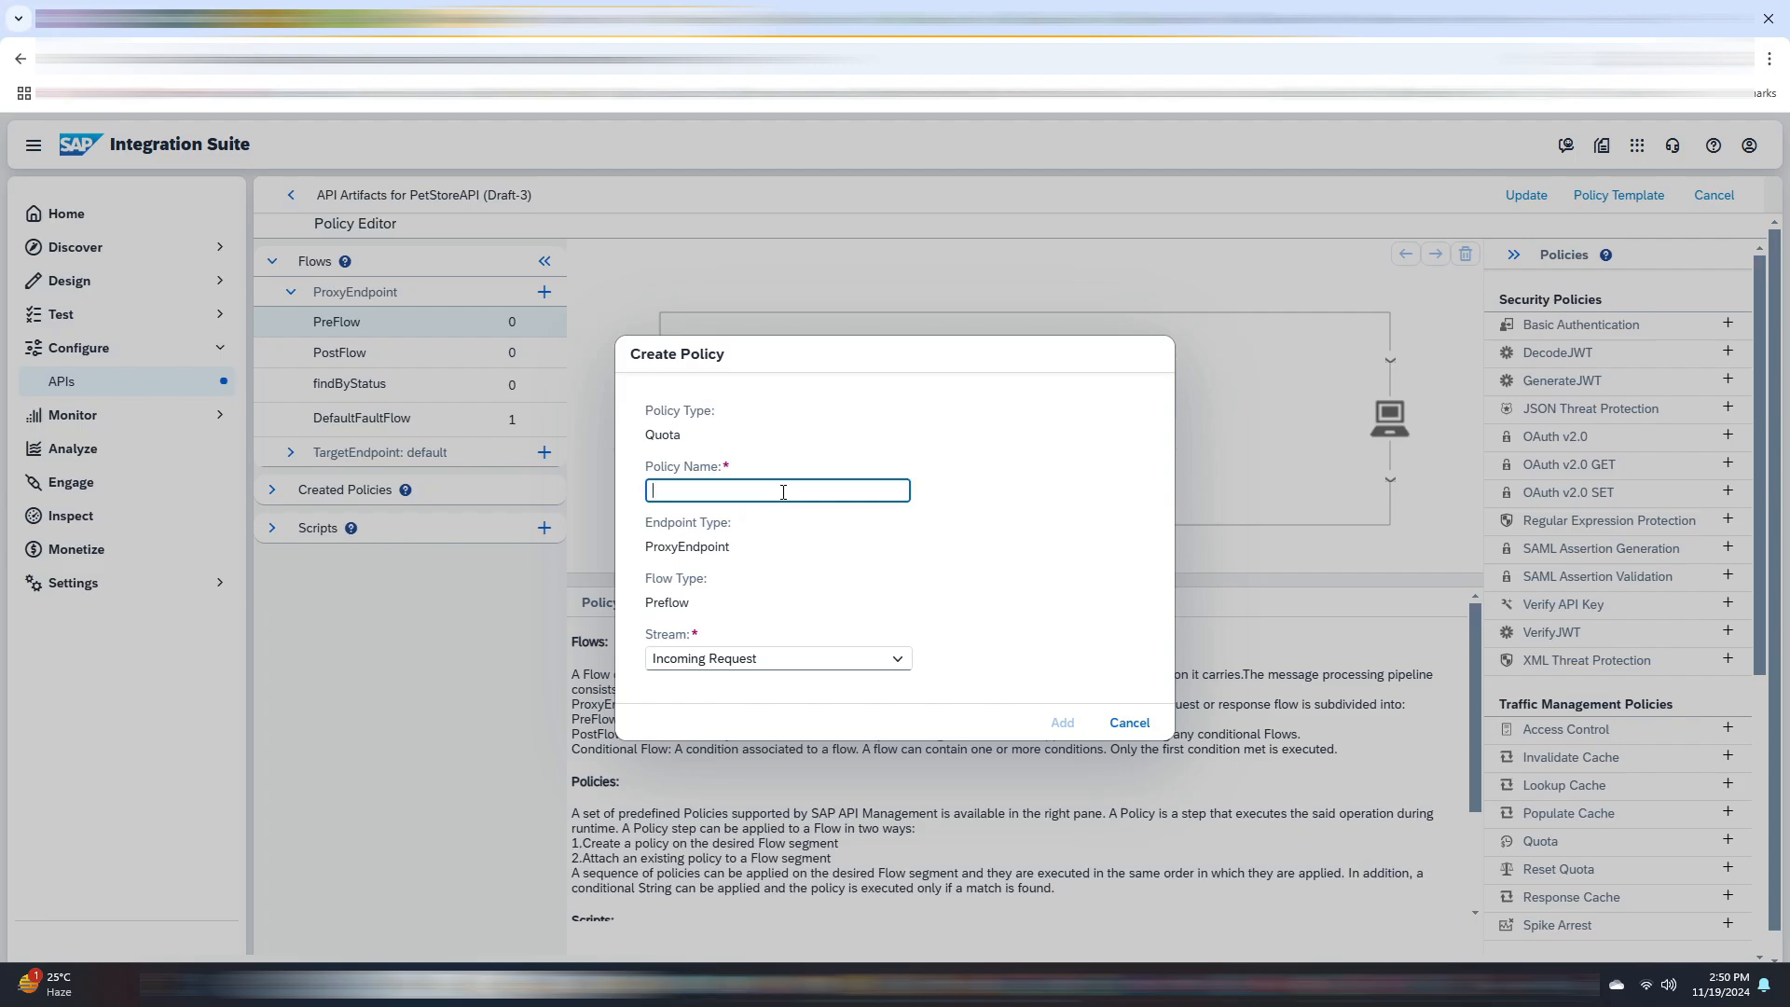
- Name the policy 'QoutaPolicy' and add it to the PreFlow
{"action": "type", "text": "Q"}
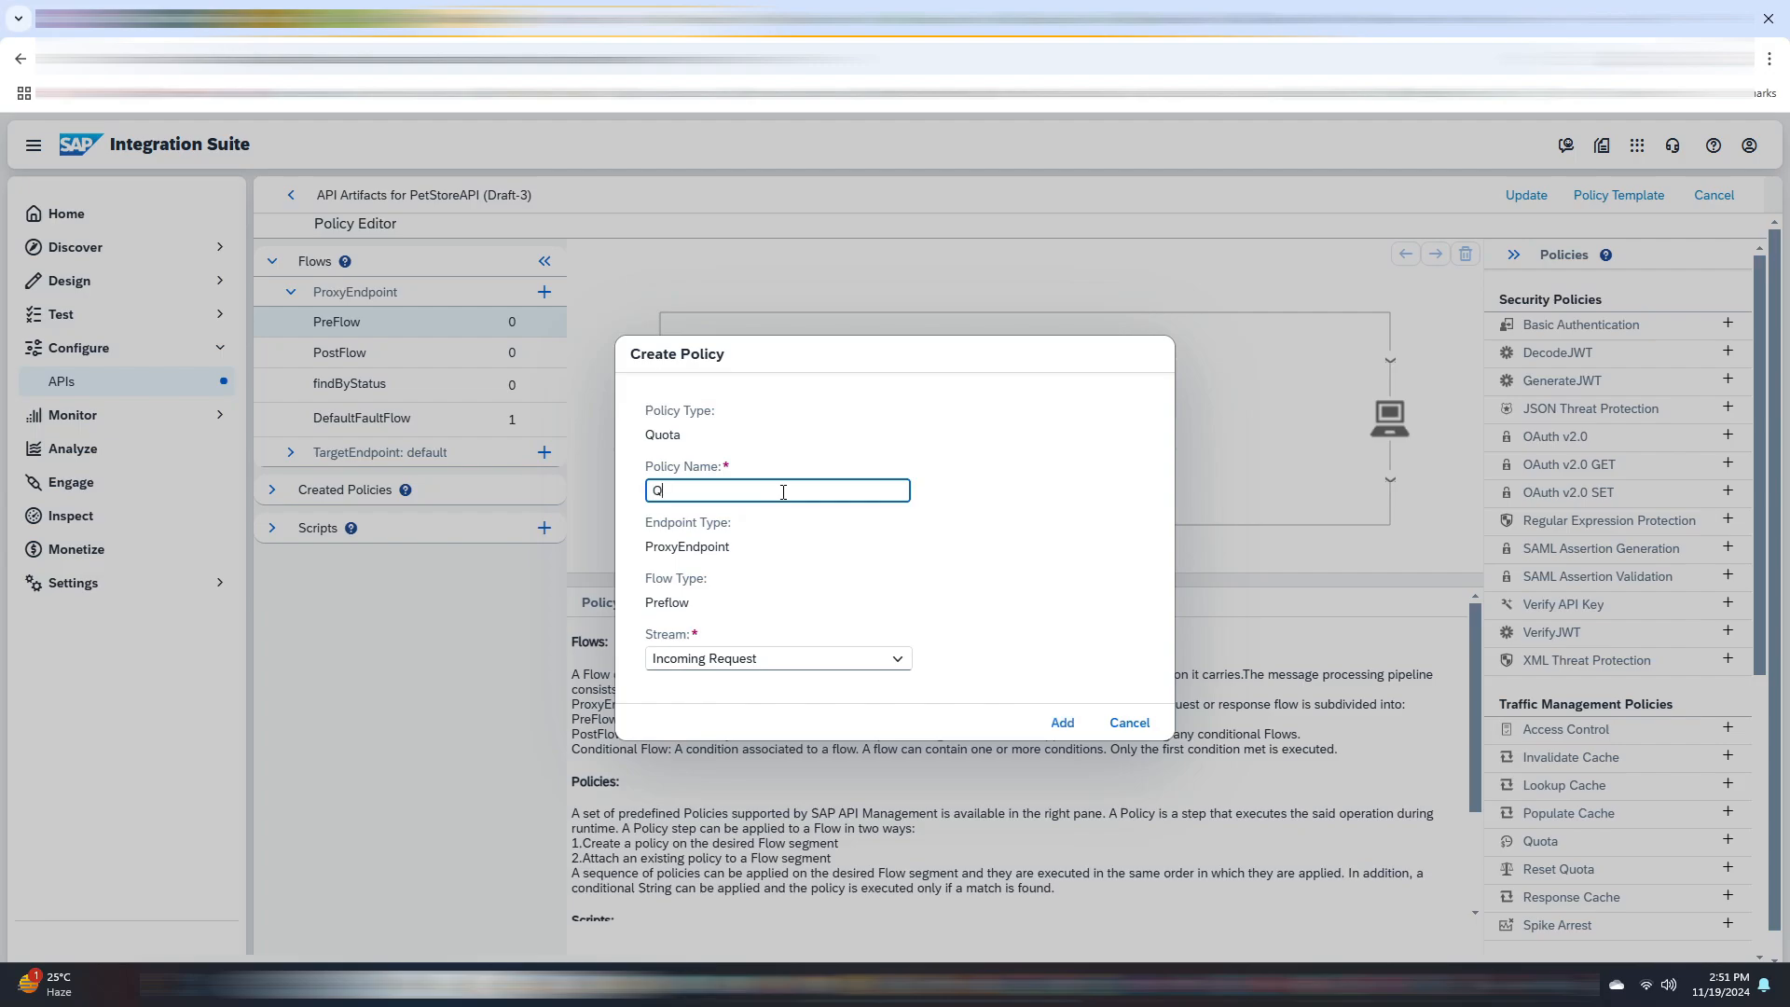
{"action": "type", "text": "outaPolicy"}
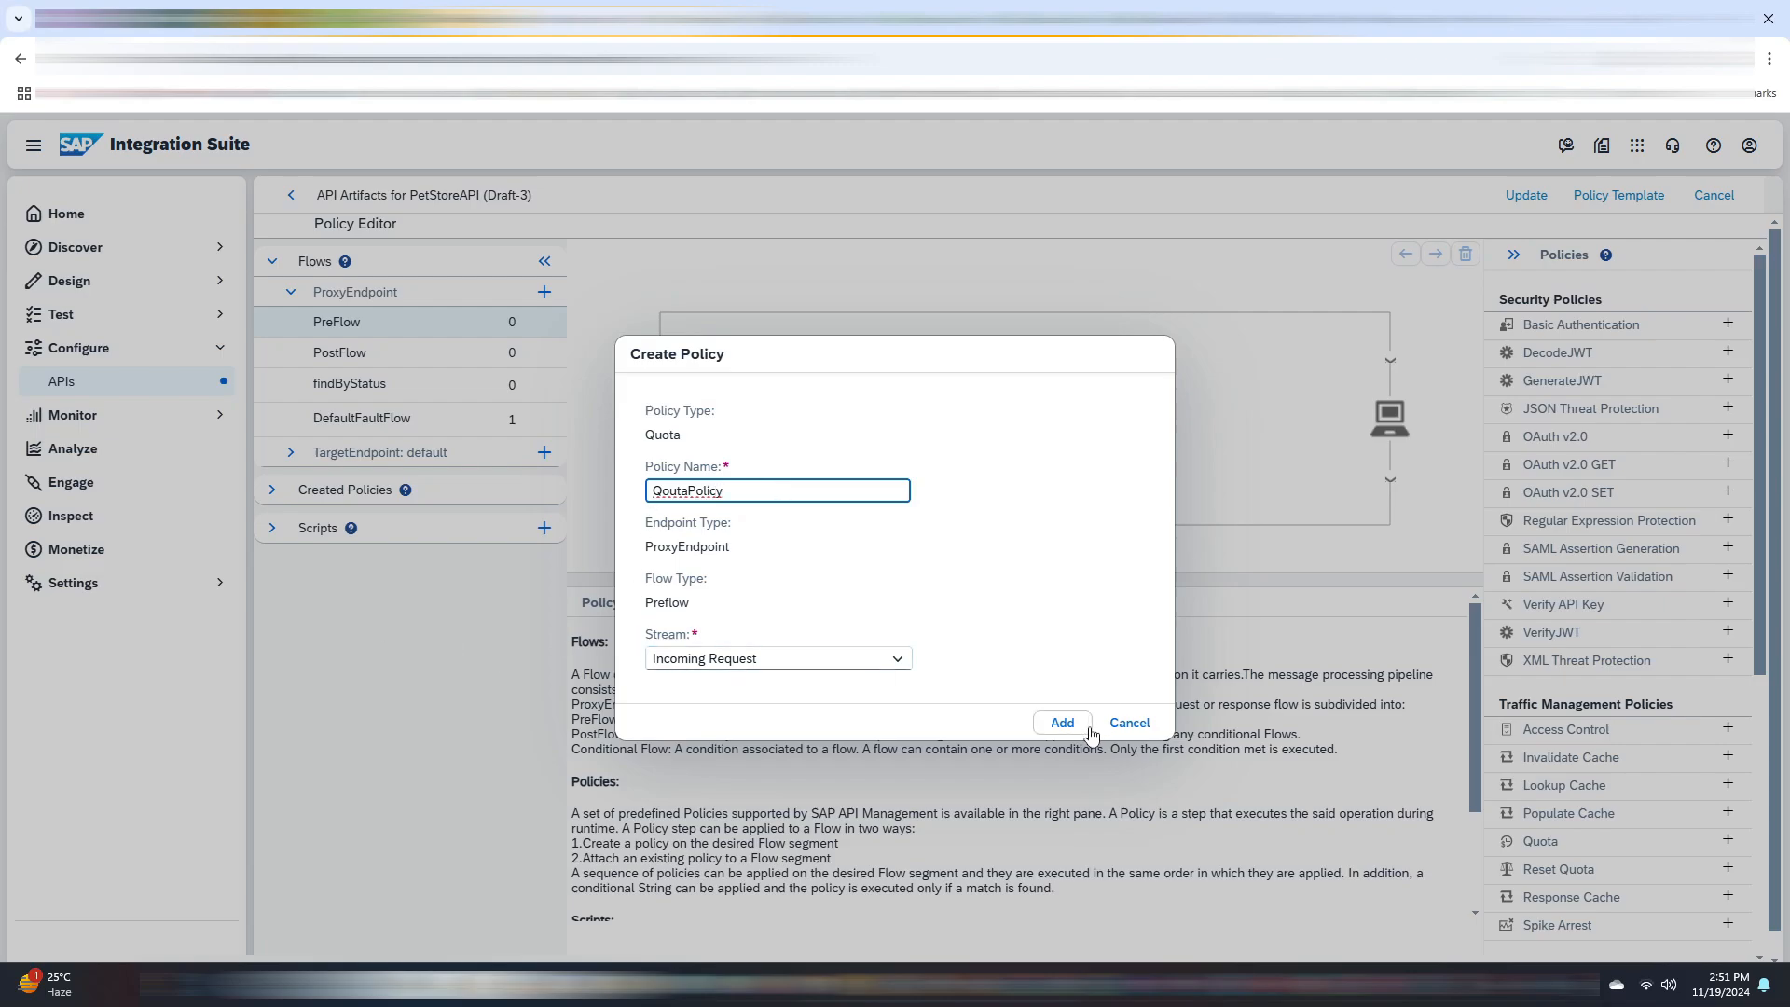
{"action": "left_click", "coordinate": [1061, 724]}
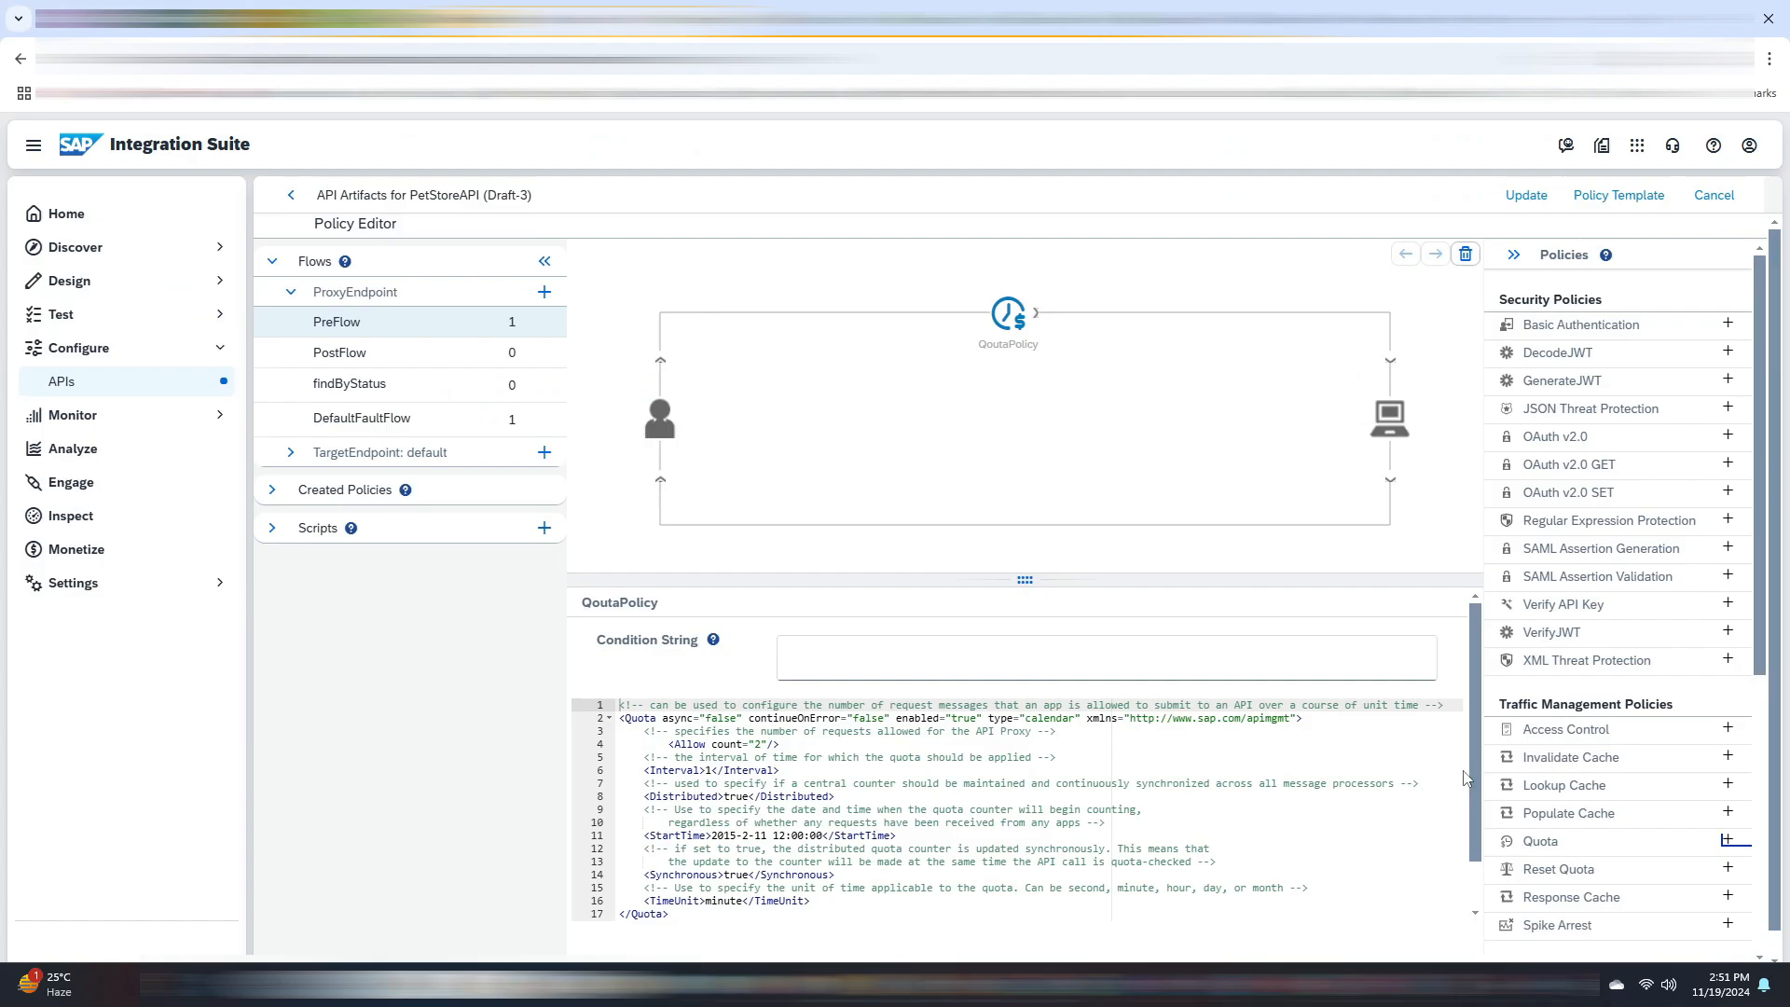
{"action": "mouse_move", "coordinate": [1023, 582]}
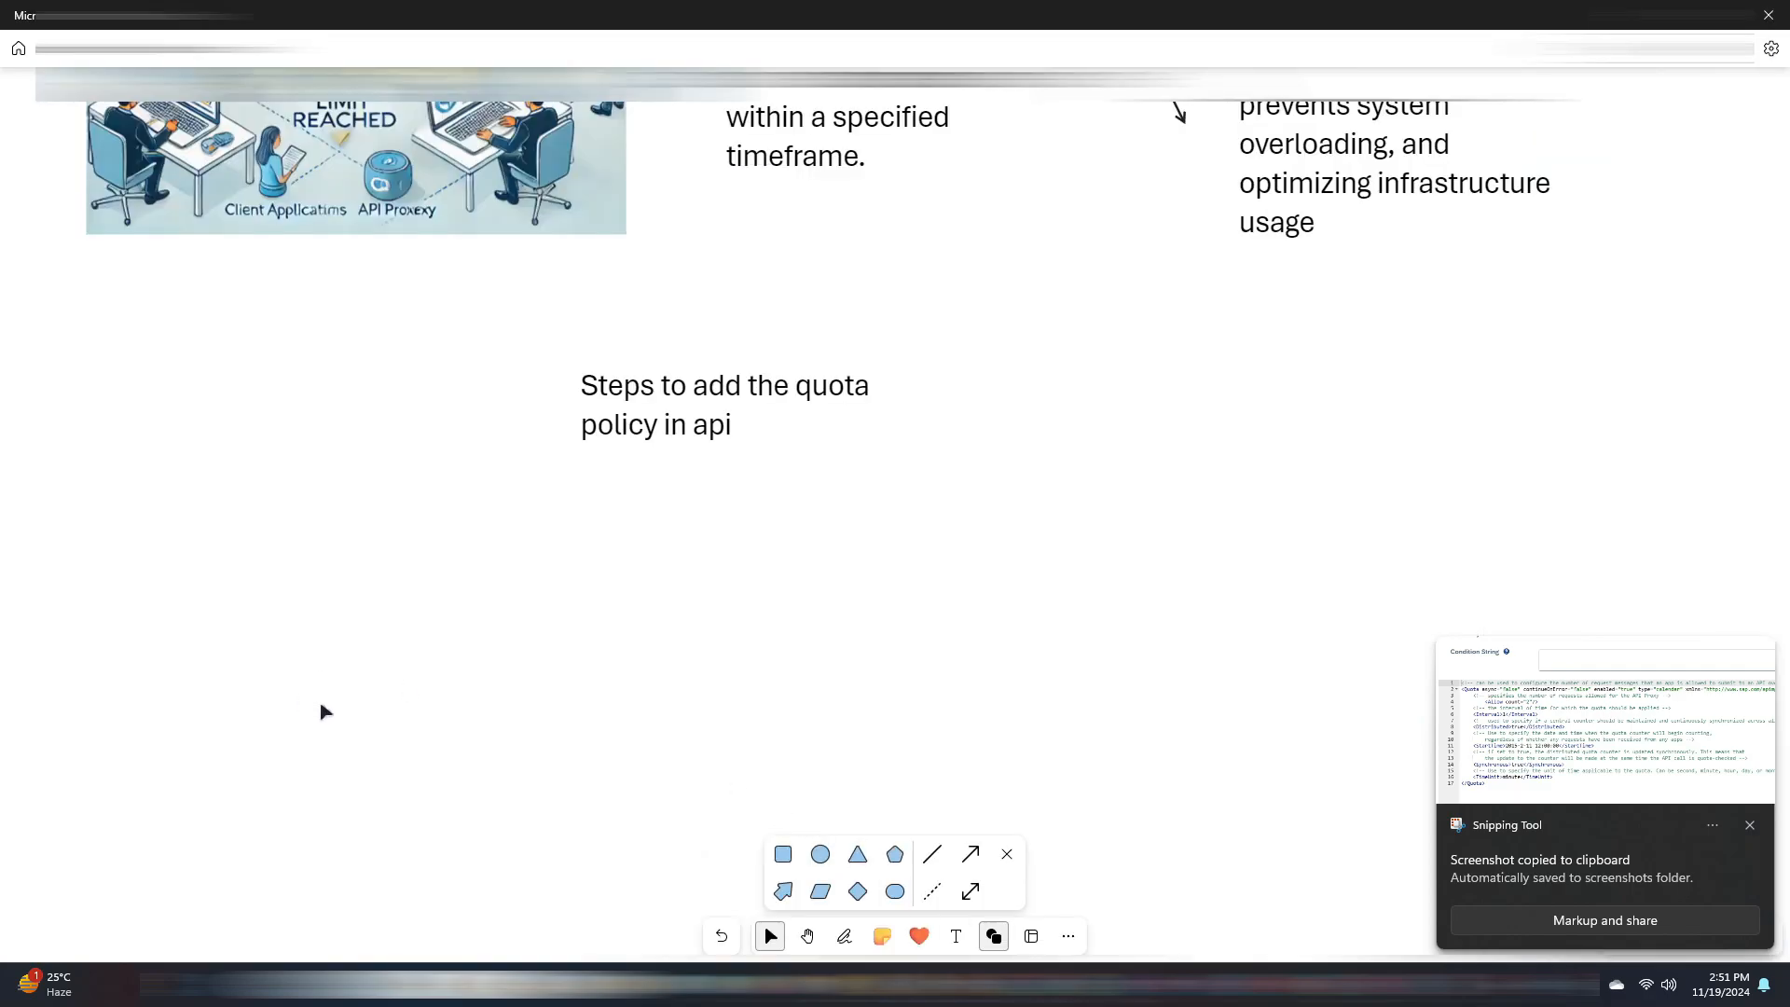
- Paste the quota XML screenshot and note the allow count as a static number of calls 2
{"action": "right_click", "coordinate": [325, 710]}
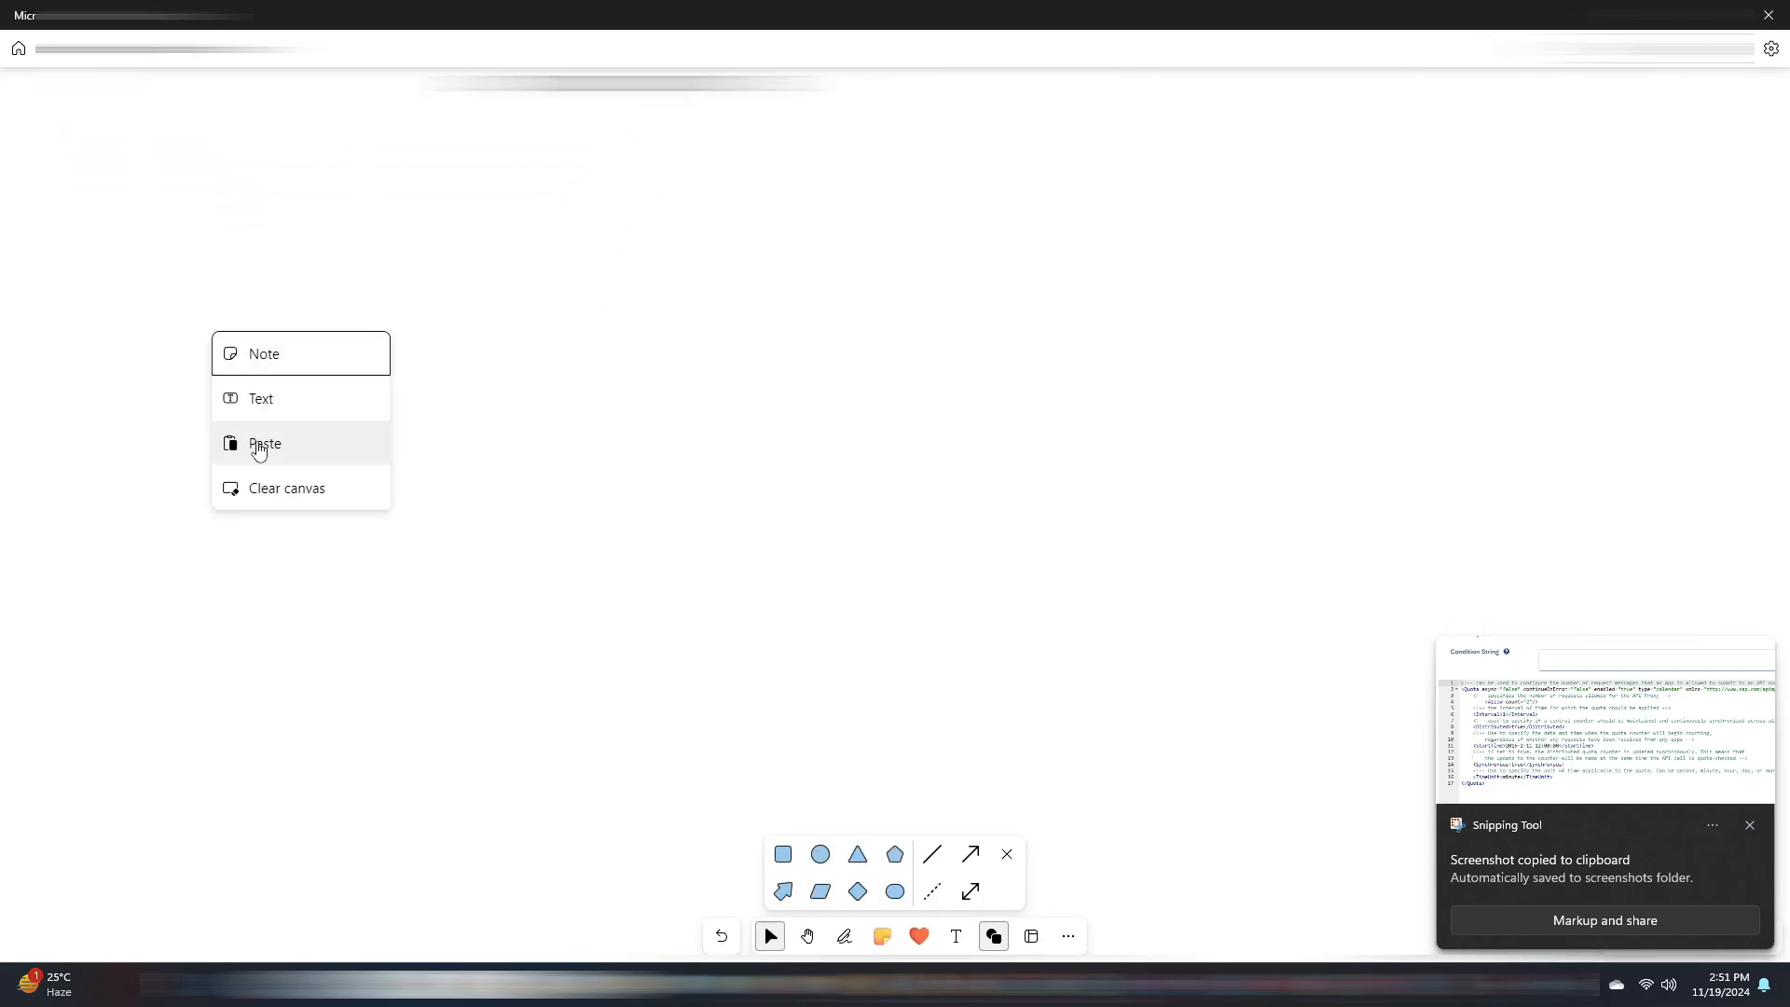
{"action": "left_click", "coordinate": [263, 444]}
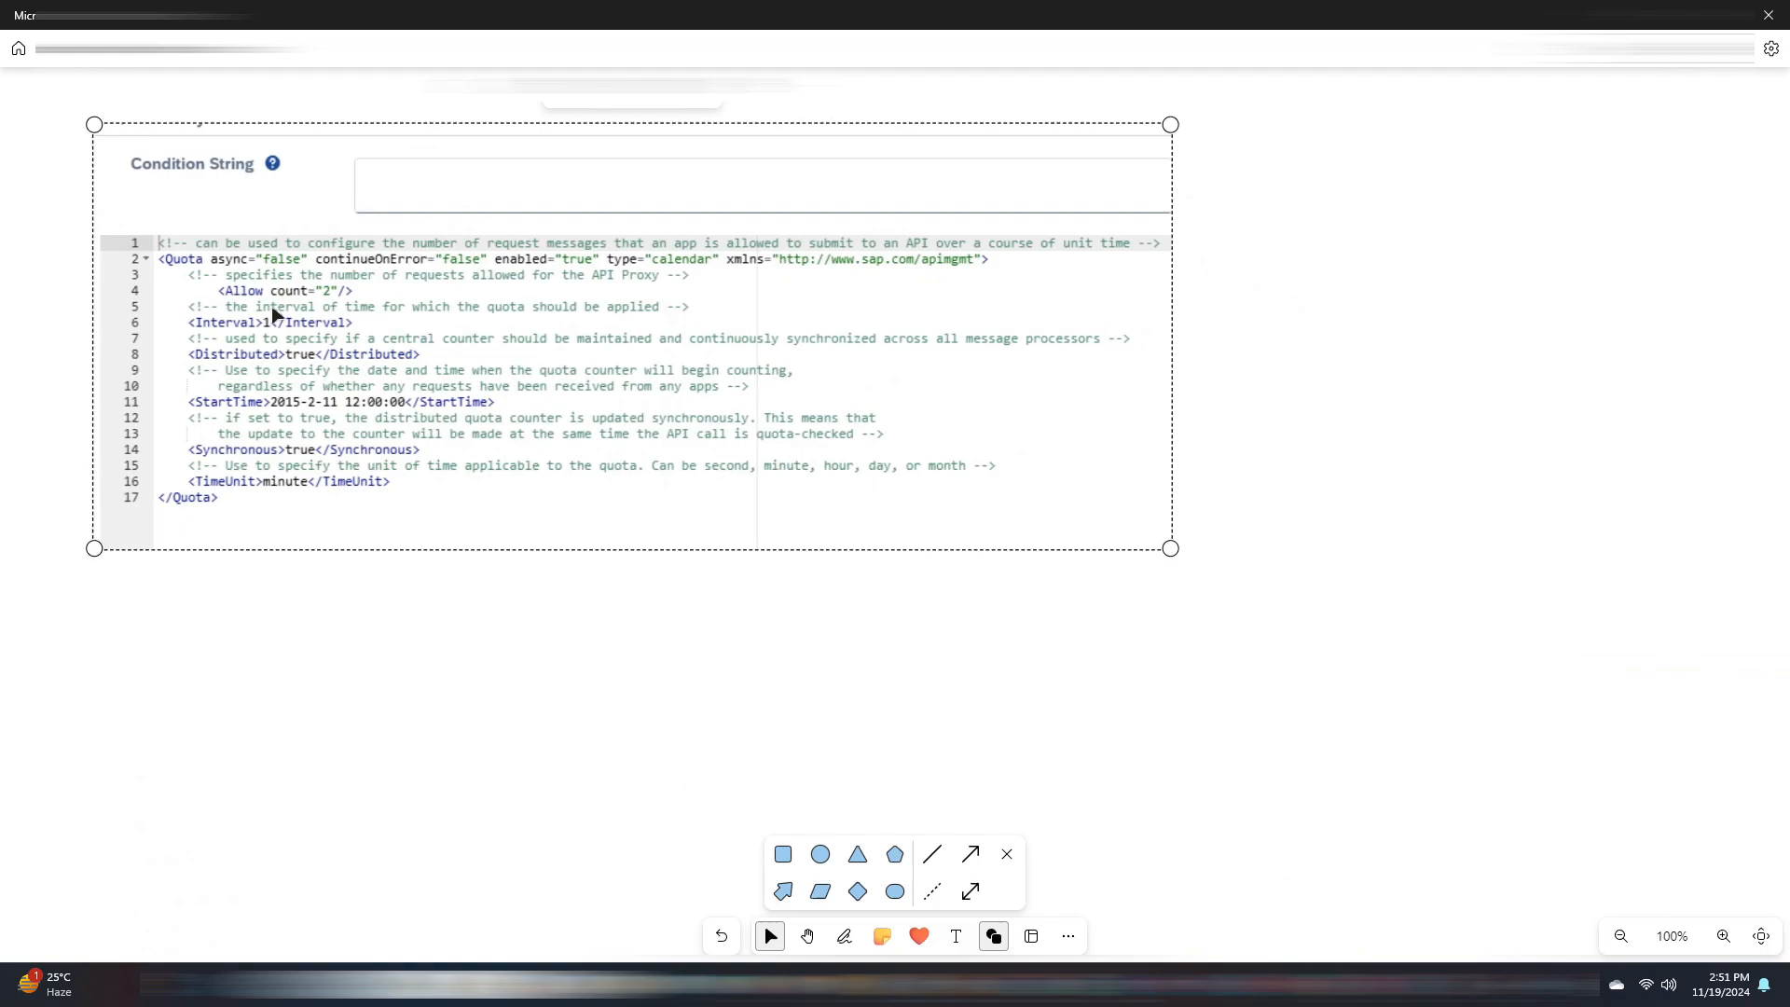
{"action": "mouse_move", "coordinate": [274, 355]}
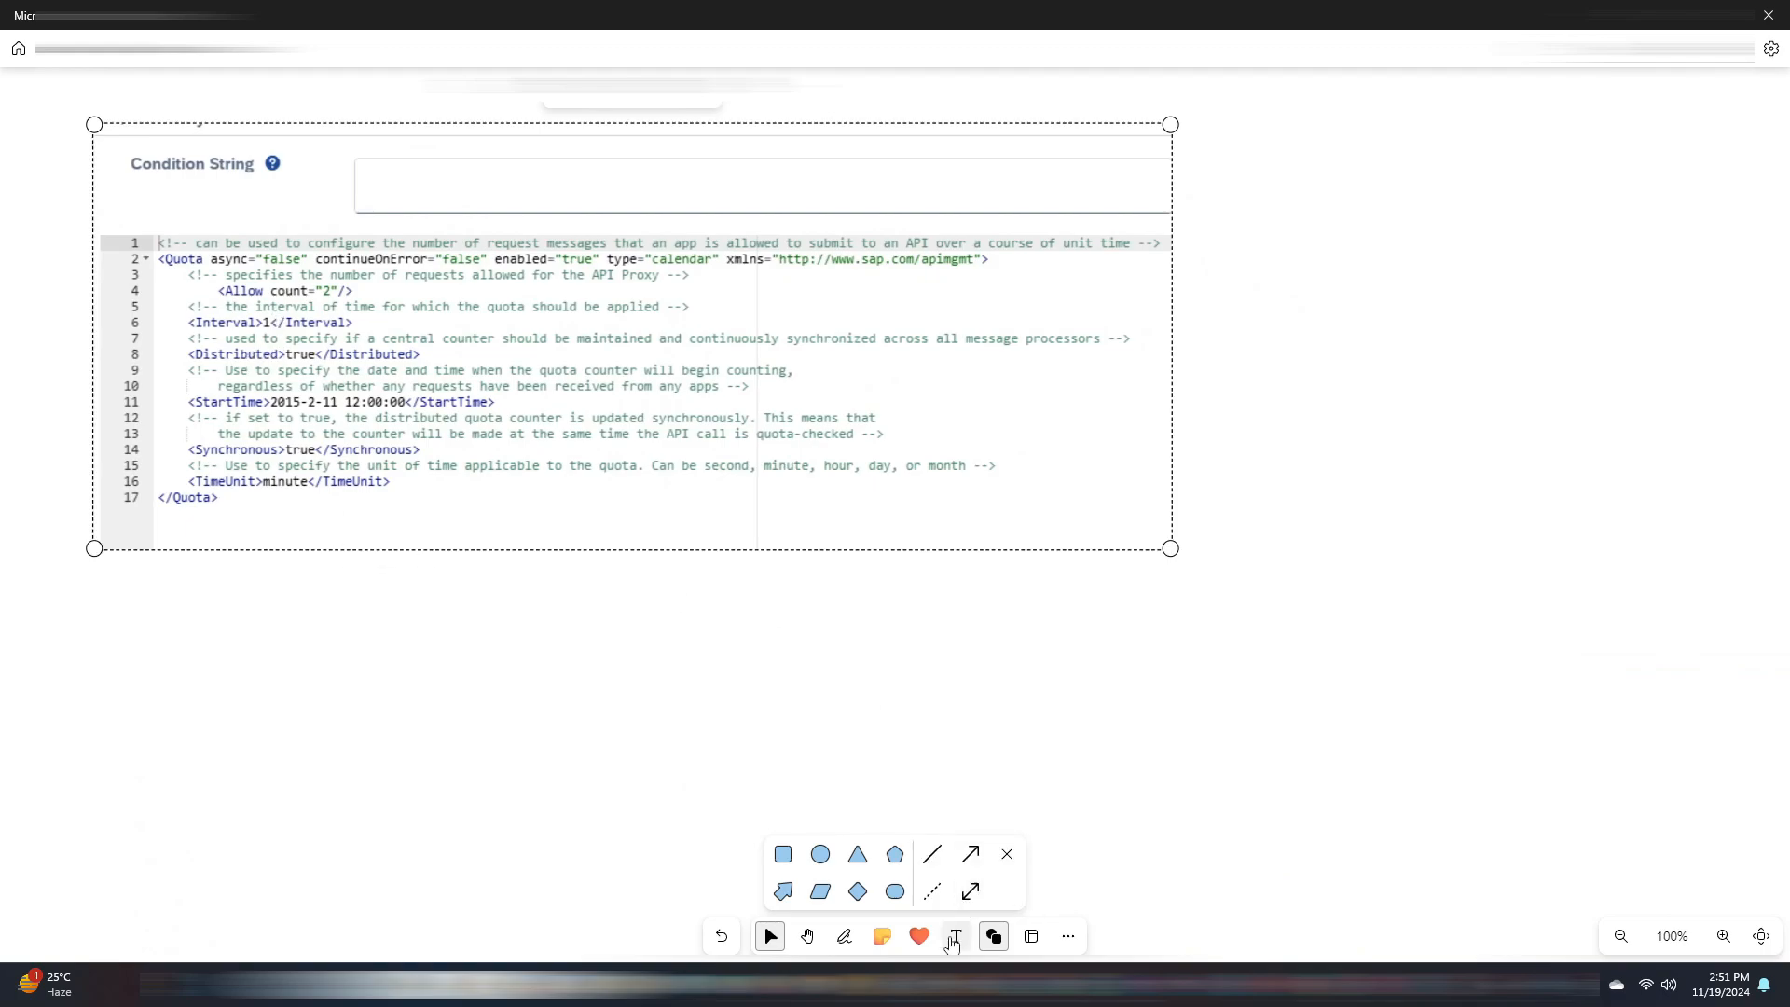
{"action": "left_click", "coordinate": [955, 937]}
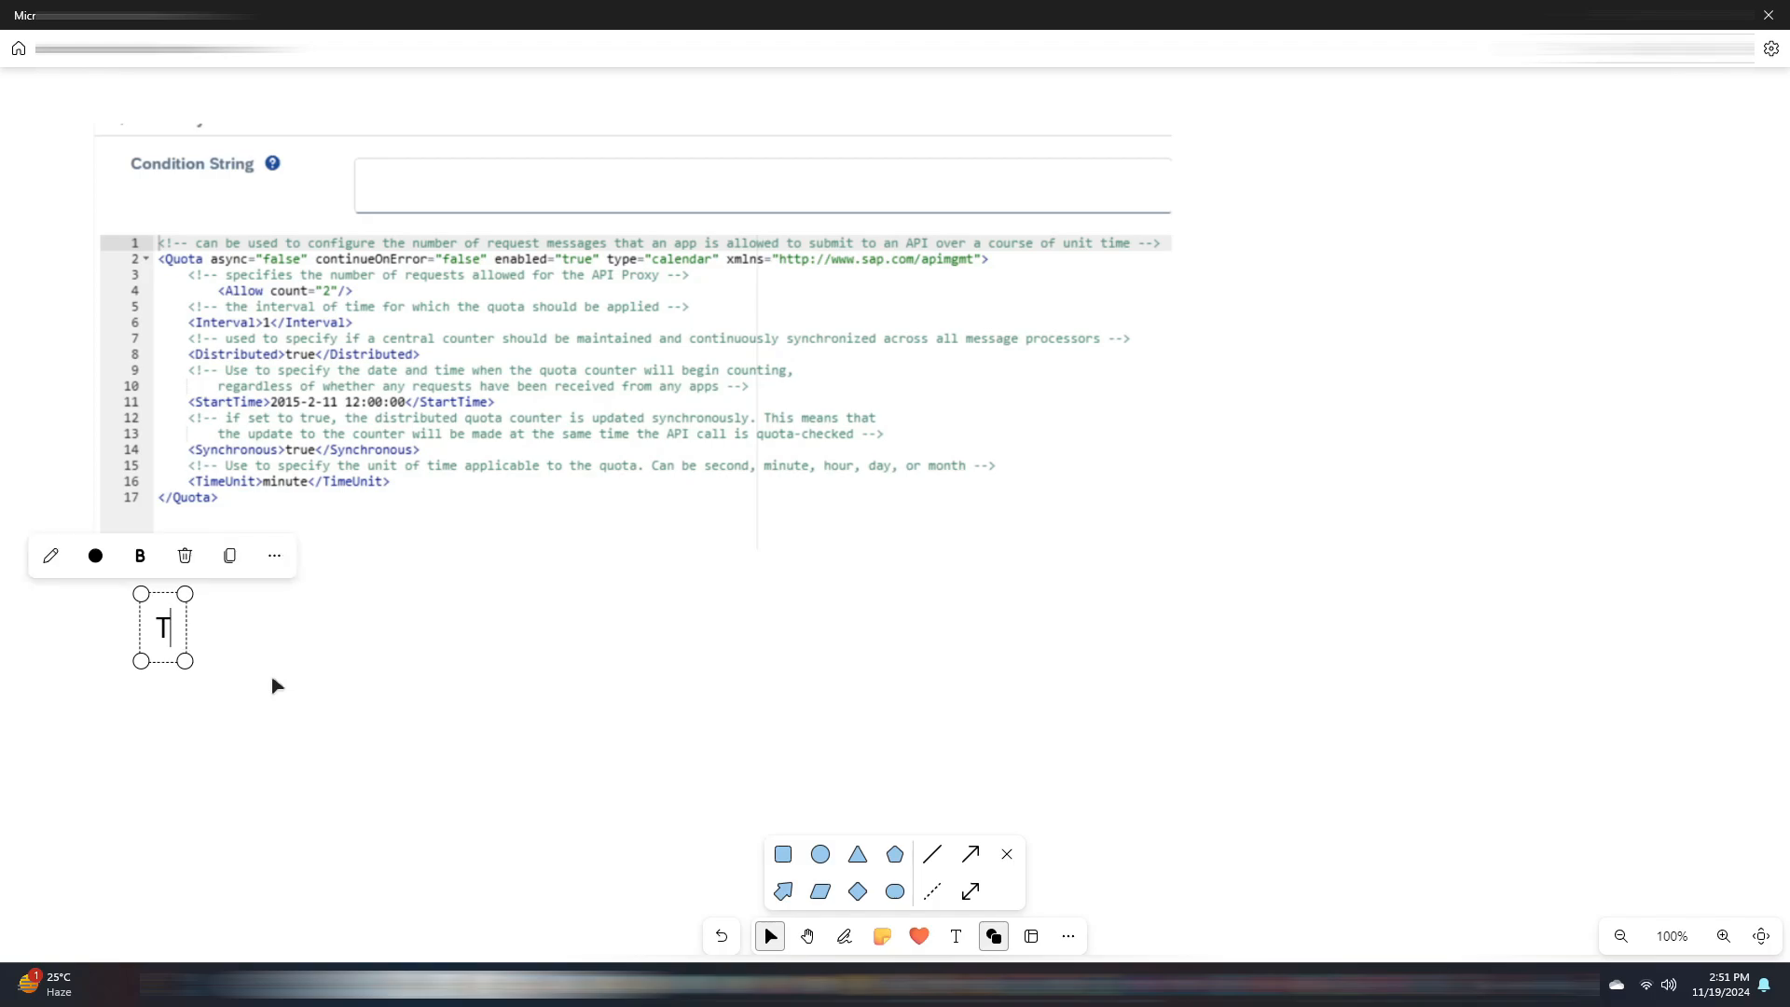
{"action": "type", "text": "One of the methods to"}
{"action": "type", "text": "static number of calls"}
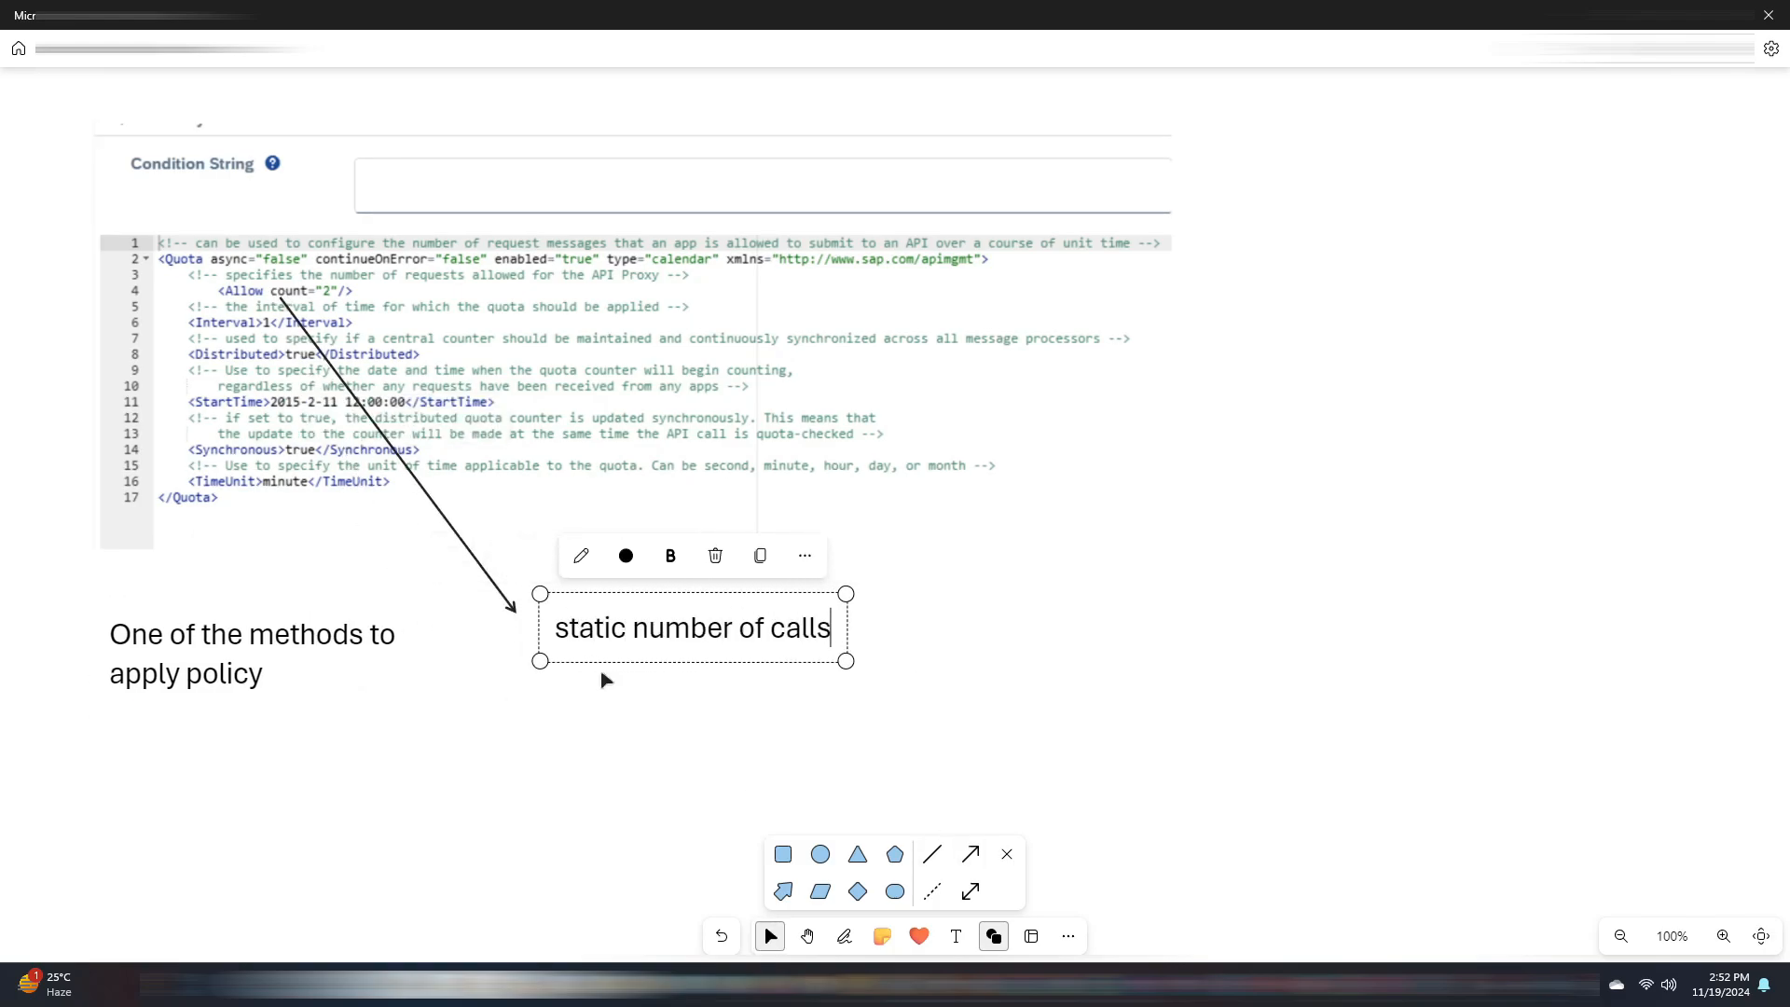
{"action": "type", "text": "2"}
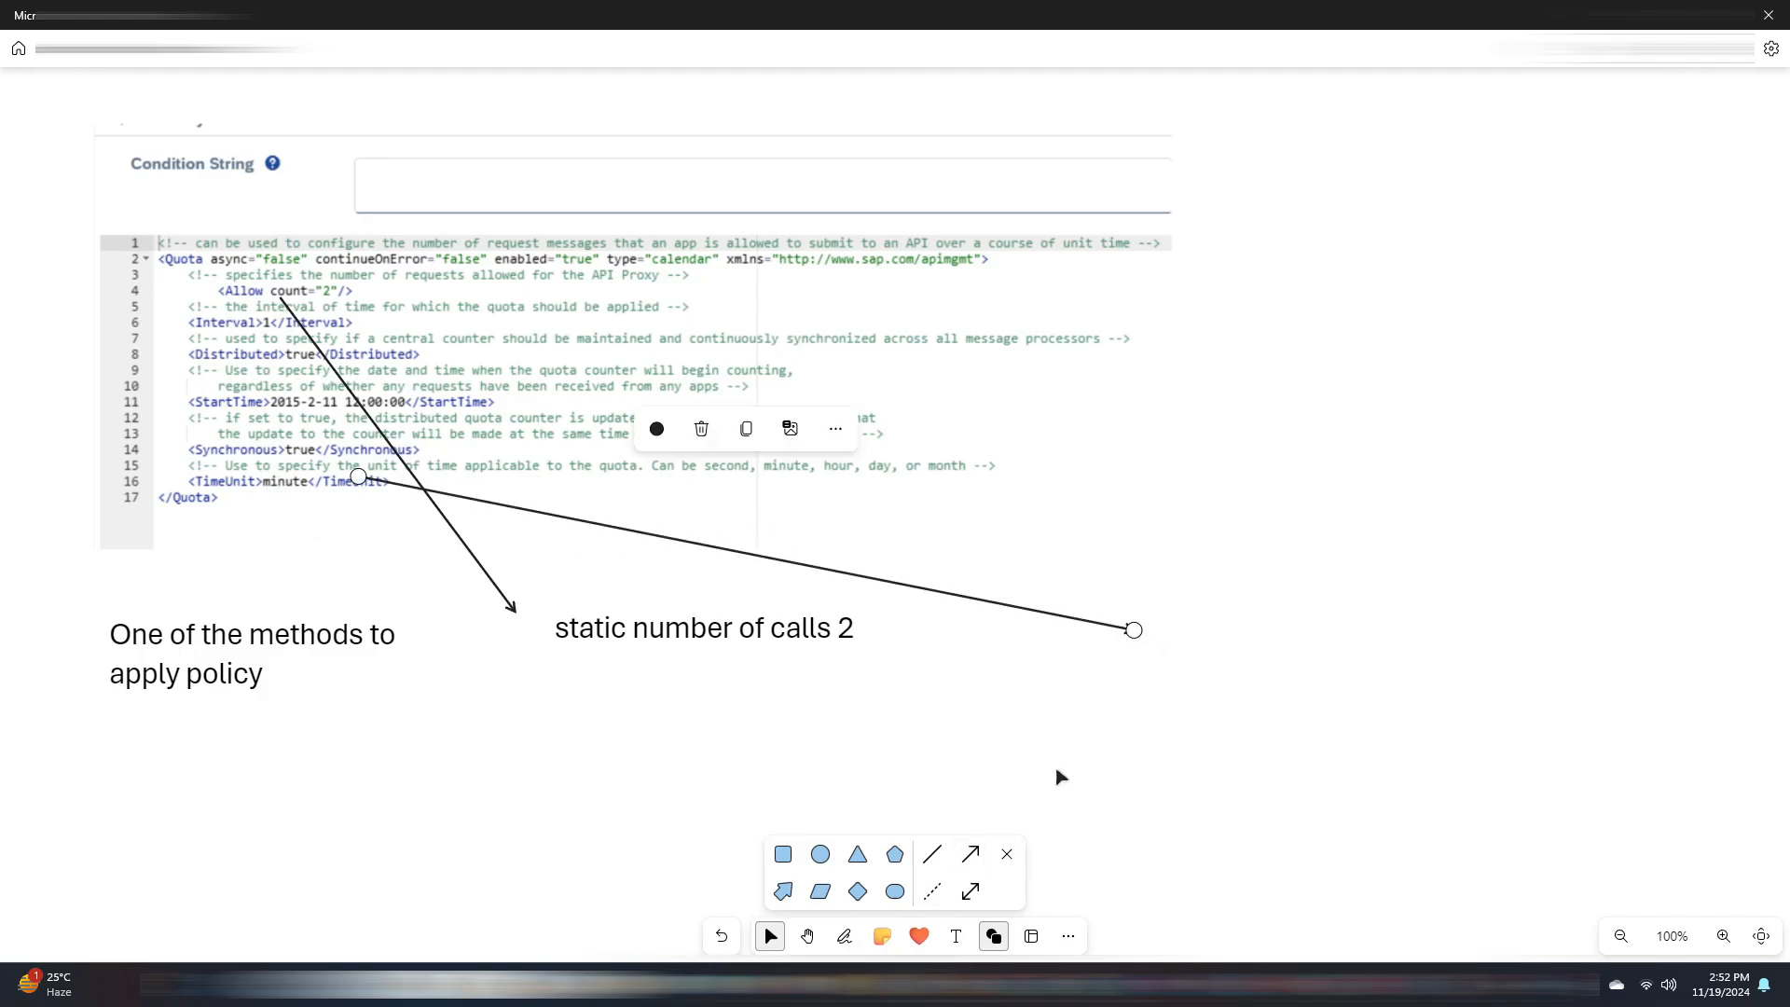
- Note TimeUnit as a duration or time interval: minute, hour, day, week, month
{"action": "left_click", "coordinate": [1346, 629]}
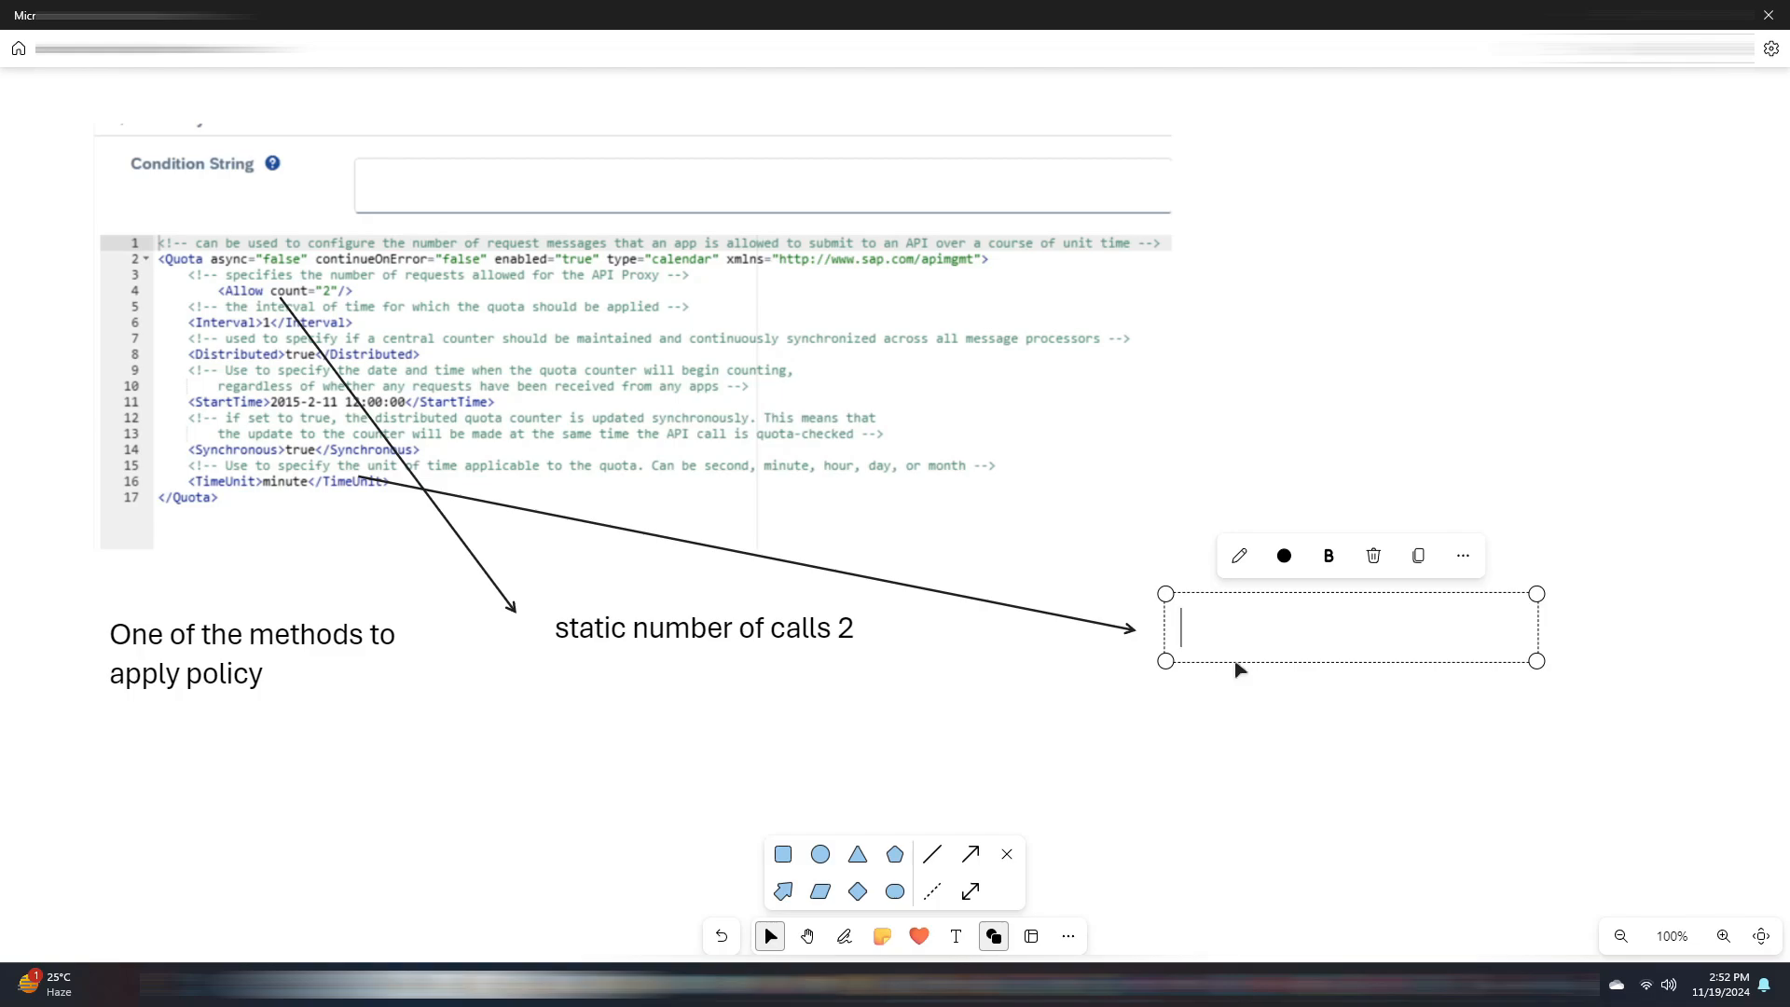
{"action": "type", "text": "duration or time interval"}
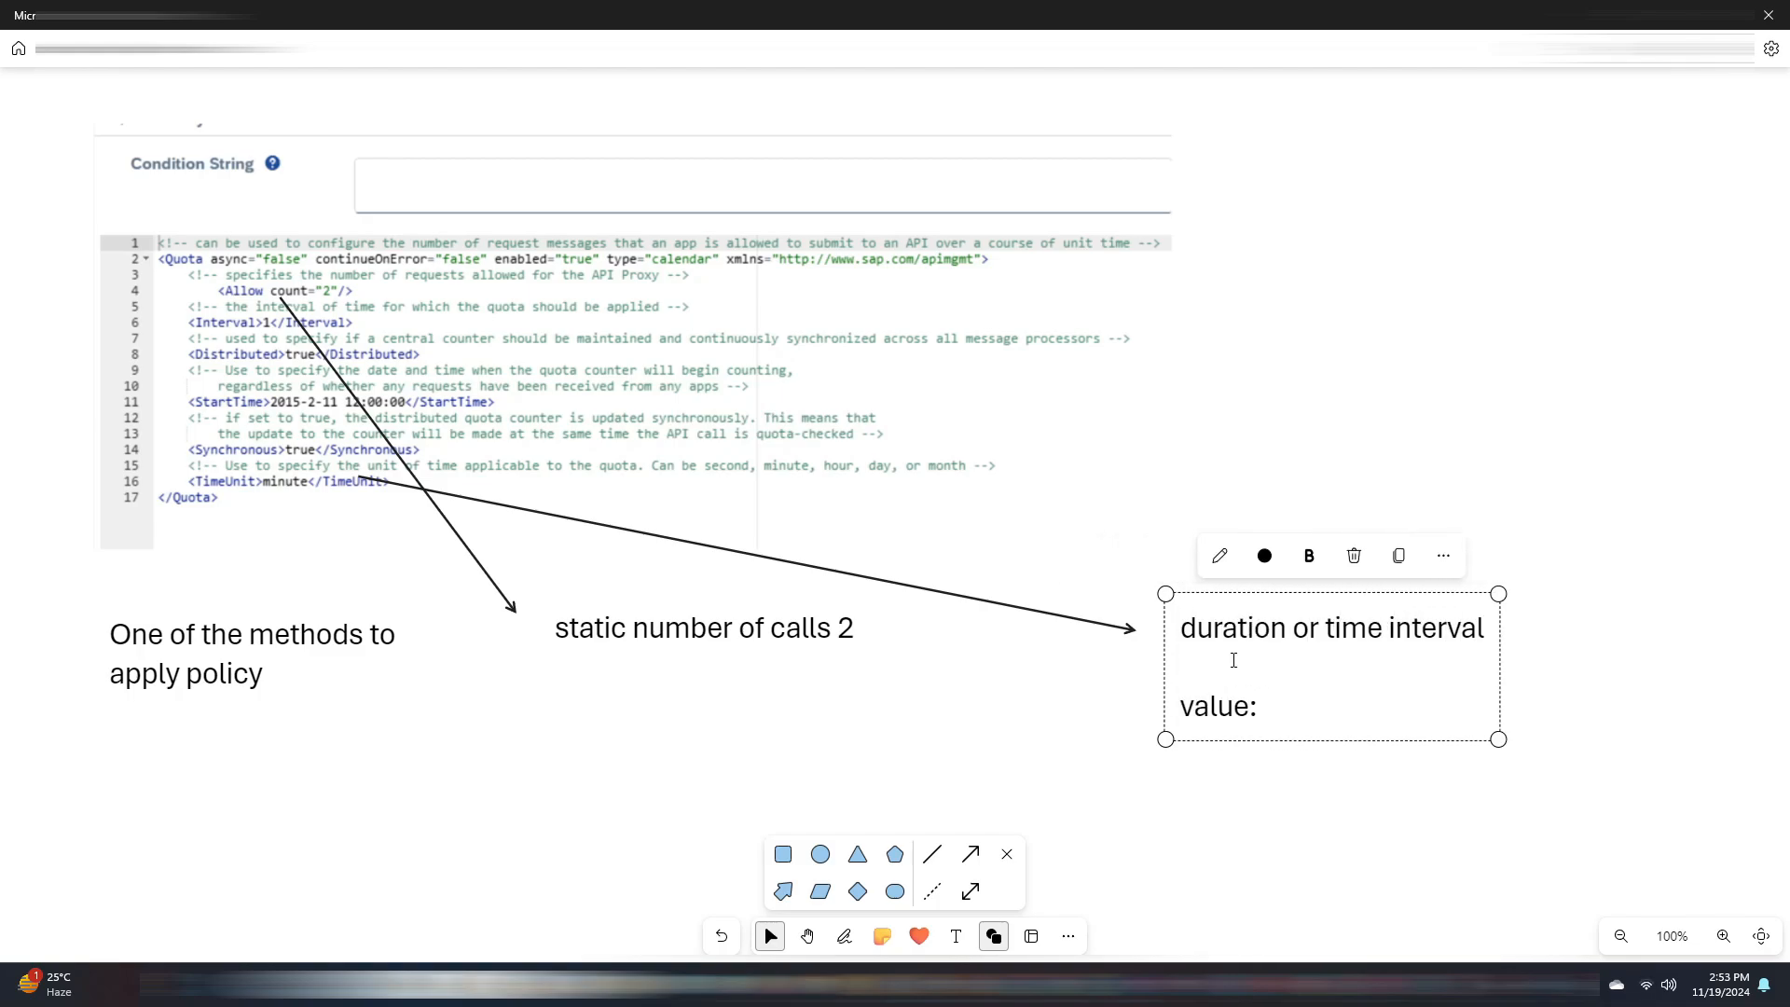
{"action": "type", "text": "minute,"}
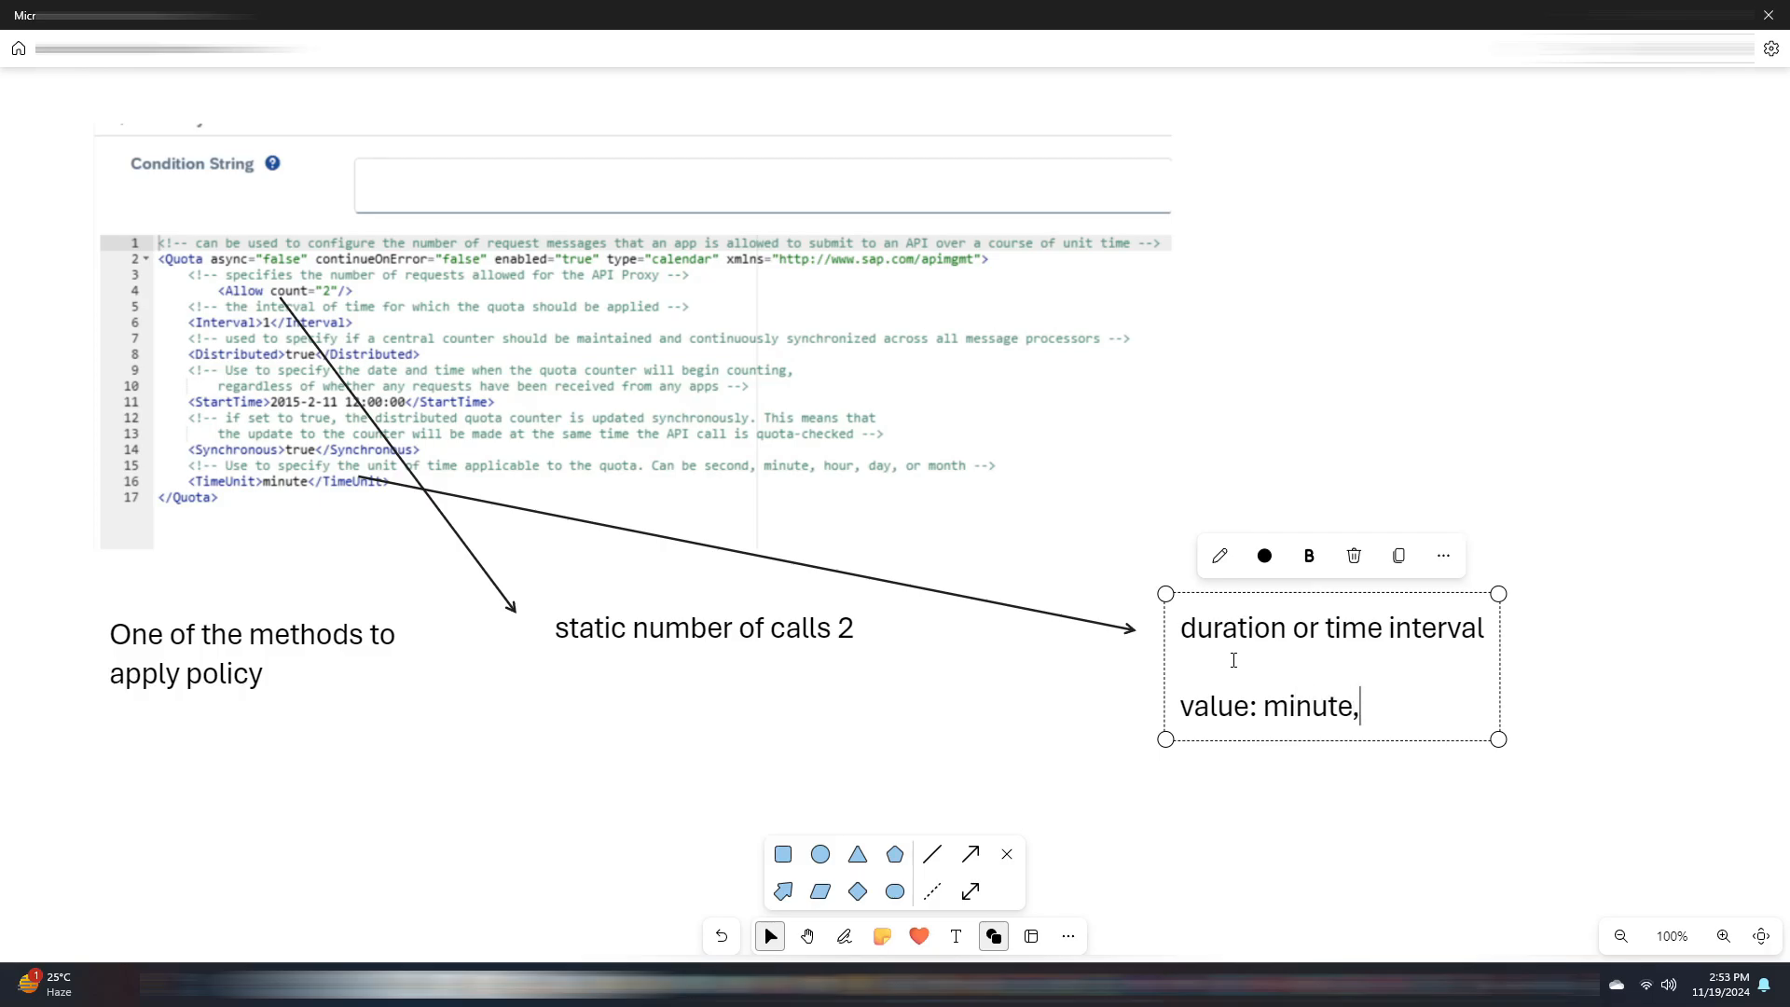
{"action": "type", "text": "hour, day, week, month"}
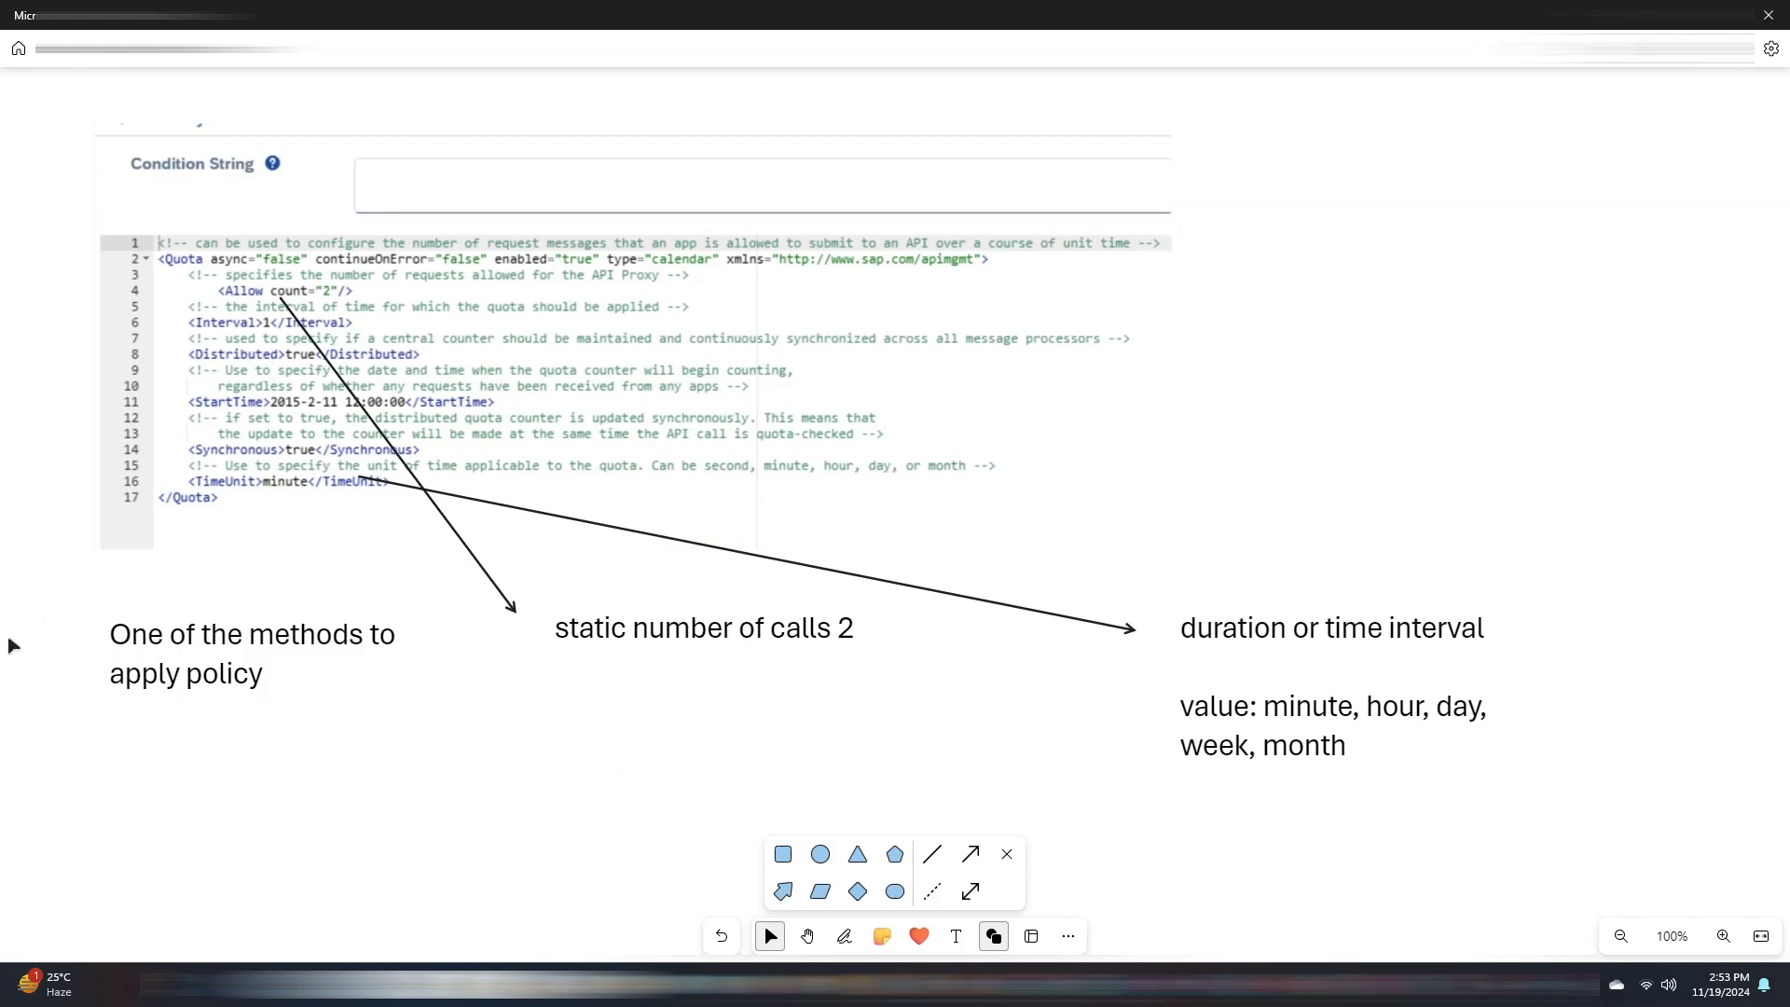
{"action": "mouse_move", "coordinate": [31, 841]}
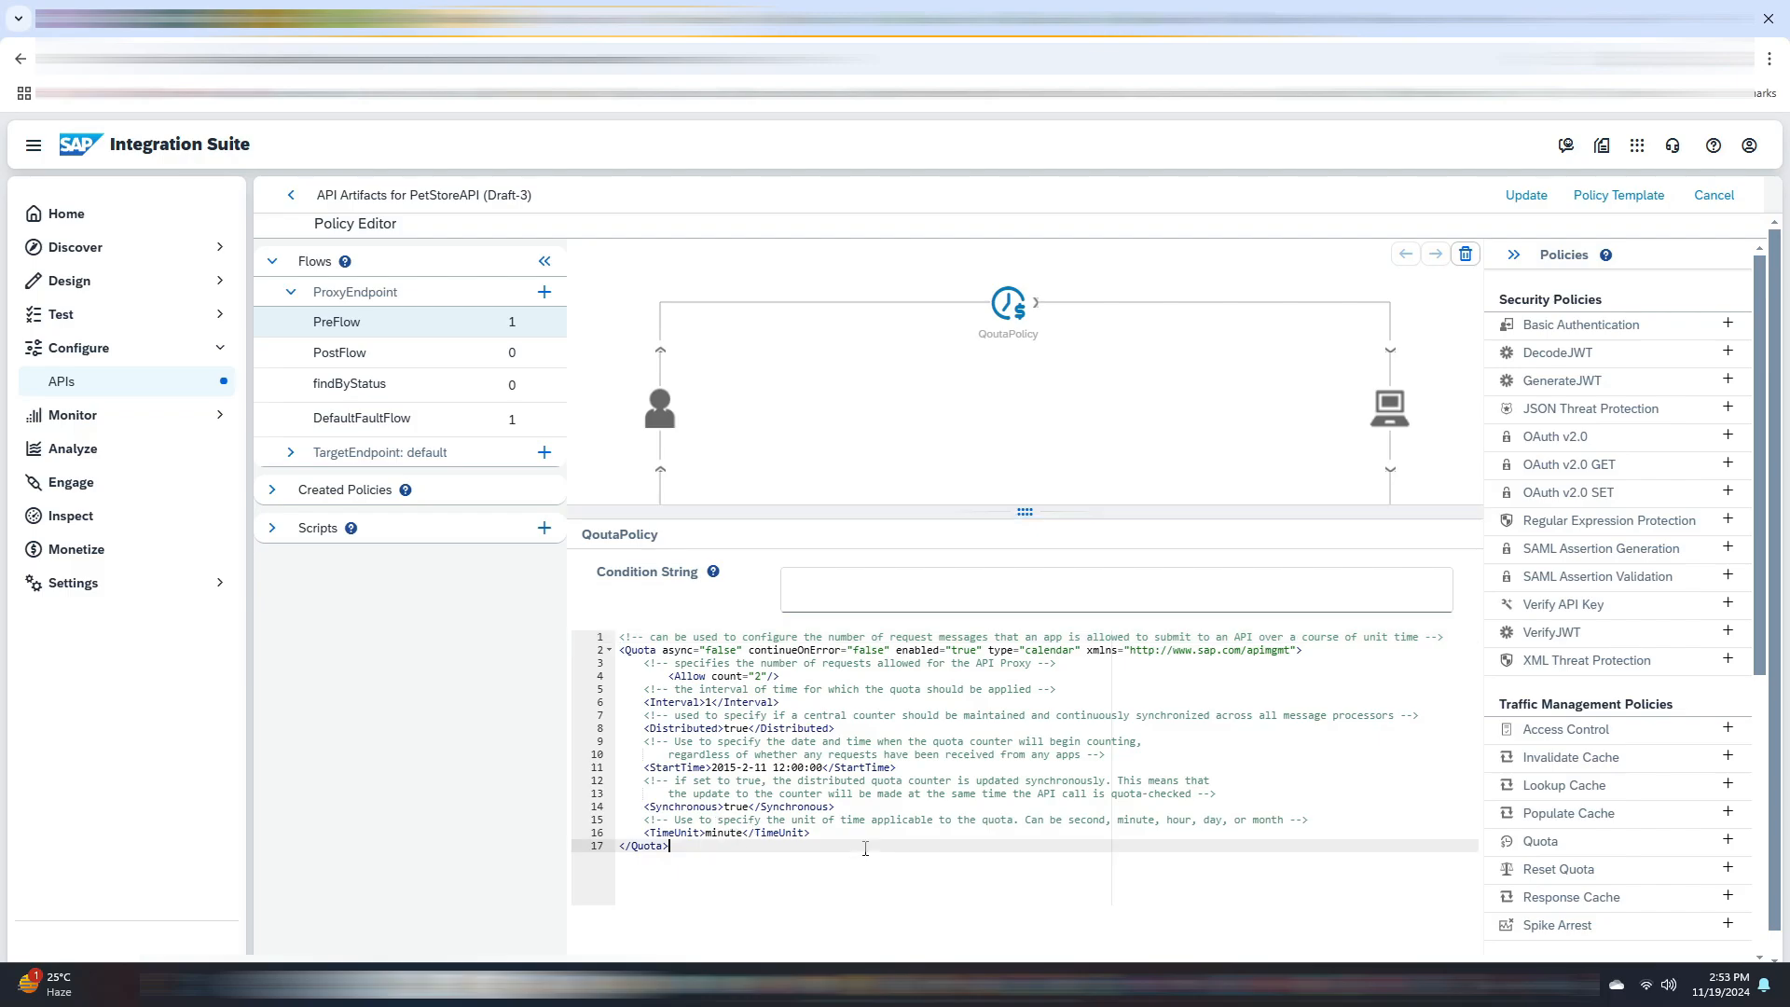
- Update the quota policy, save the API as a new revision and deploy it as Draft-4
{"action": "left_click", "coordinate": [1526, 194]}
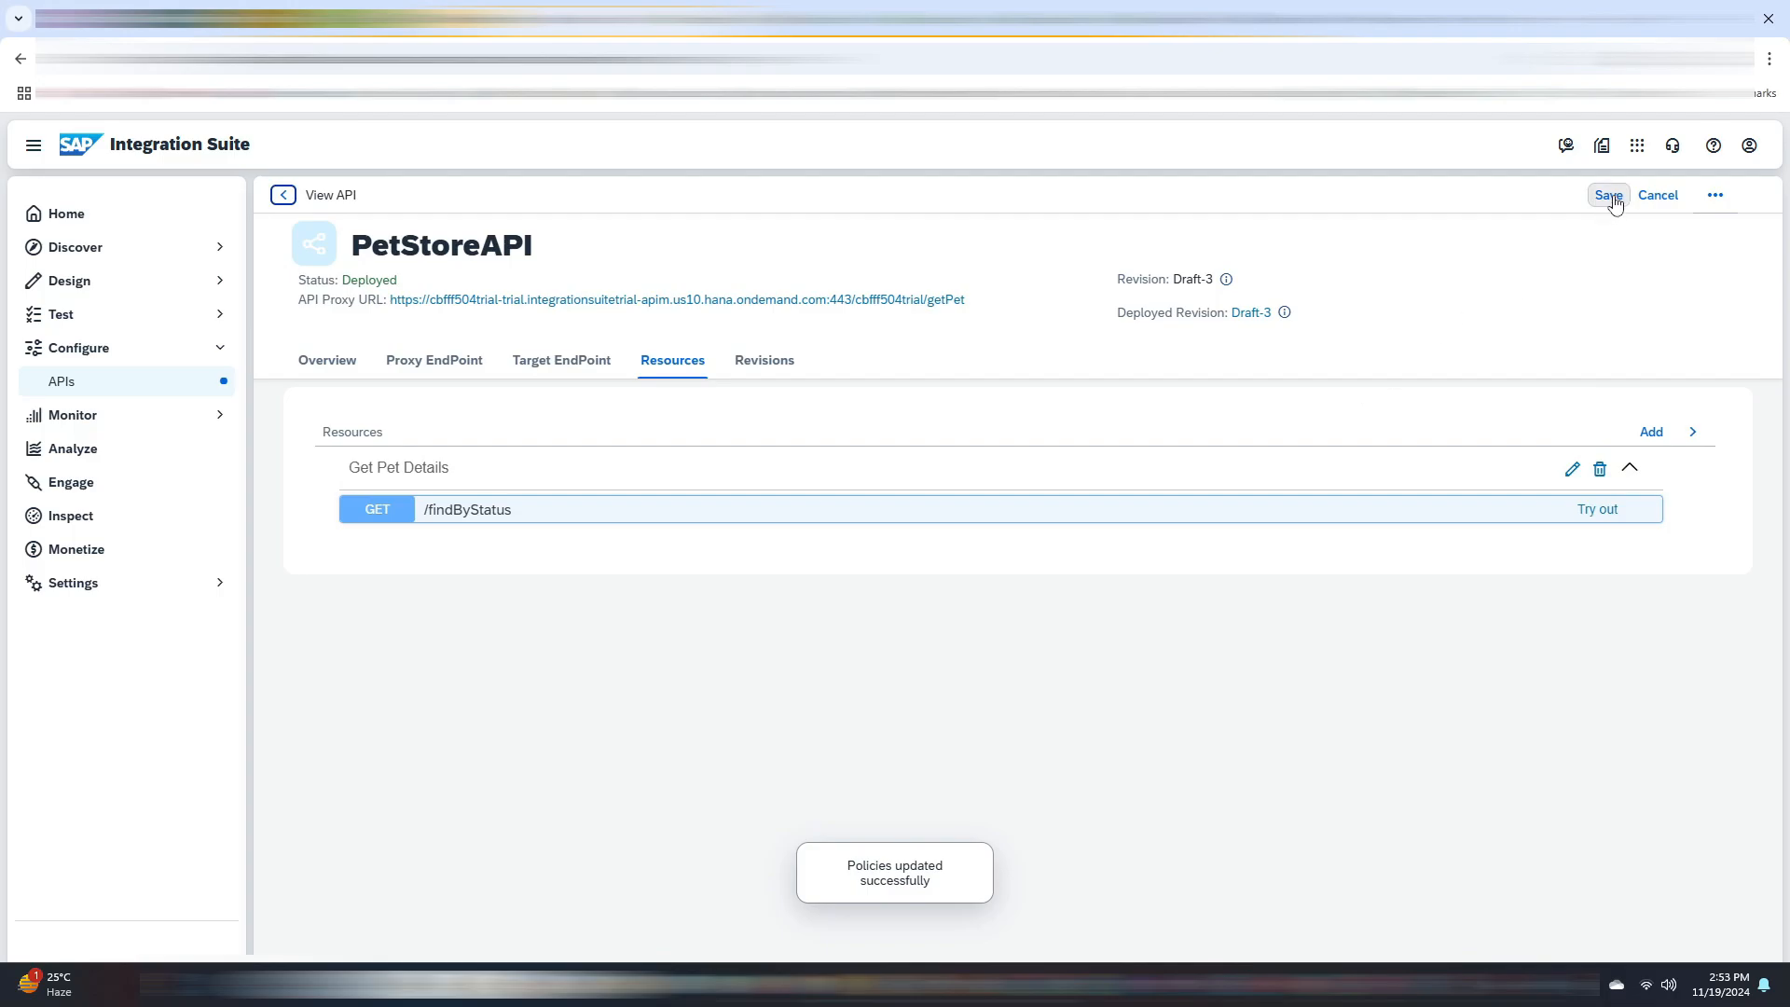
{"action": "left_click", "coordinate": [1608, 194]}
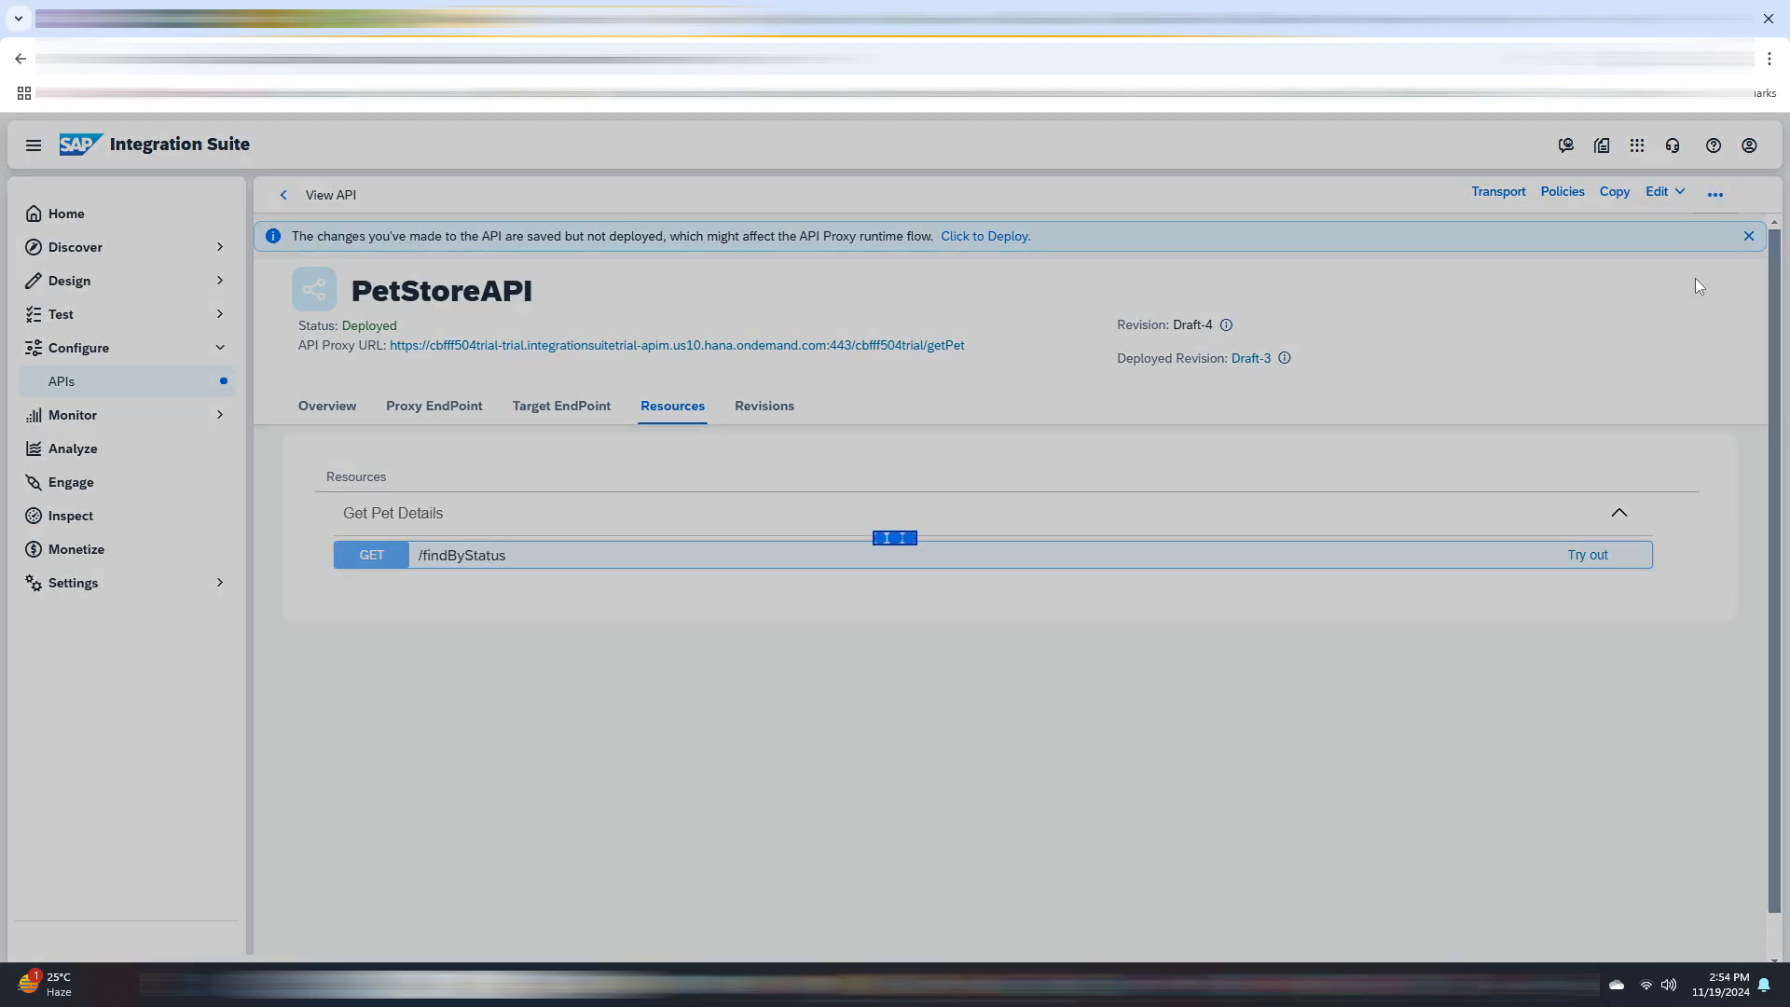
{"action": "left_click", "coordinate": [982, 235]}
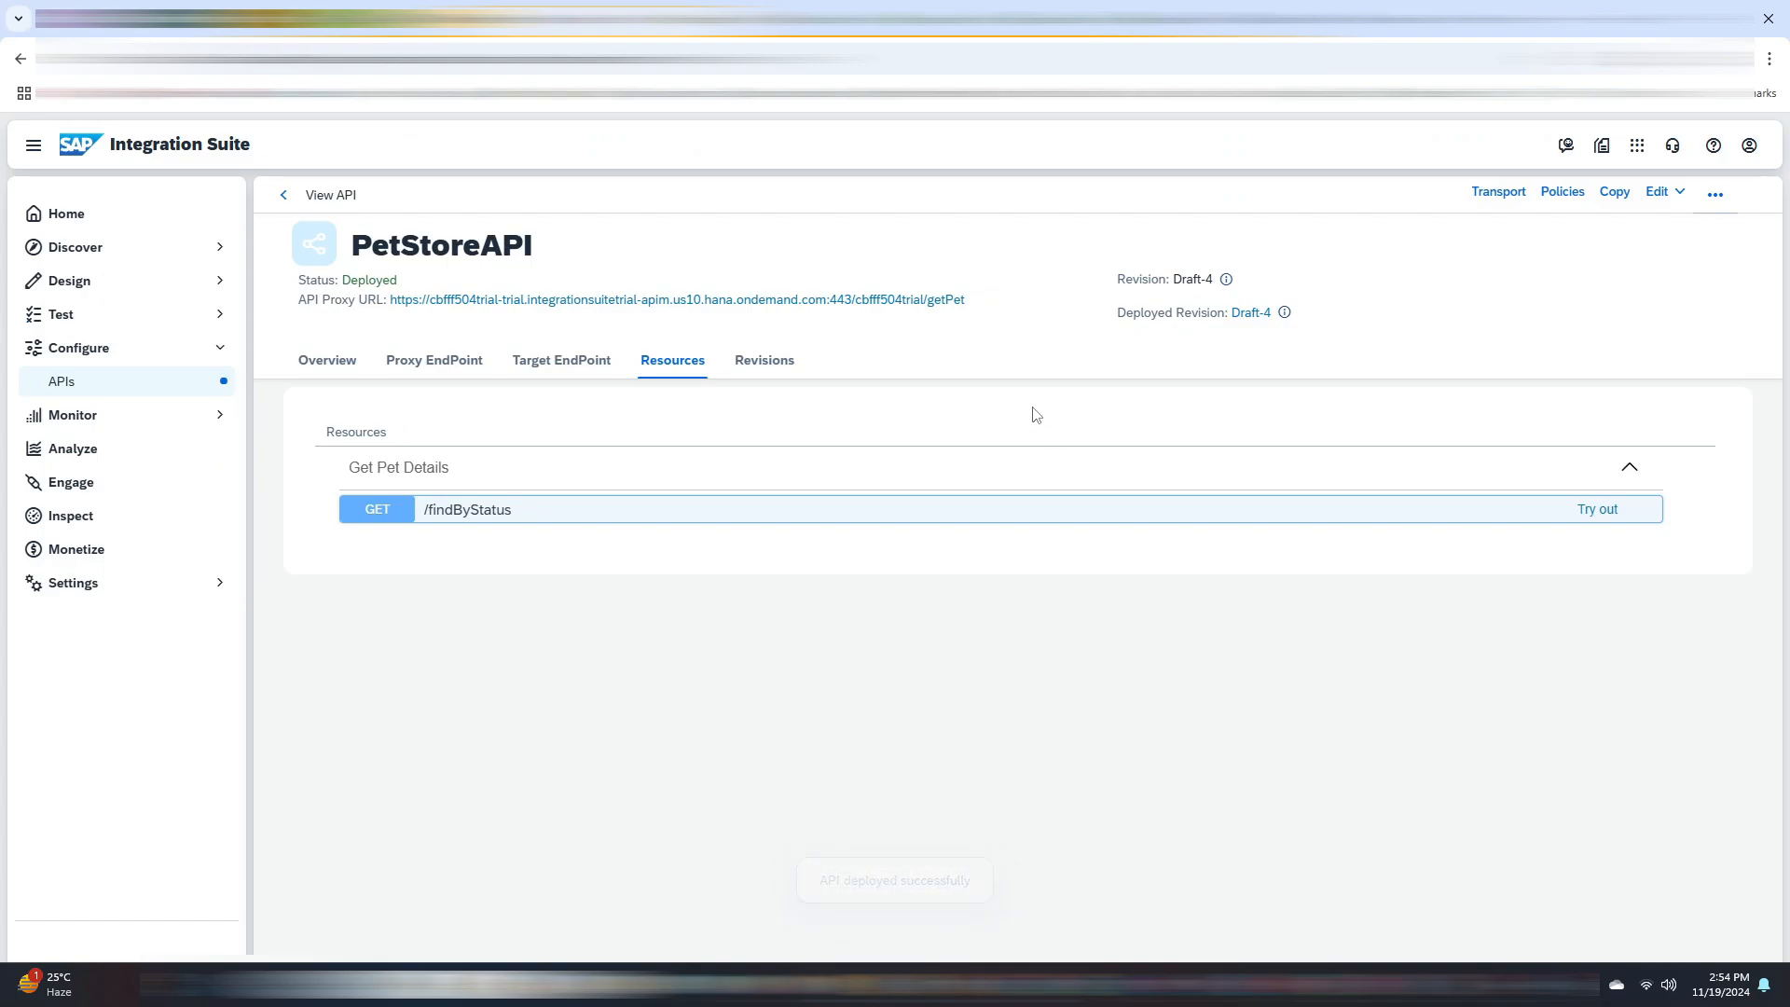
- Copy the PetStoreAPI proxy URL link address
{"action": "right_click", "coordinate": [675, 299]}
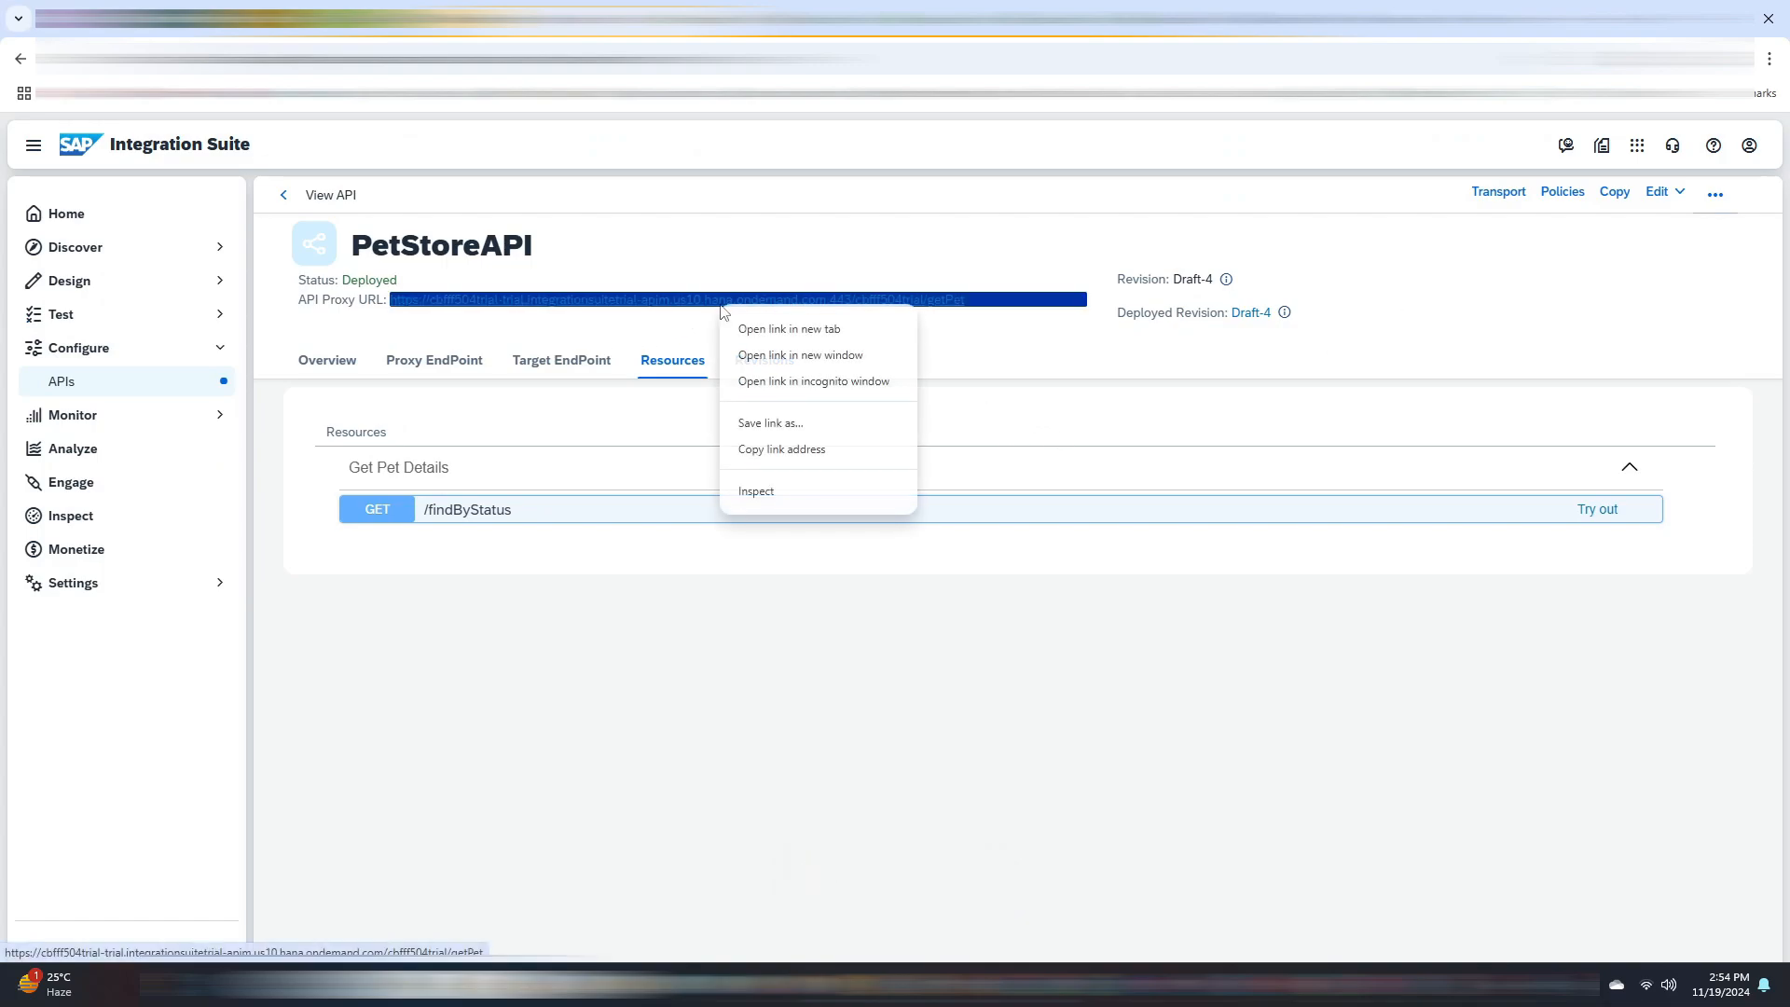
{"action": "mouse_move", "coordinate": [770, 423]}
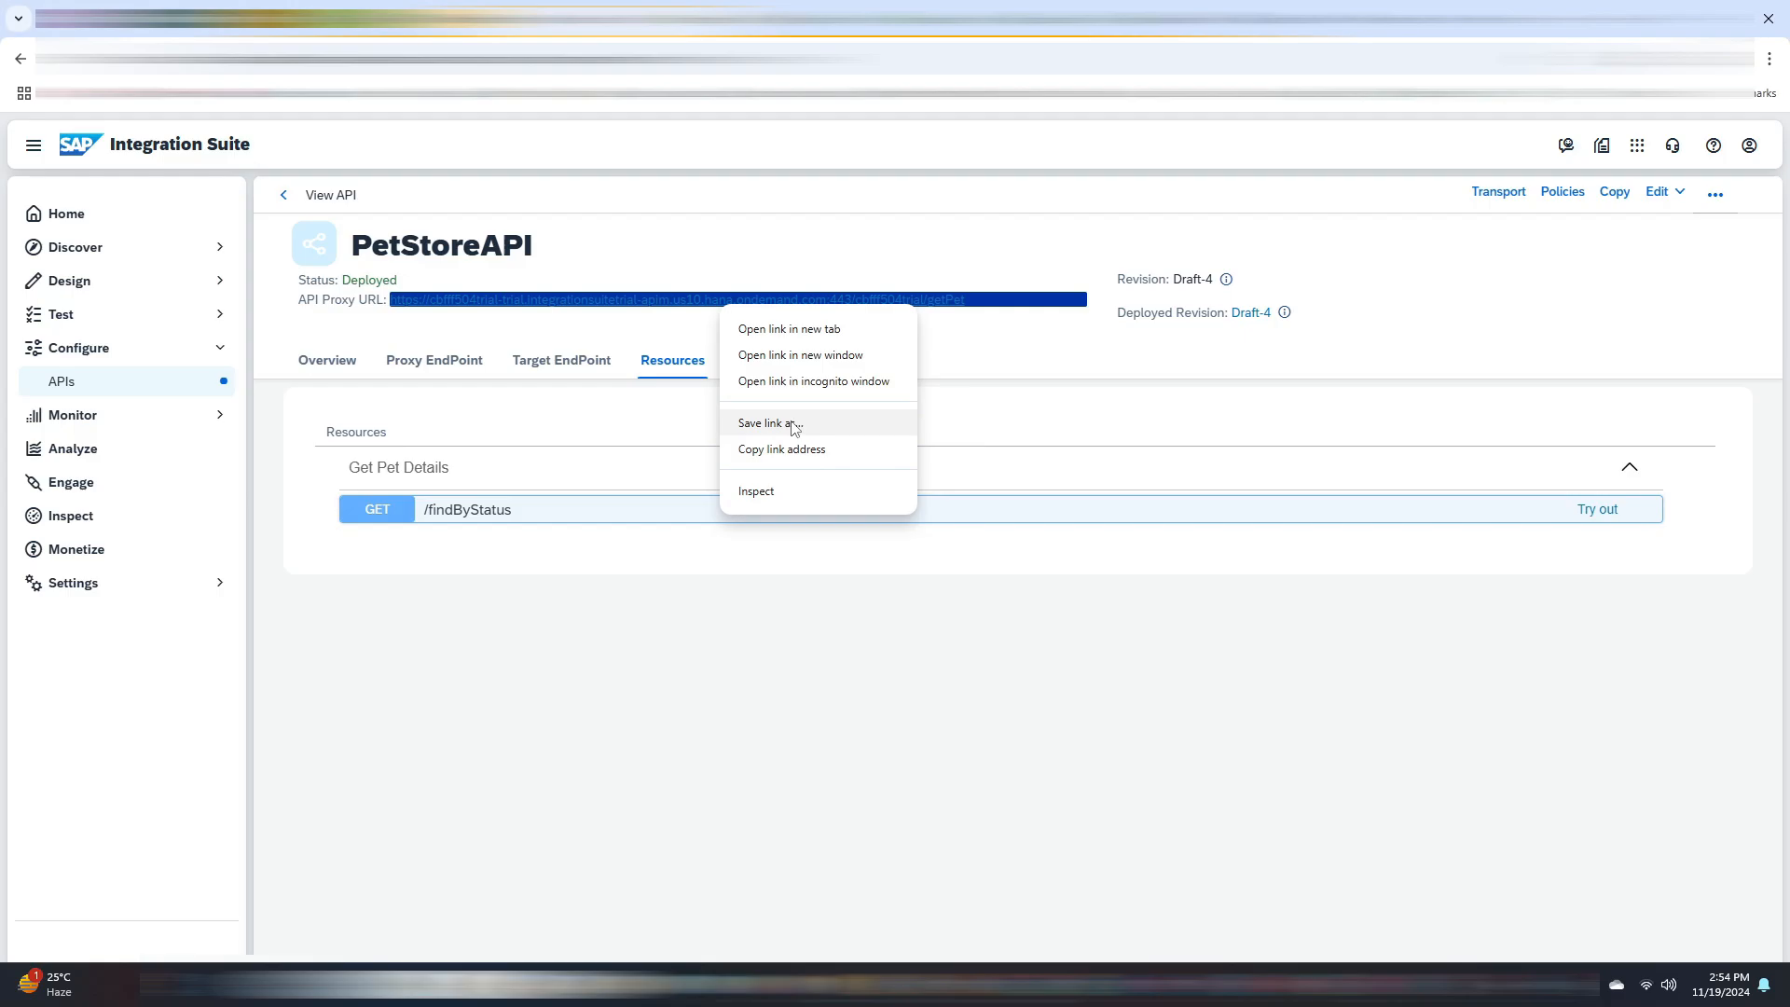
{"action": "left_click", "coordinate": [781, 450]}
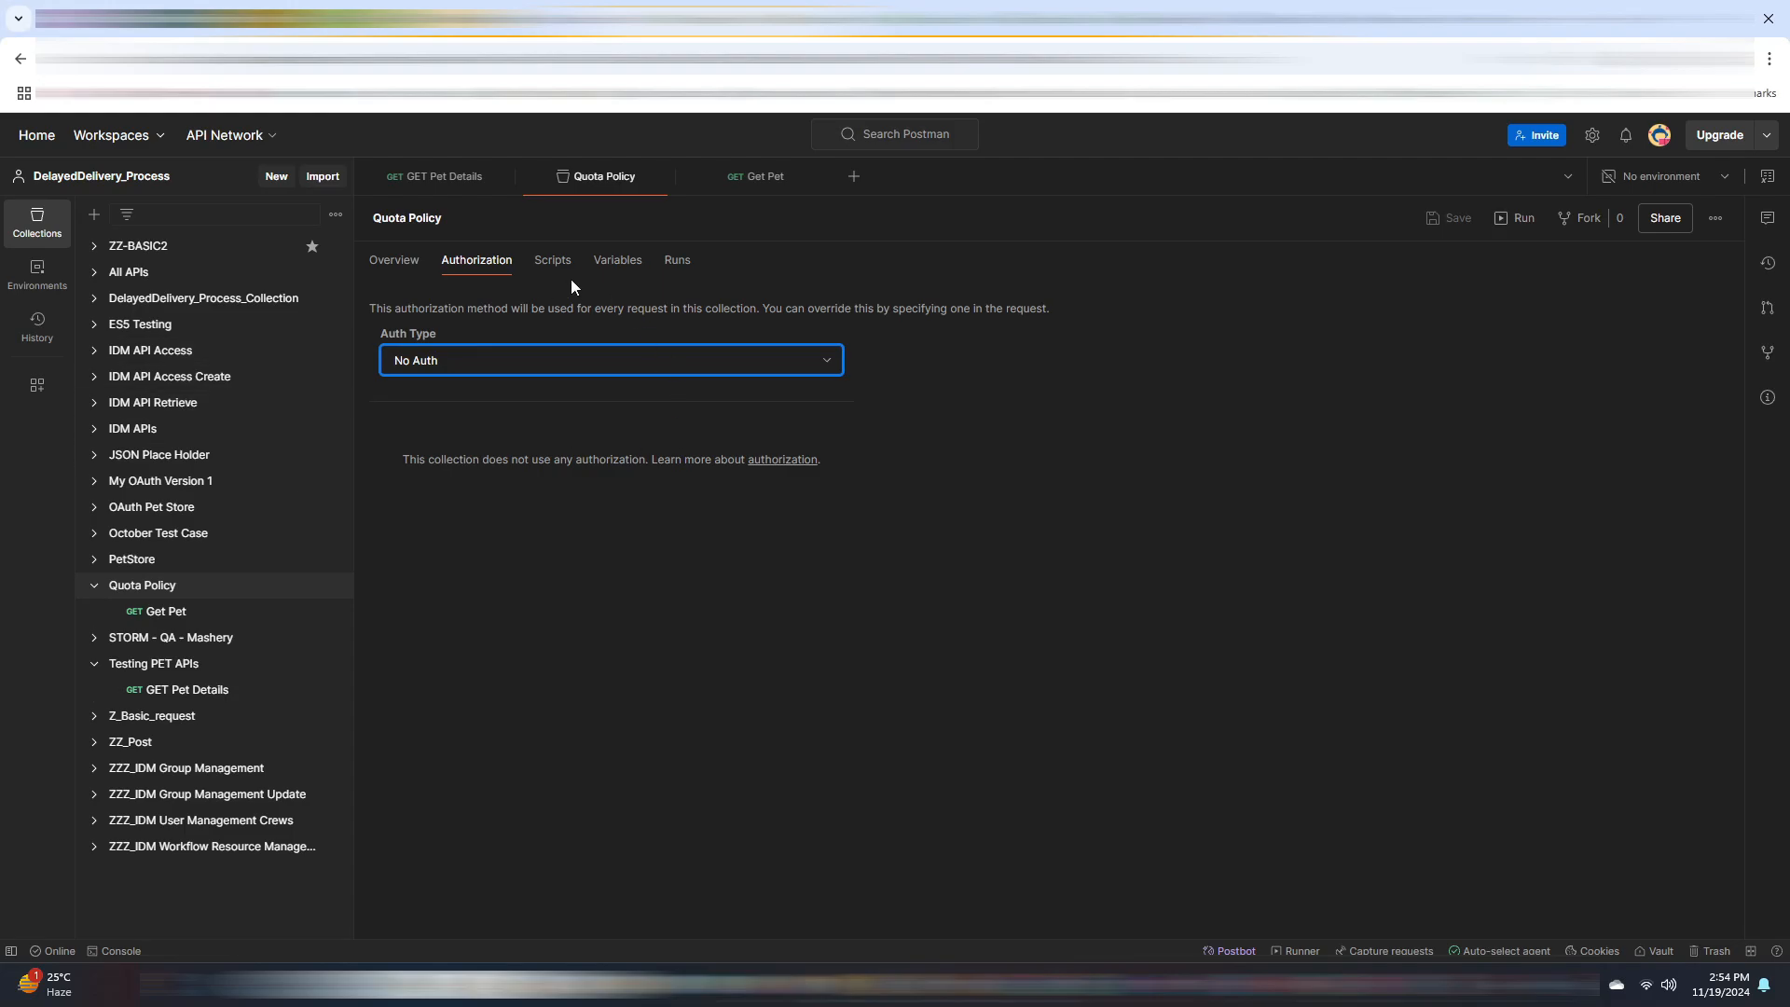
{"action": "mouse_move", "coordinate": [863, 457]}
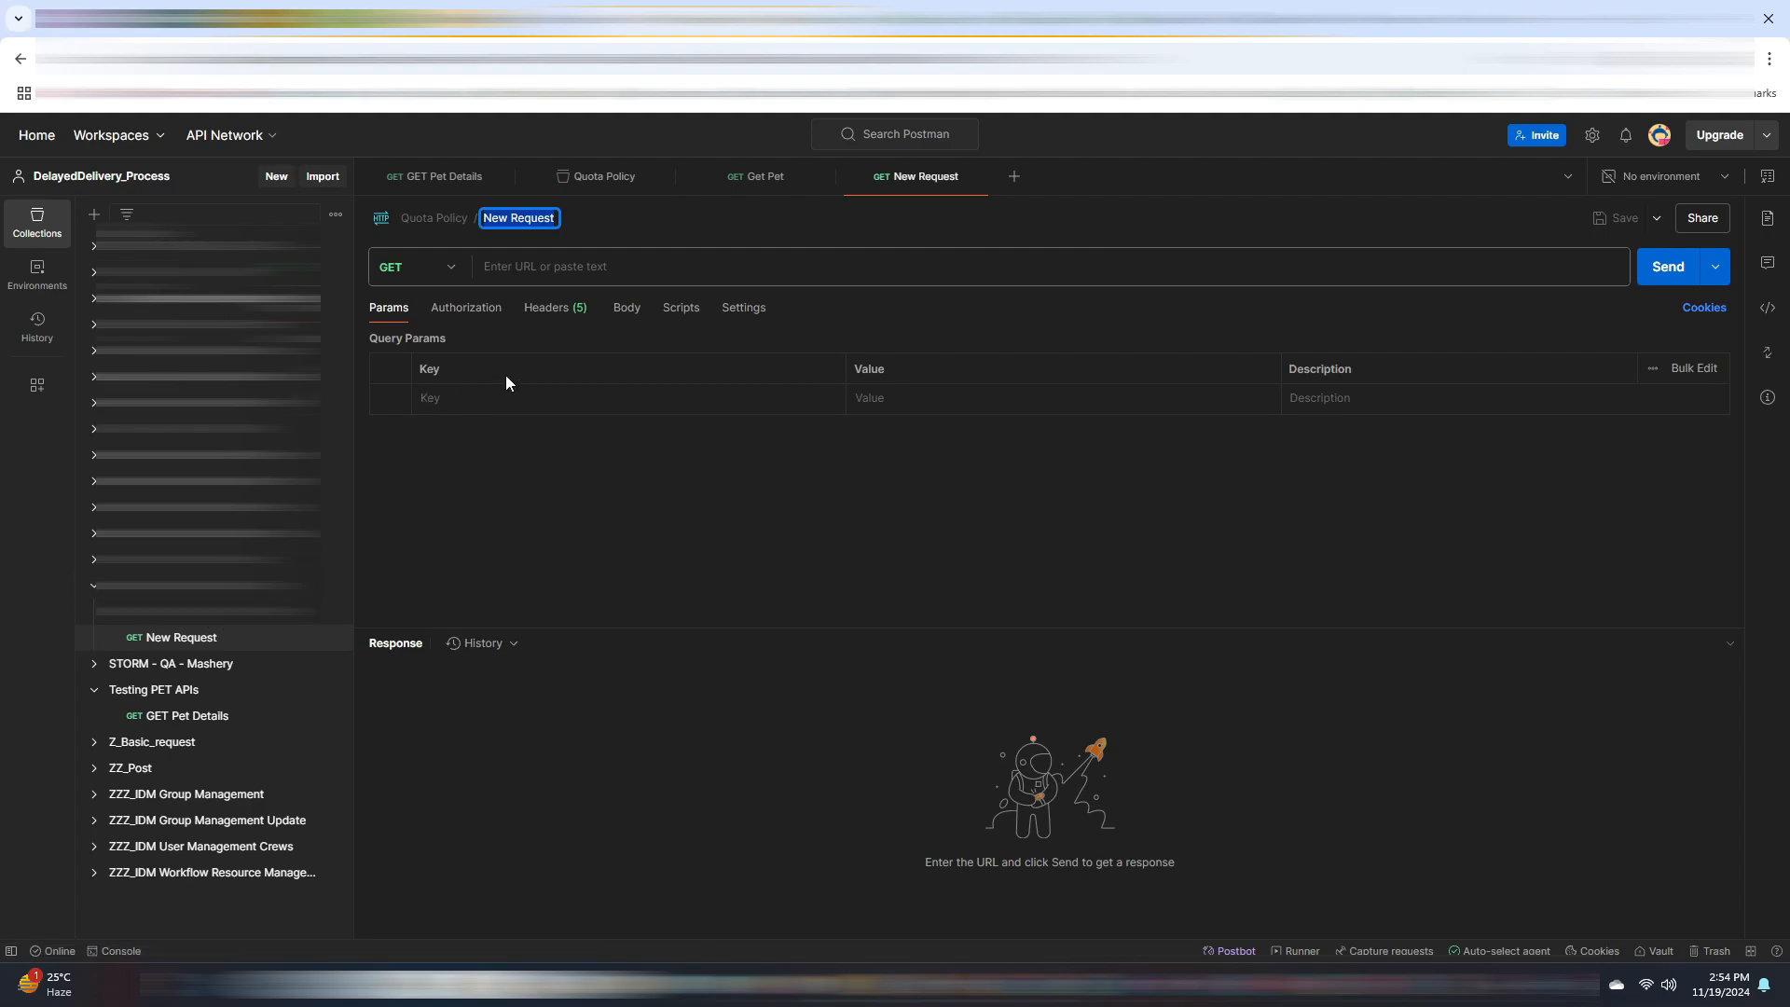
- Create the 'call Pet' request to the proxy URL with /findByStatus?status=available
{"action": "type", "text": "call"}
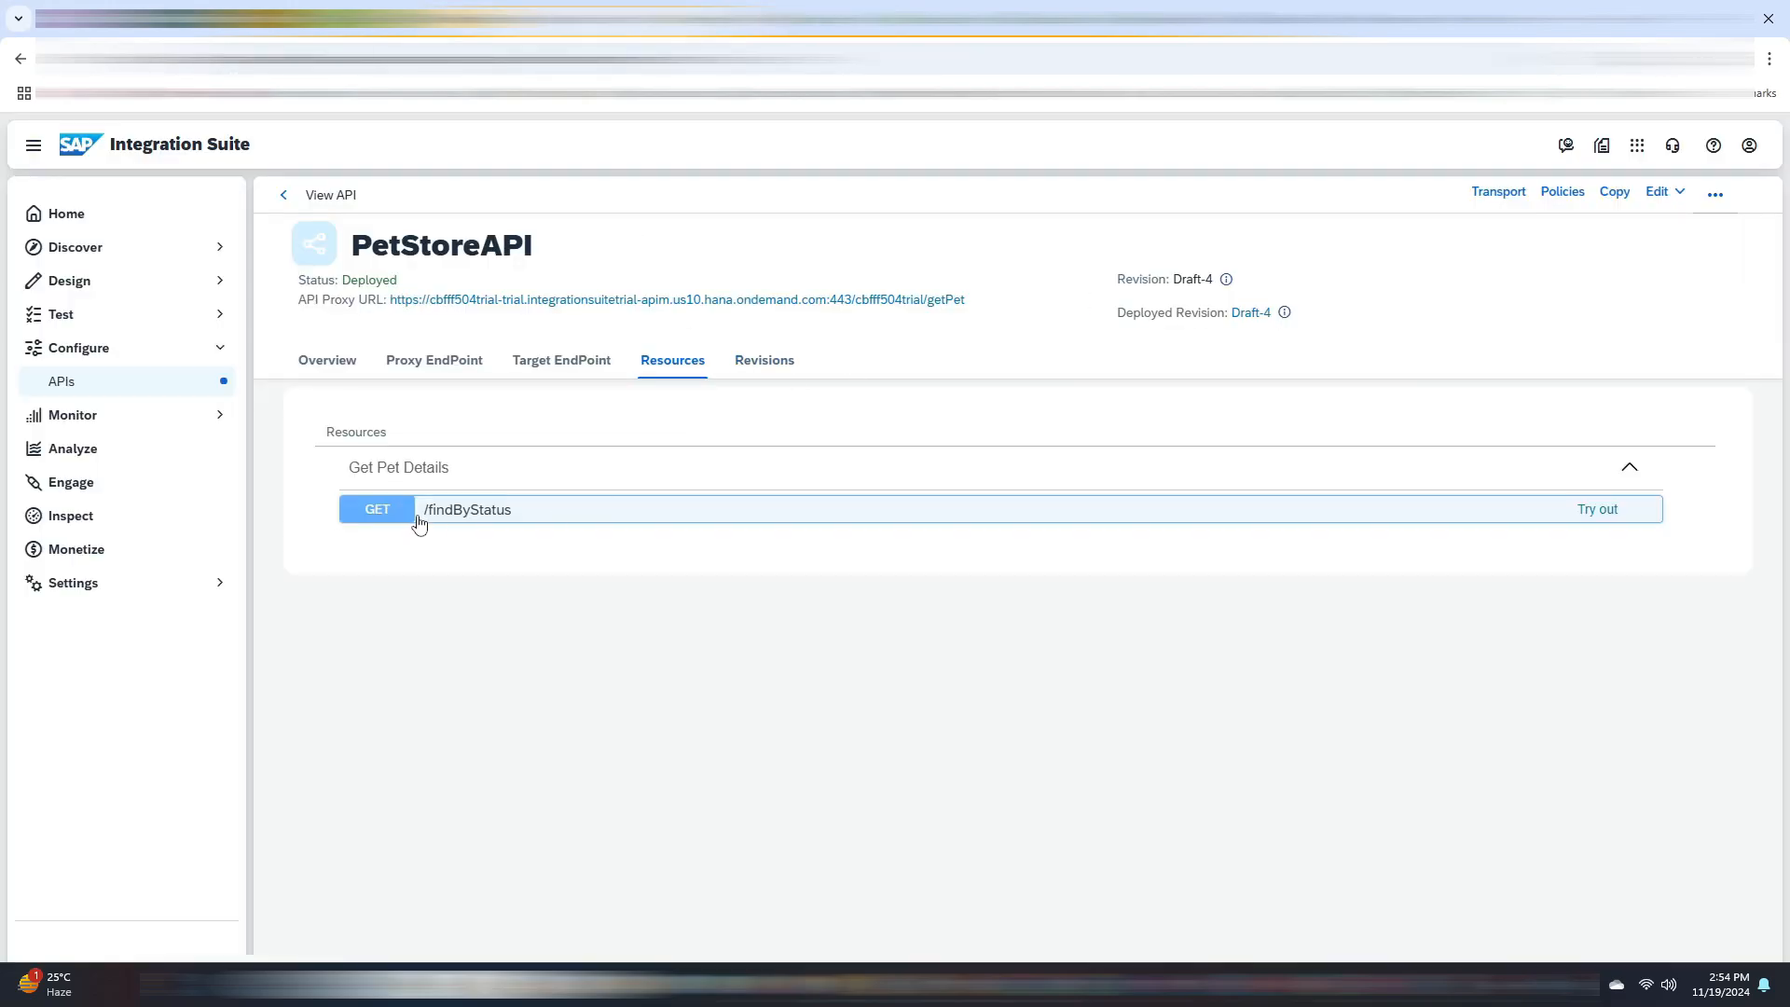
{"action": "left_click", "coordinate": [466, 509]}
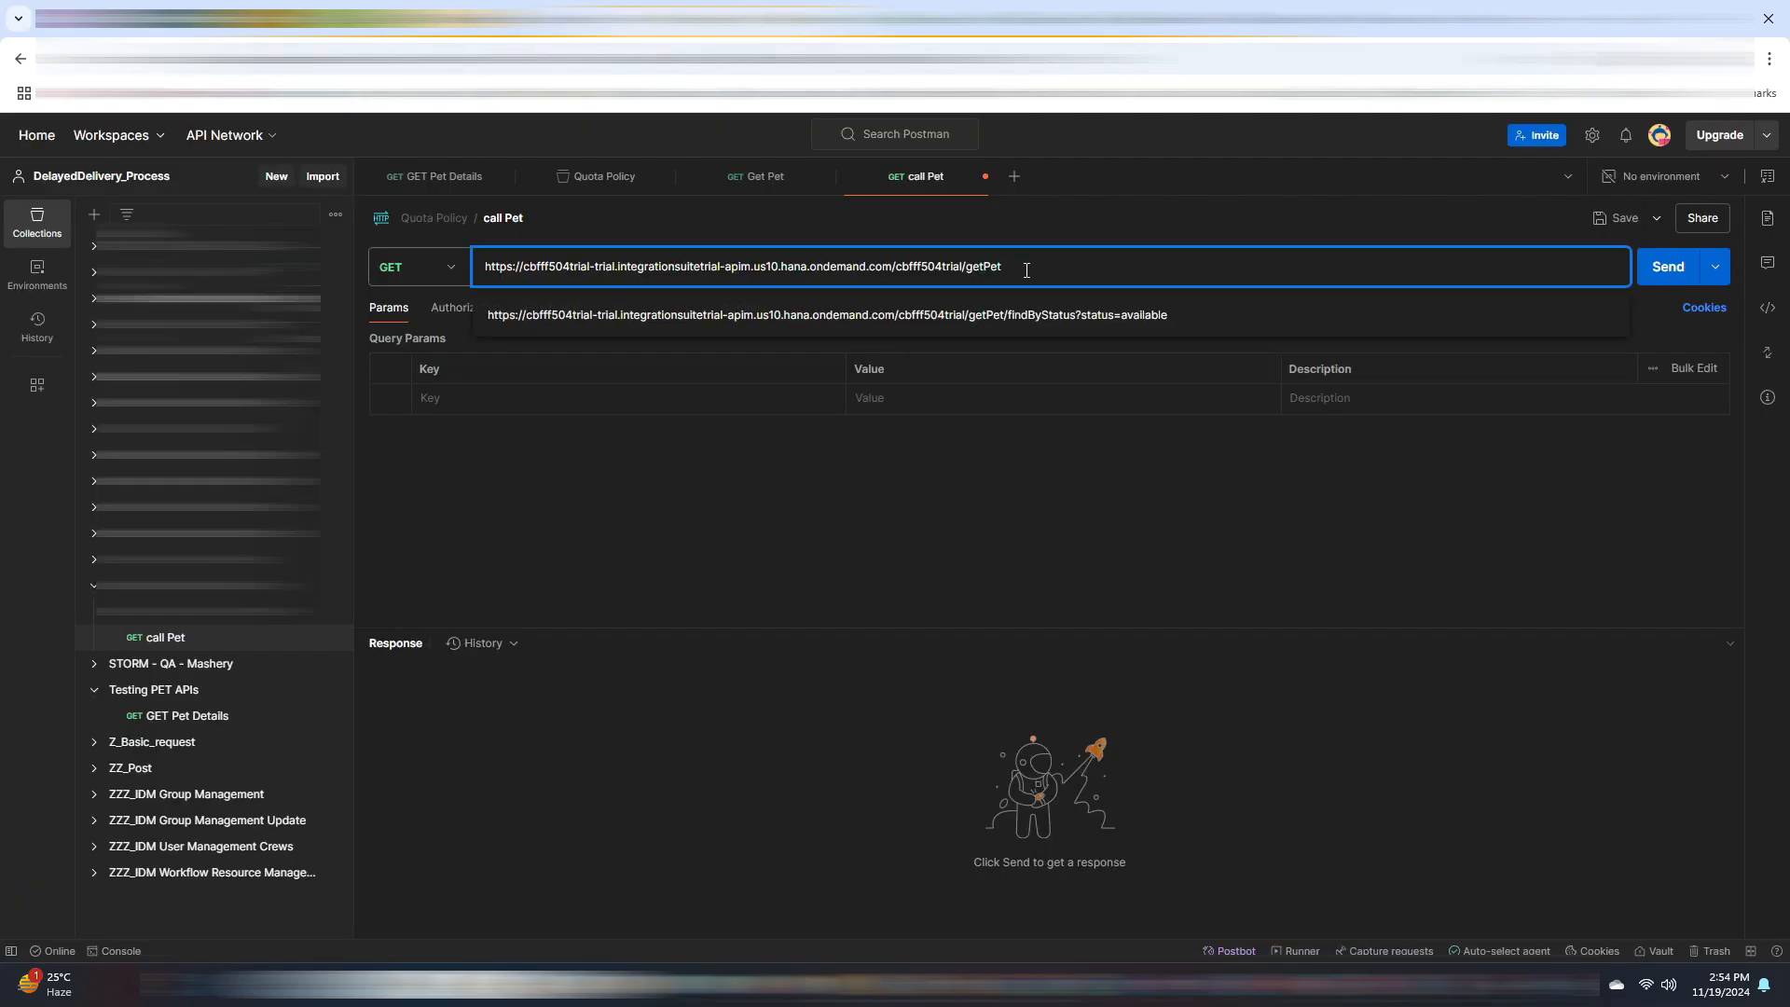
{"action": "type", "text": "/findByStatus"}
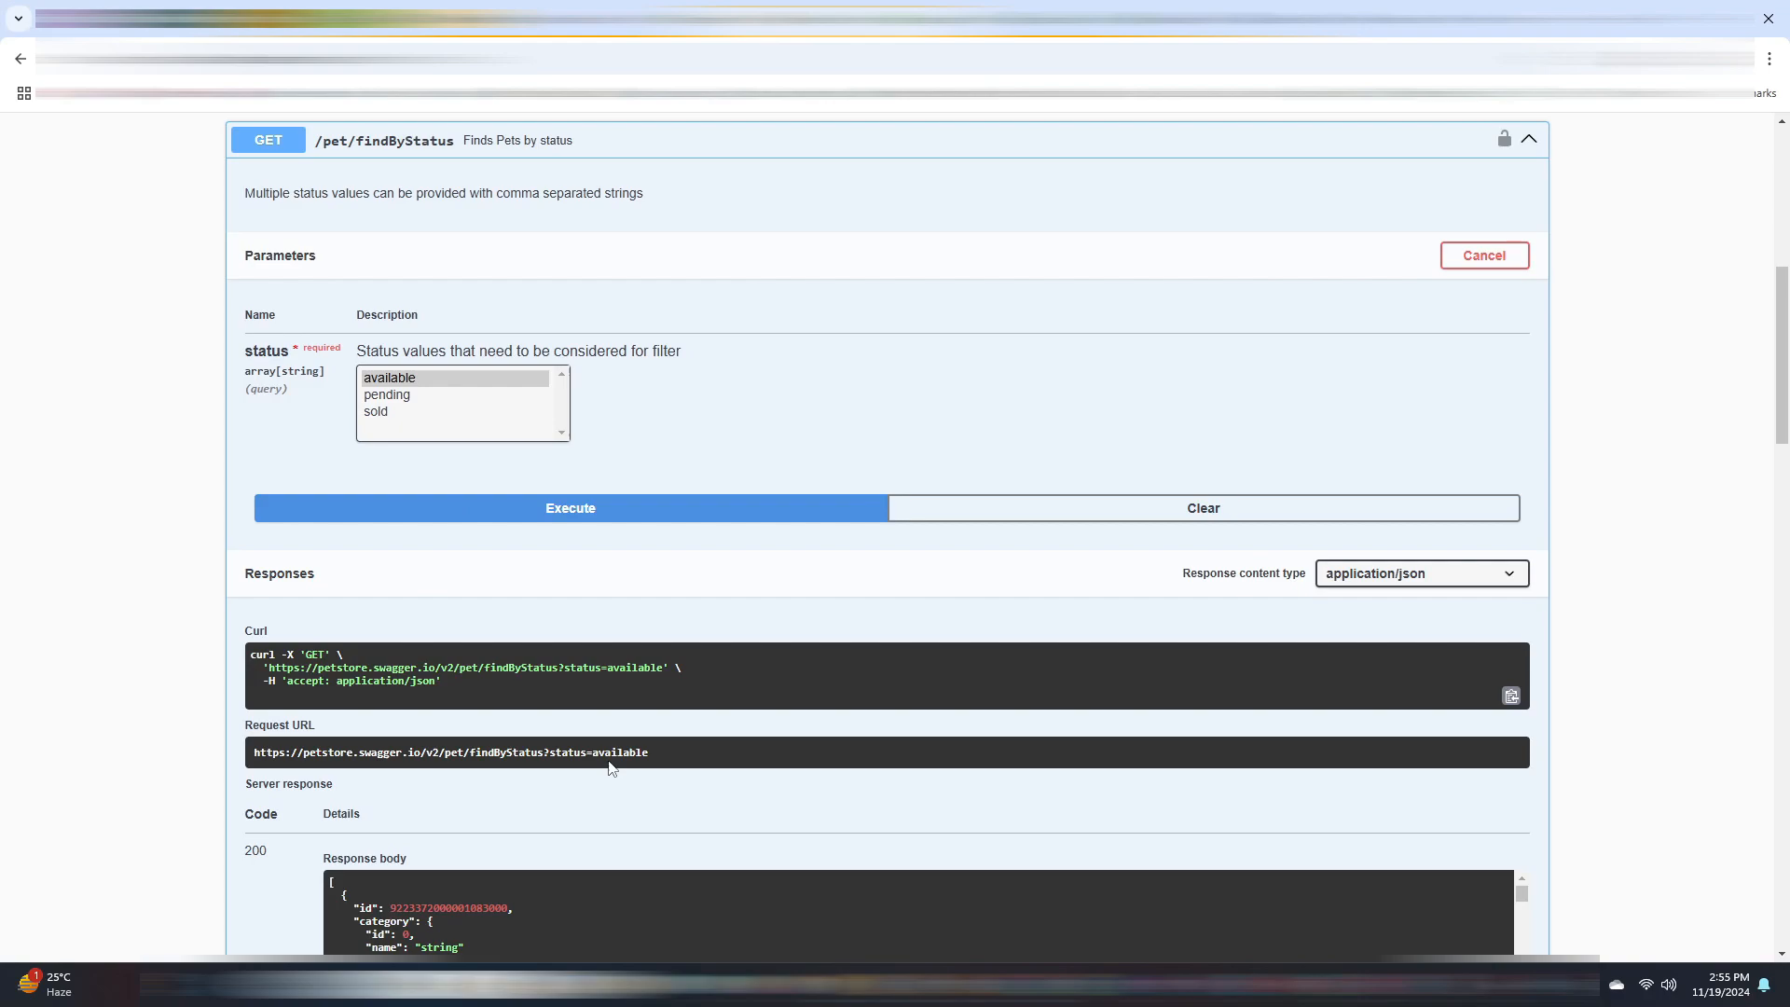
{"action": "double_click", "coordinate": [597, 751]}
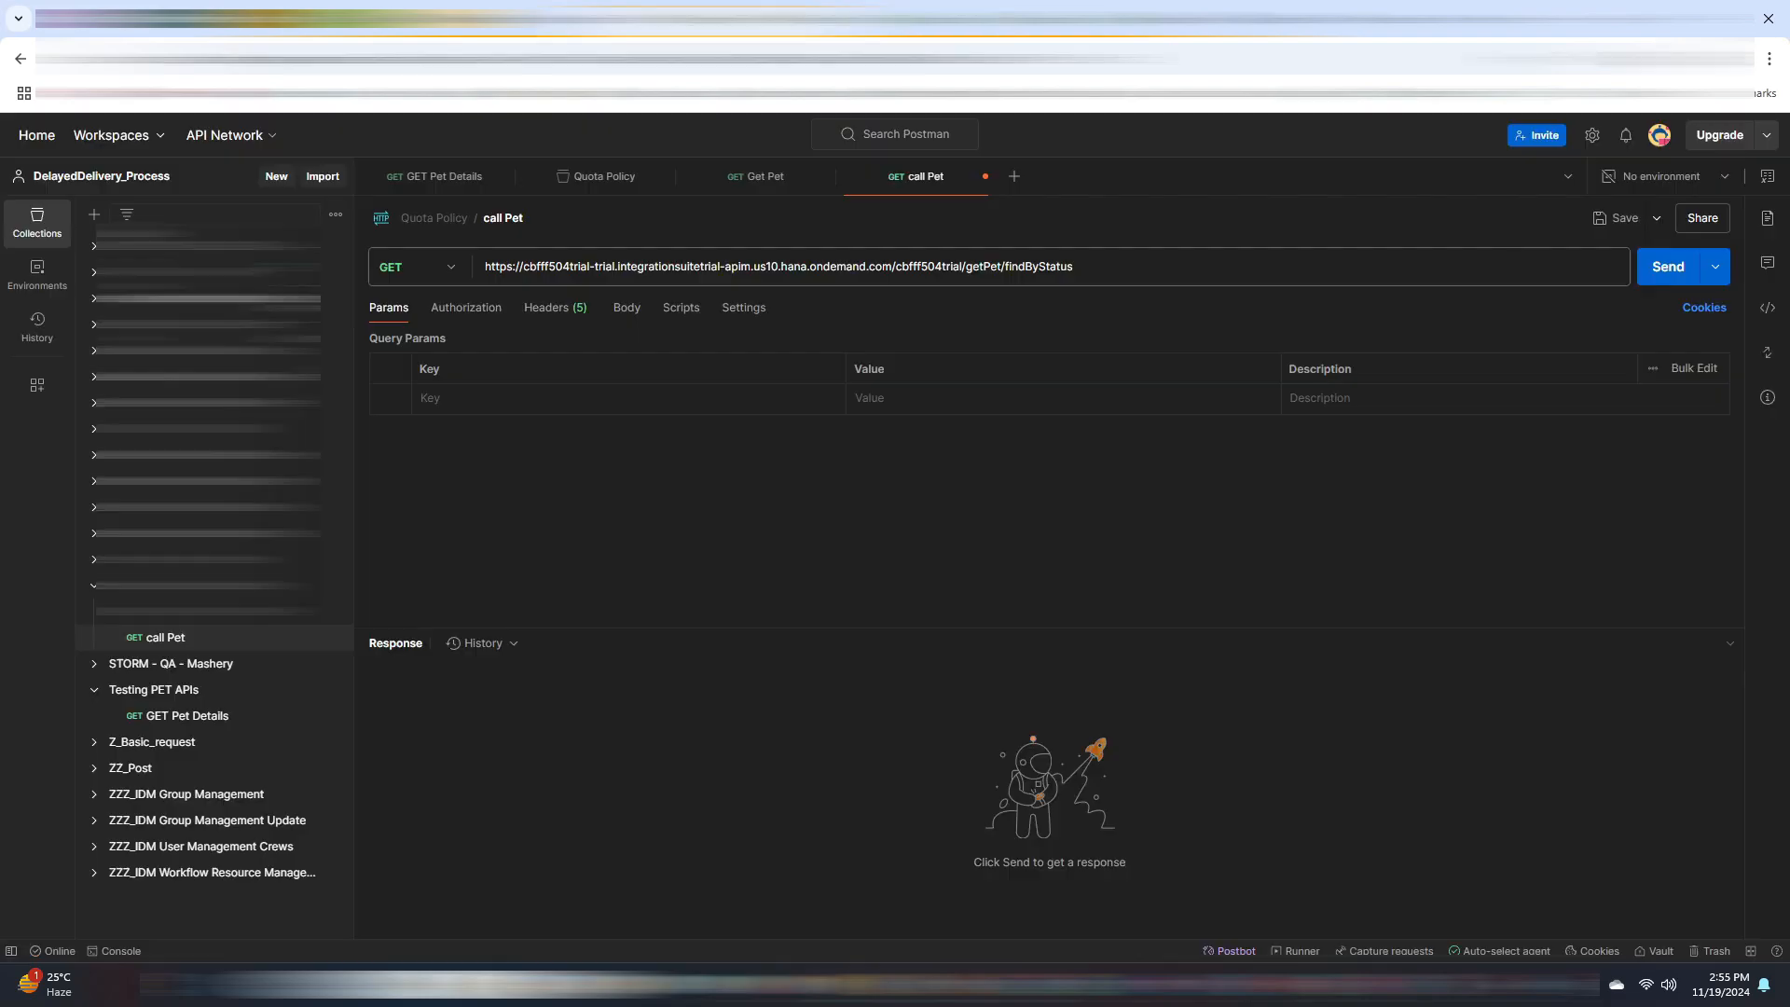
{"action": "type", "text": "?status=available"}
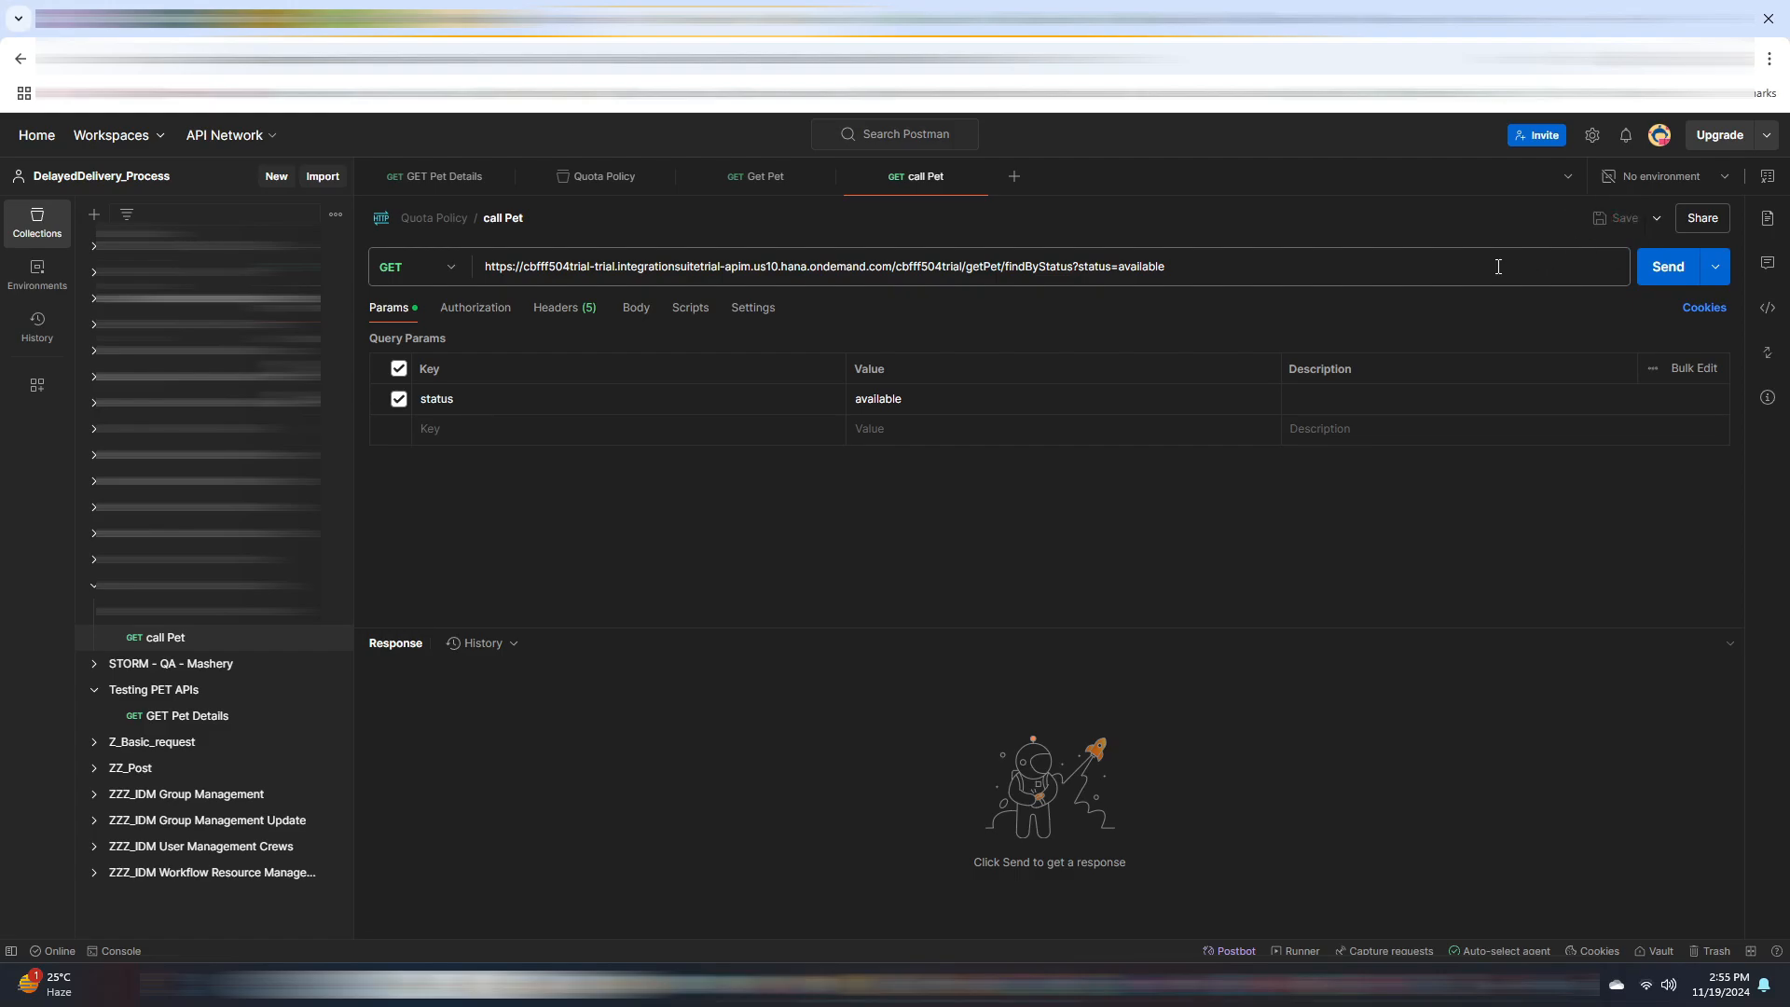
- Send the findByStatus request three times until it returns a quota violation error
{"action": "left_click", "coordinate": [1667, 267]}
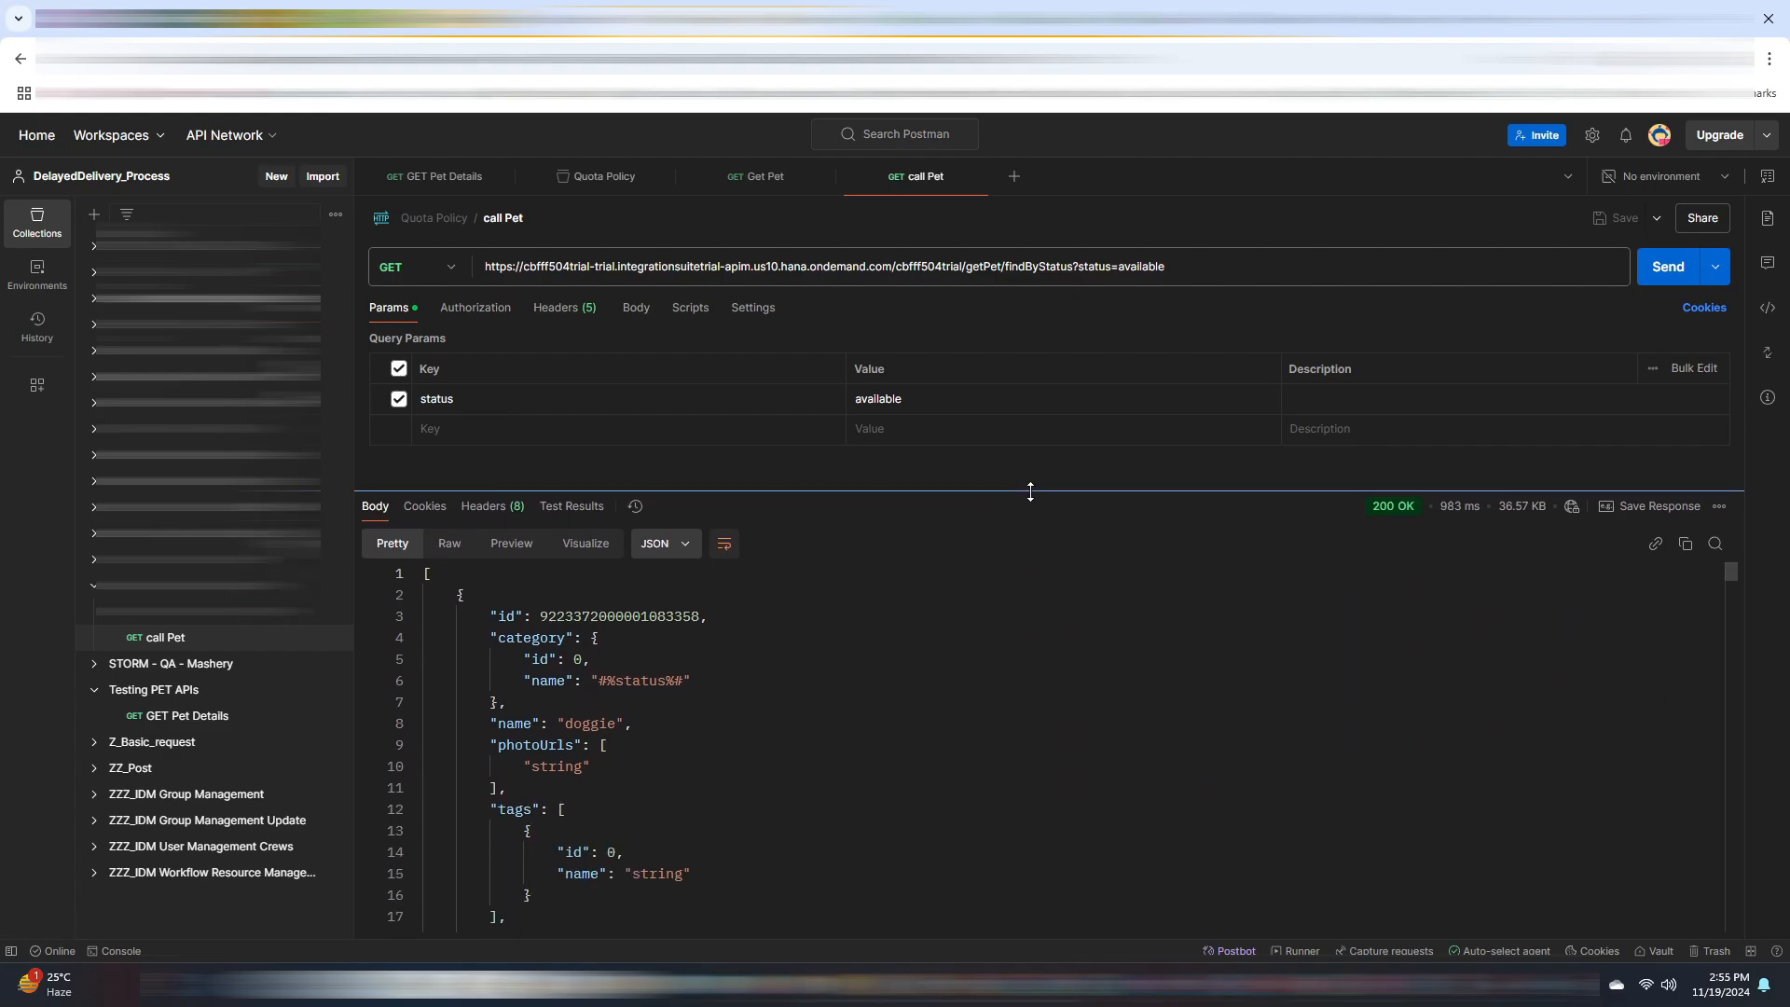
{"action": "mouse_move", "coordinate": [1667, 267]}
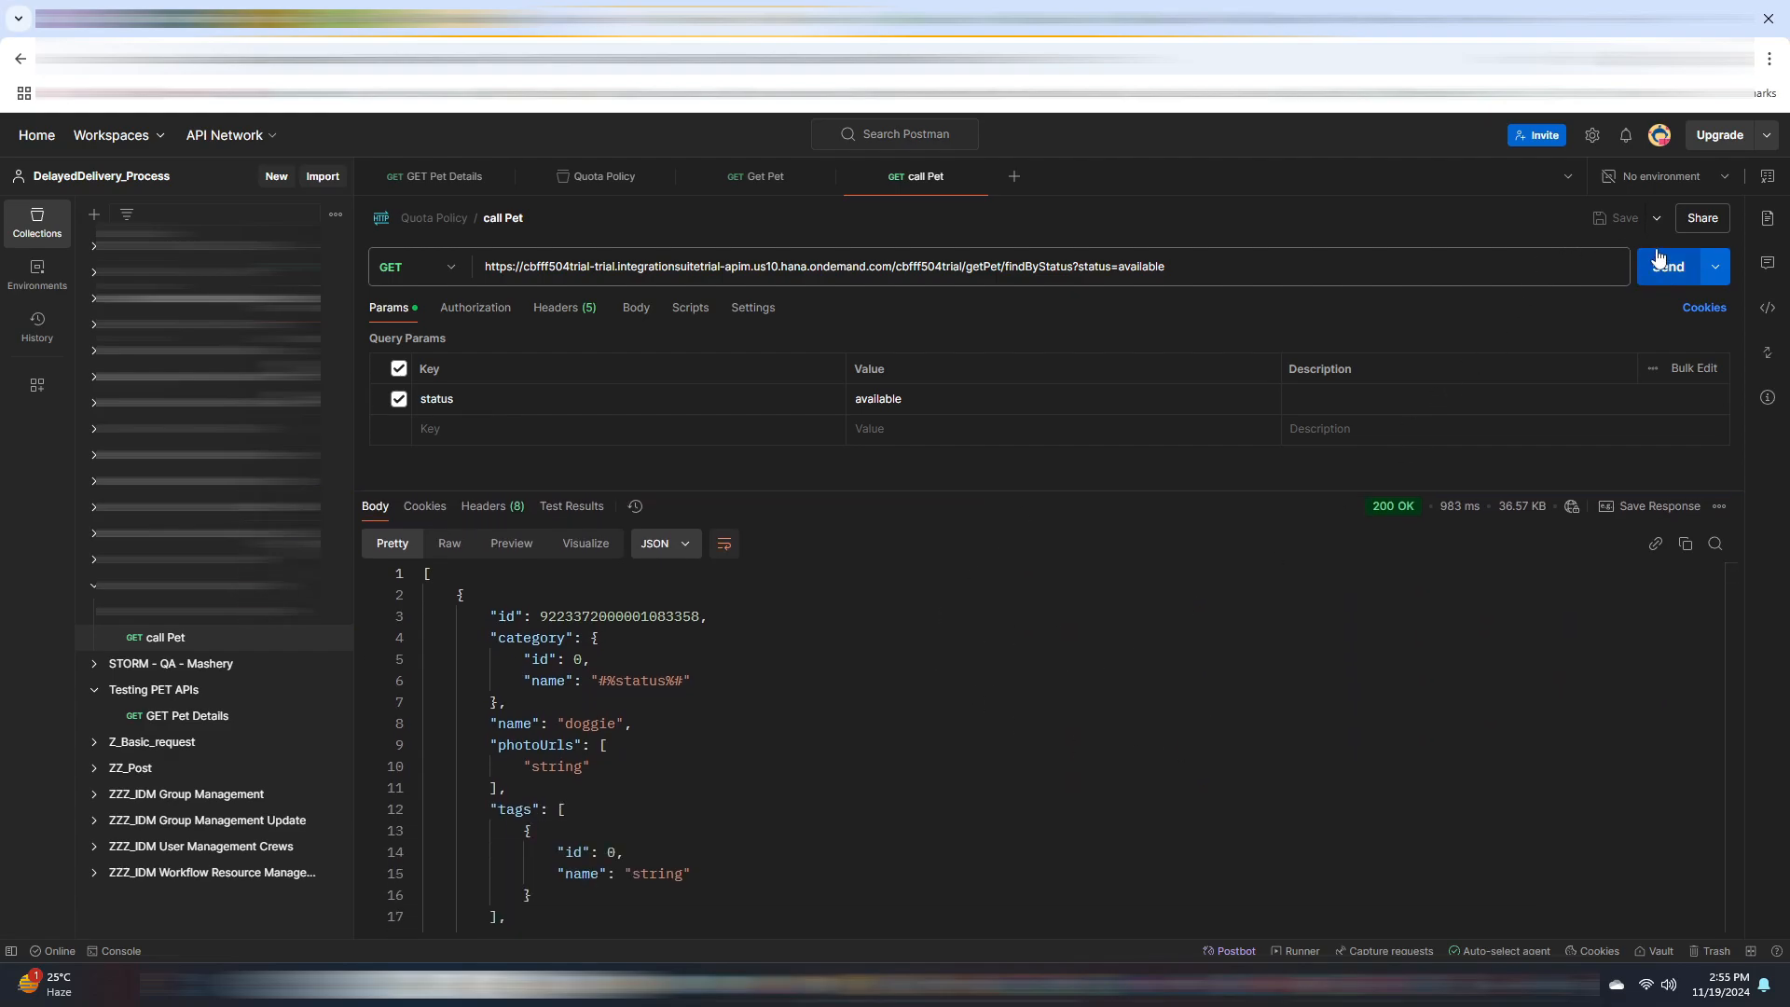
{"action": "left_click", "coordinate": [1667, 267]}
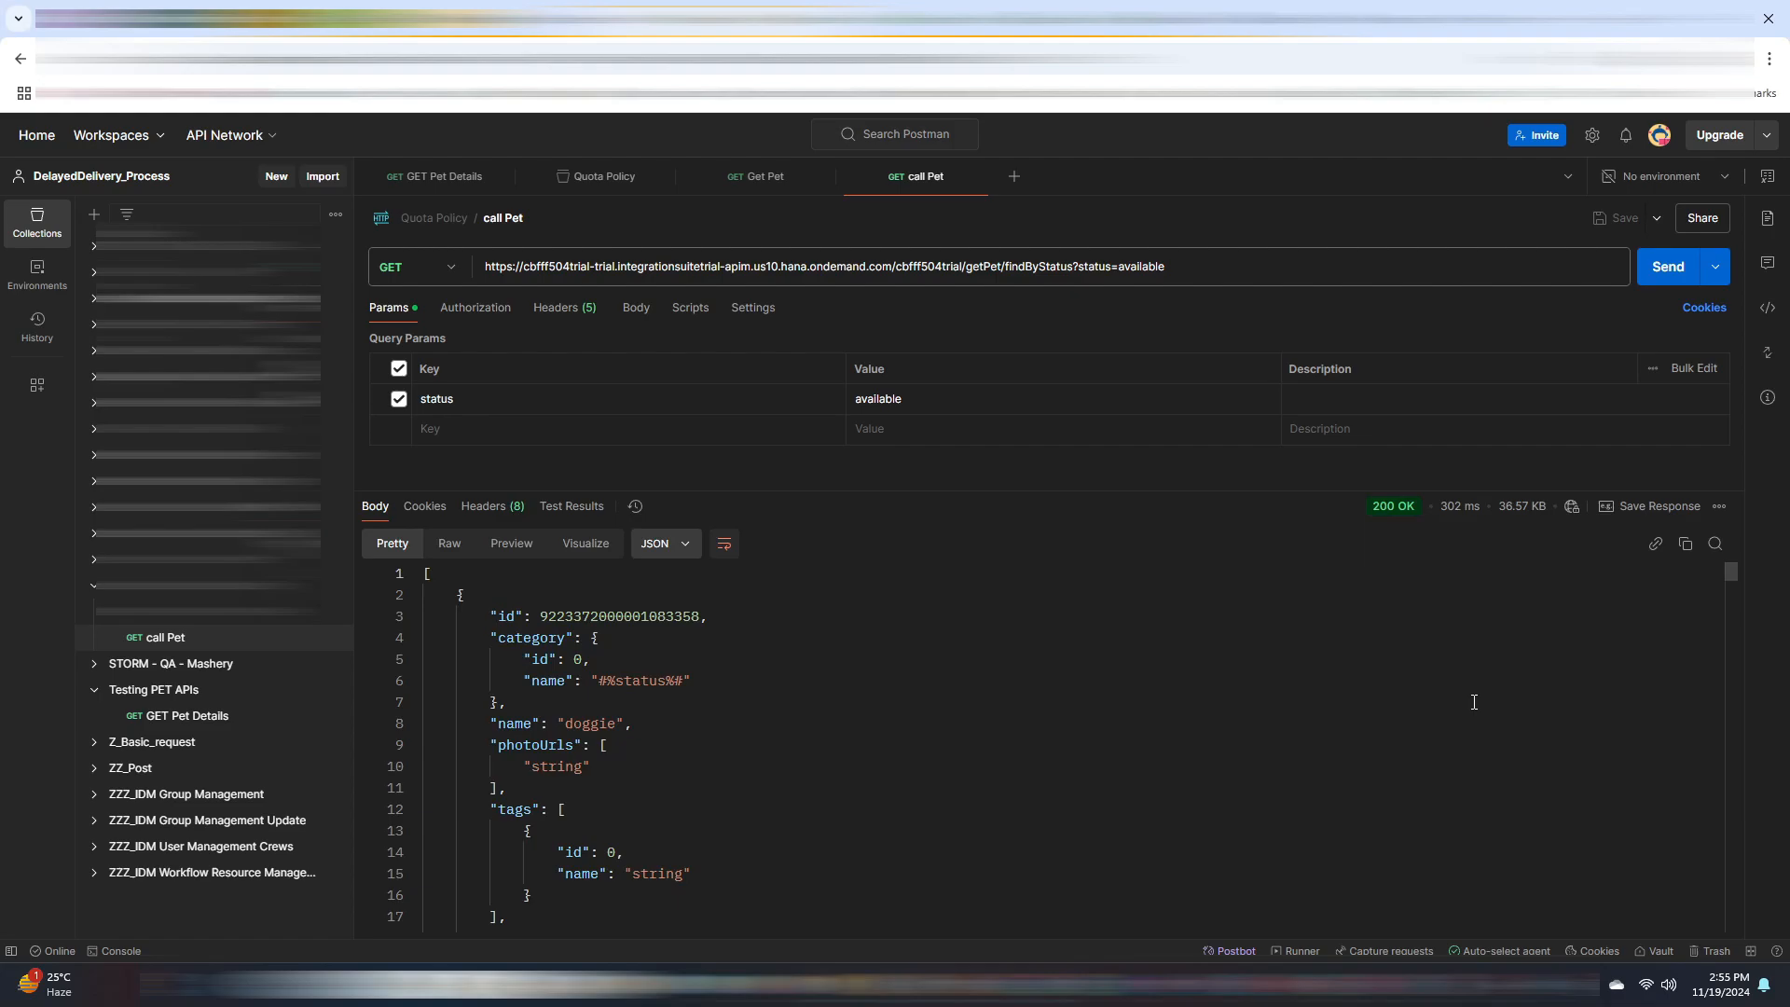
{"action": "mouse_move", "coordinate": [1492, 546]}
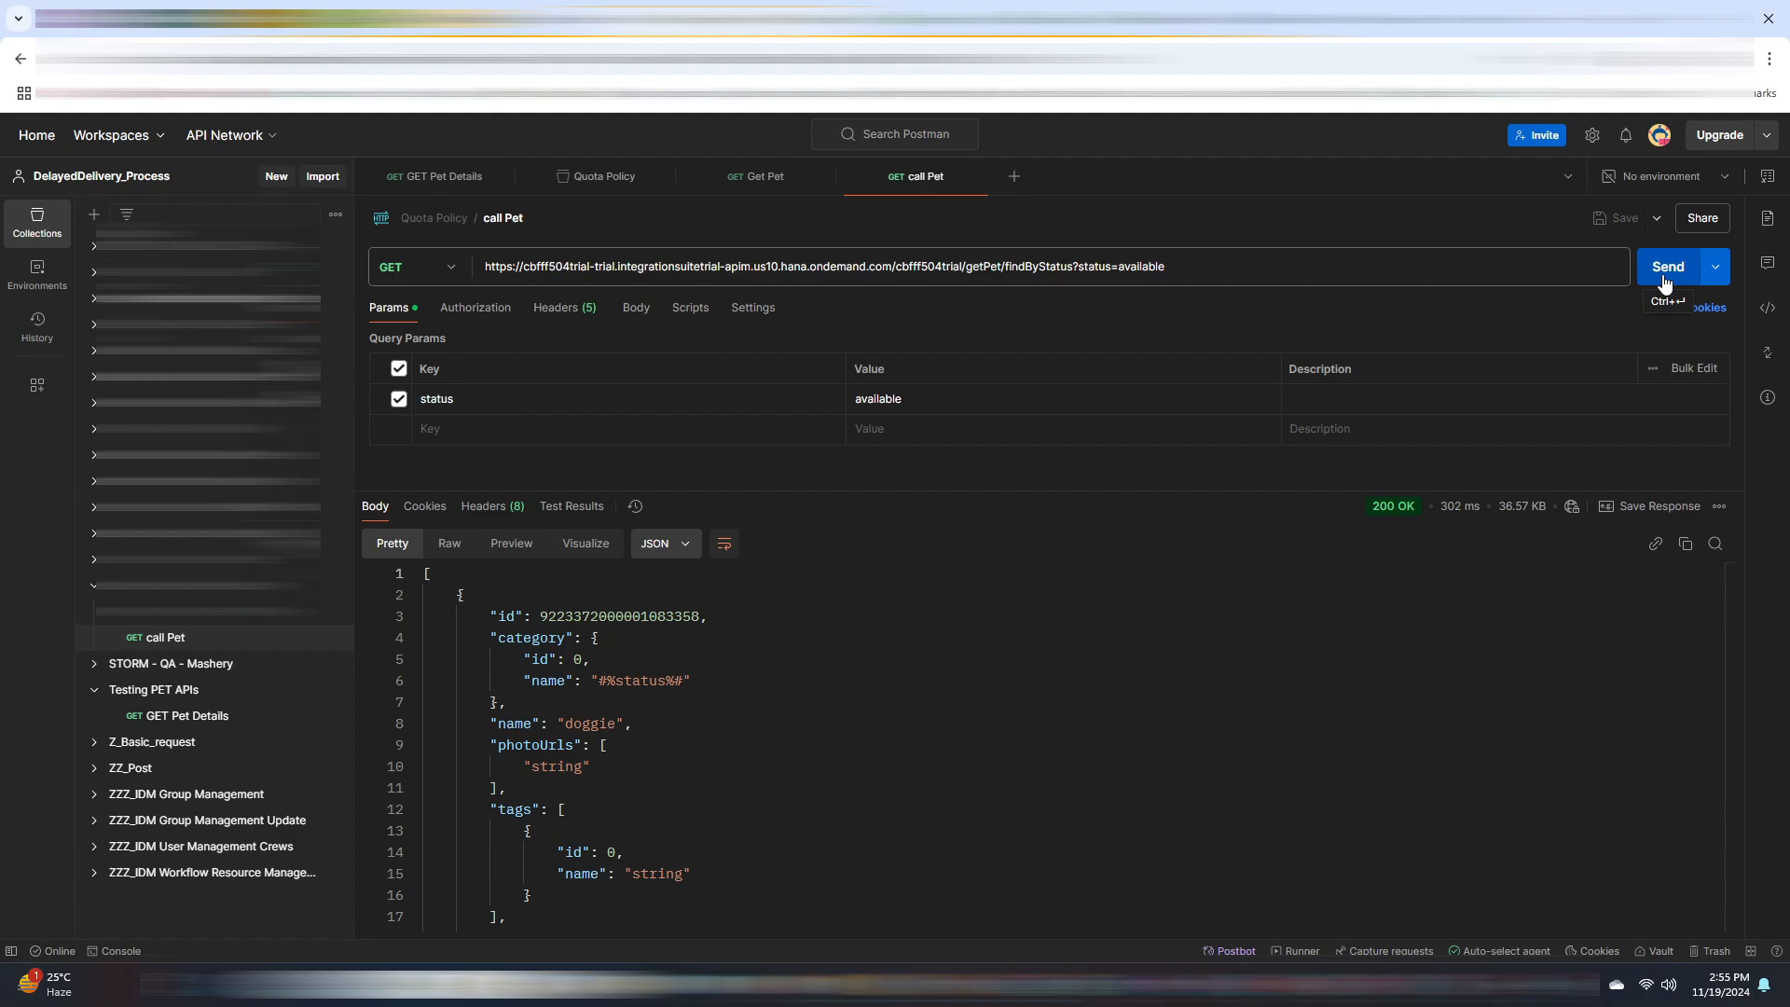
{"action": "left_click", "coordinate": [1667, 267]}
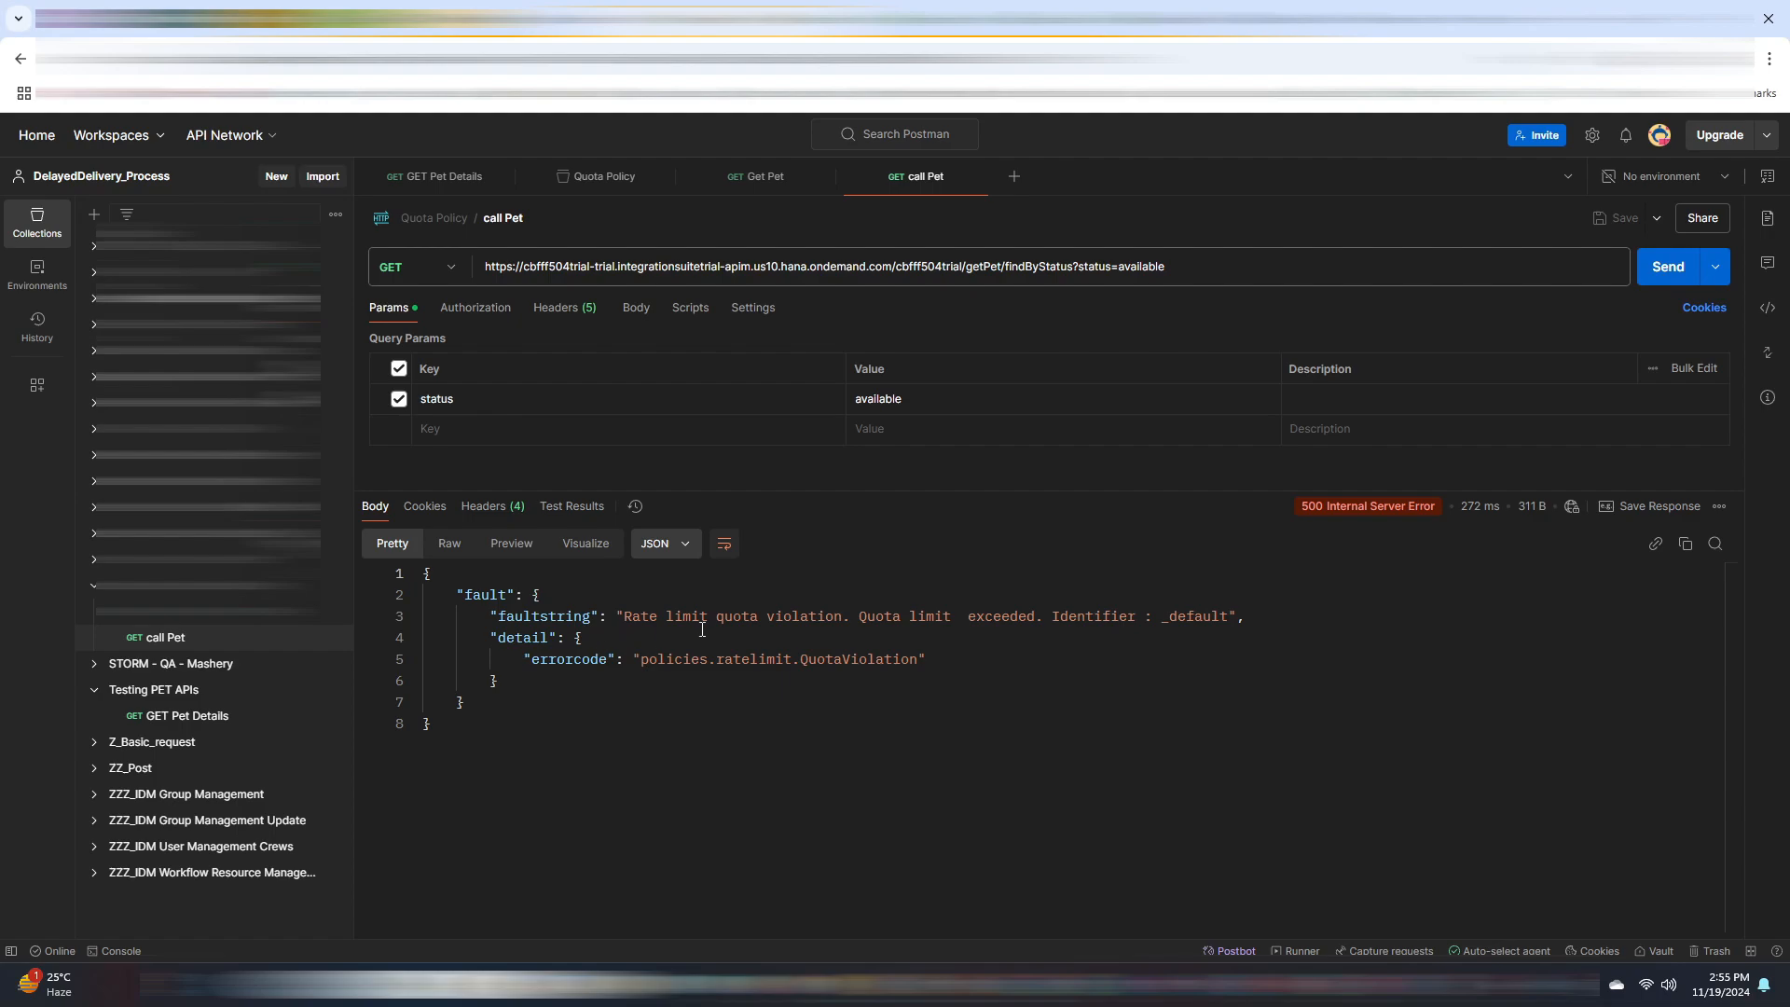
{"action": "mouse_move", "coordinate": [1060, 623]}
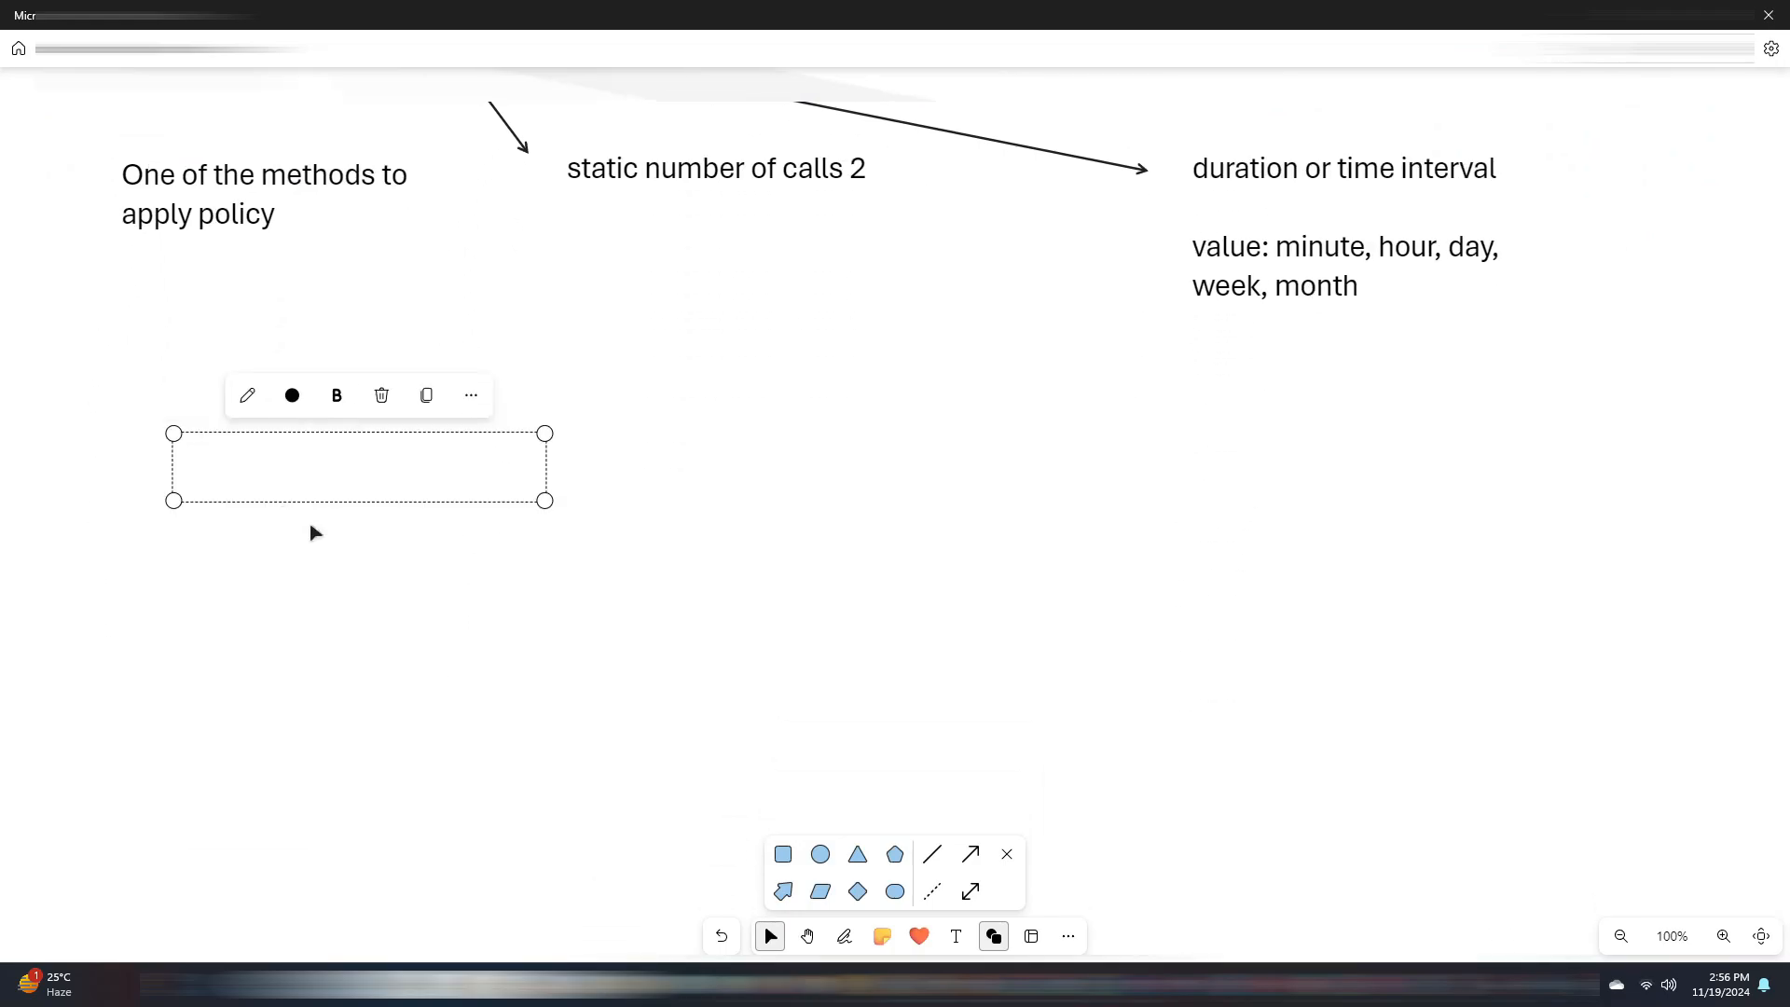
- Write the note '2nd Method: Quota per client application' below the earlier notes
{"action": "type", "text": "2nd Method: Quota per client application"}
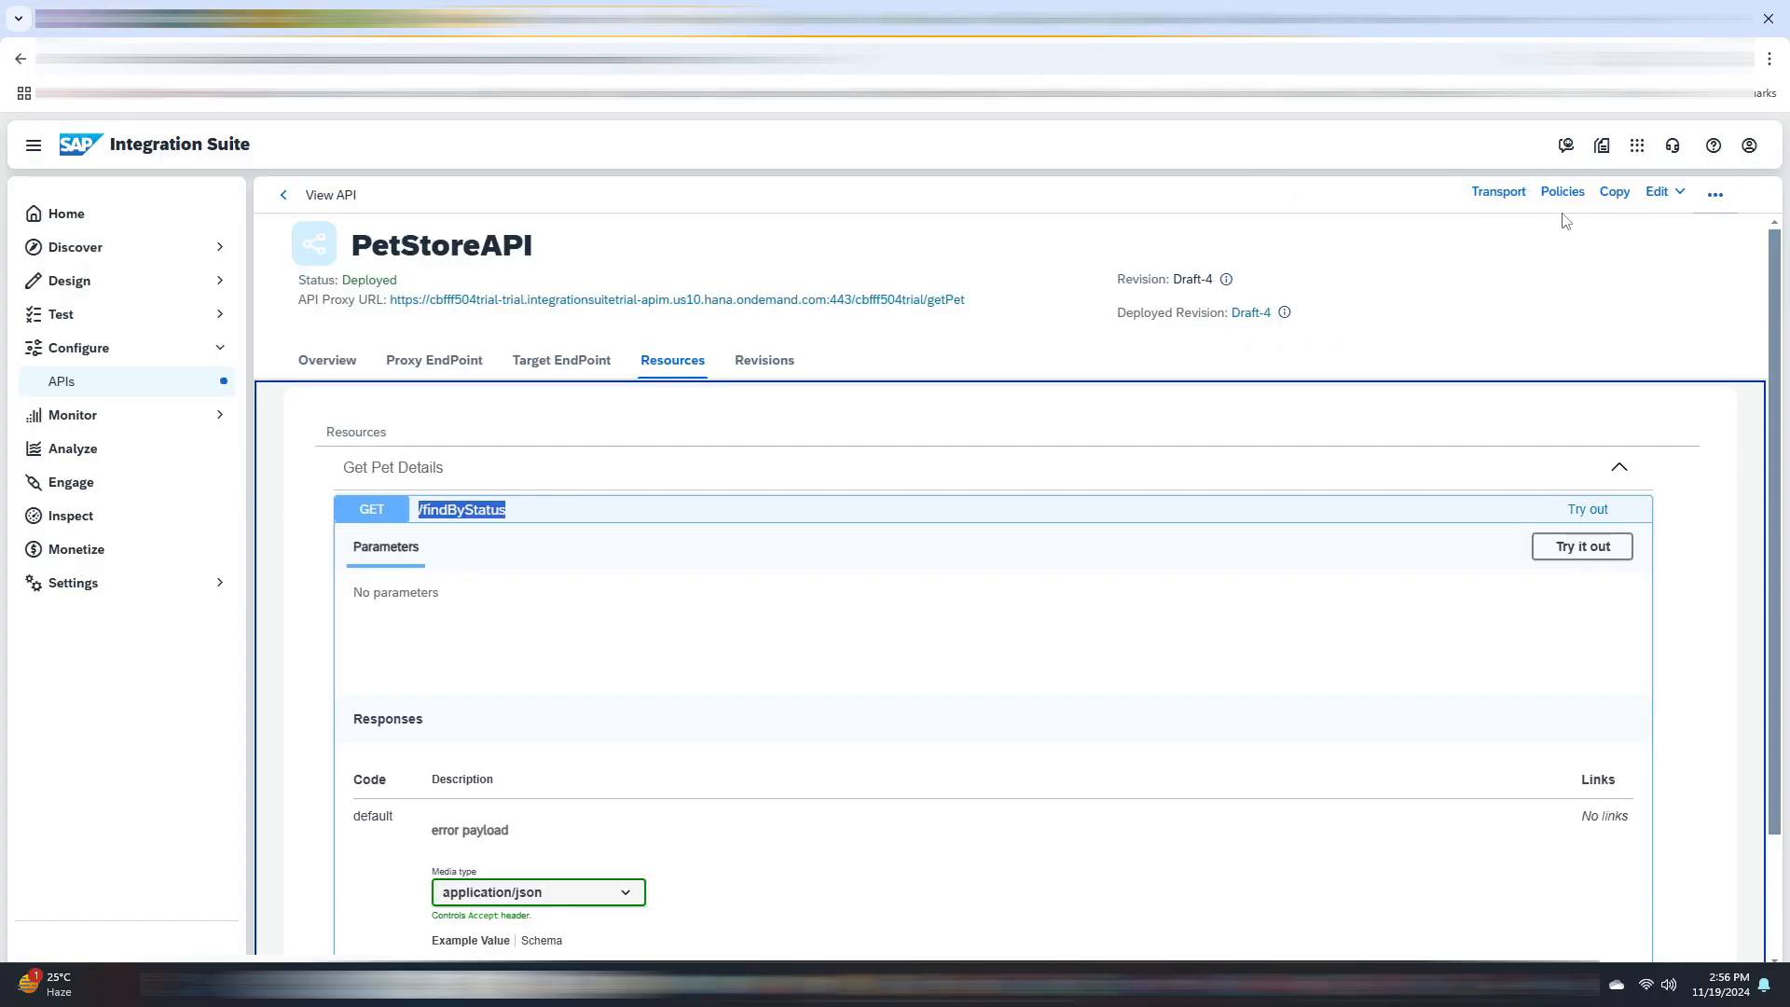
- Show the QuotaPolicy attached to the ProxyEndpoint PreFlow in the PetStoreAPI policy editor
{"action": "left_click", "coordinate": [1563, 191]}
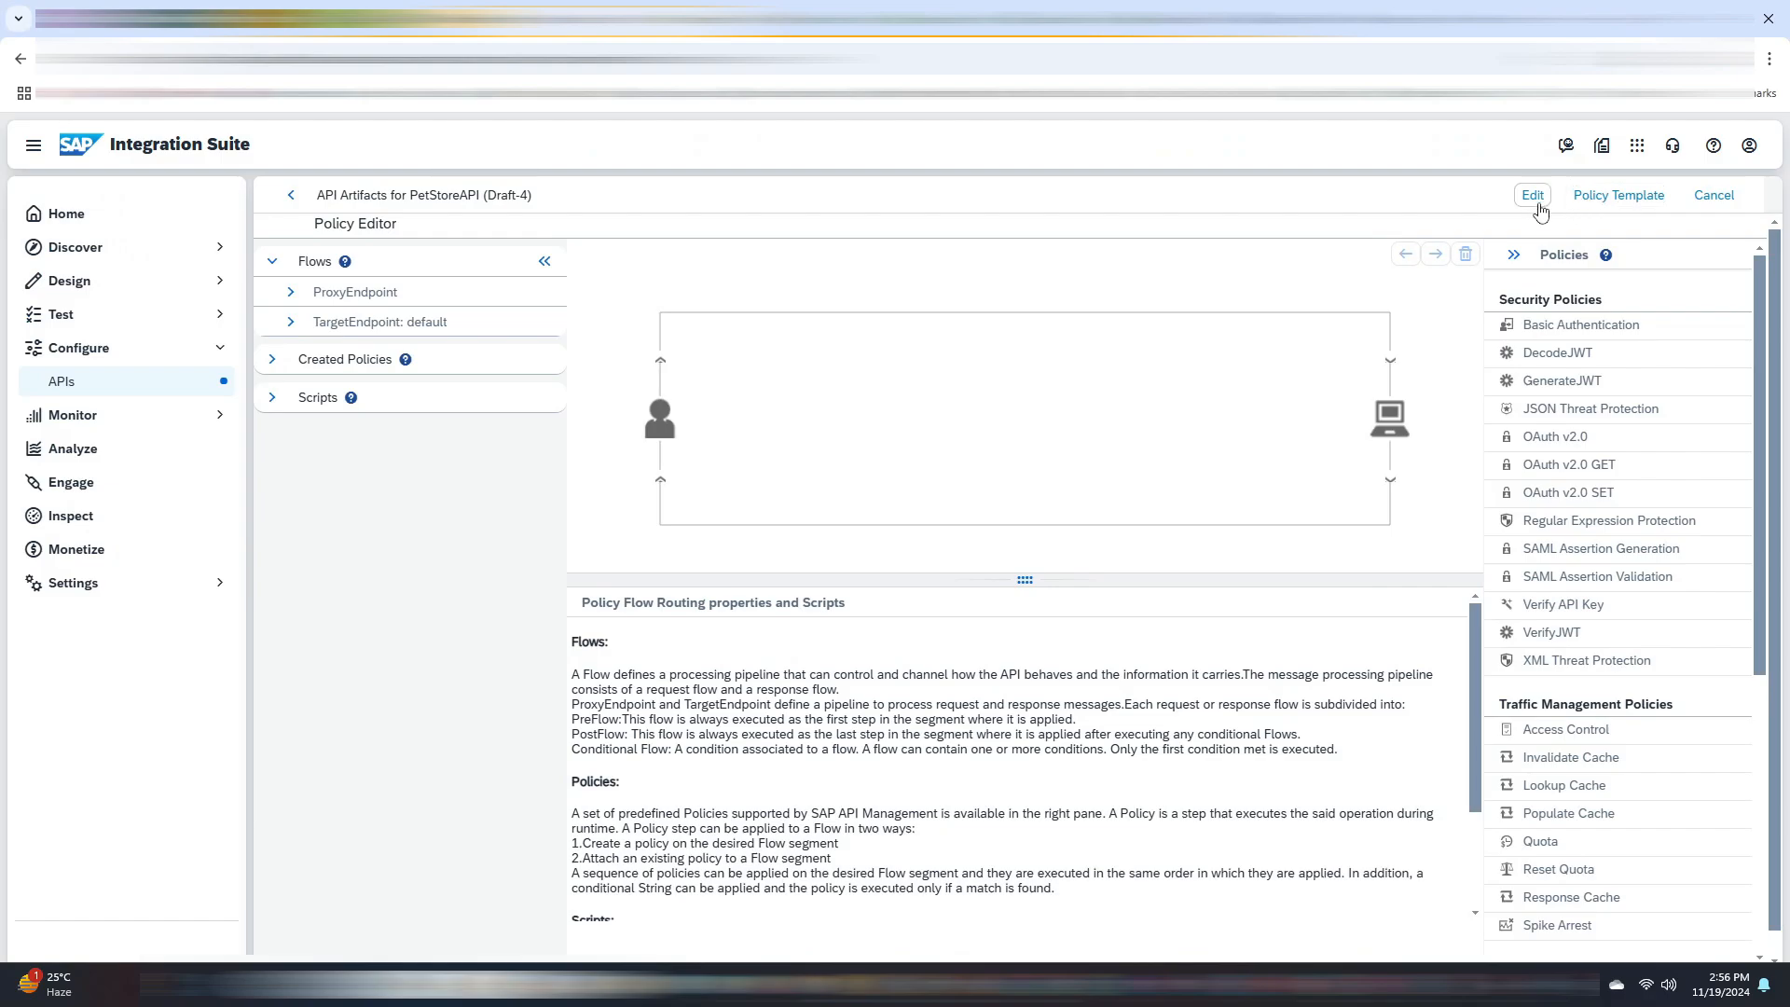
{"action": "left_click", "coordinate": [291, 291]}
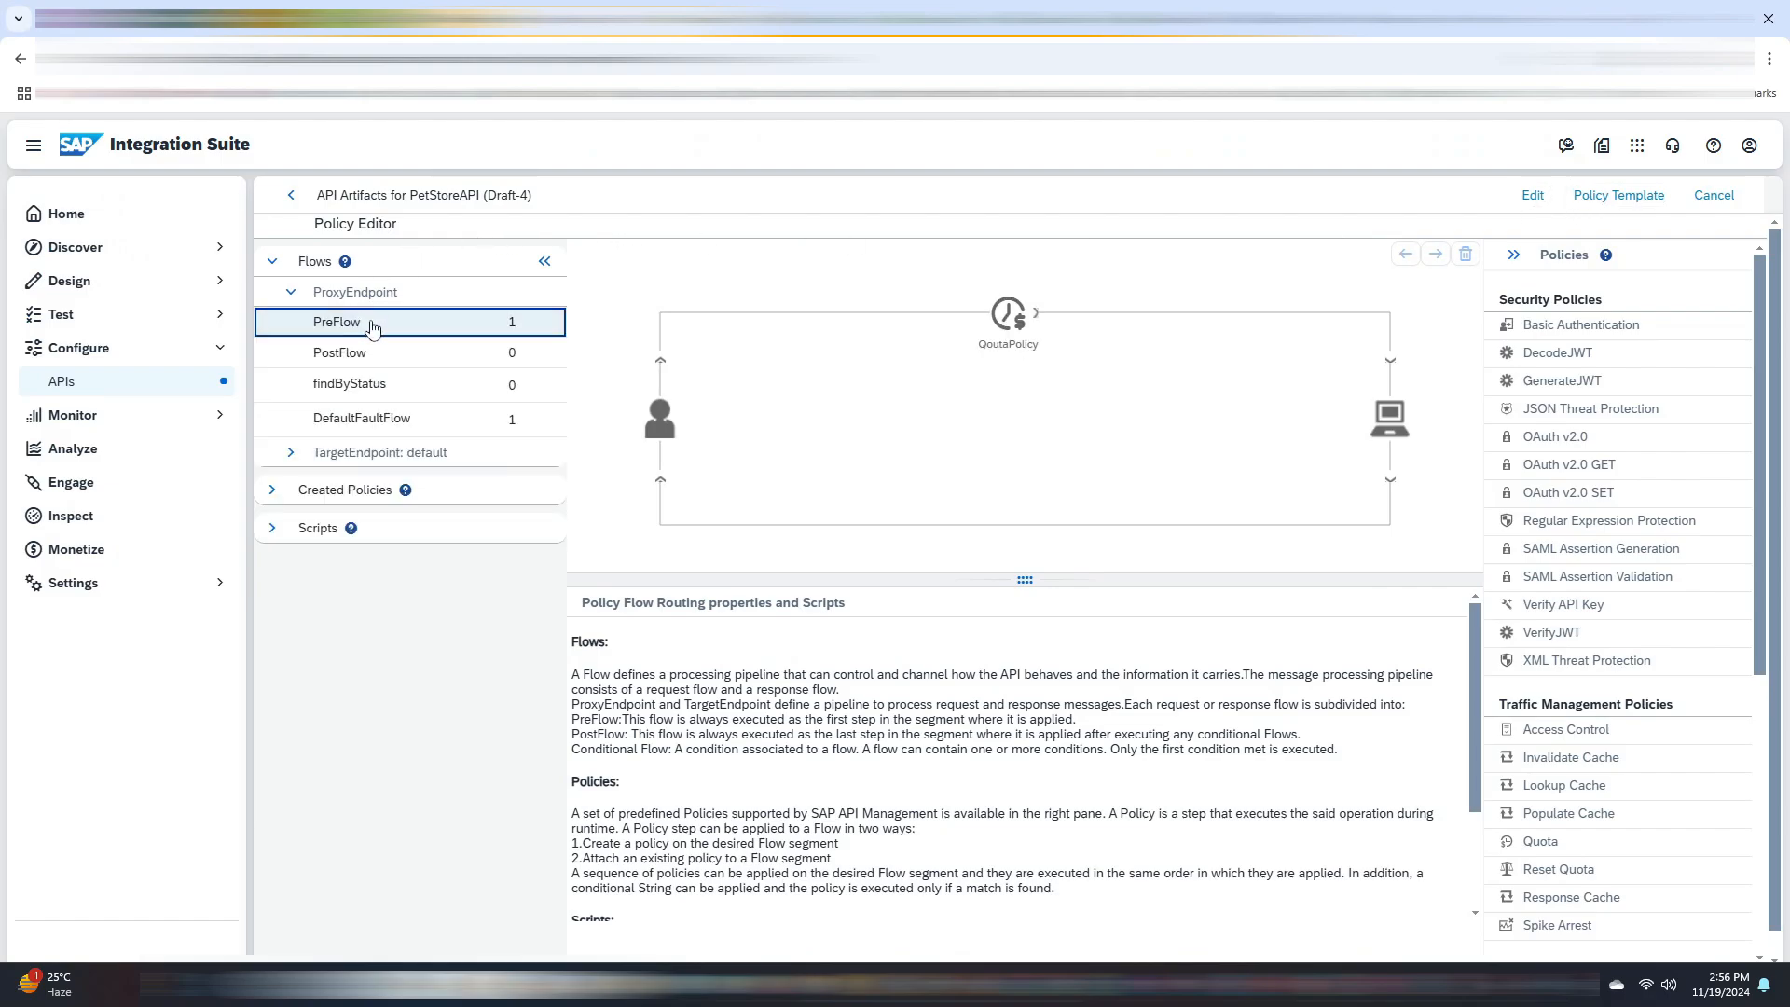
{"action": "left_click", "coordinate": [1007, 313]}
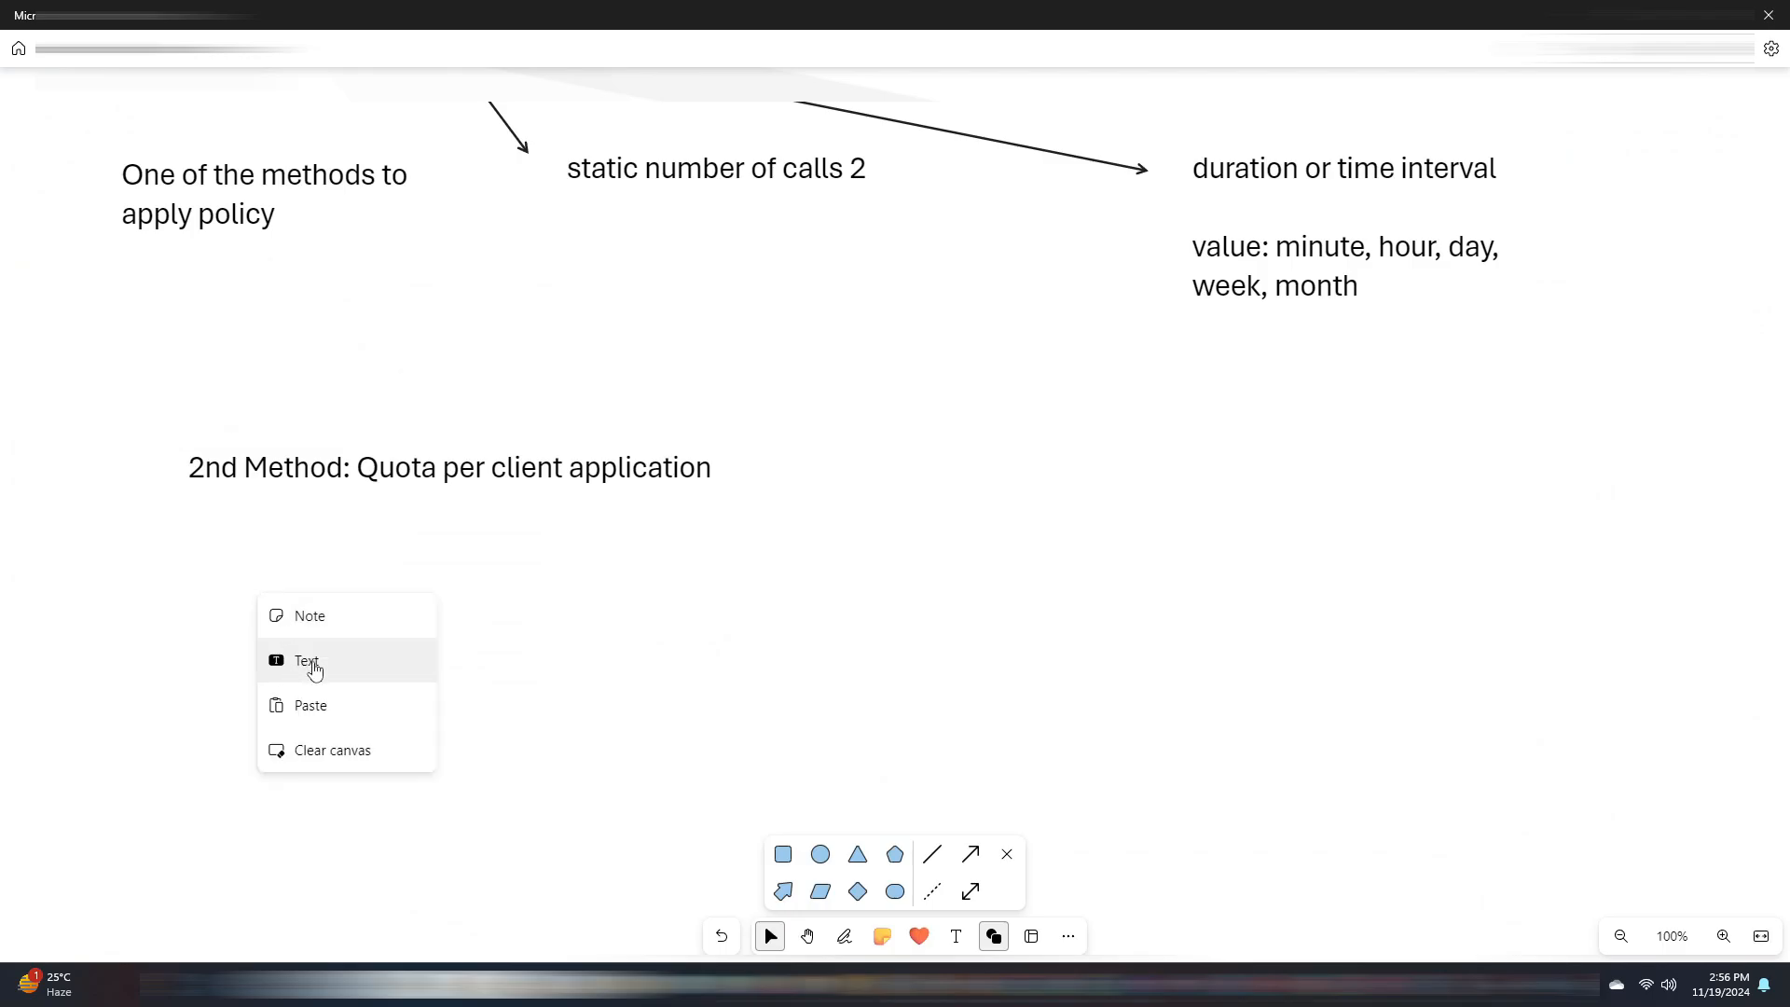
- Add the quota XML with an <Identifier ref="verifyapikey.verifyAPIKey.client_id"/> line and an arrow from it
{"action": "left_click", "coordinate": [308, 660]}
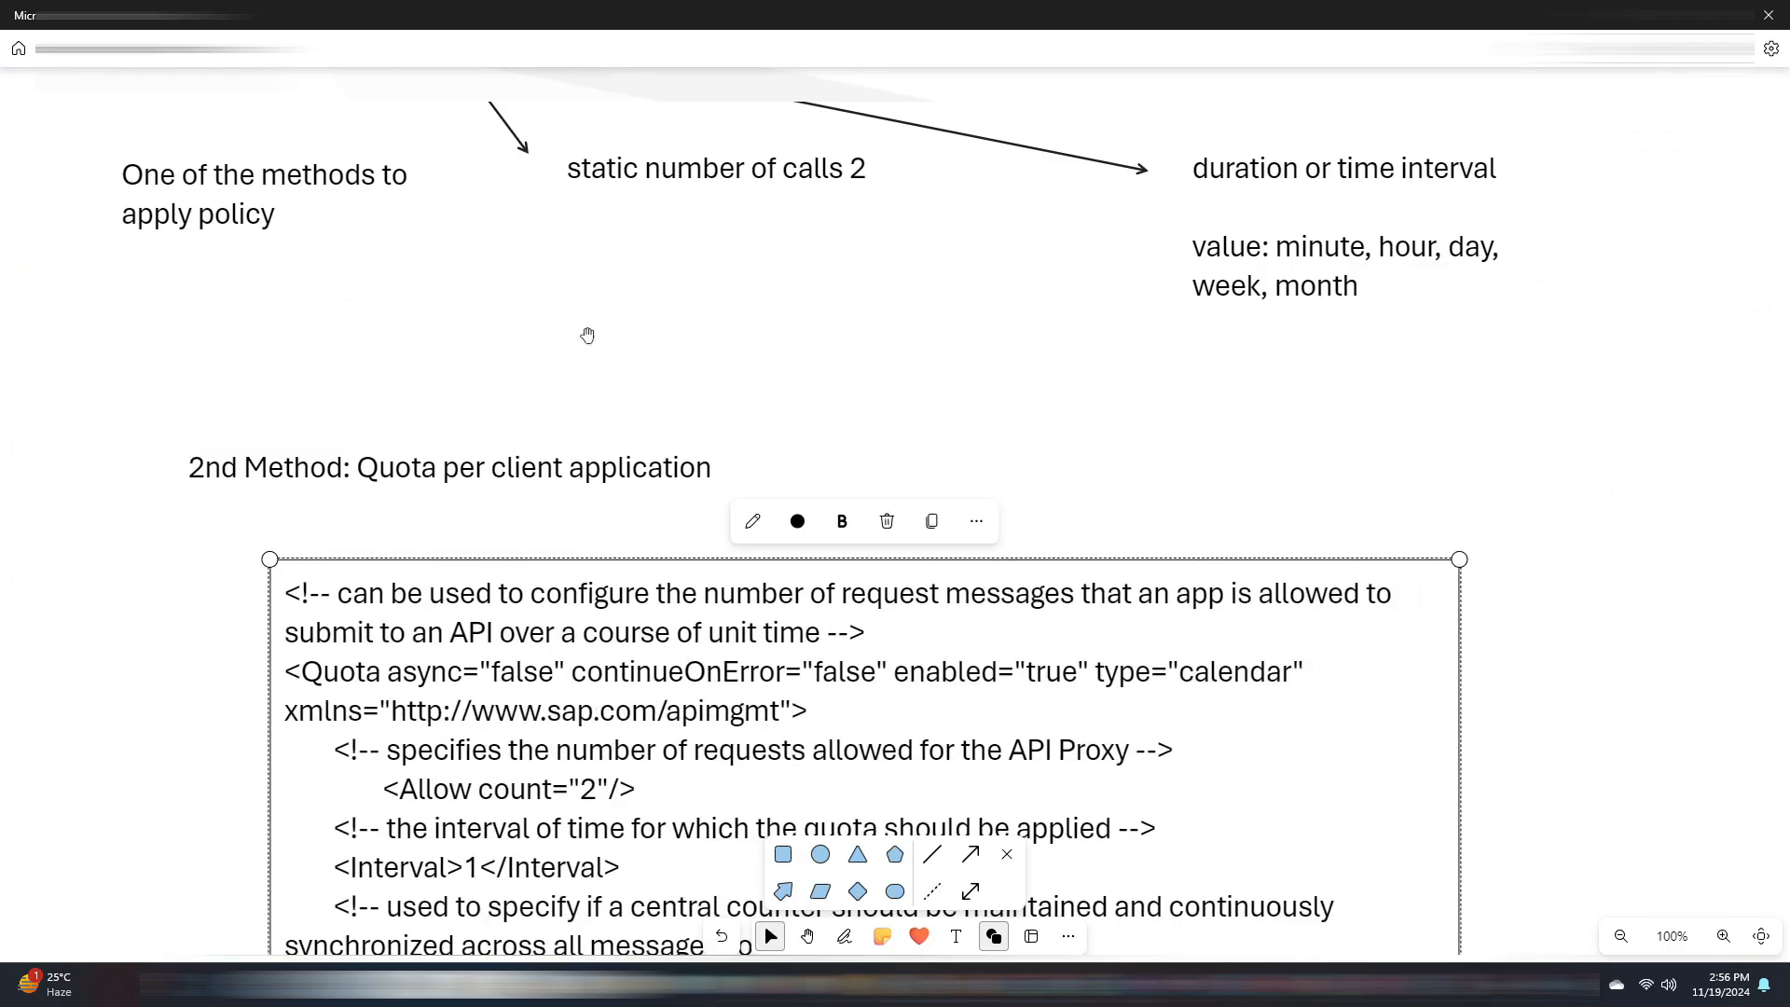
{"action": "scroll", "scroll_direction": "down", "scroll_amount": 3}
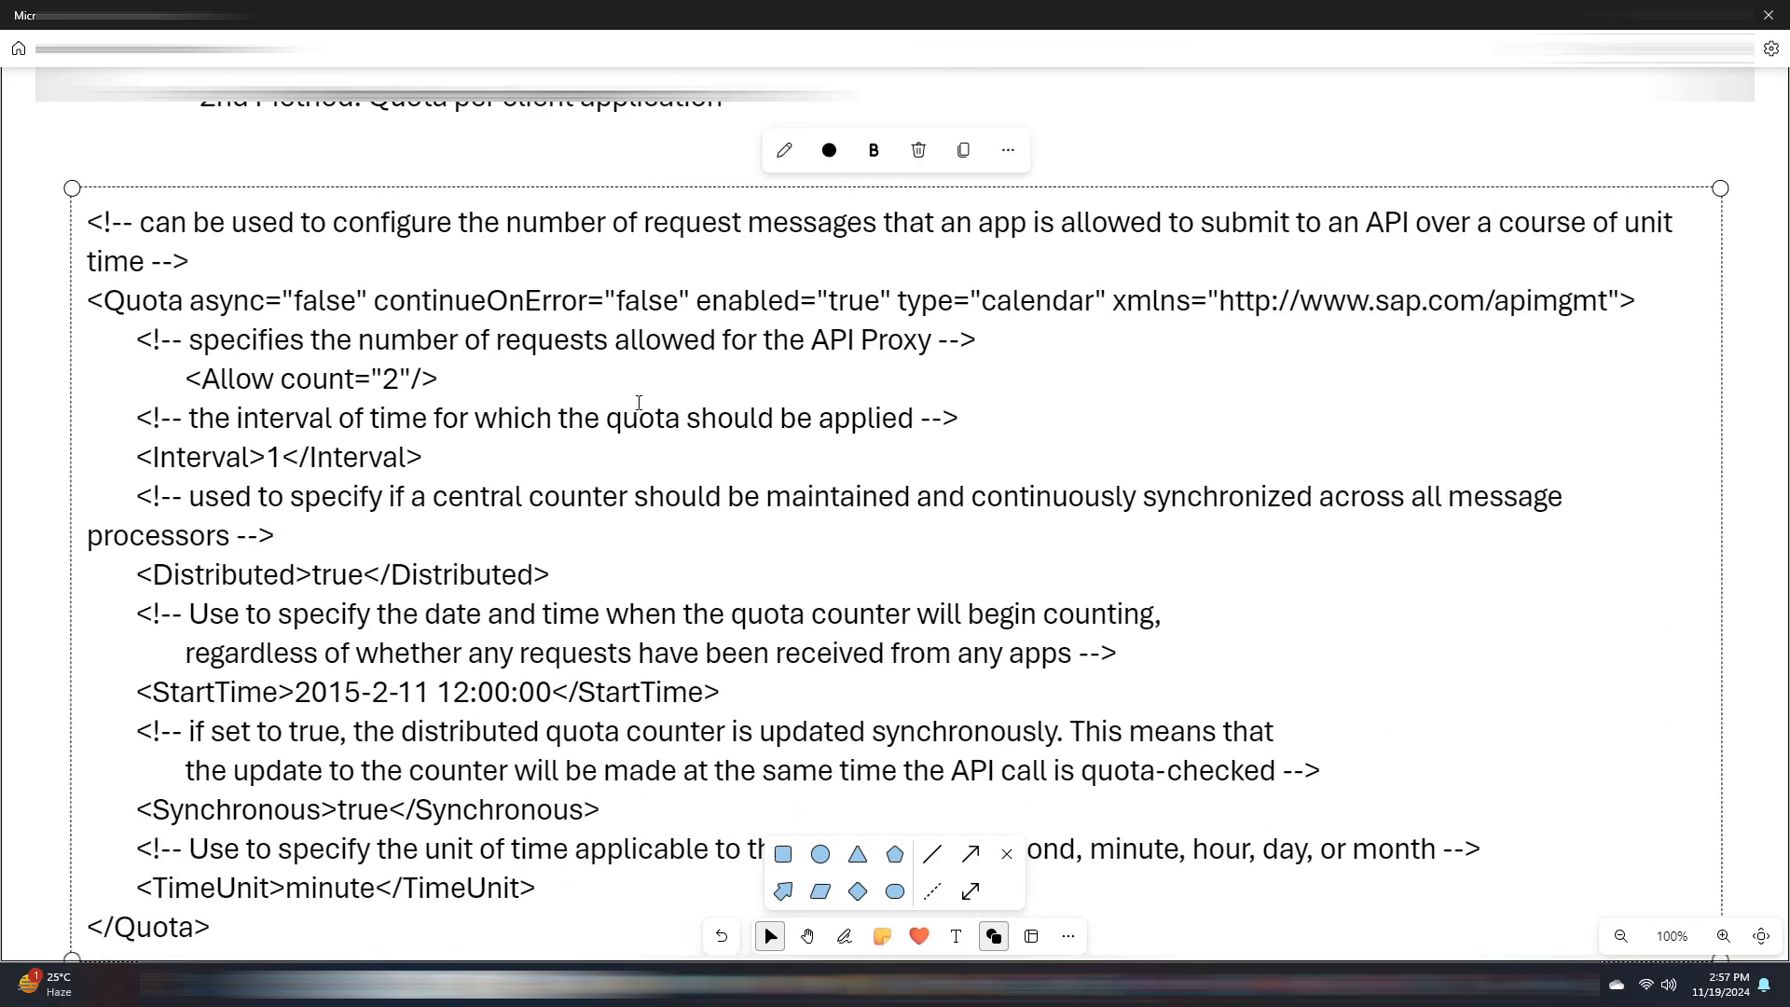
{"action": "mouse_move", "coordinate": [242, 261]}
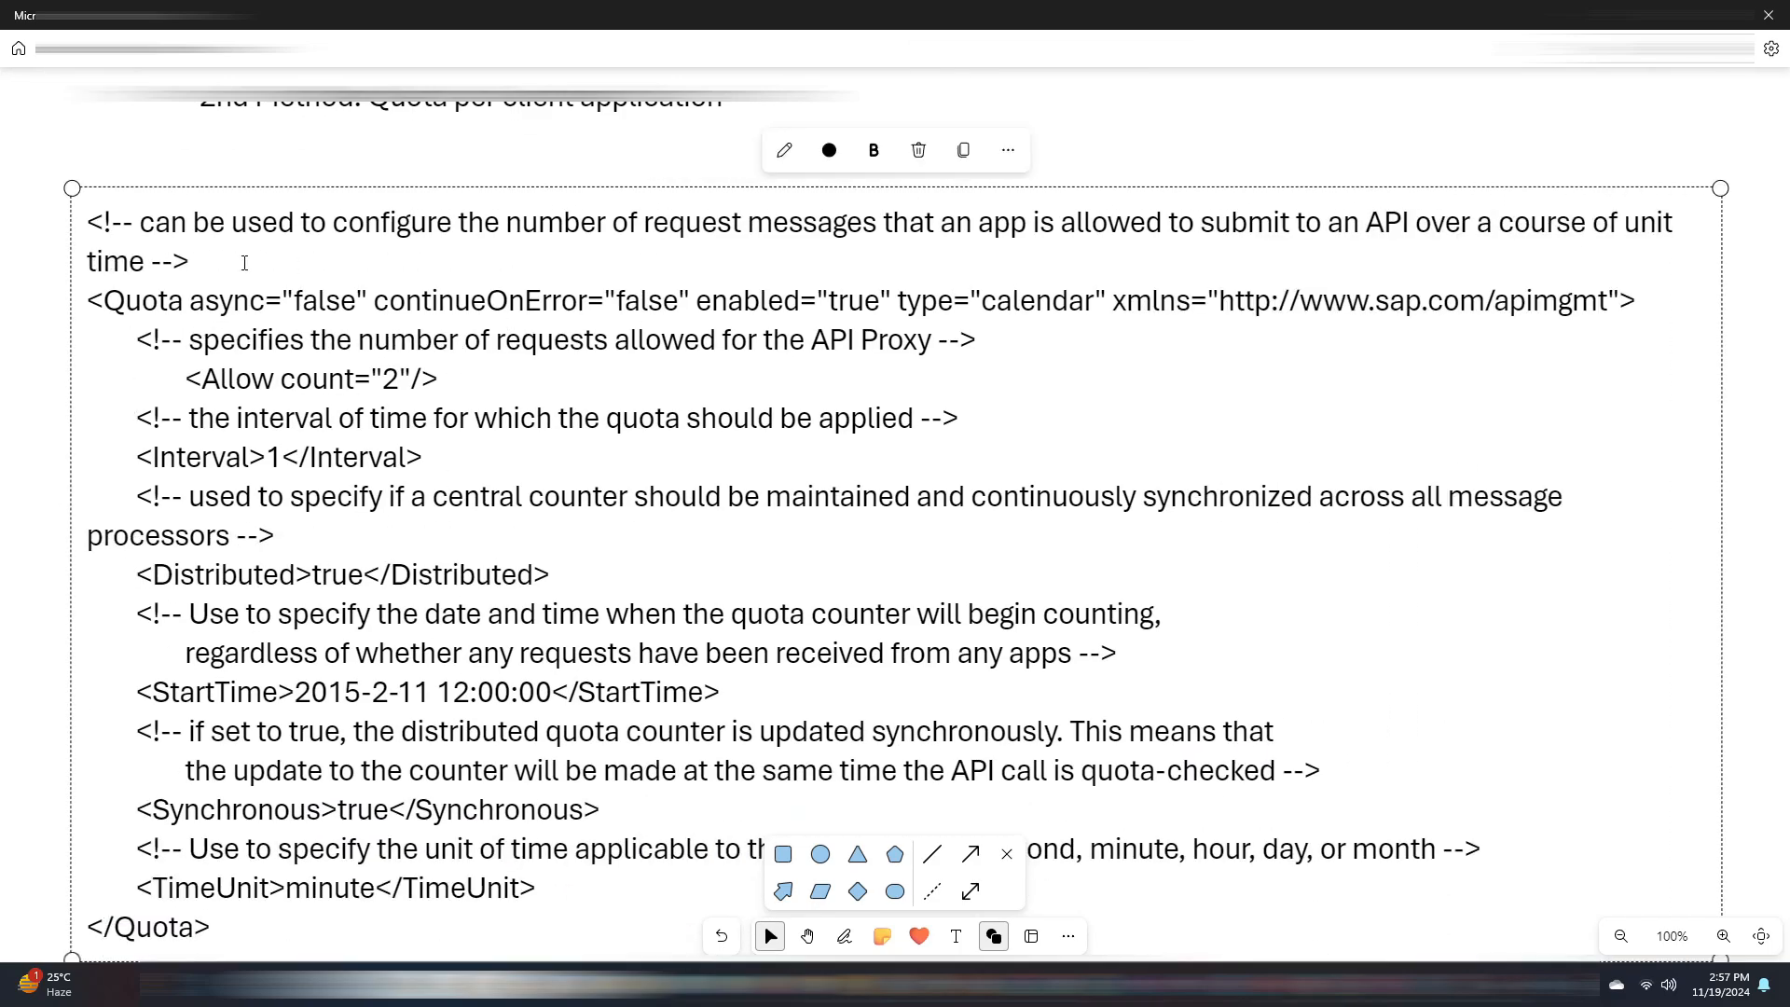
{"action": "type", "text": "<Identifier ref=\"verifyapikey.verifyAPIKey.client_id\"/>"}
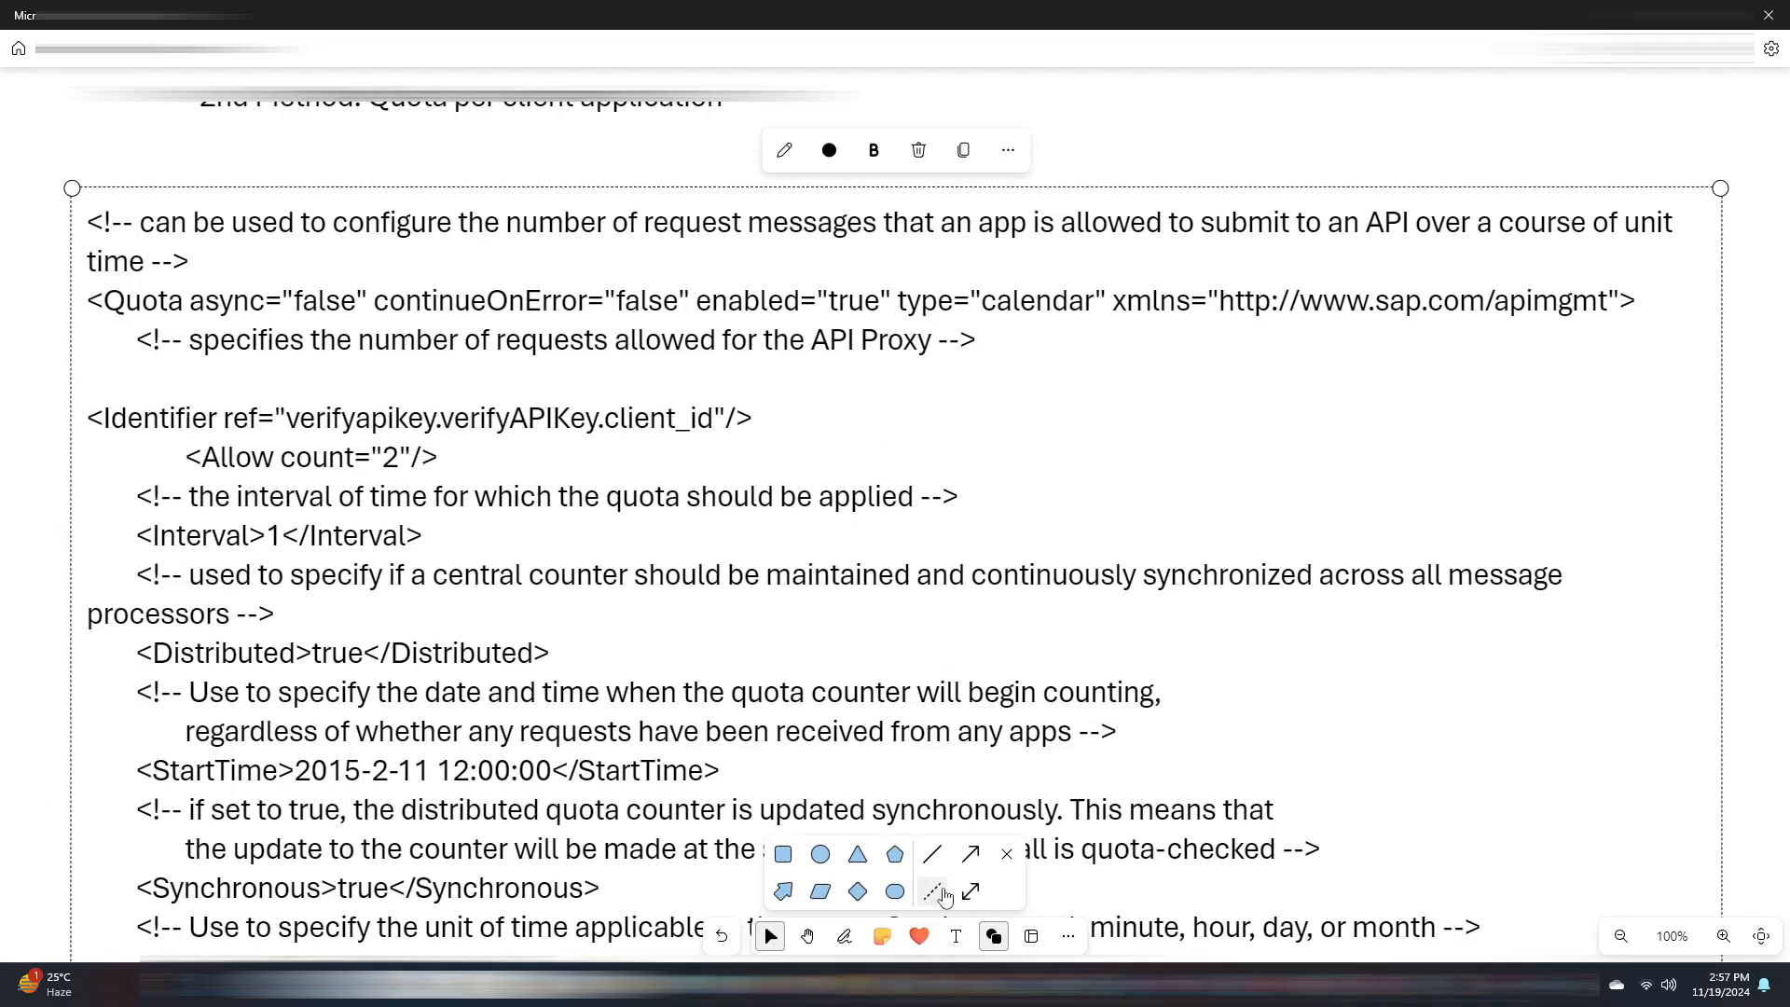
{"action": "left_click_drag", "start_coordinate": [684, 420], "coordinate": [1070, 414]}
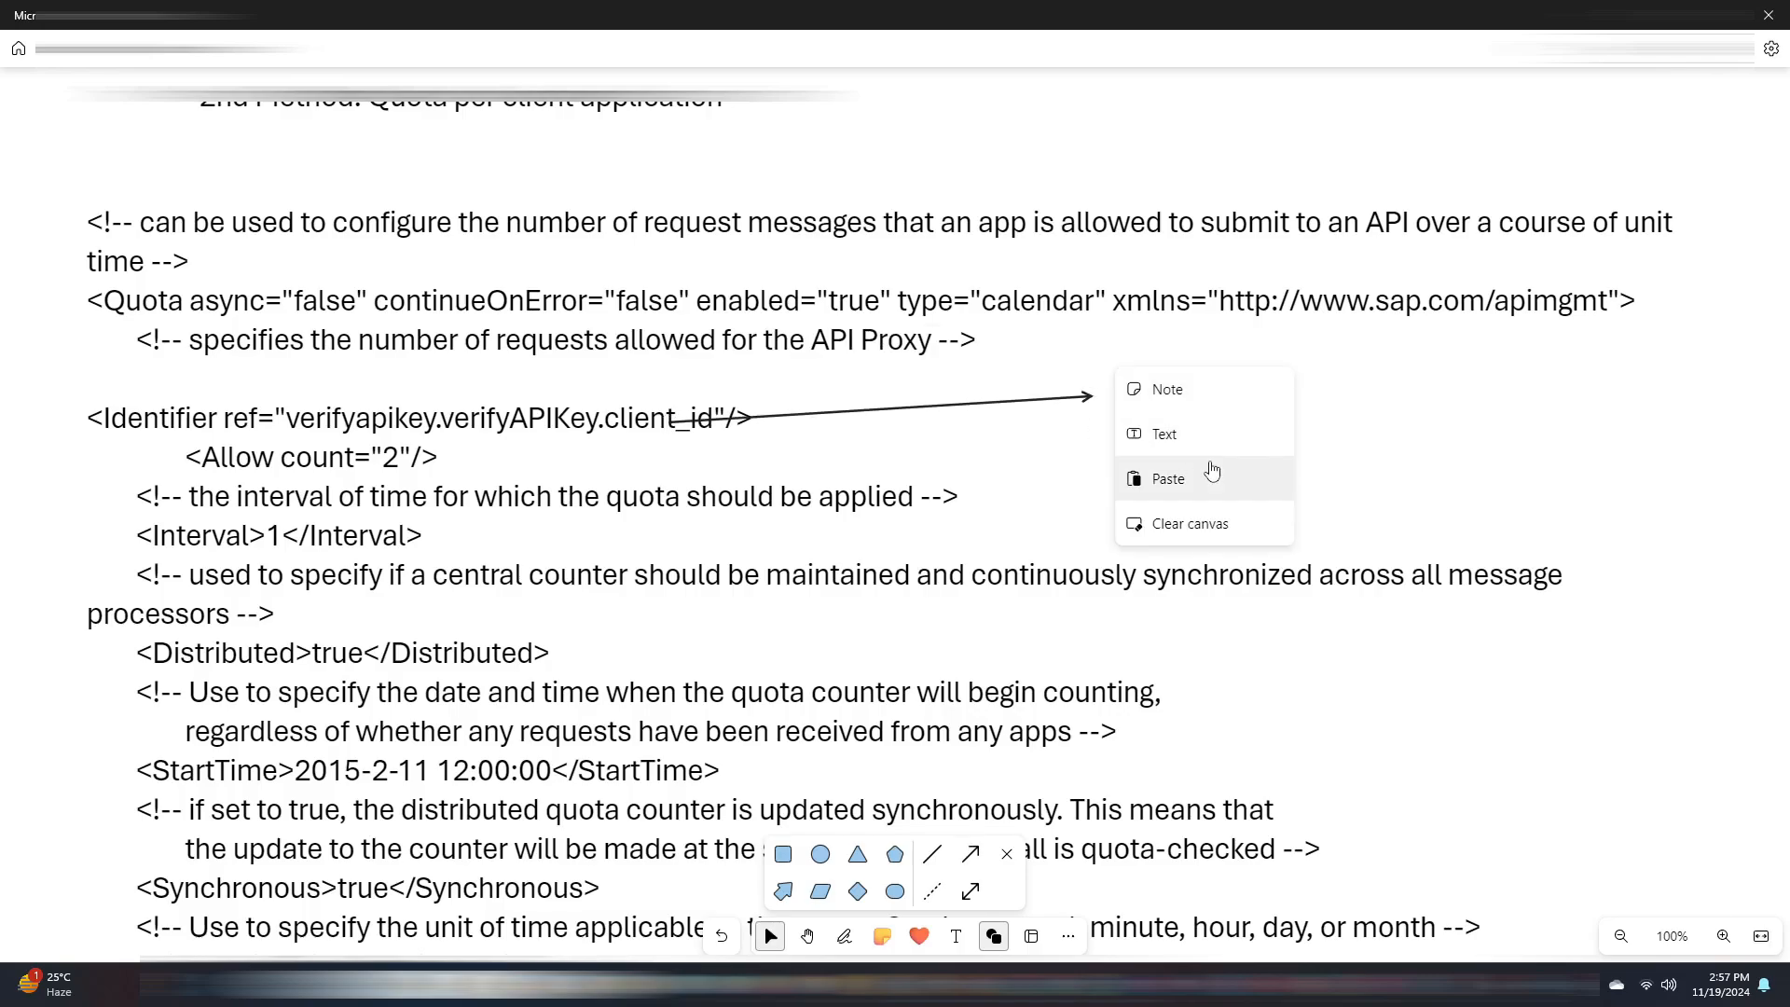
- Label the arrow 'used to uniquely identify the application created by developer'
{"action": "left_click", "coordinate": [1163, 435]}
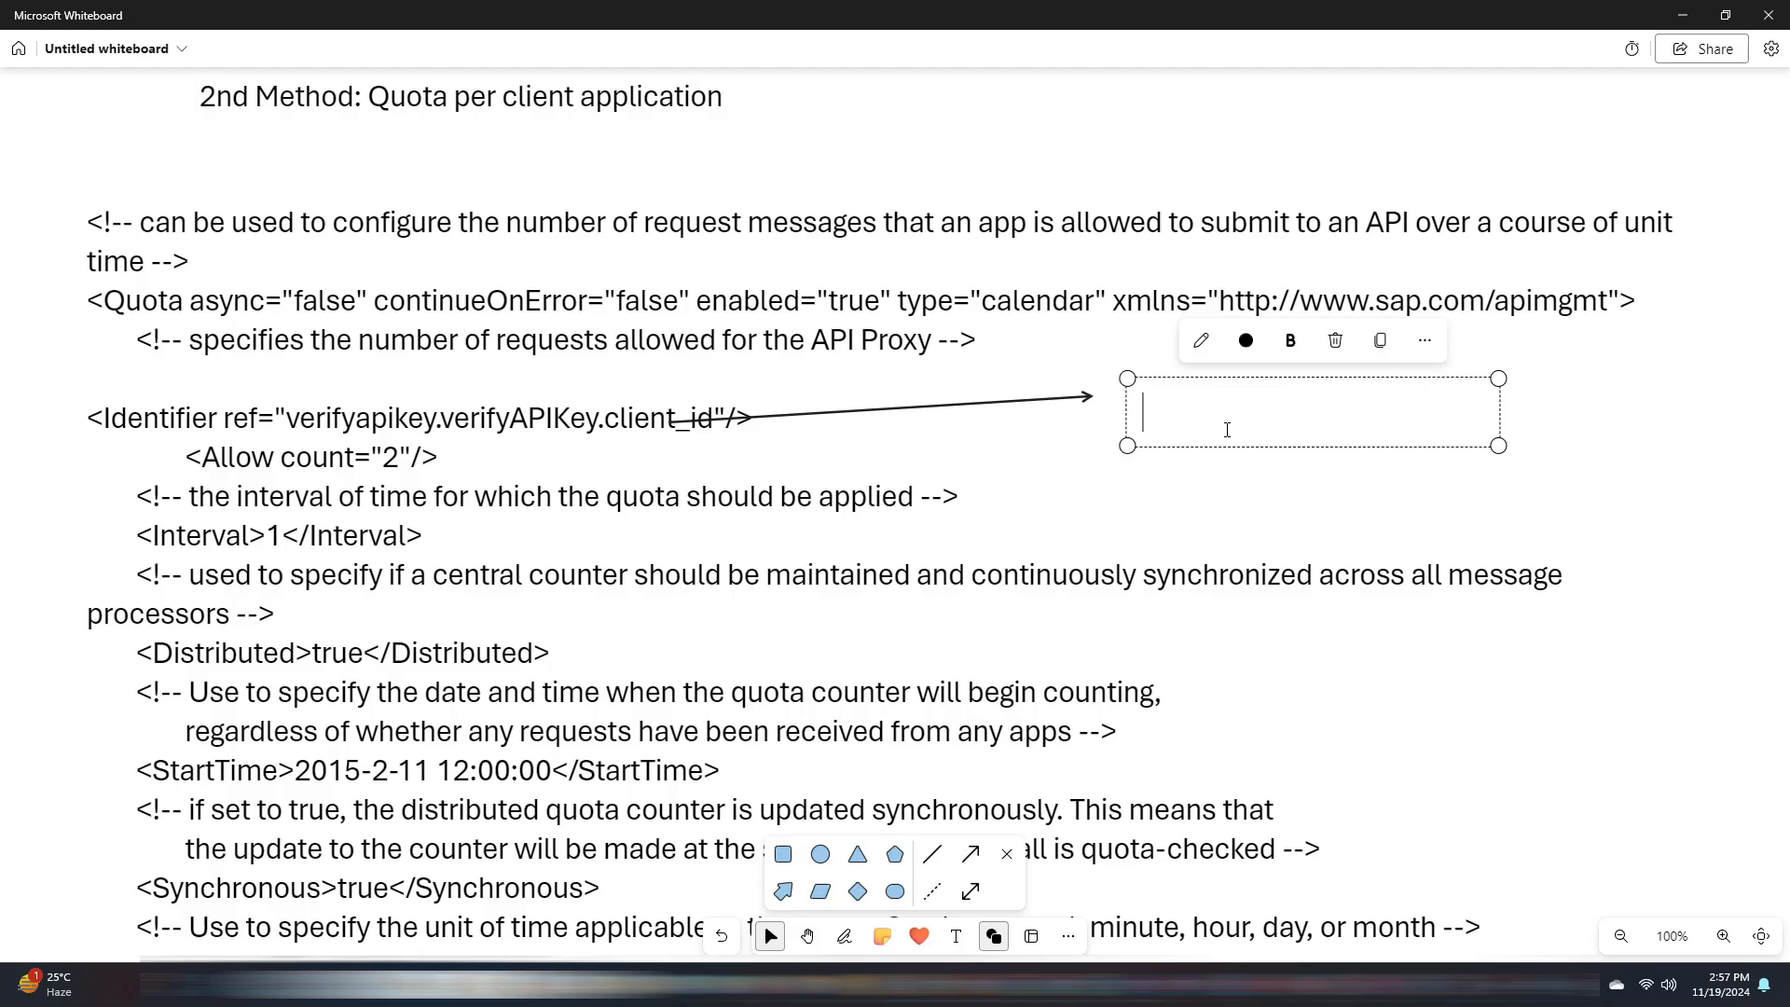
{"action": "type", "text": "used to uniquley ident"}
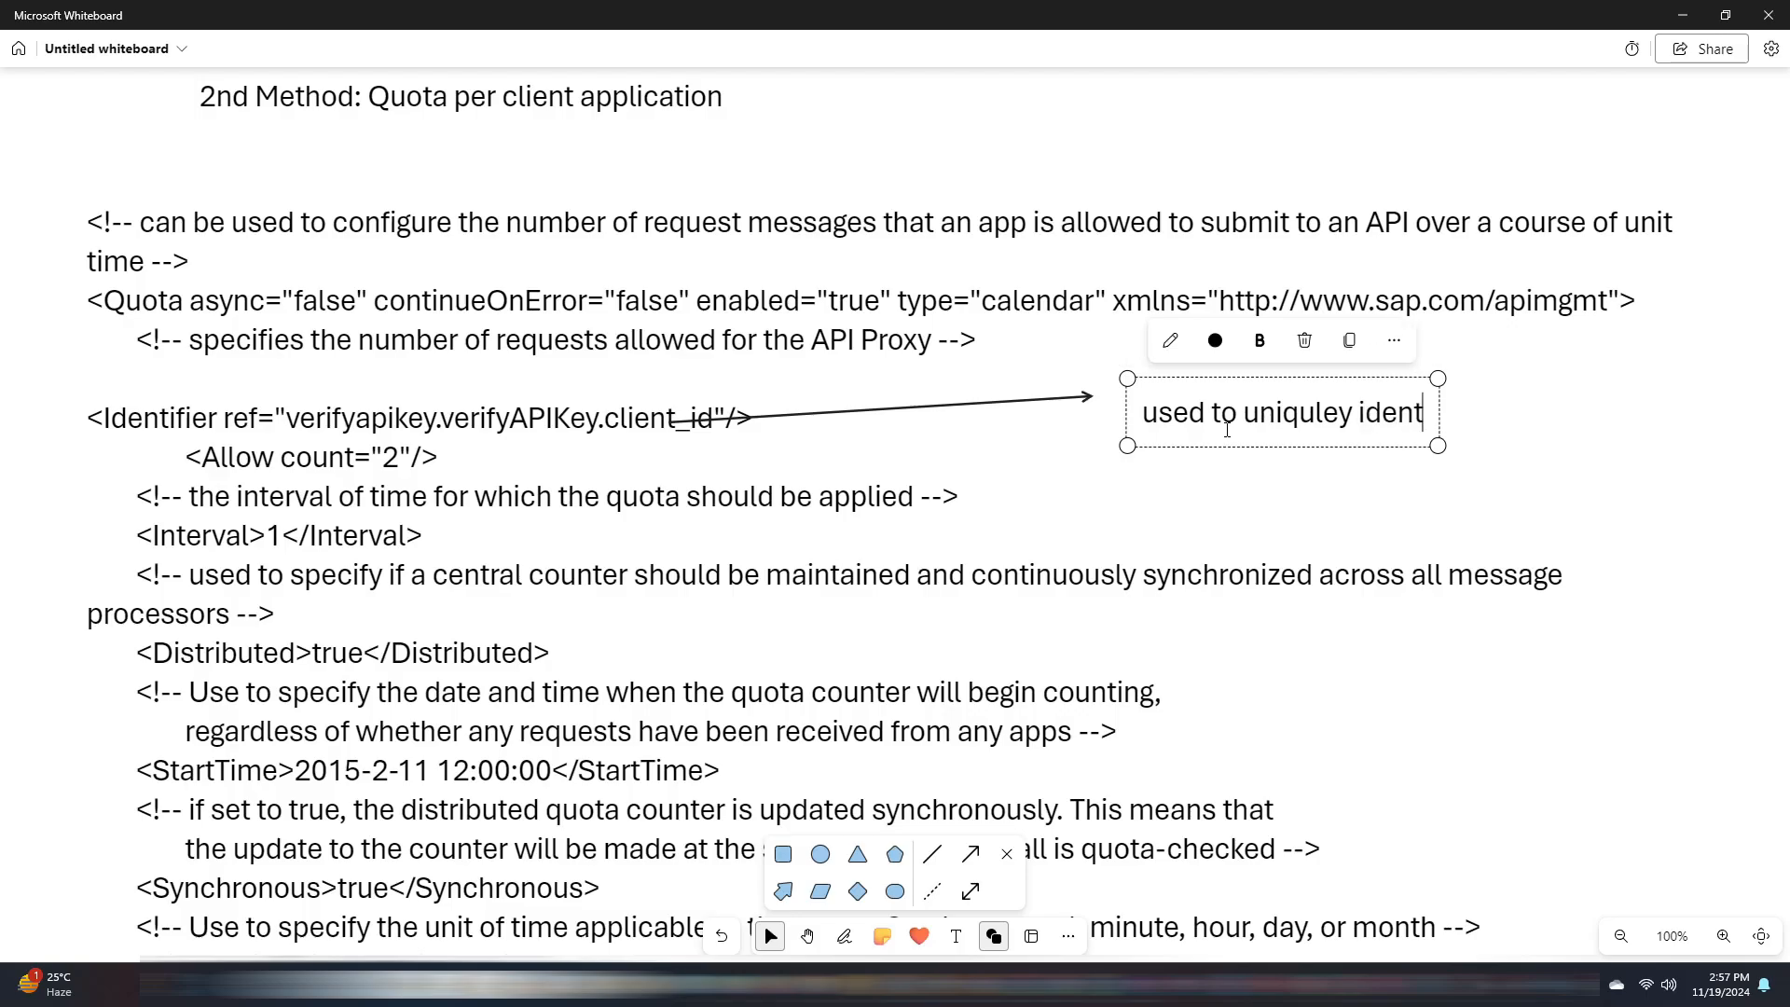
{"action": "type", "text": "ify"}
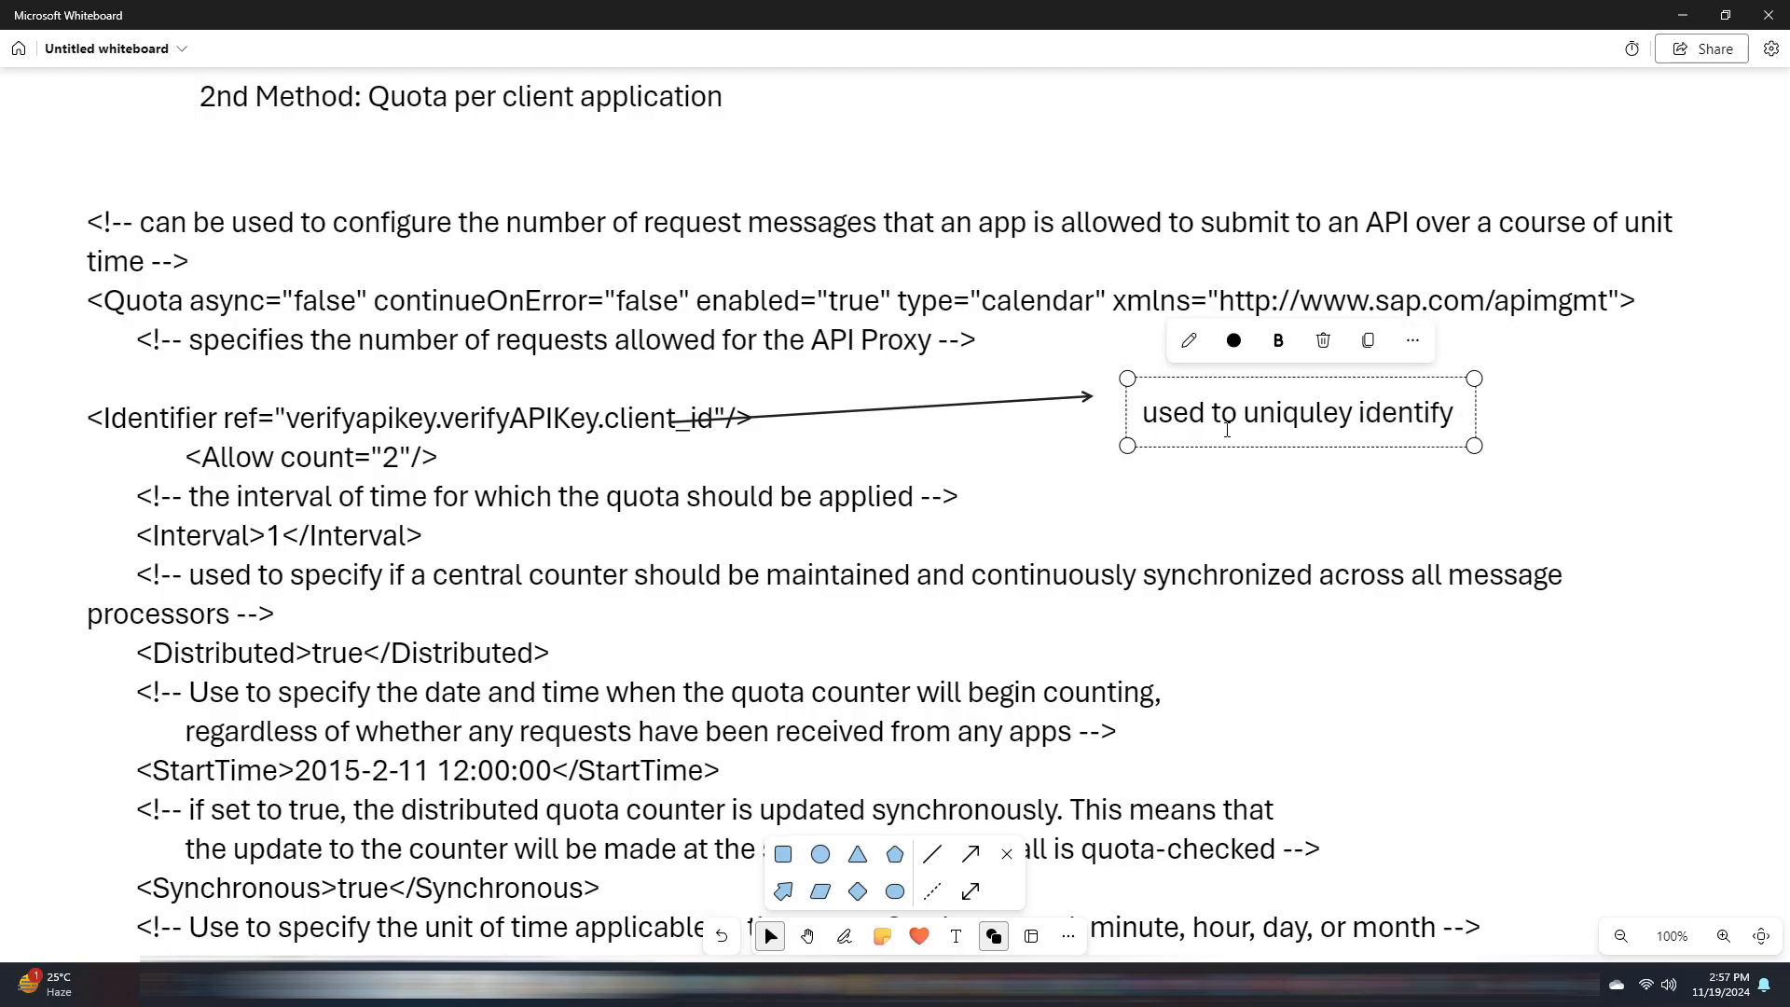
{"action": "type", "text": "the application"}
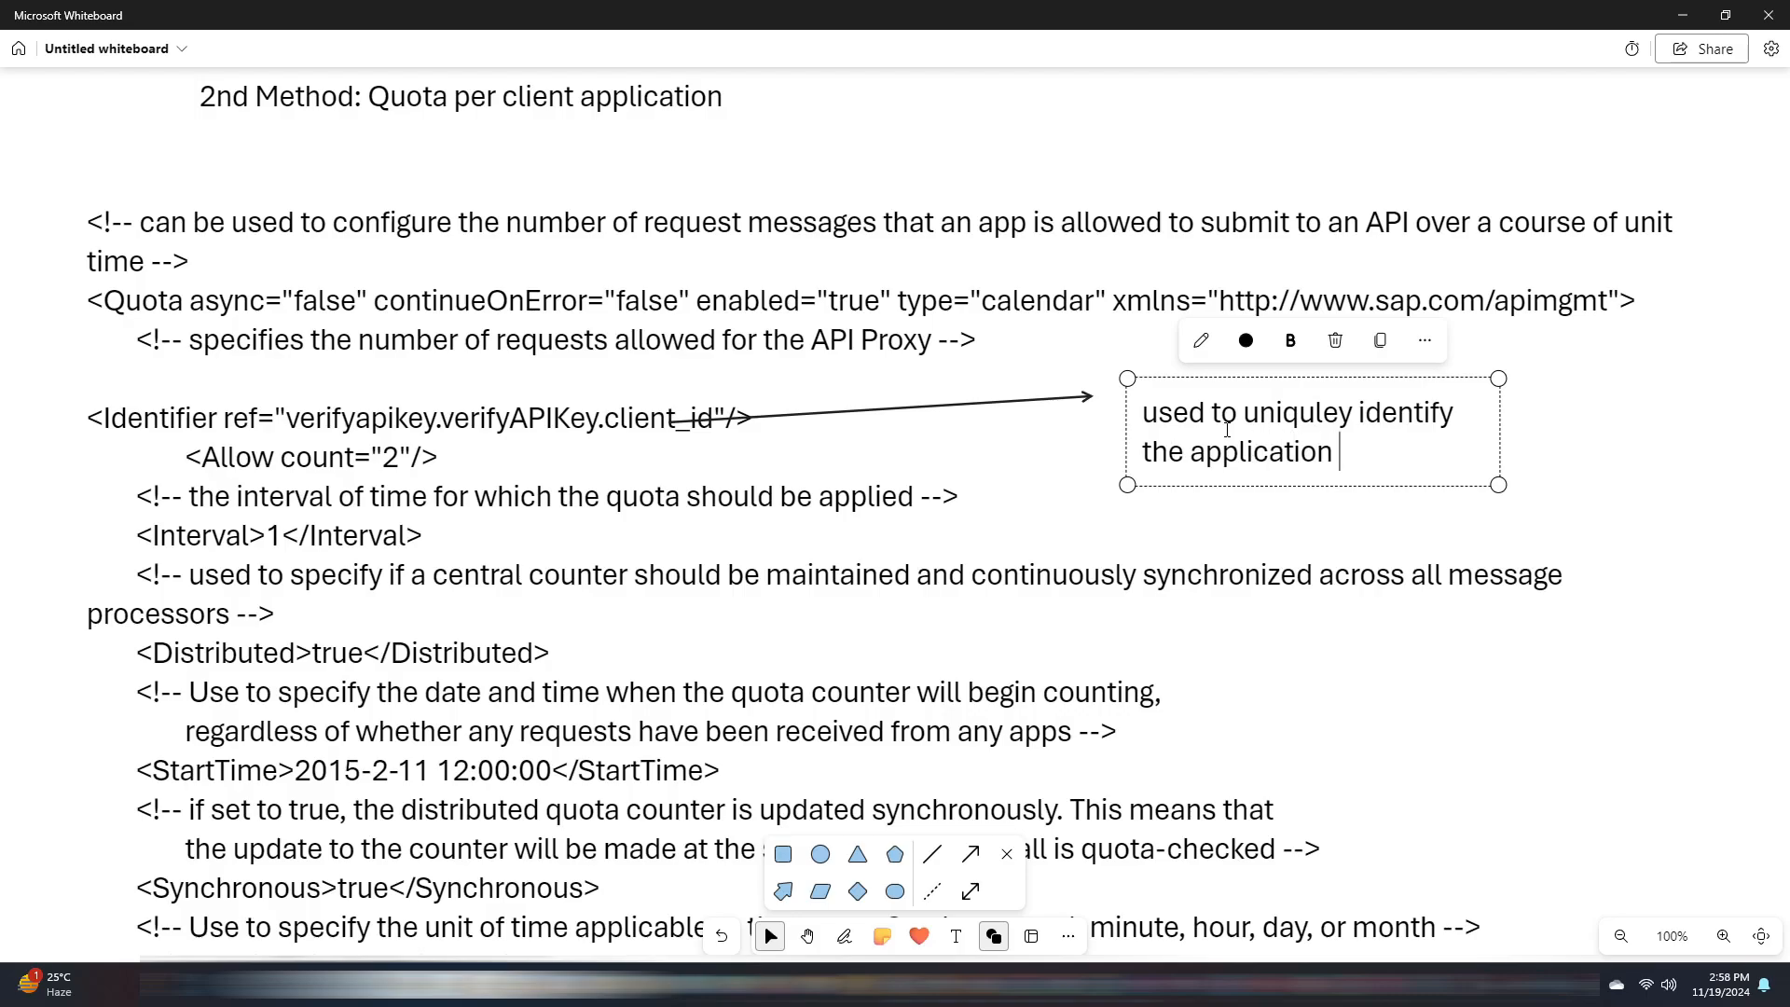
{"action": "type", "text": "created"}
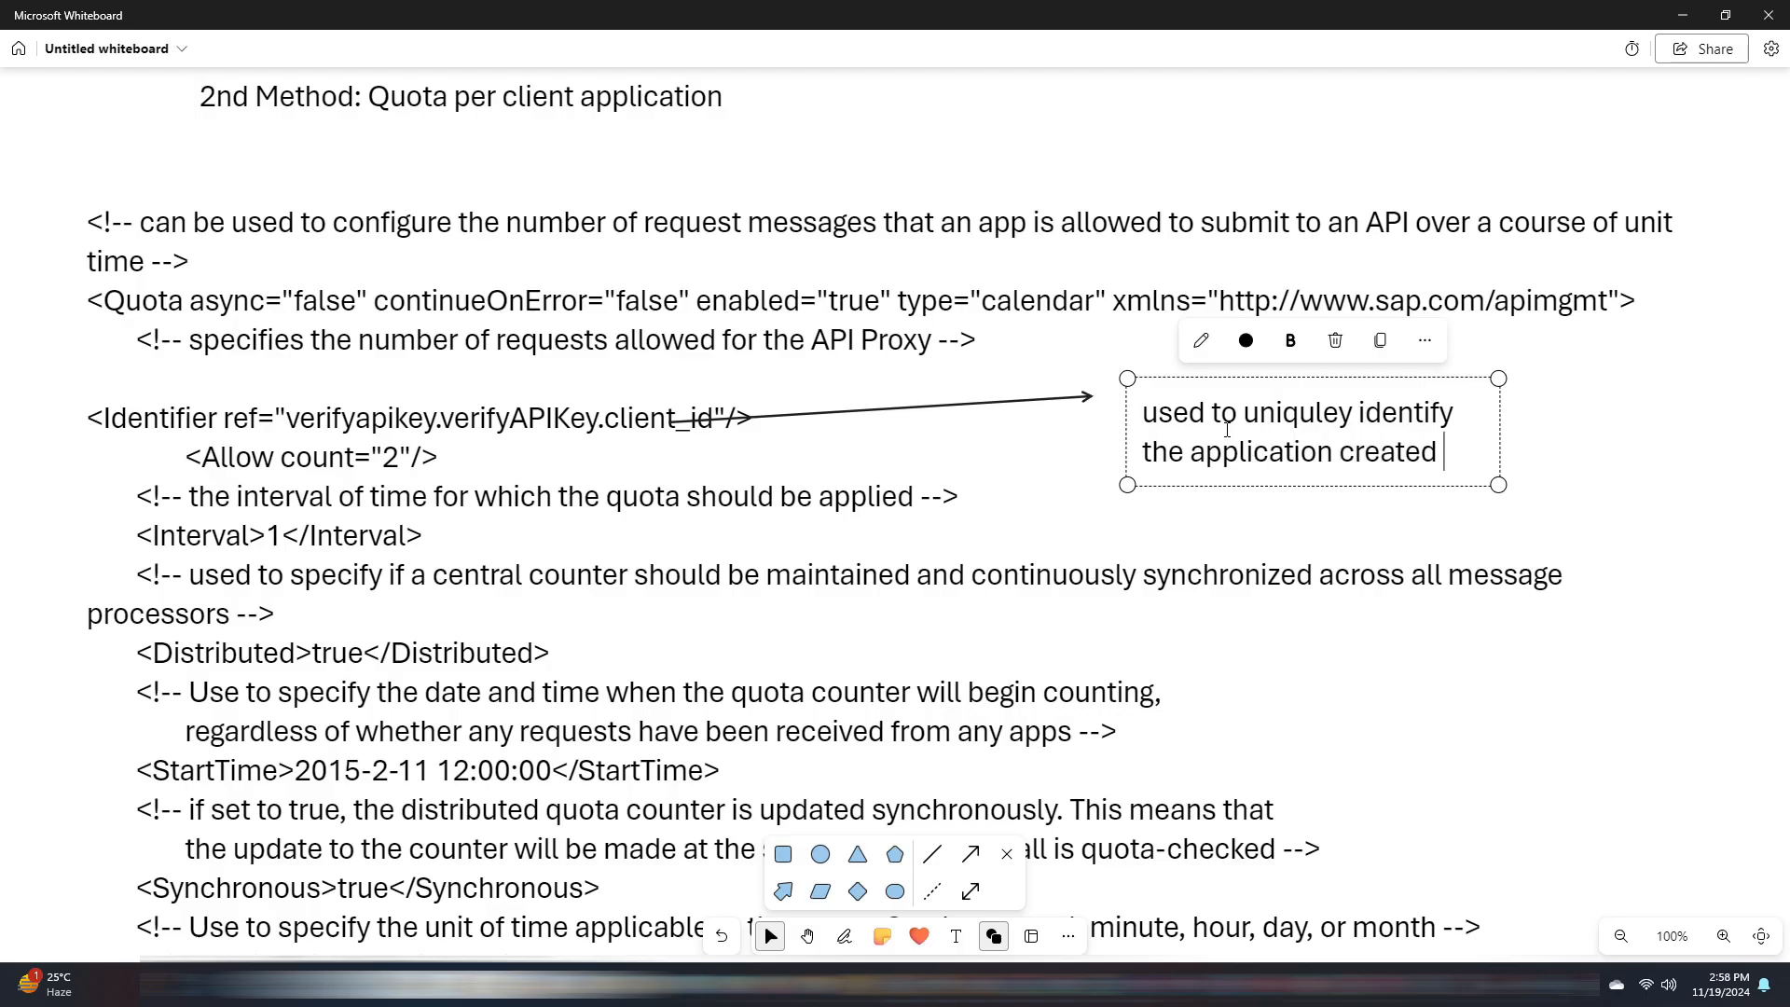
{"action": "type", "text": "by devel"}
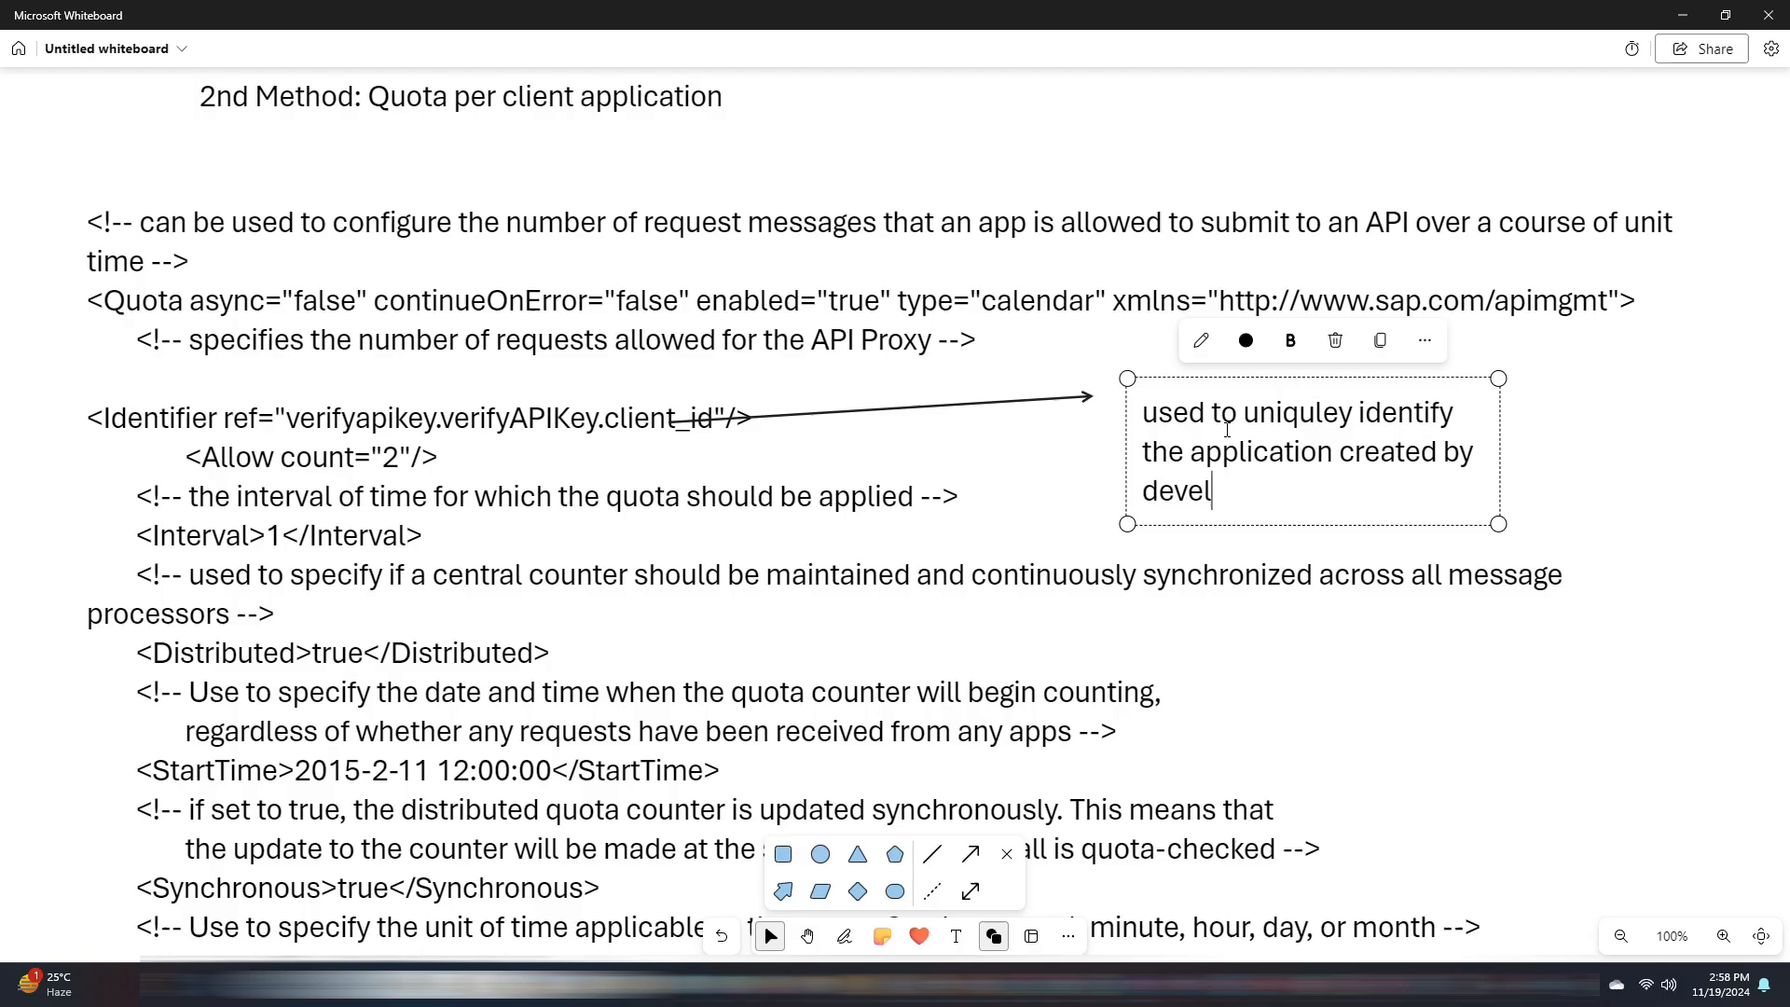
{"action": "type", "text": "oper"}
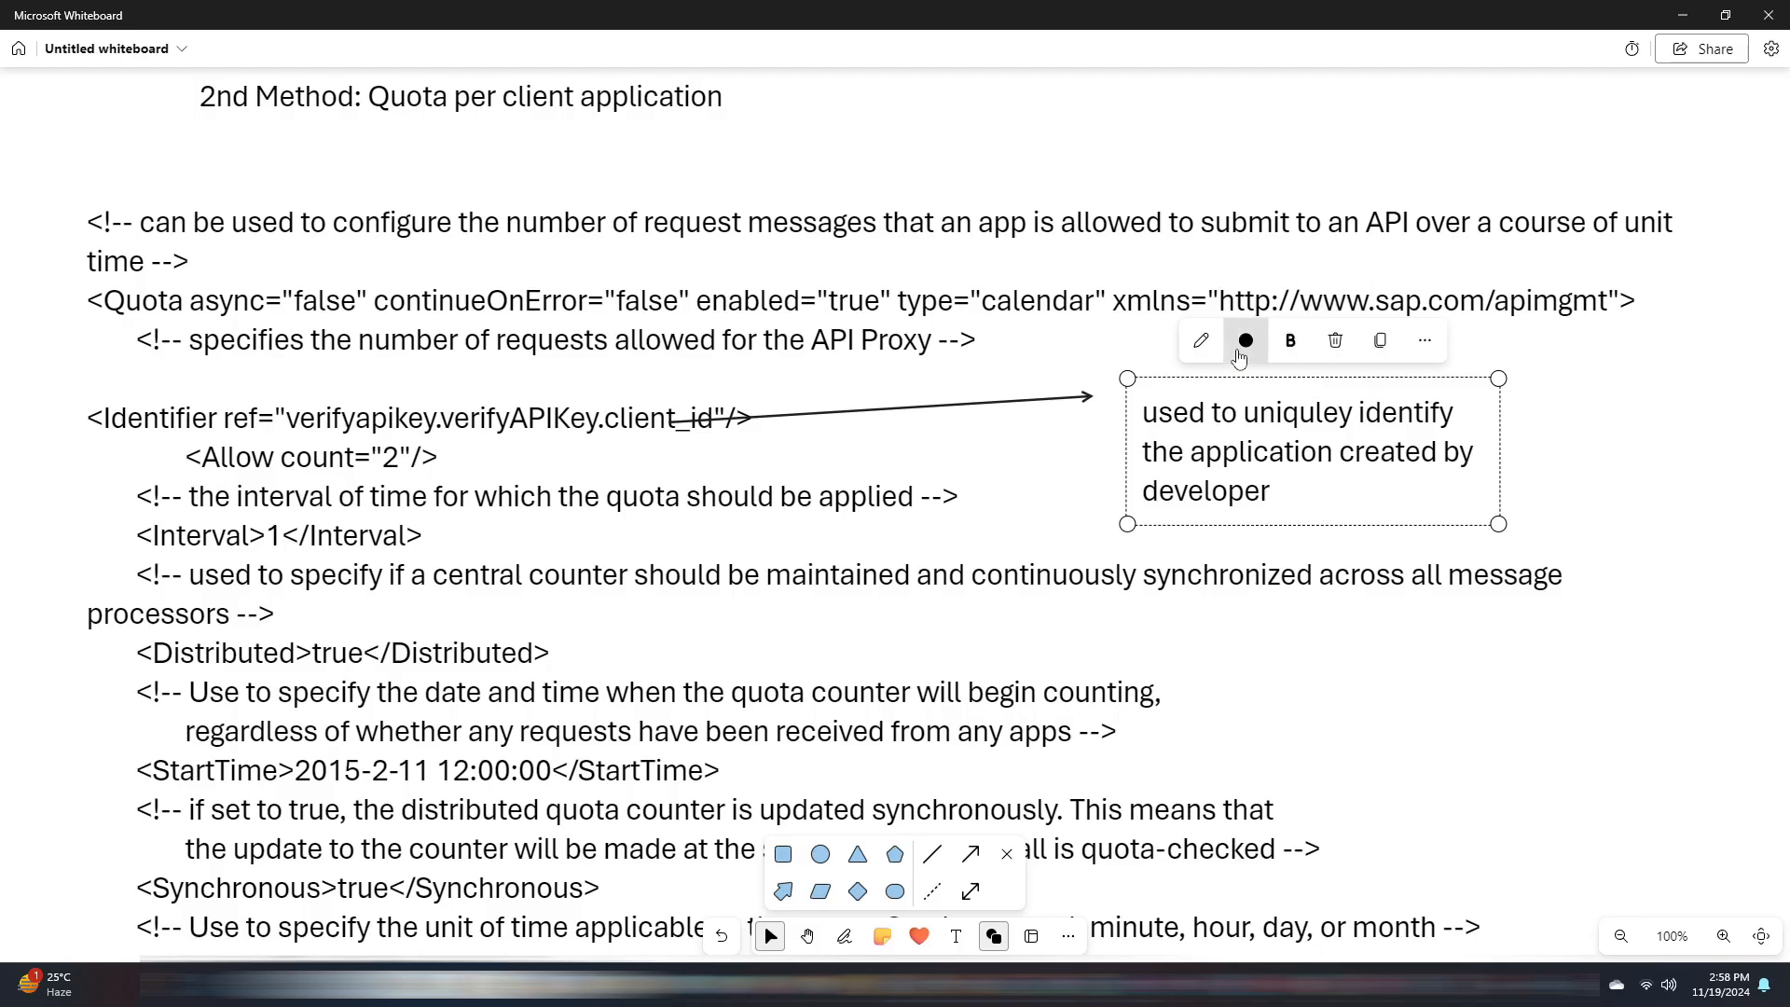
{"action": "left_click", "coordinate": [1244, 340]}
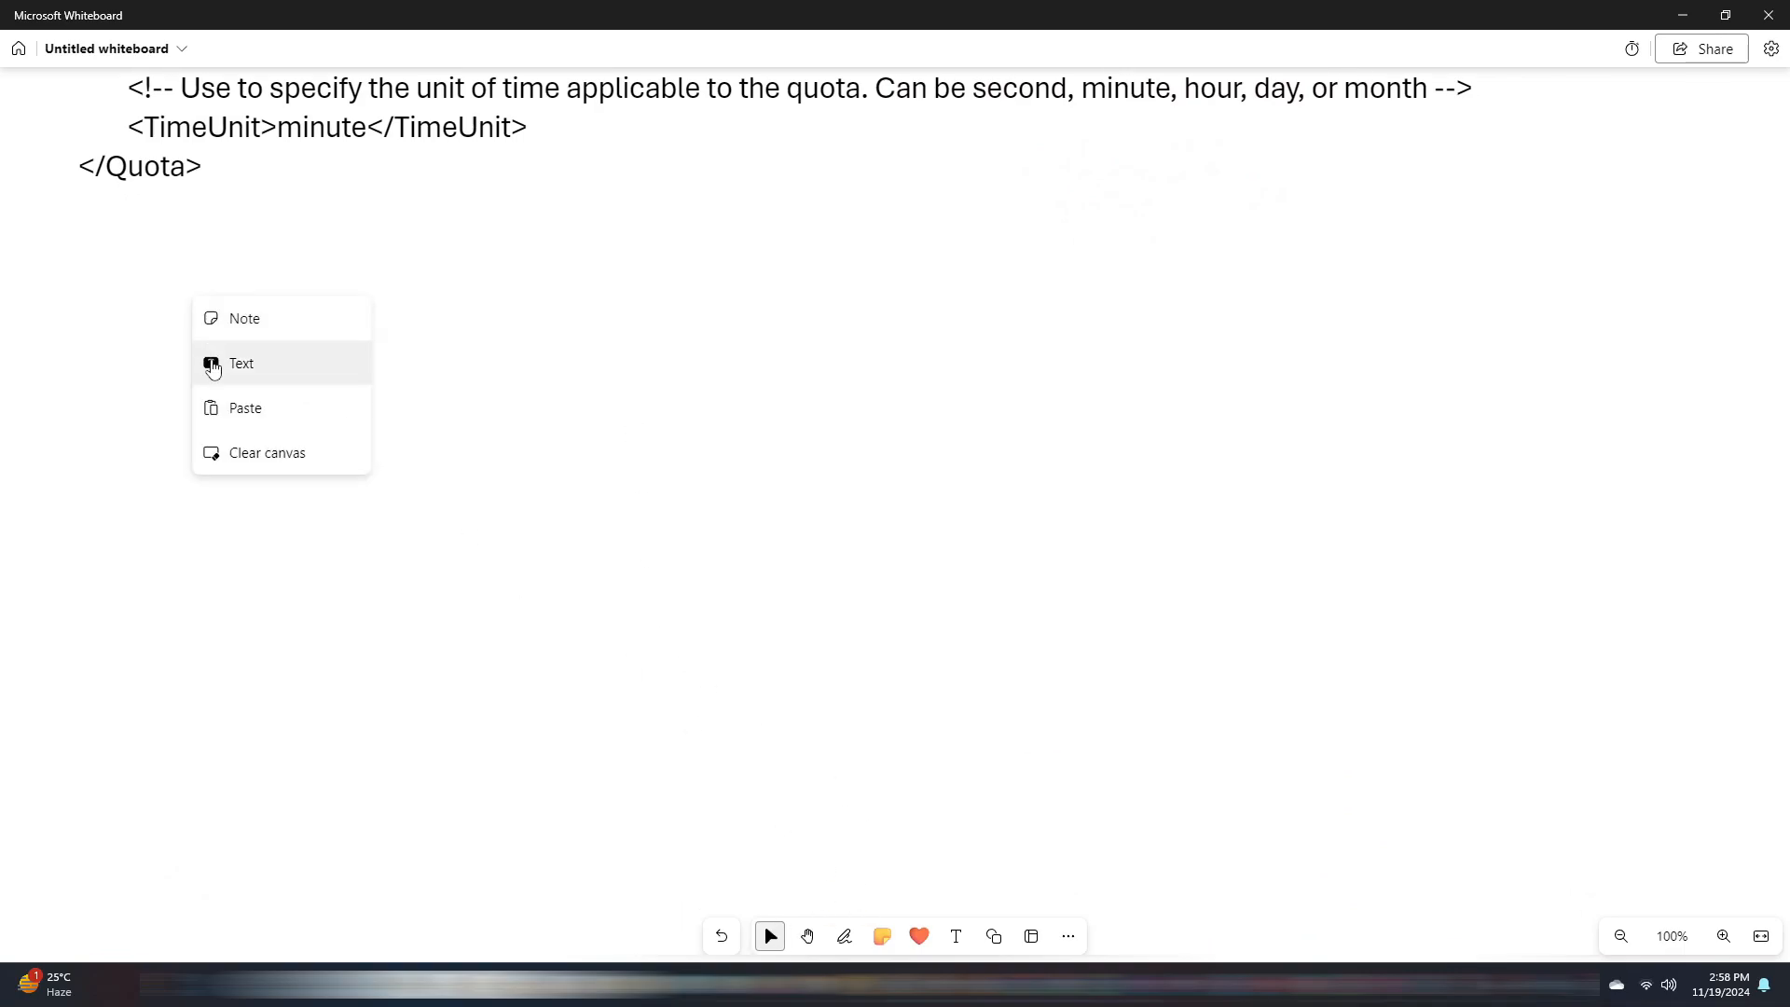
- Add the heading 'Quota per application developer:' below the quota code
{"action": "left_click", "coordinate": [241, 364]}
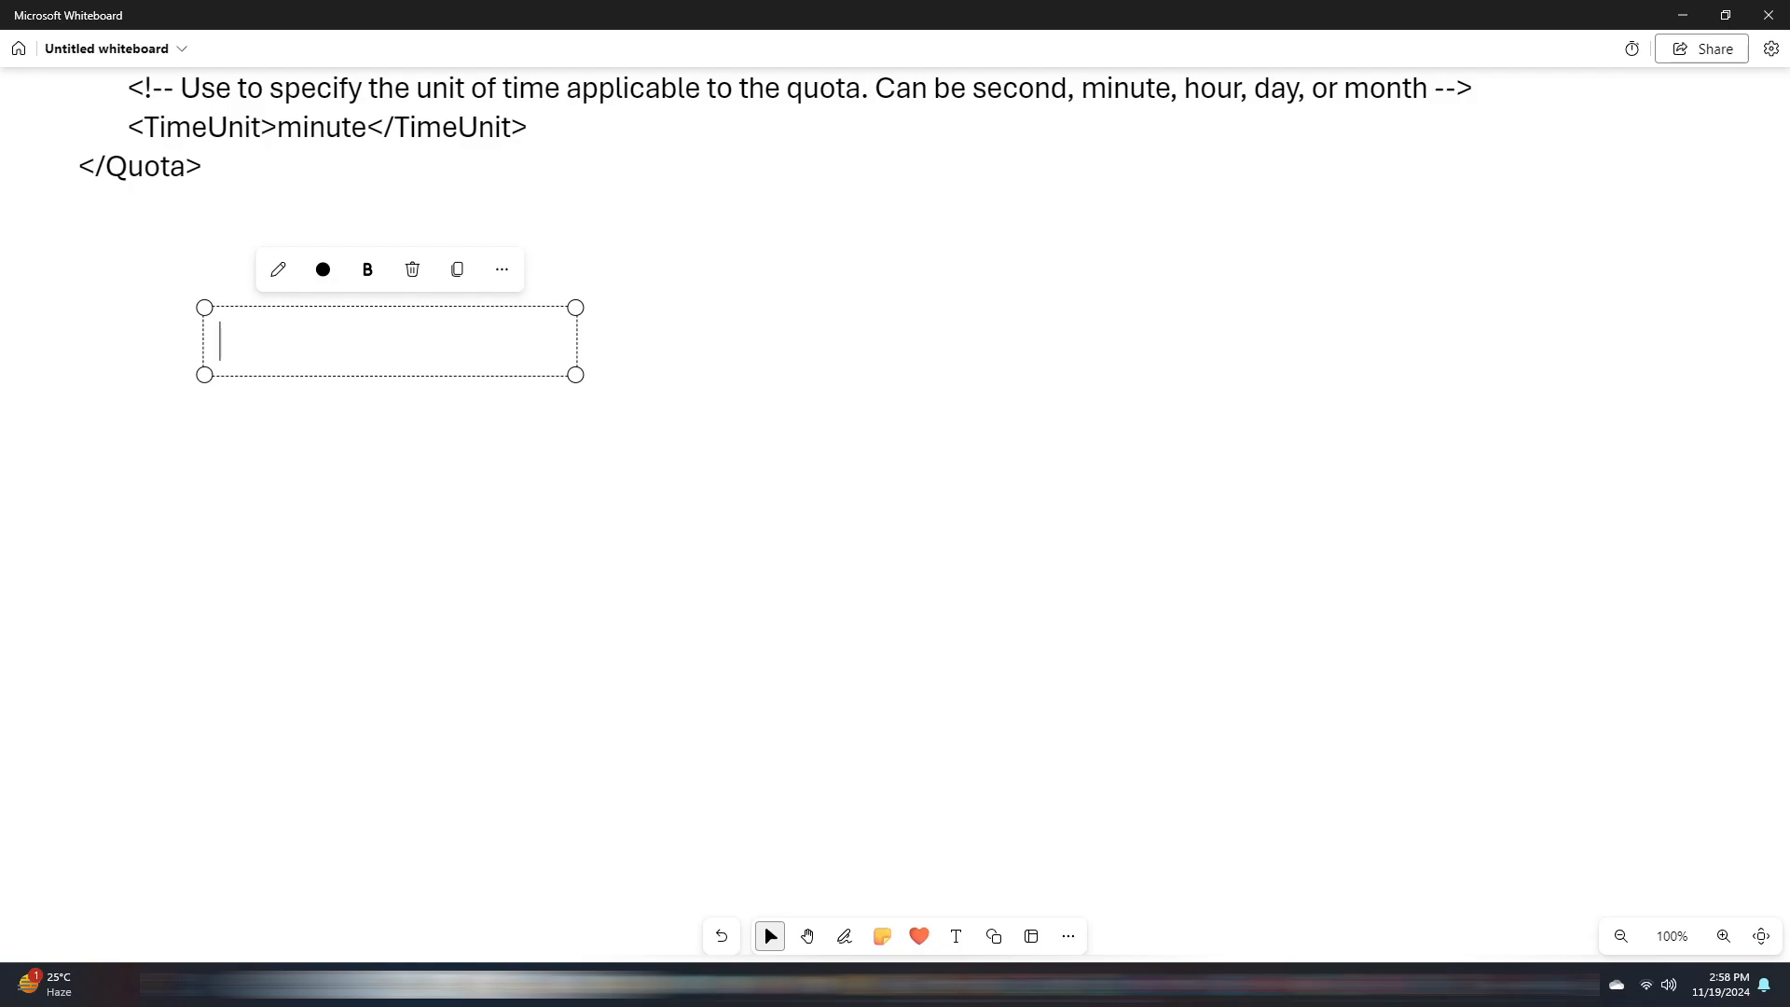
{"action": "type", "text": "Quota per appli"}
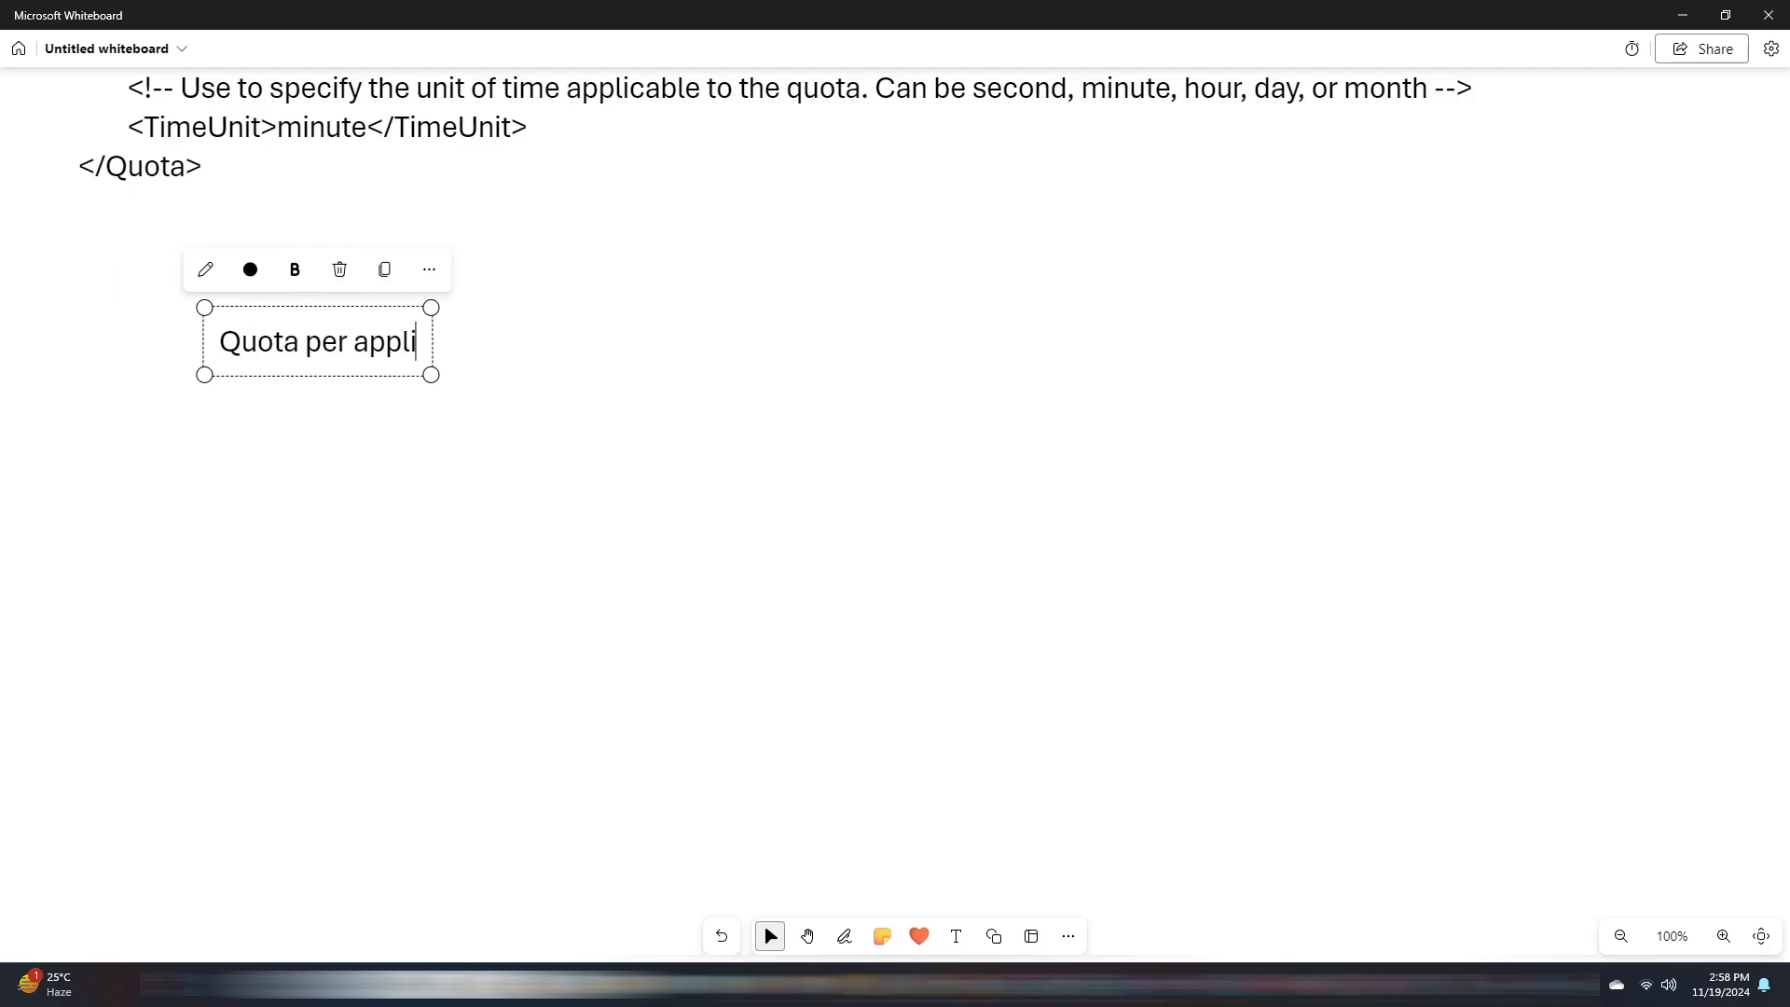
{"action": "type", "text": "cation developer:"}
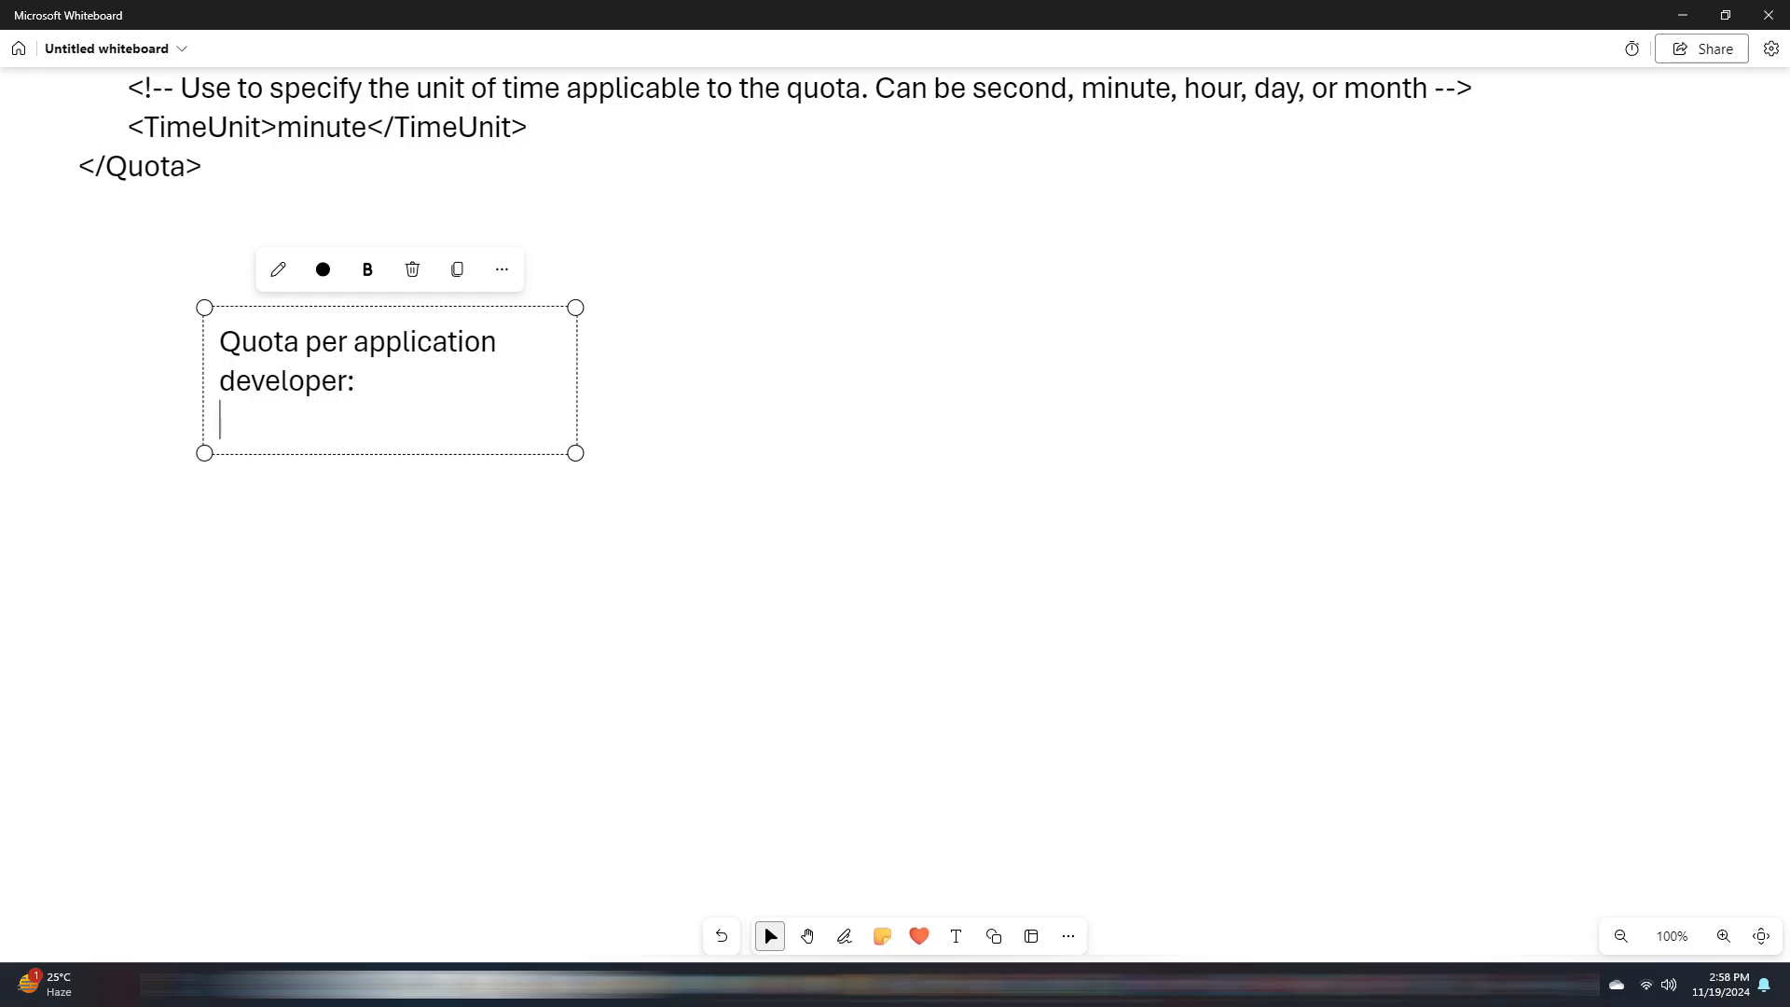
- Paste the per-developer quota code using developer.id with 20 calls per day
{"action": "right_click", "coordinate": [213, 638]}
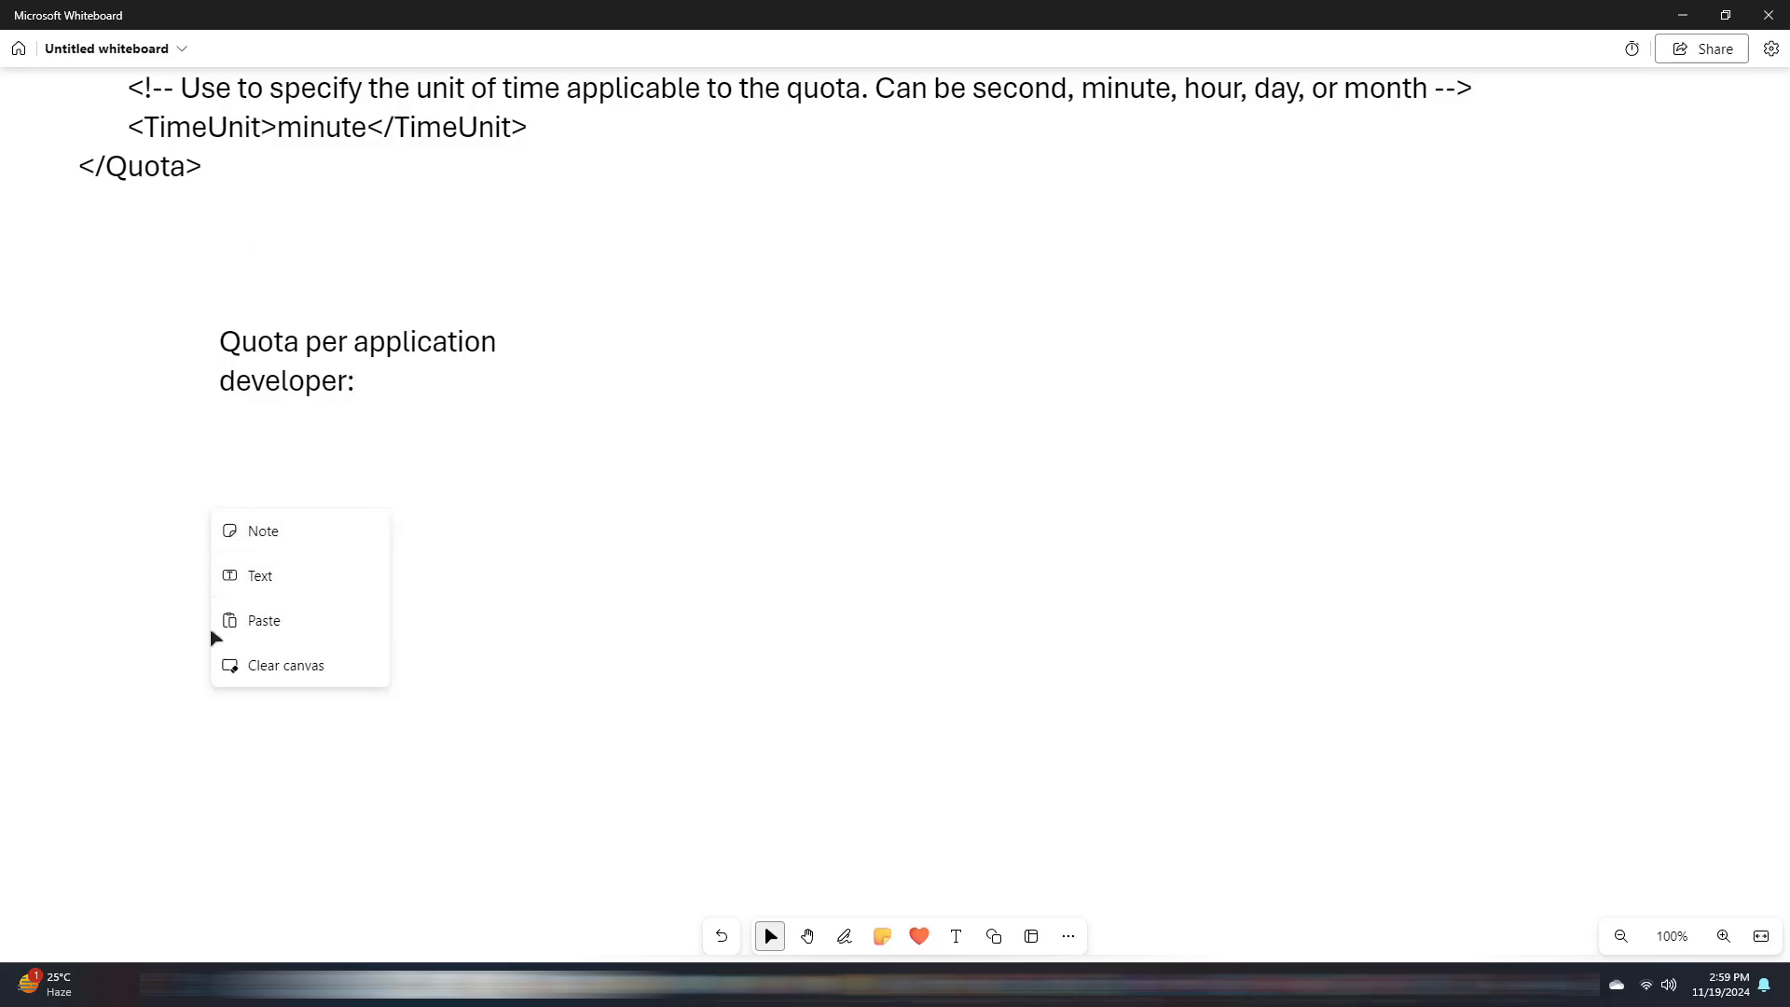
{"action": "left_click", "coordinate": [263, 619]}
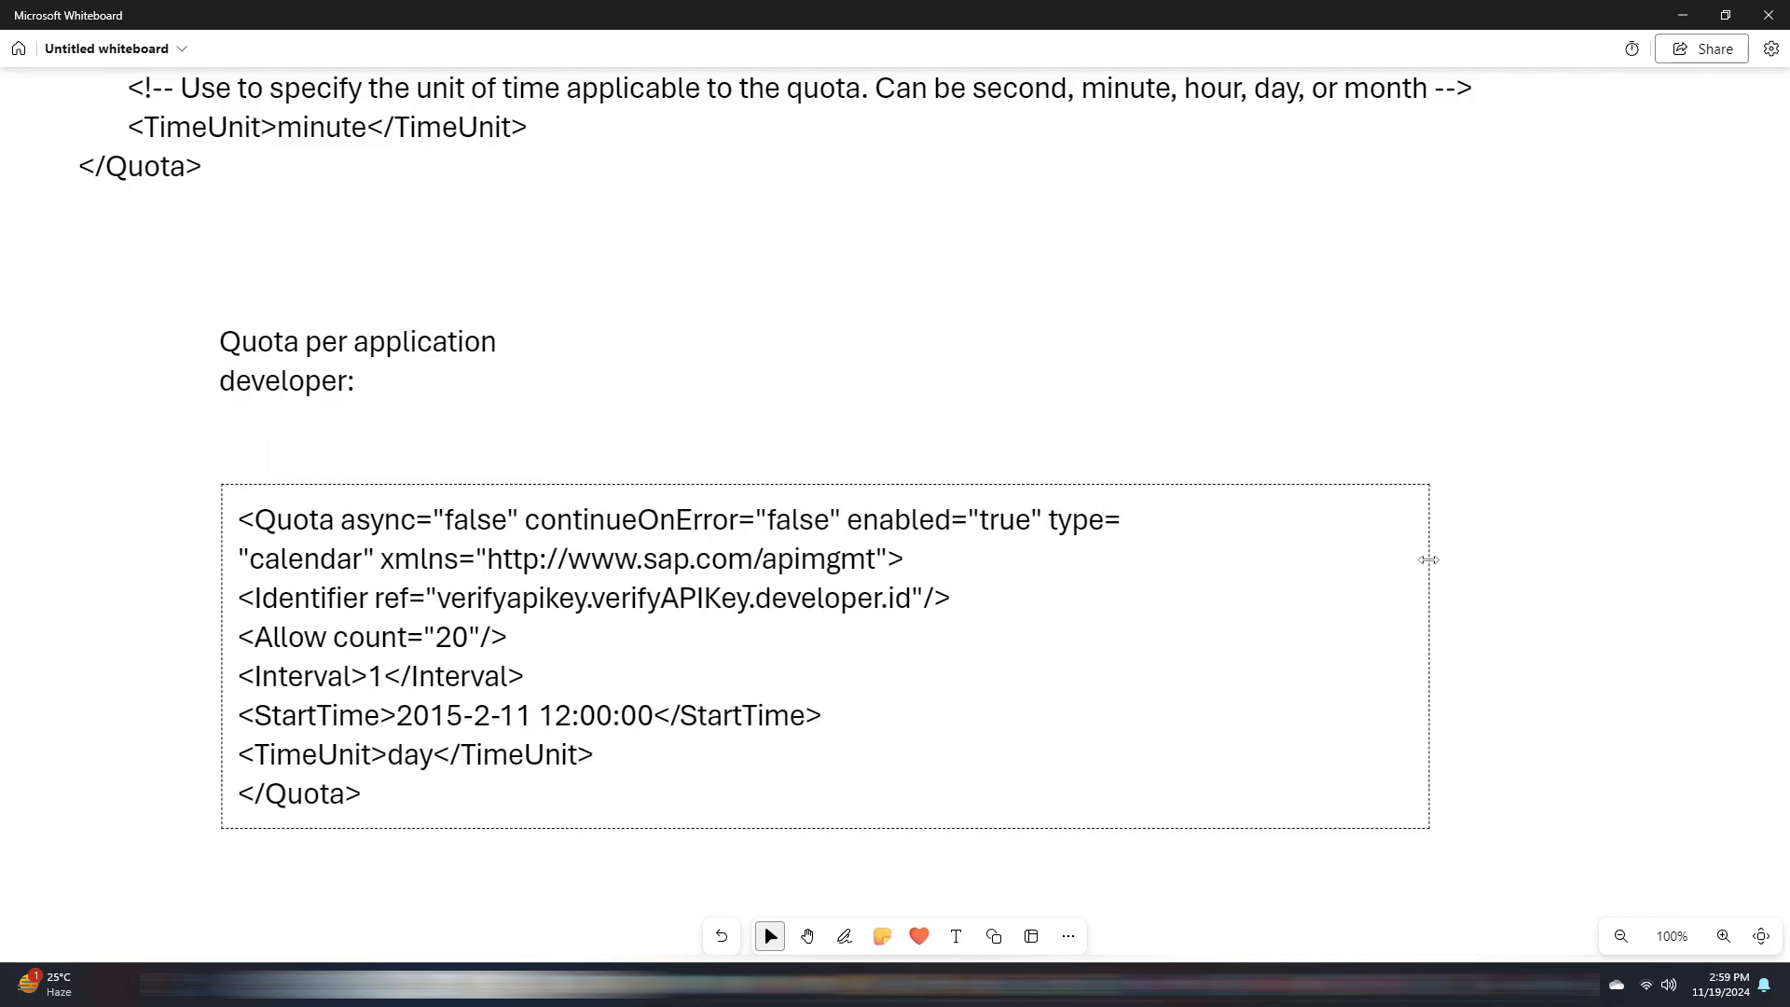
{"action": "left_click", "coordinate": [823, 657]}
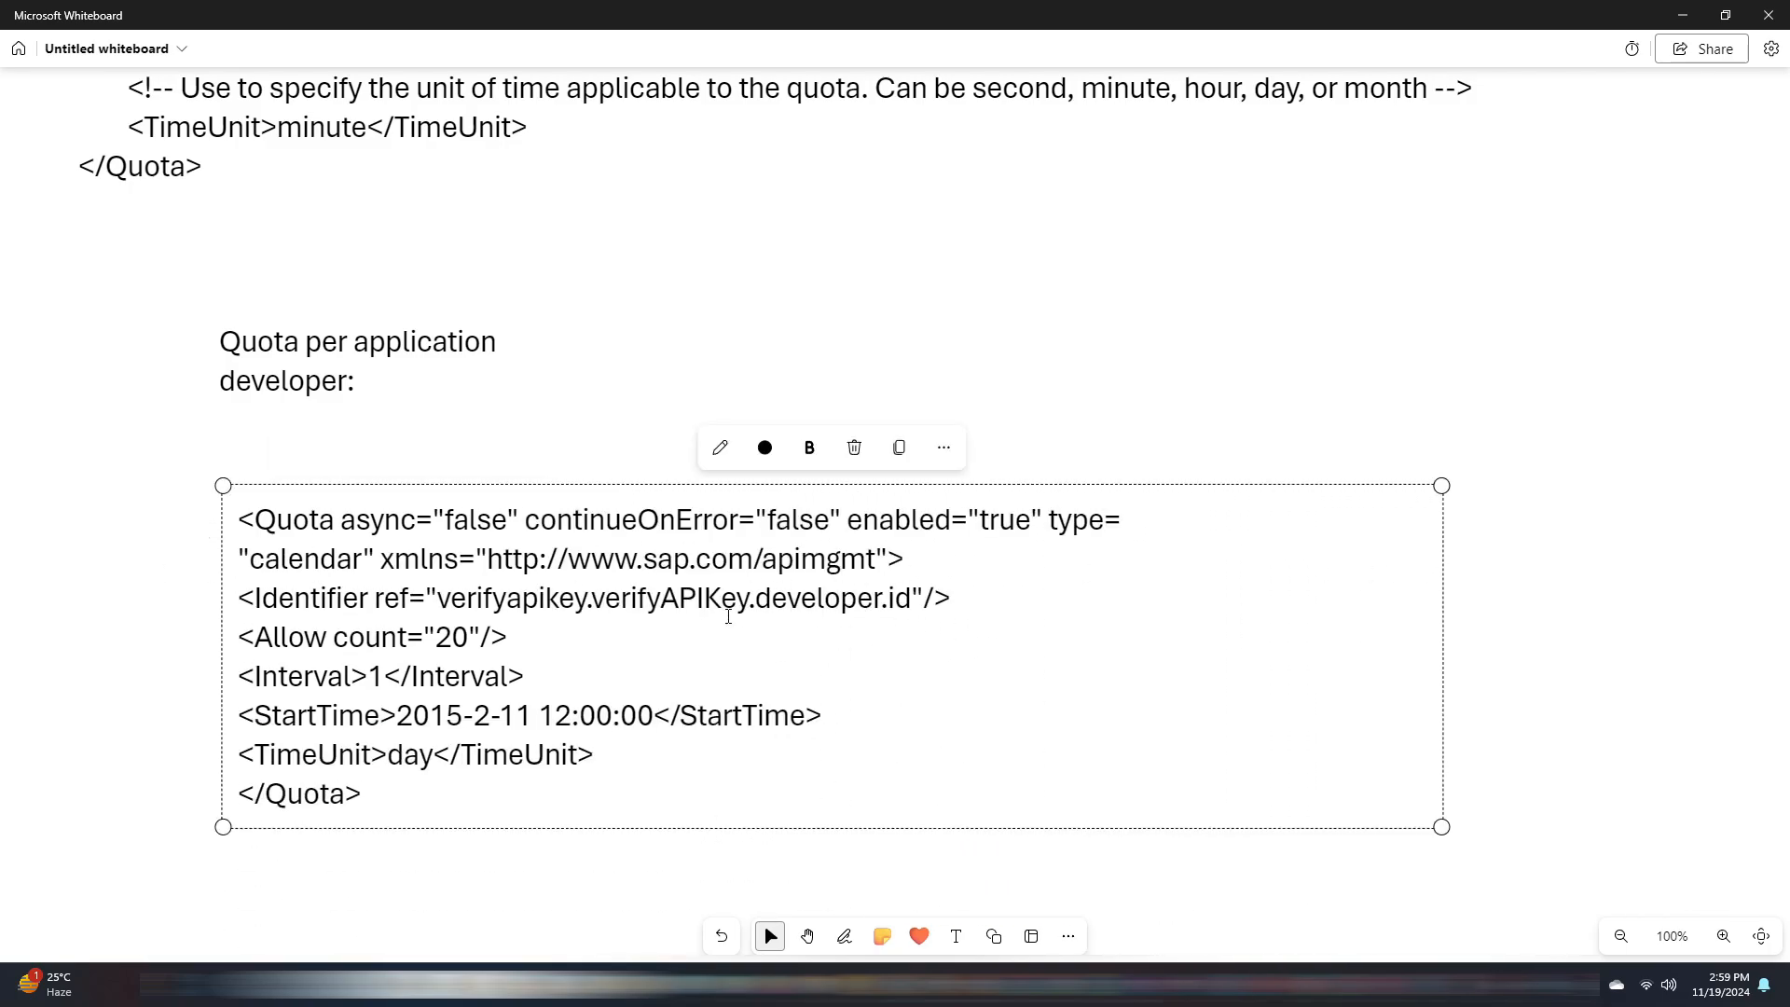